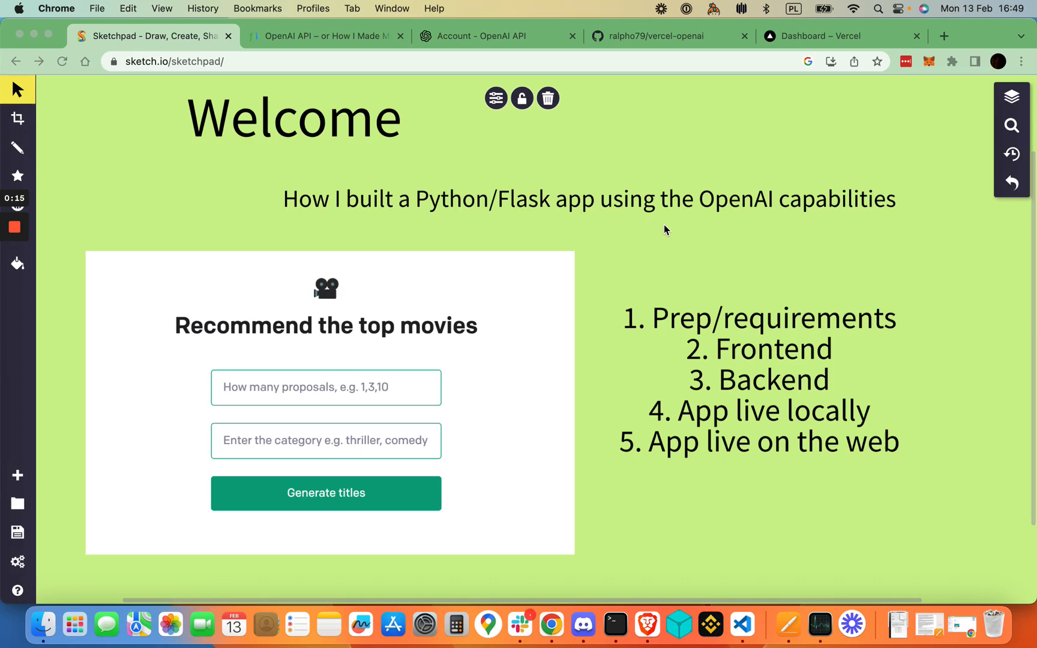
mouse_move(645, 357)
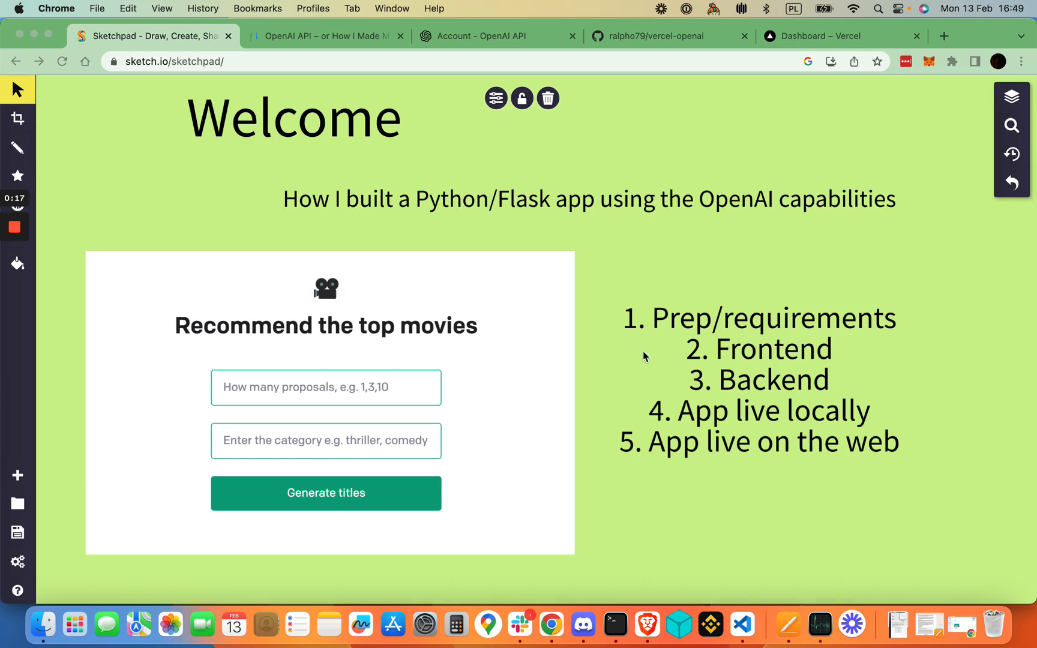
mouse_move(666, 332)
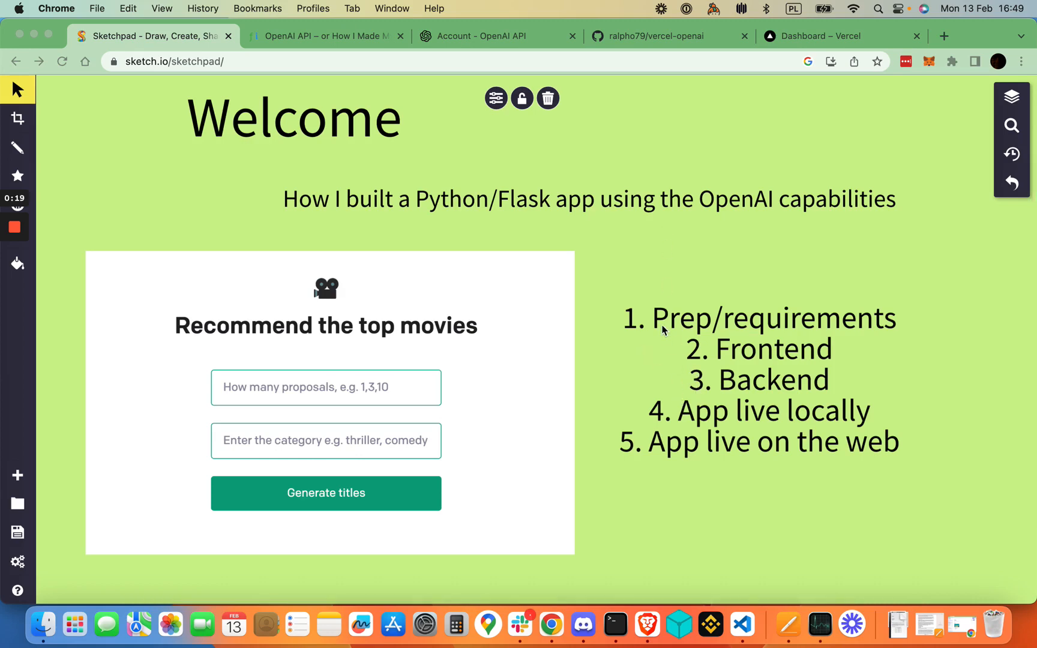
mouse_move(637, 310)
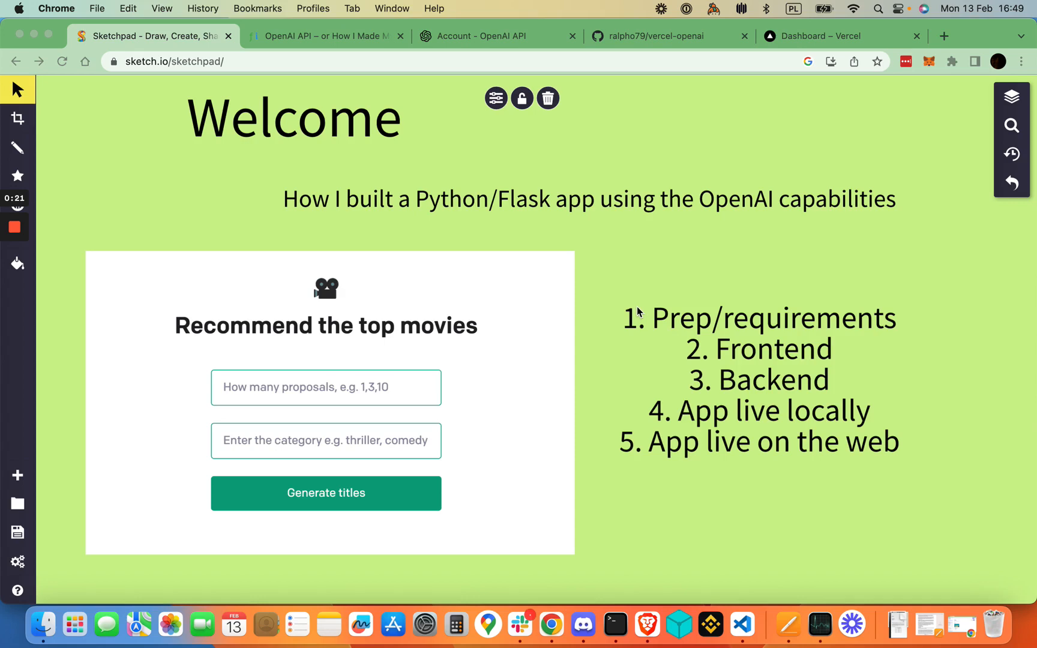
mouse_move(543, 256)
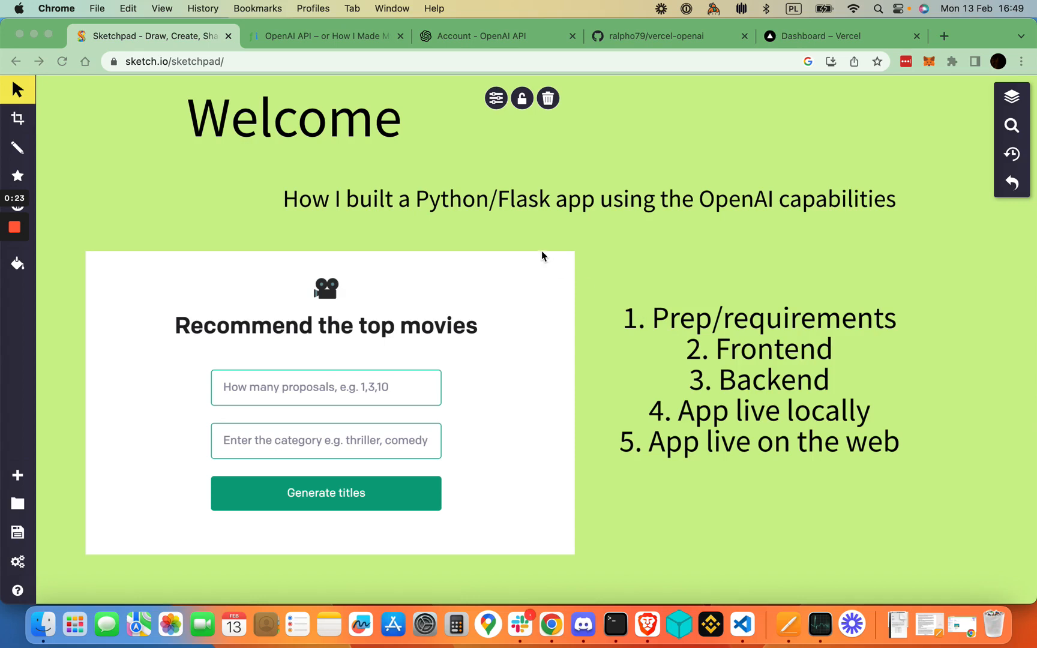
mouse_move(531, 252)
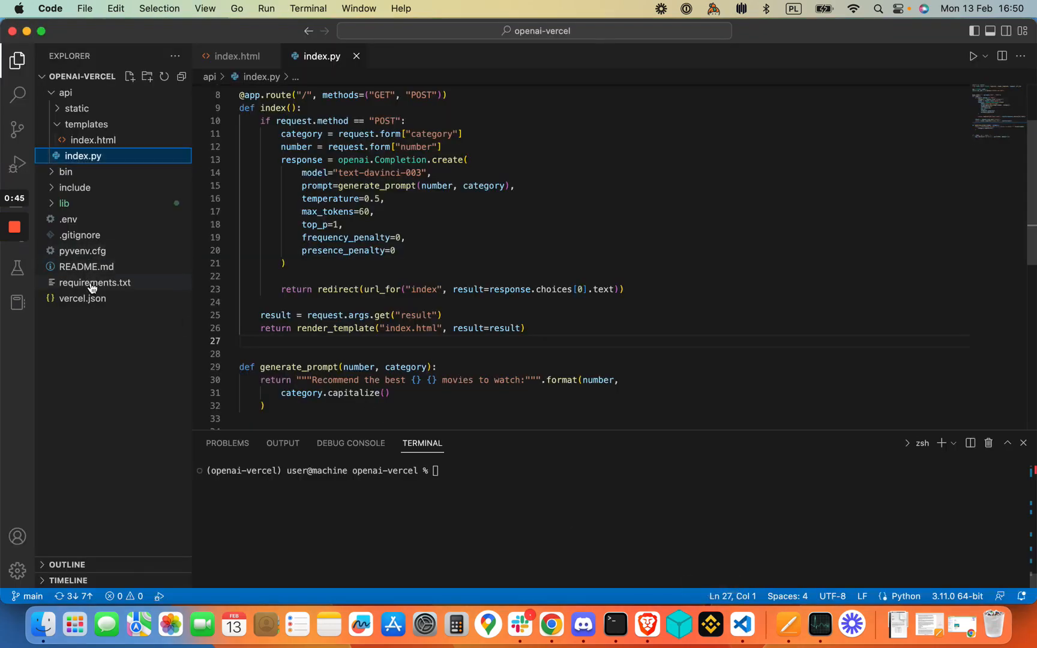
- Open requirements.txt to review the pinned Flask, openai==0.26.5 and python-dotenv versions
click(94, 283)
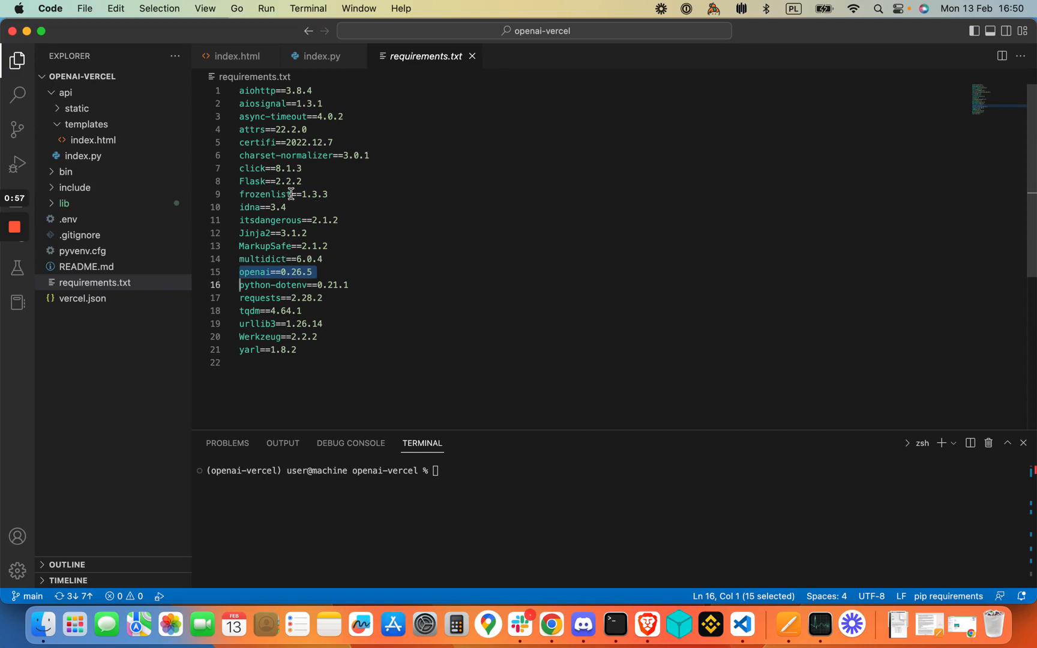
mouse_move(284, 207)
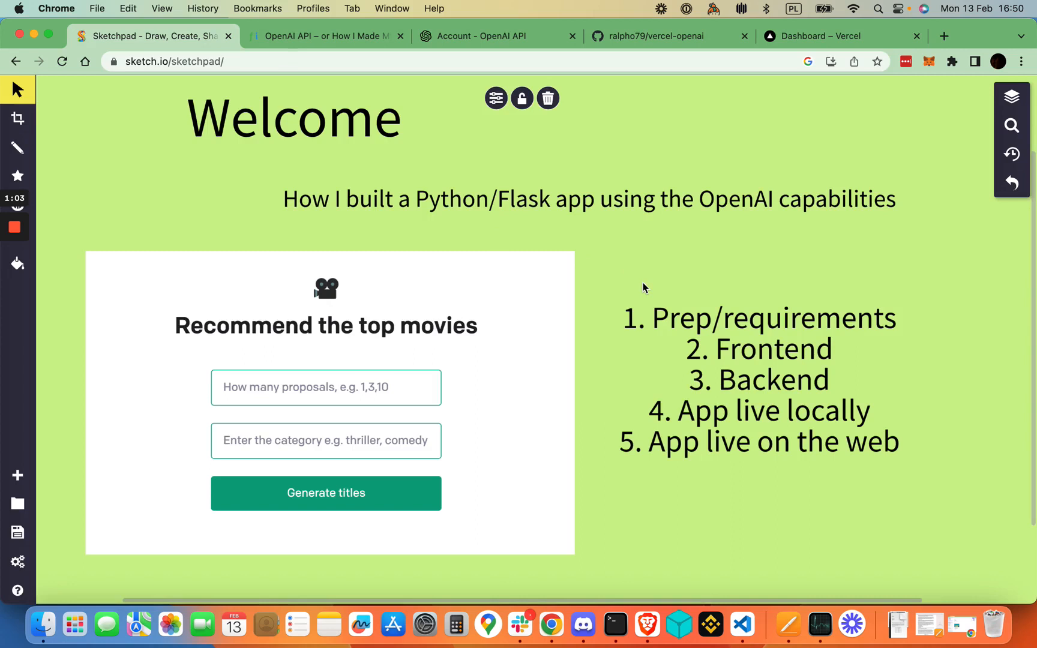
mouse_move(771, 54)
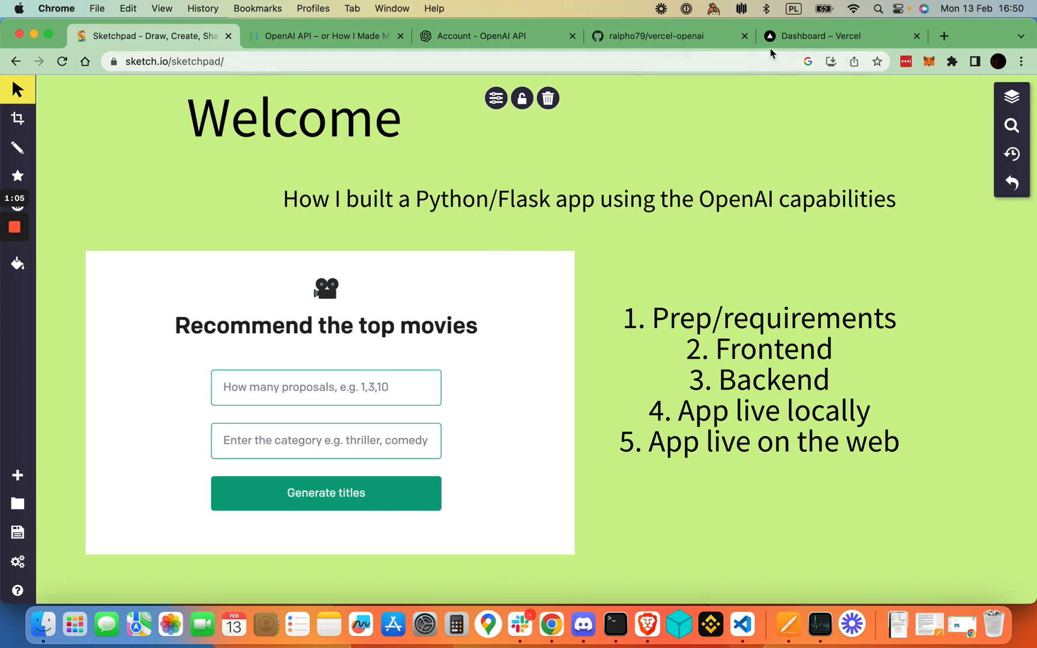
- Switch to the Vercel dashboard tab showing the vercel-openai project
click(821, 35)
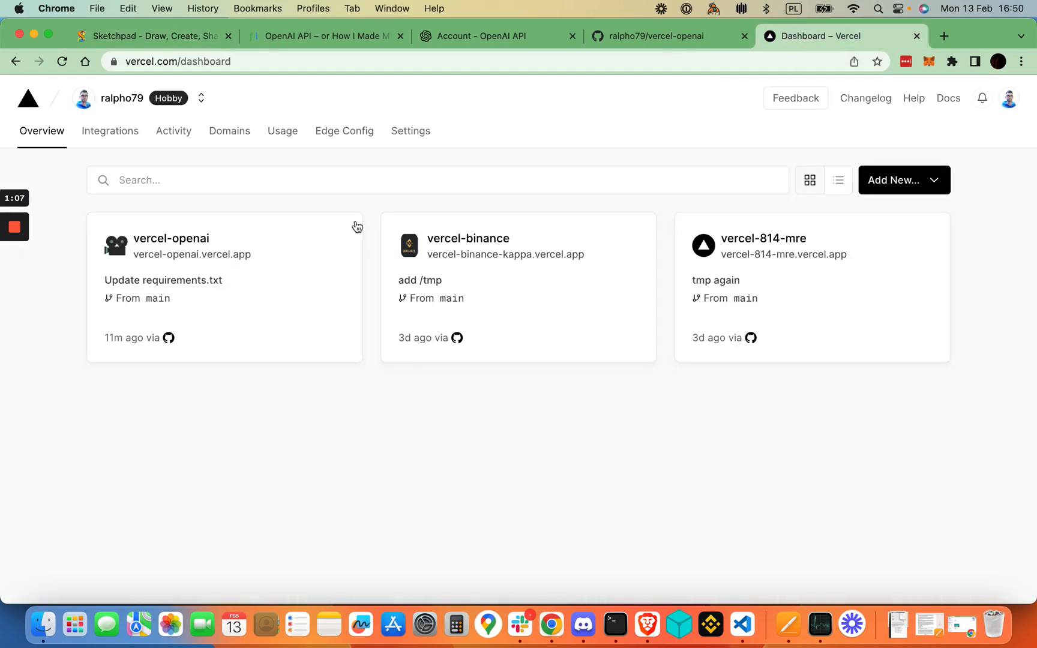
mouse_move(354, 398)
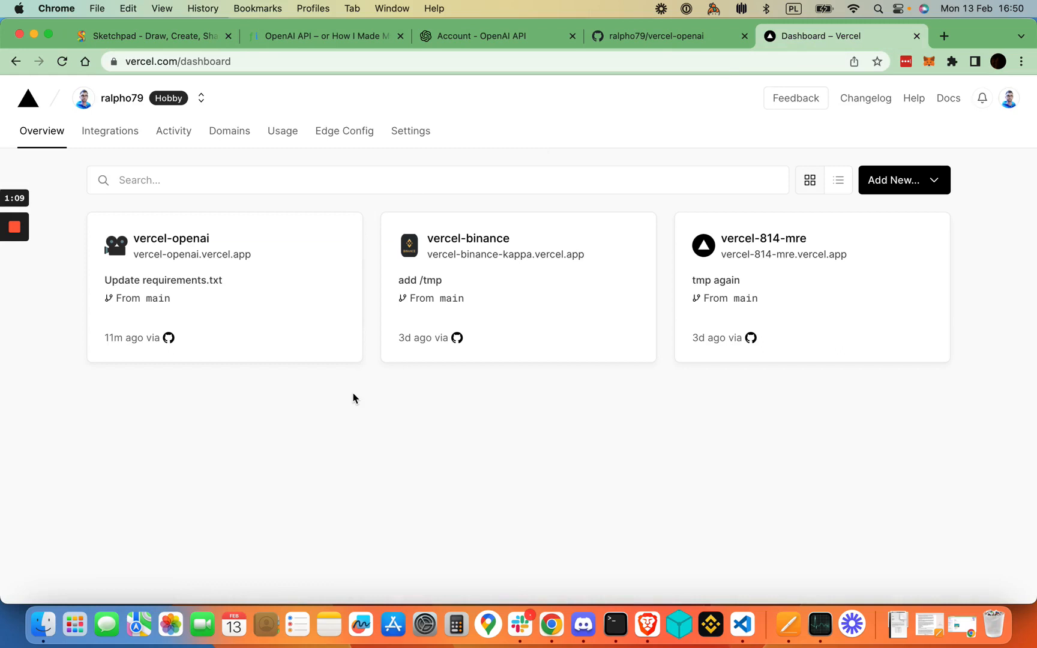
mouse_move(406, 394)
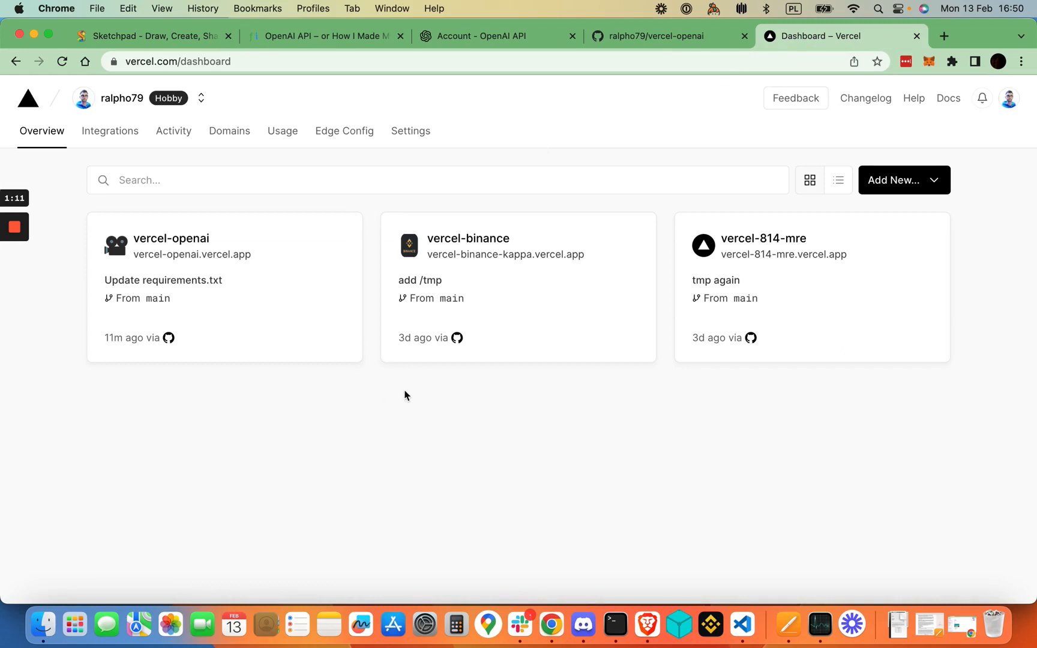
mouse_move(639, 41)
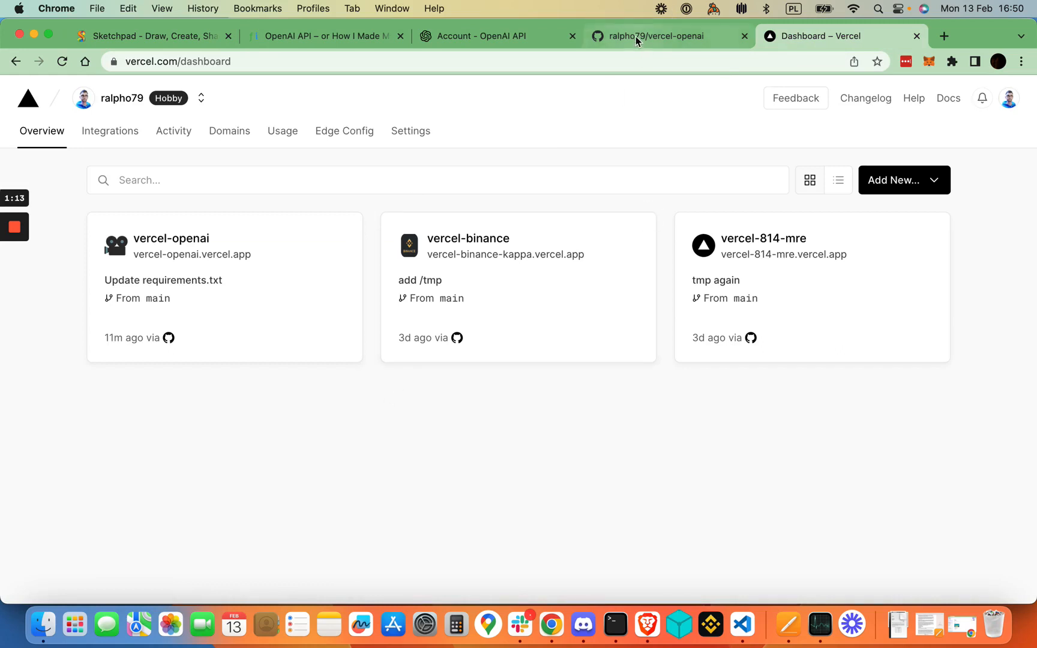
- Show the vercel-openai repository's Code menu with its HTTPS clone URL
click(655, 36)
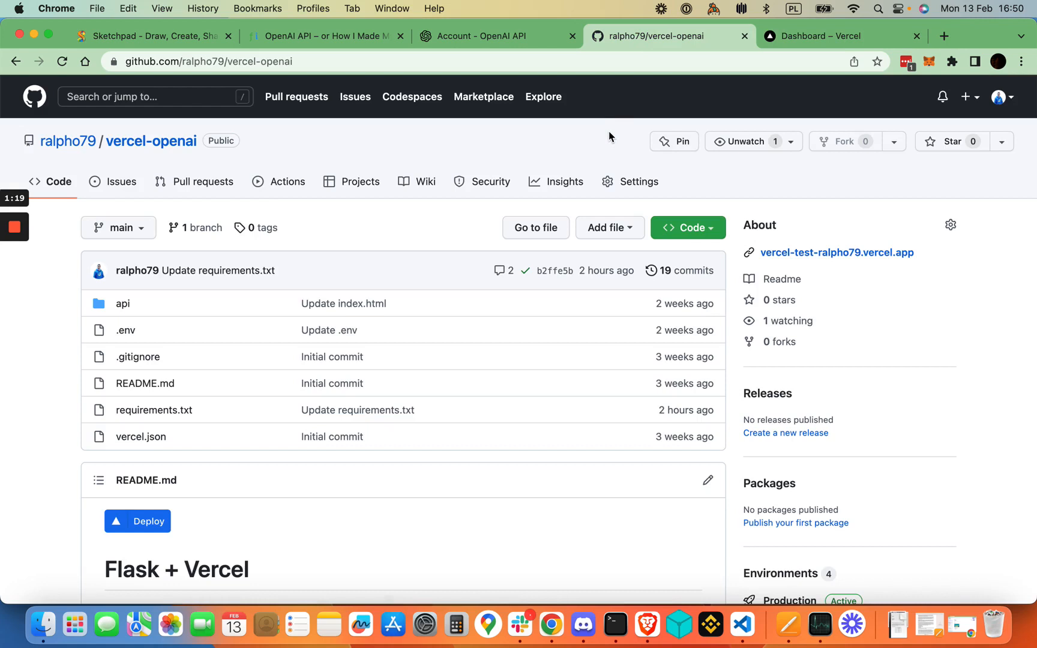
click(688, 228)
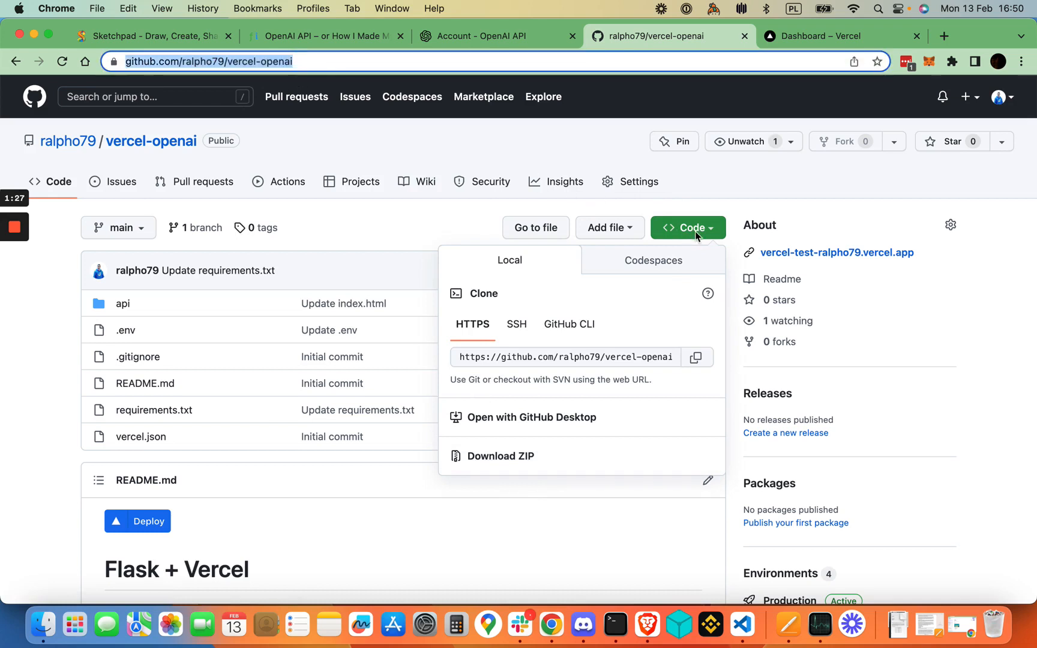
mouse_move(481, 141)
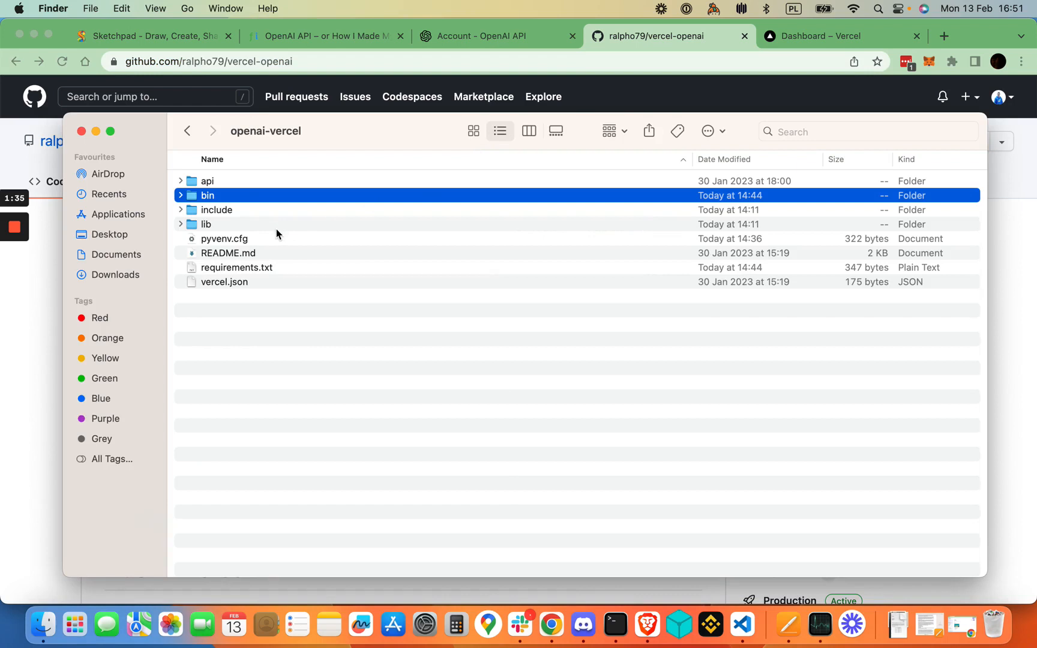
mouse_move(228, 197)
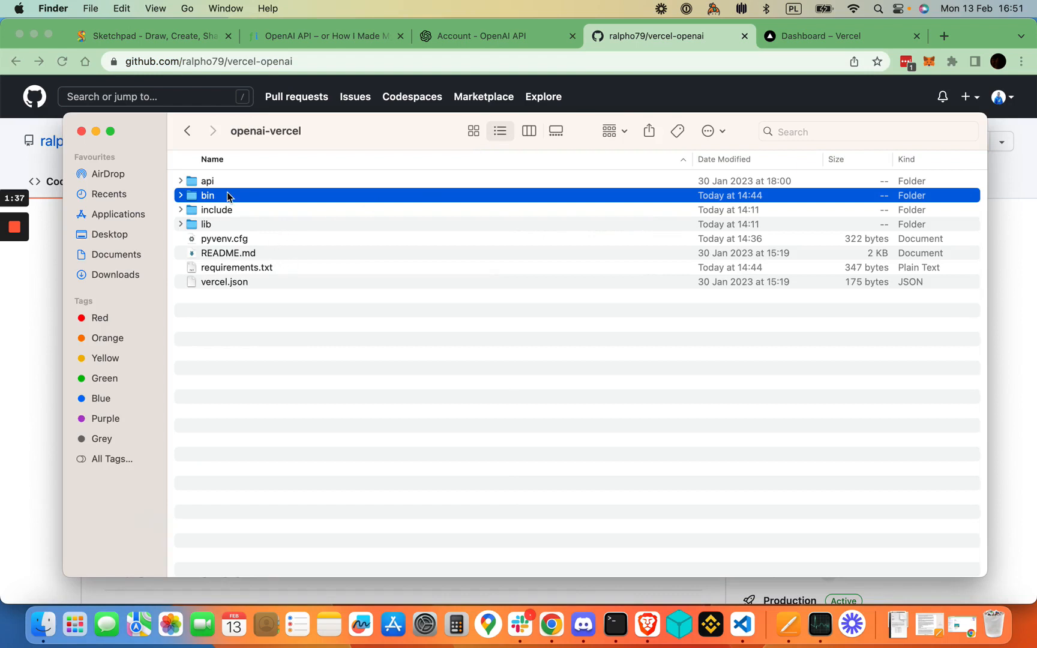
mouse_move(209, 231)
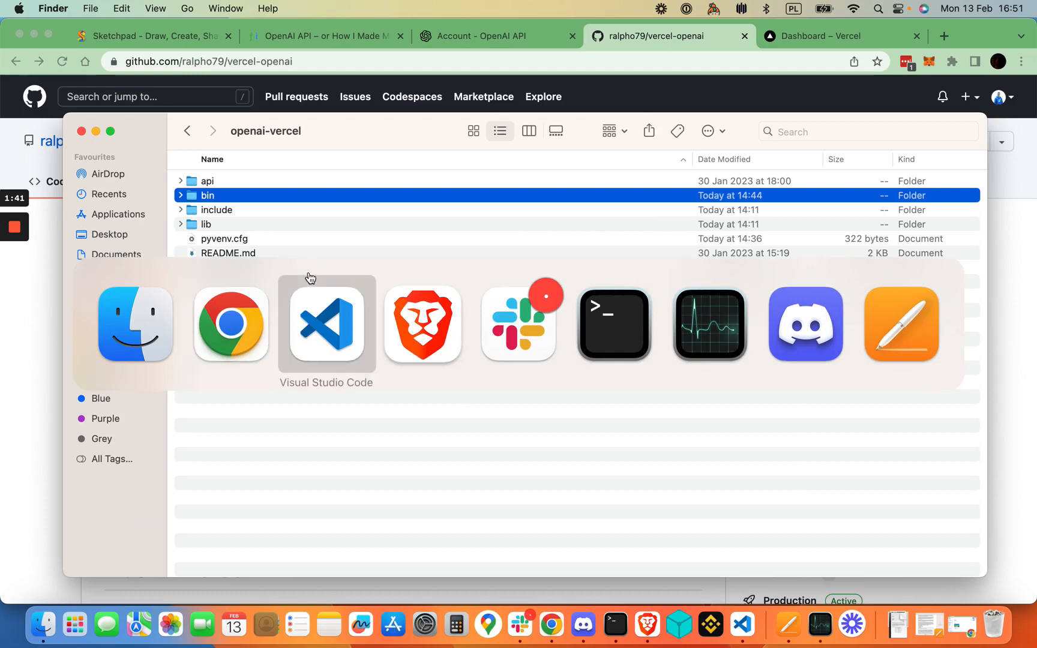
- Browse the local openai-vercel folder, then return to the GitHub repository page
click(326, 324)
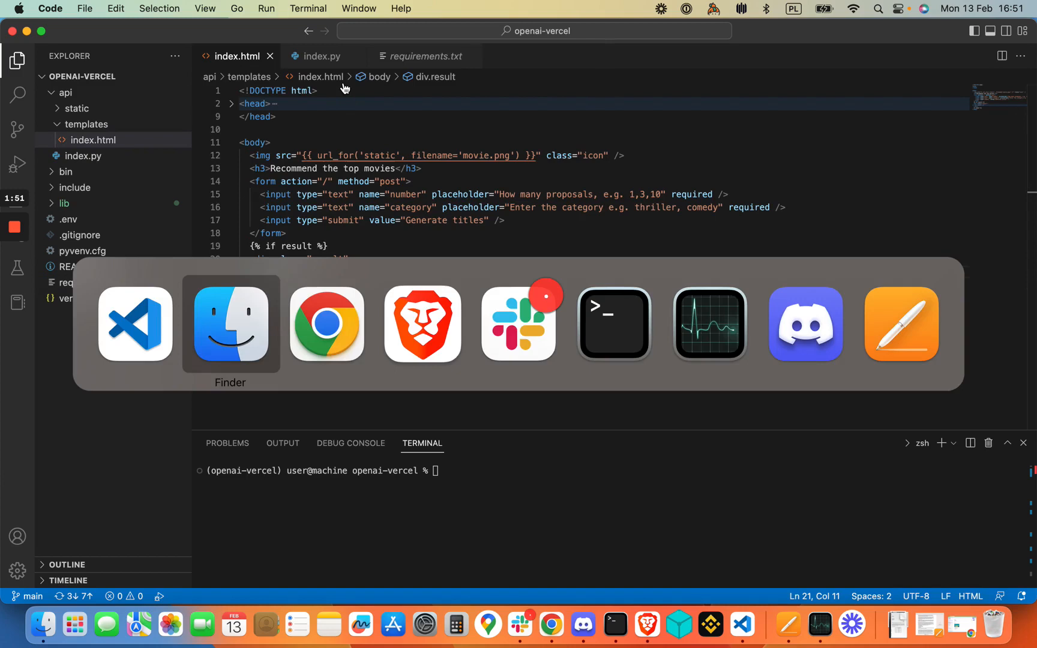
click(326, 325)
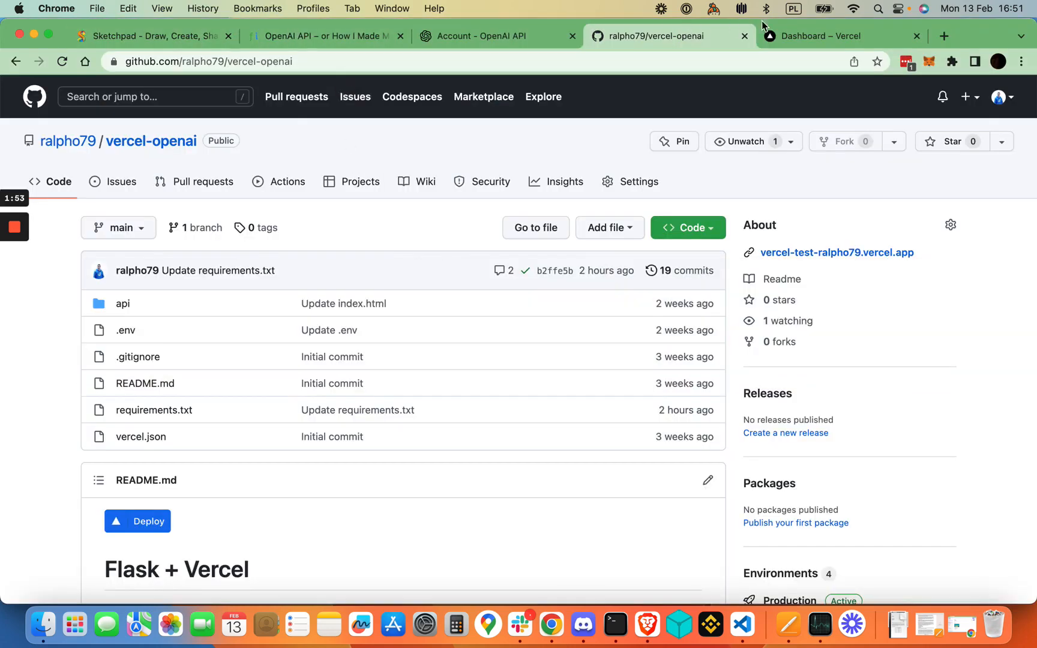
- Return to the Sketchpad welcome slide with the movie-recommender mockup and outline
click(153, 36)
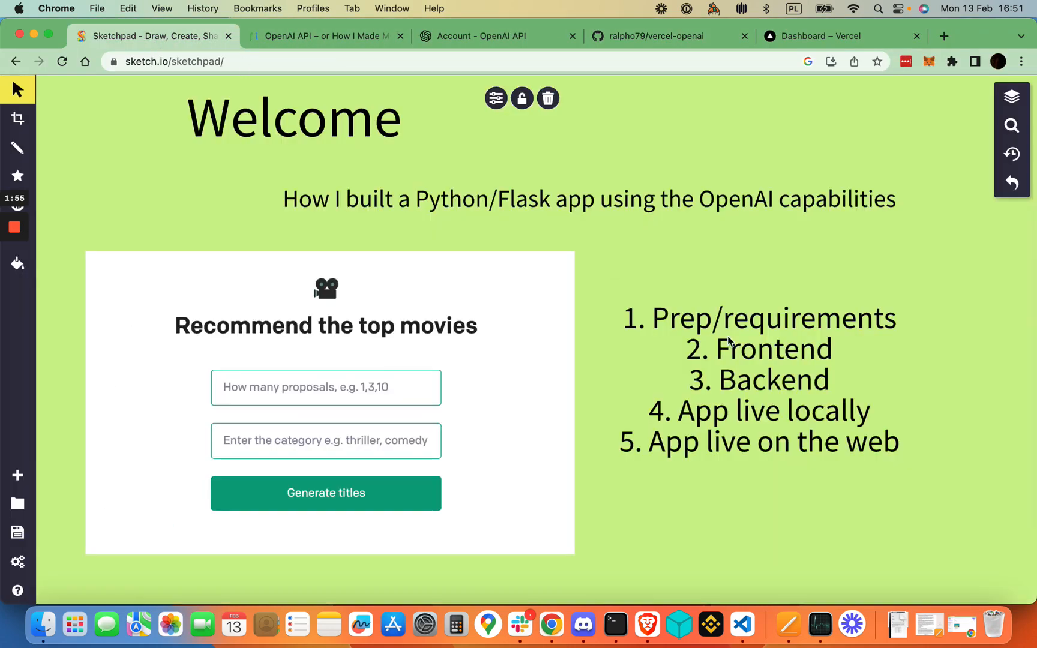
mouse_move(380, 345)
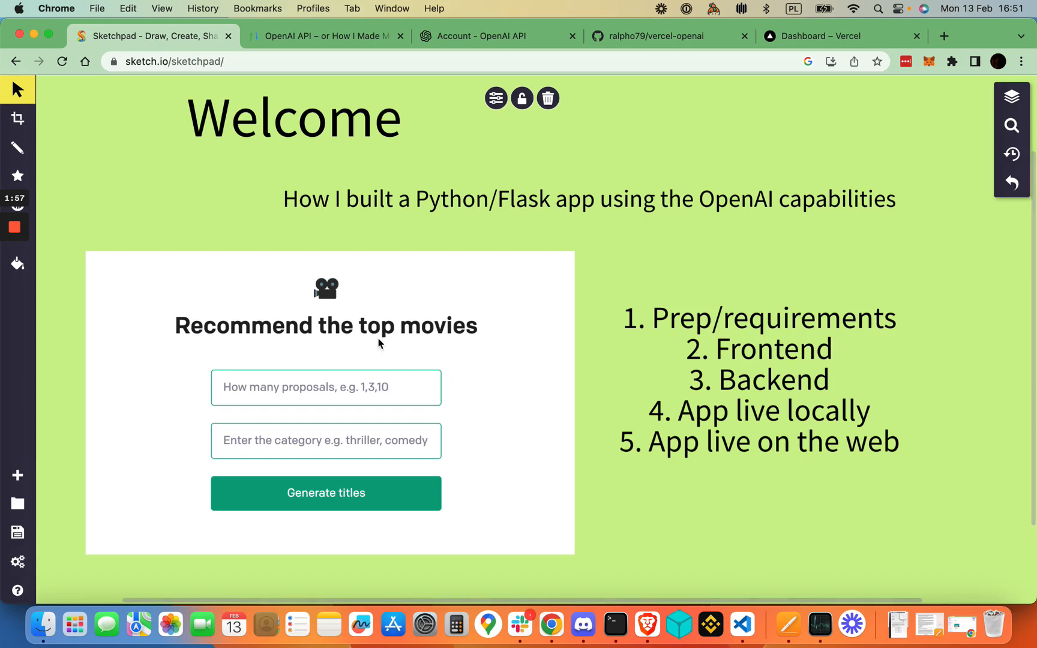
mouse_move(194, 330)
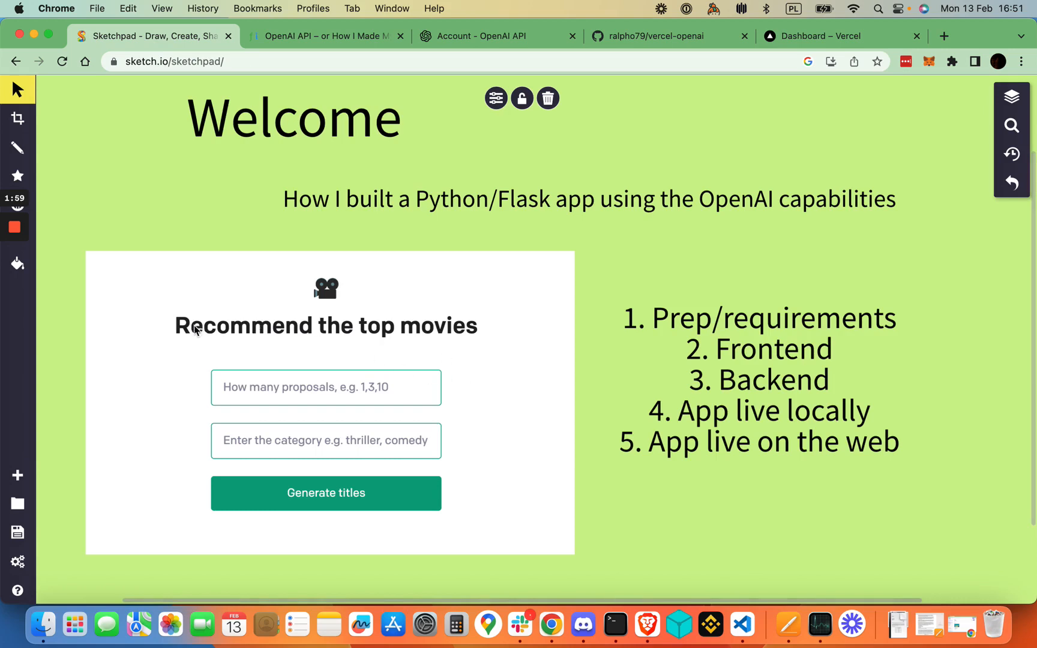
mouse_move(266, 341)
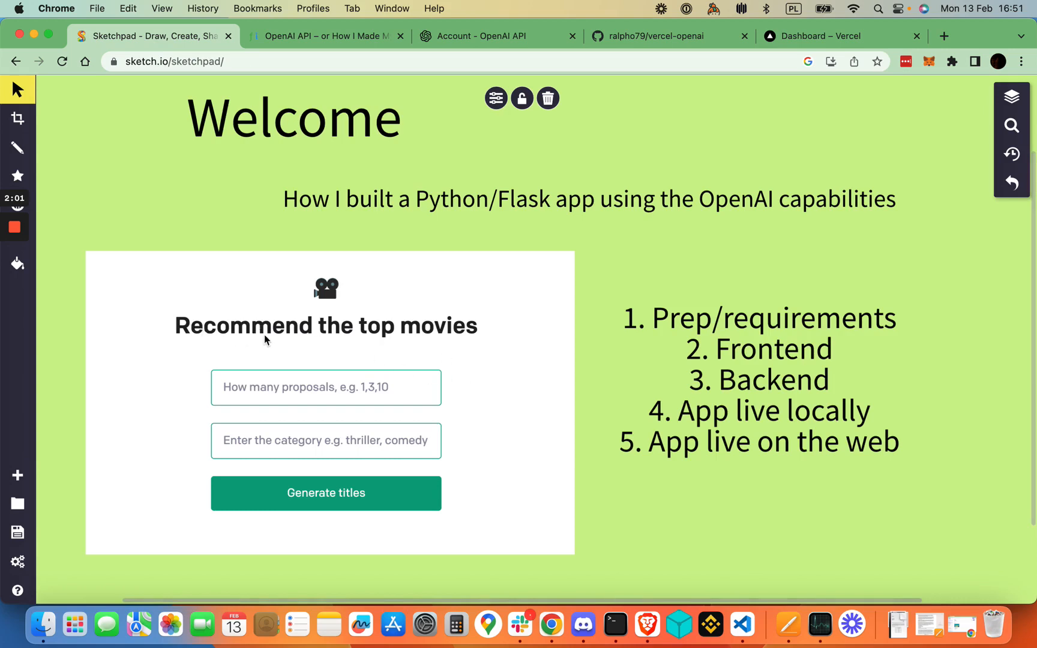
mouse_move(333, 293)
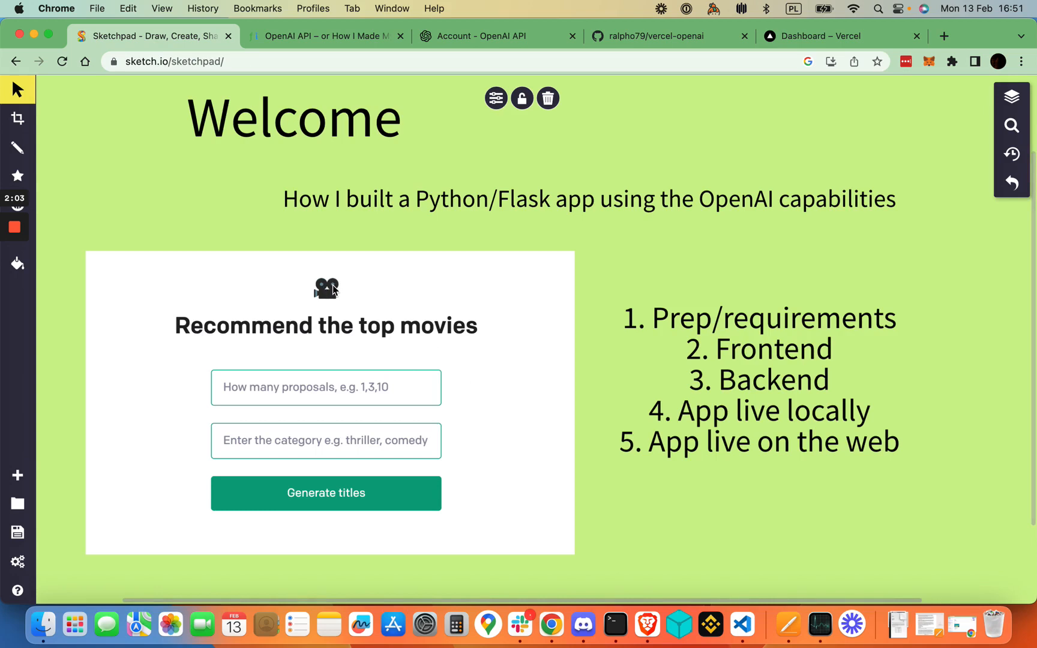
mouse_move(338, 448)
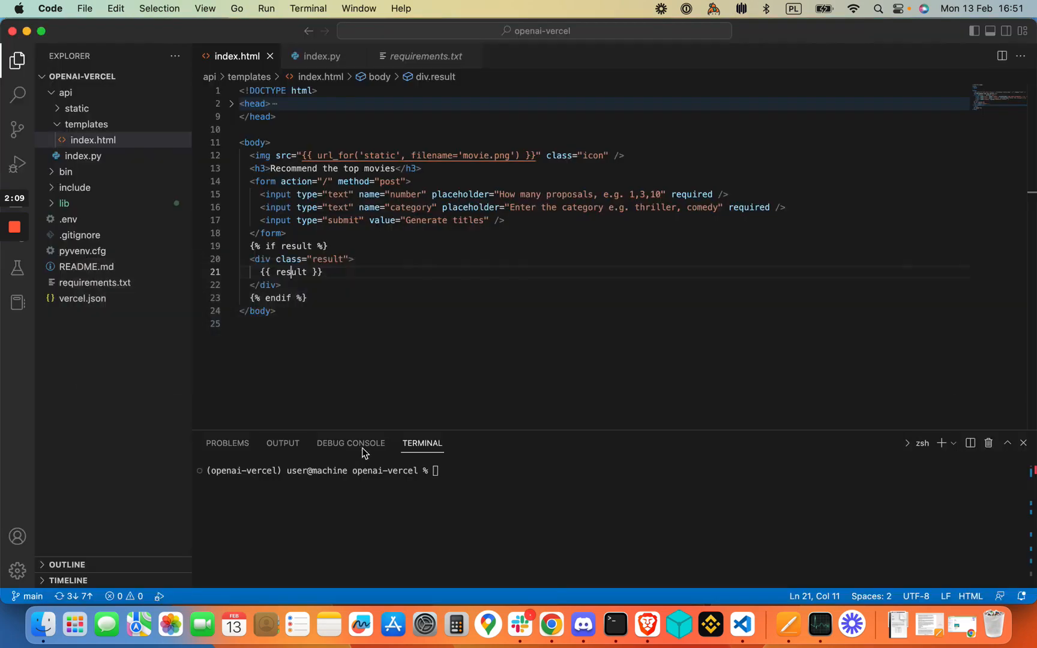
mouse_move(93, 145)
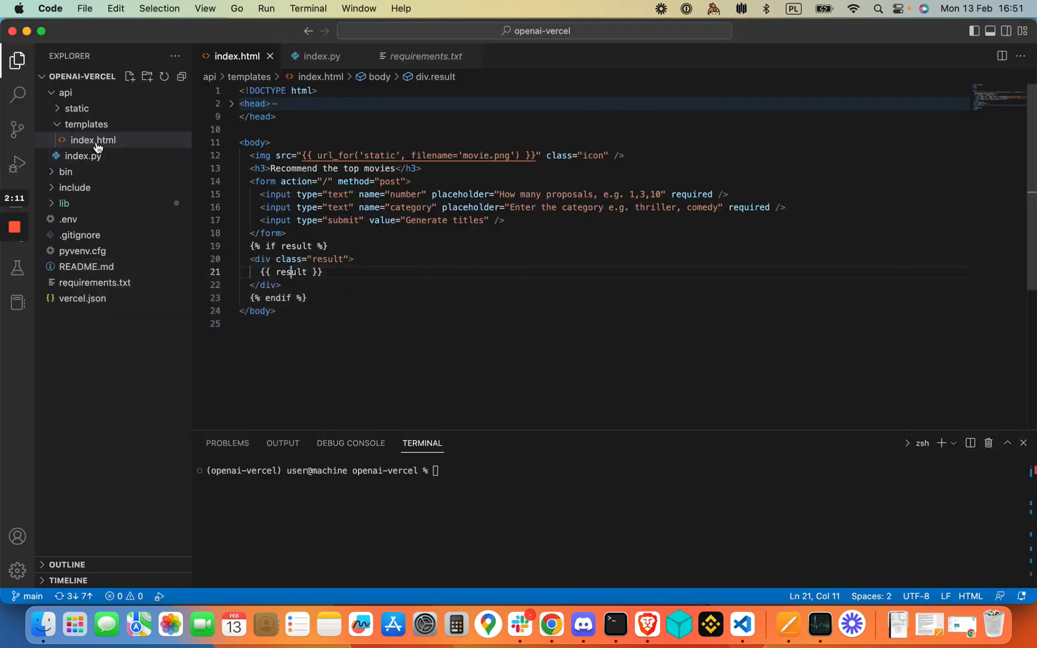
mouse_move(92, 147)
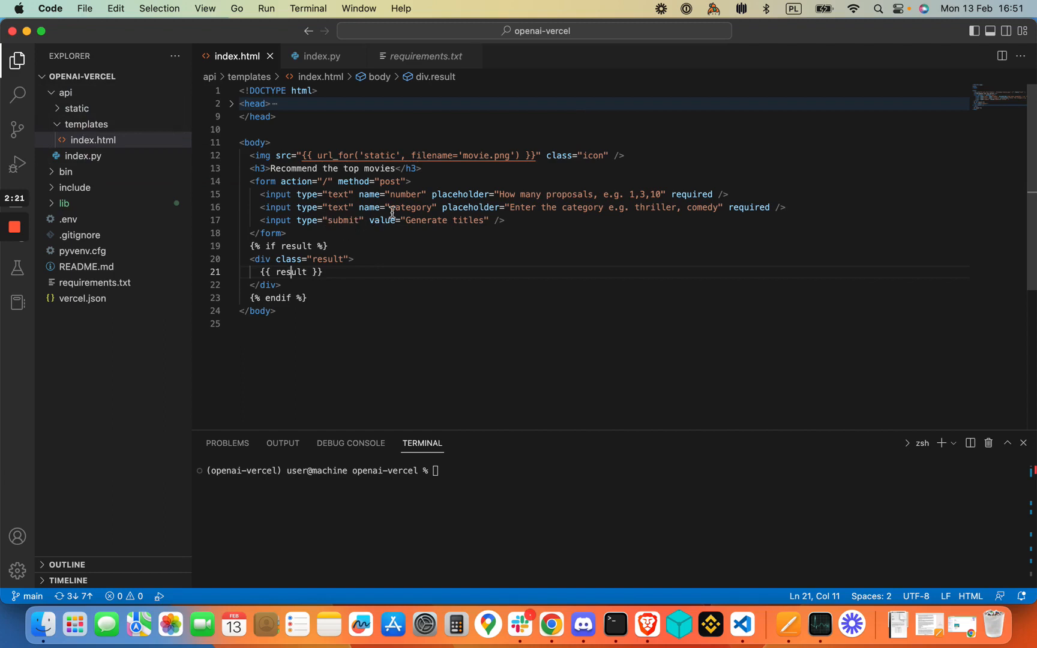
mouse_move(329, 181)
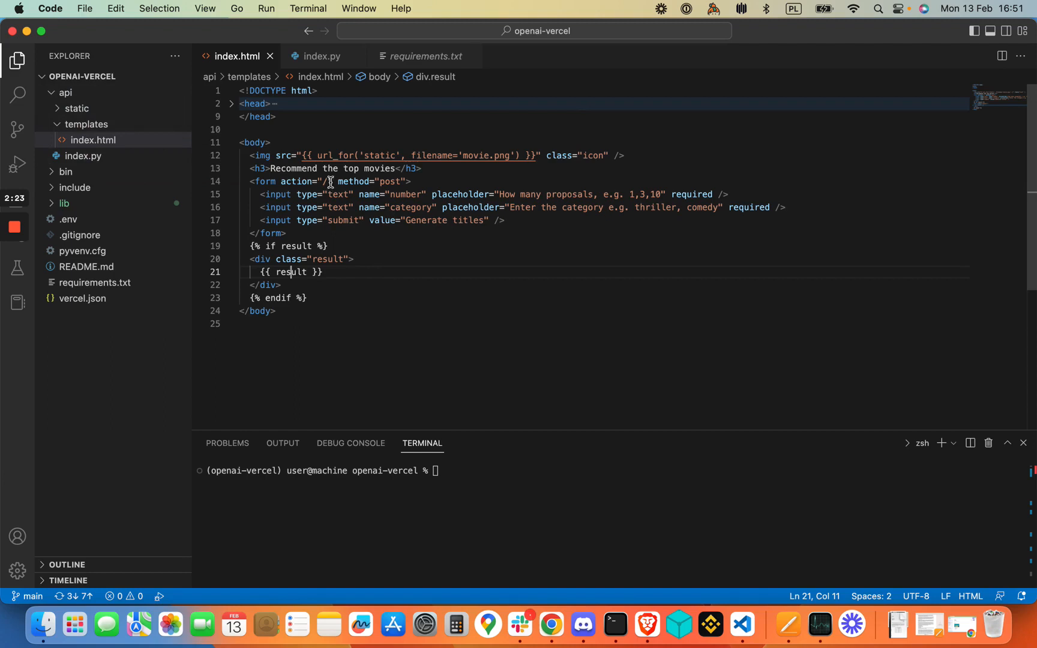
mouse_move(470, 155)
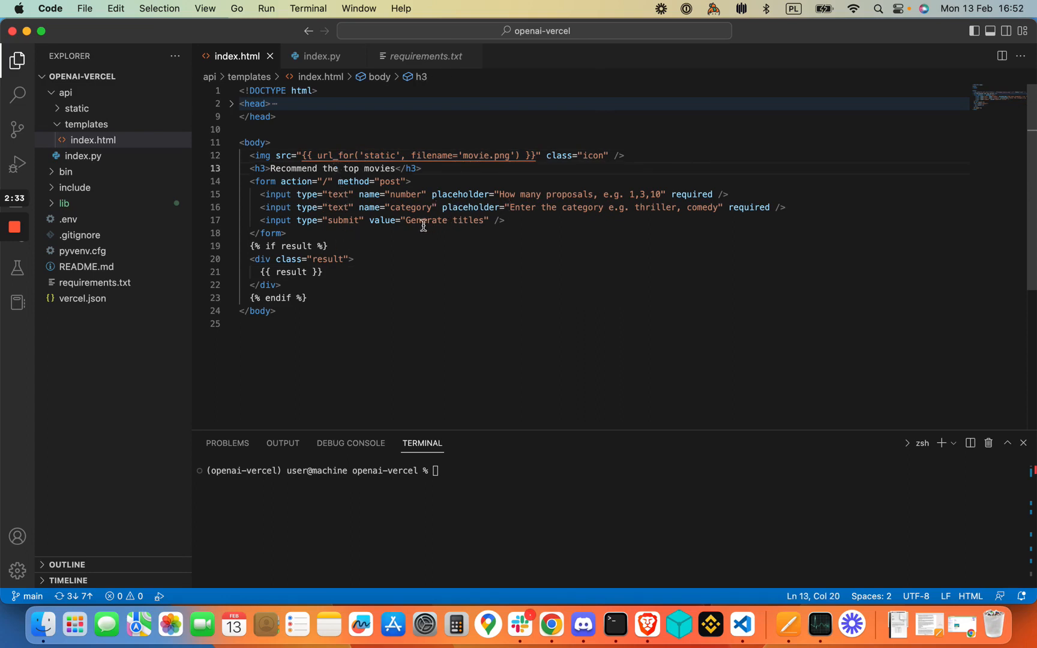
mouse_move(414, 194)
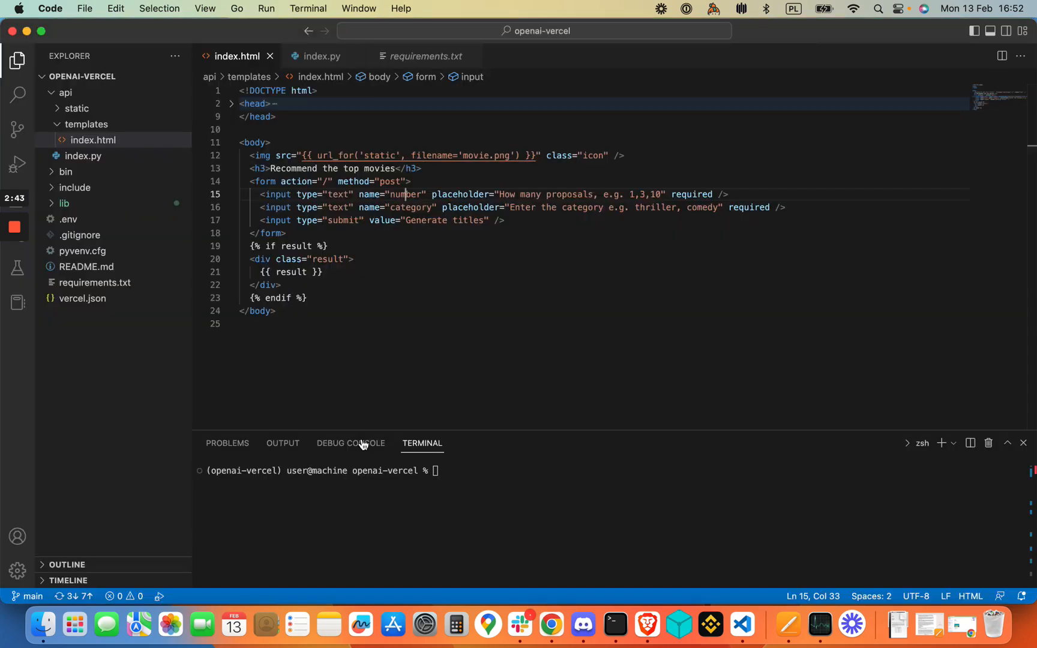
double_click(344, 220)
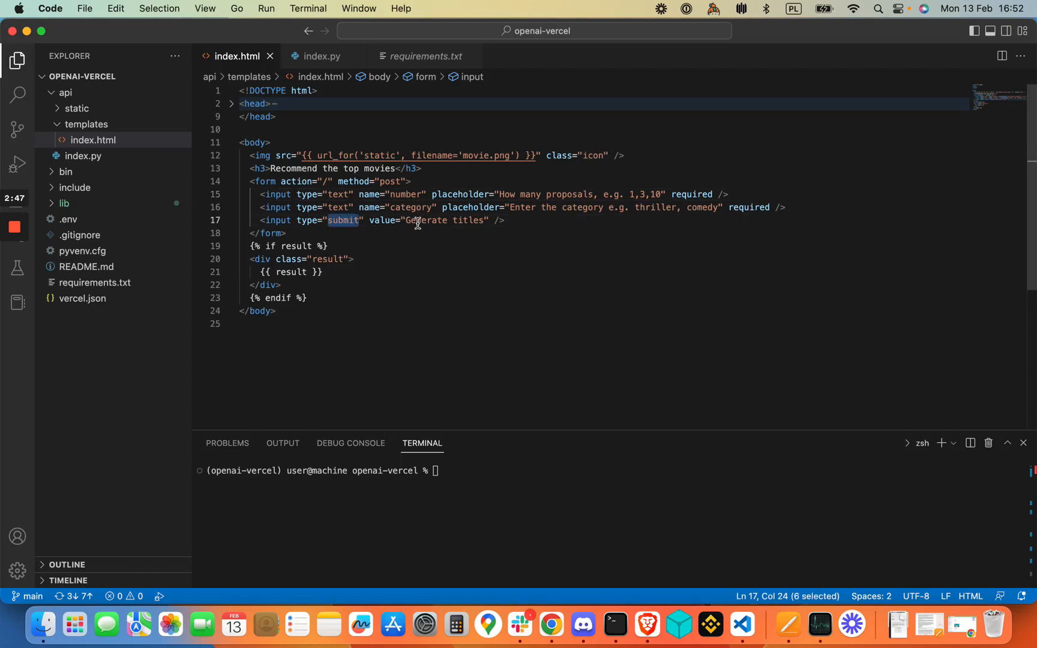
mouse_move(442, 259)
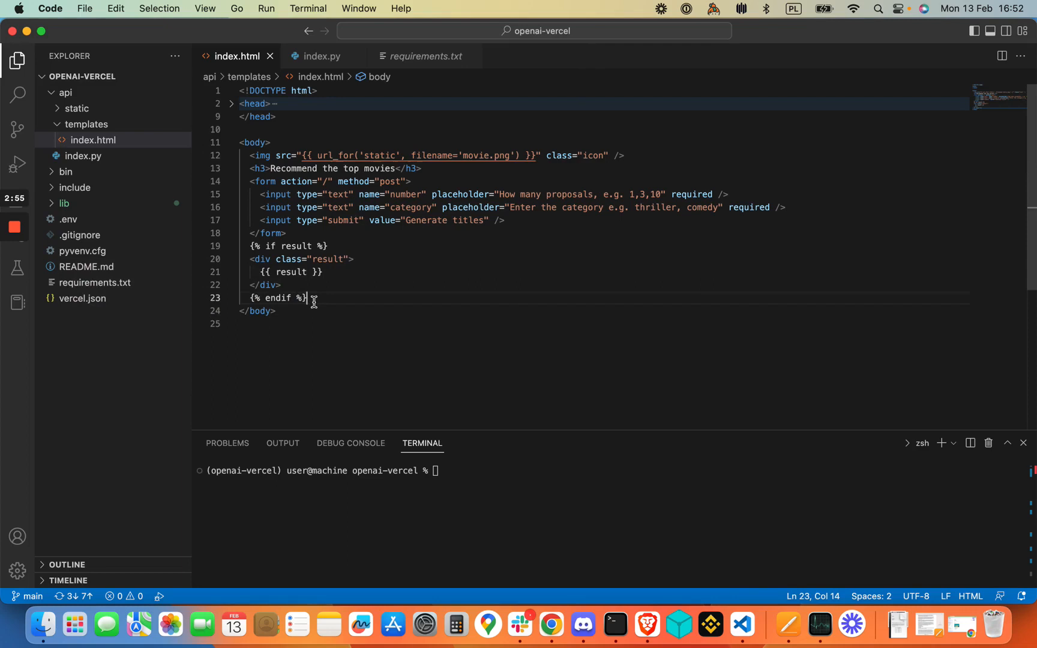
drag(309, 297, 240, 246)
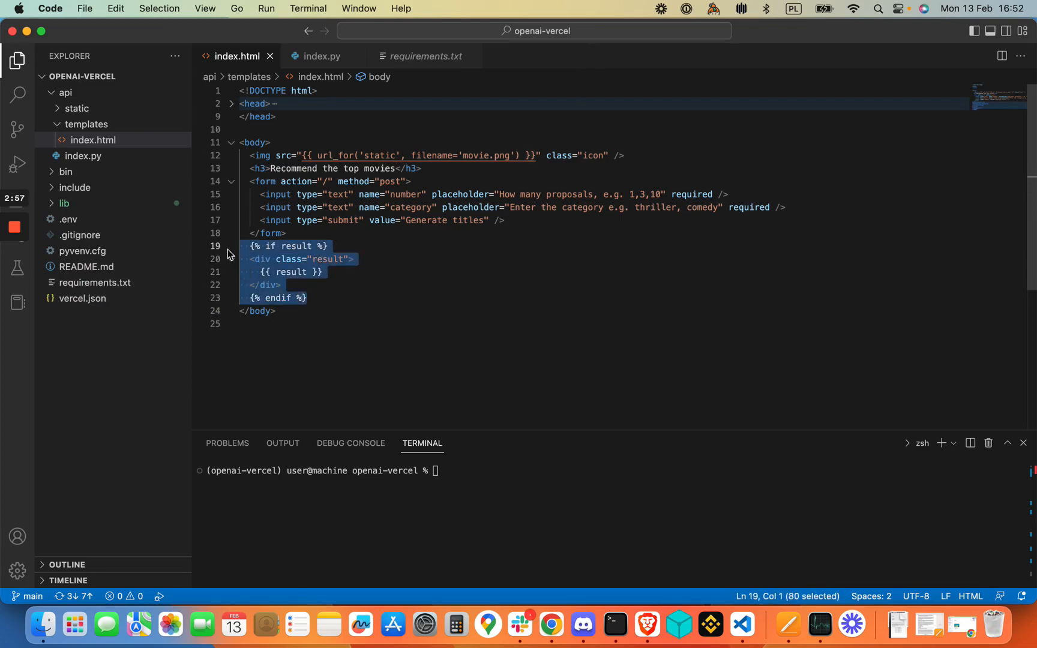
mouse_move(295, 259)
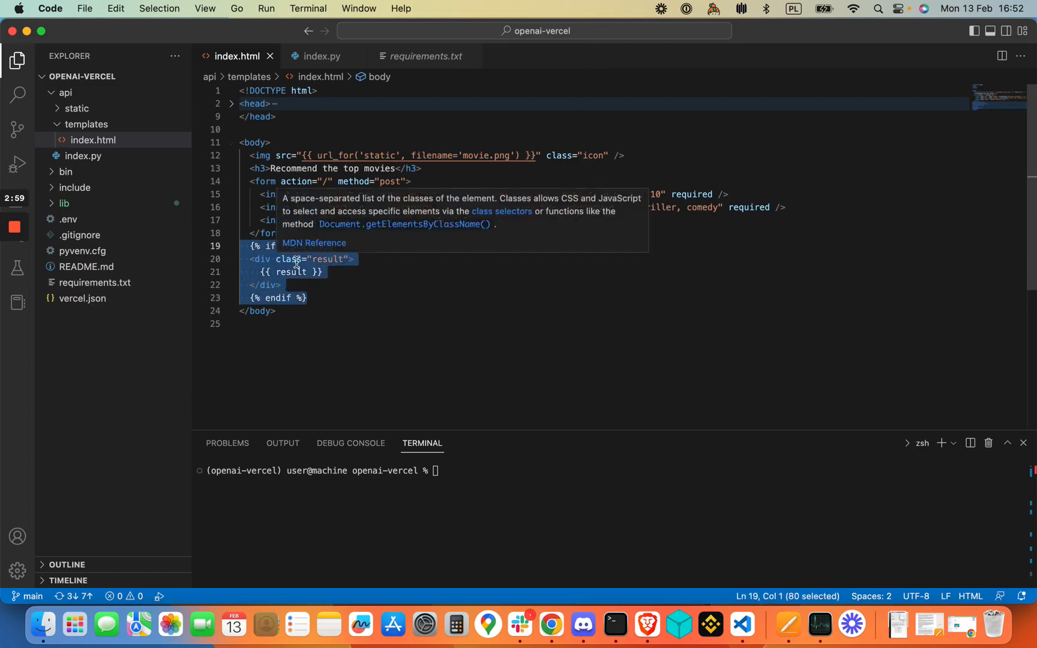
mouse_move(327, 299)
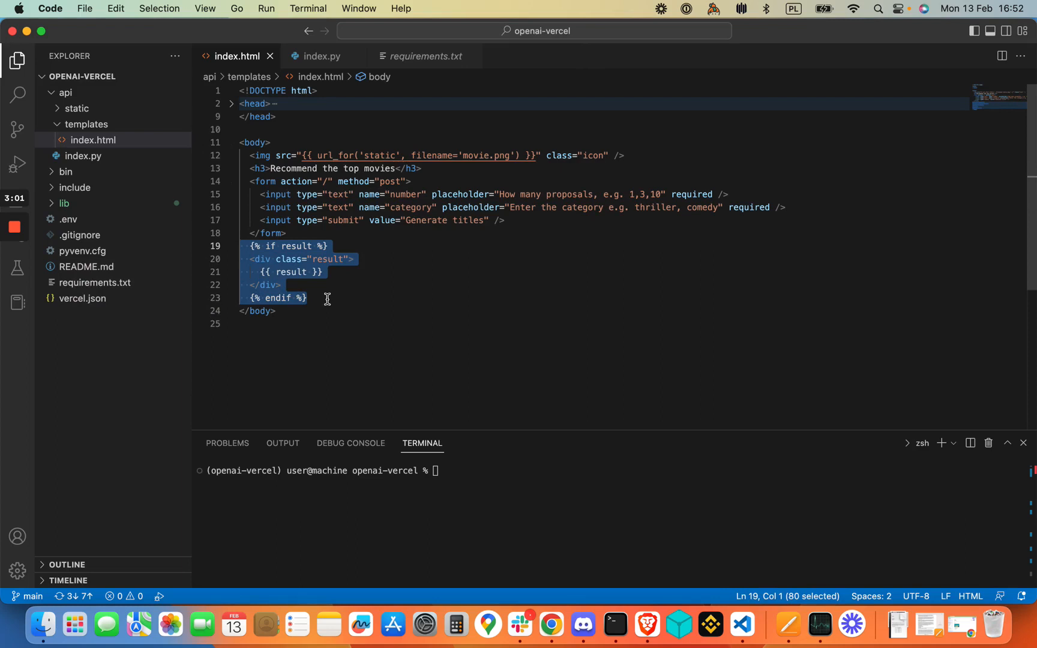
click(325, 247)
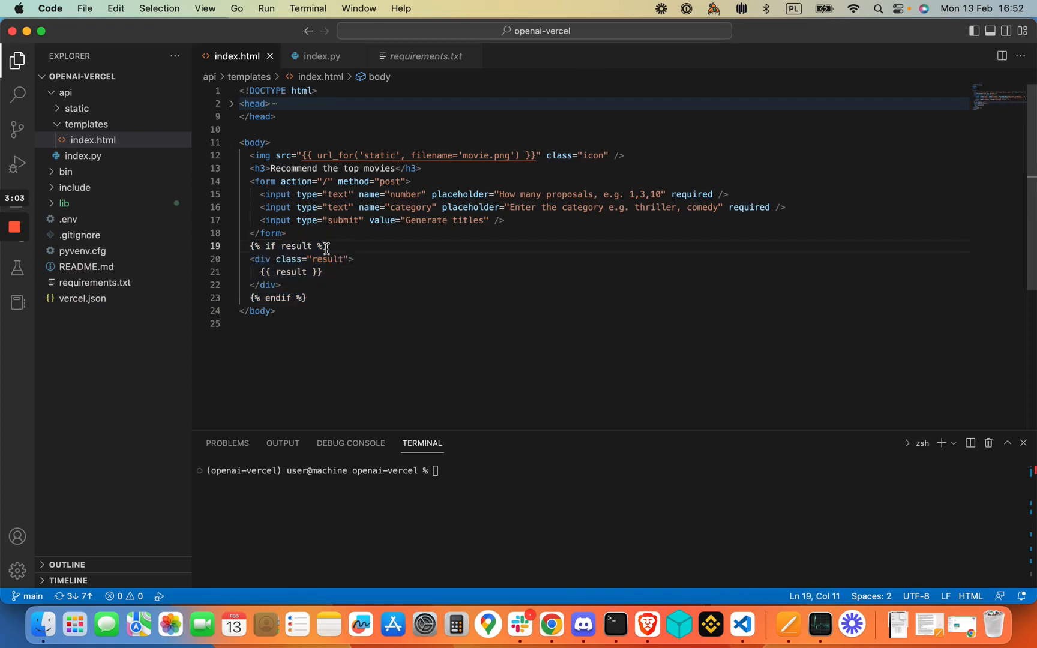
mouse_move(294, 246)
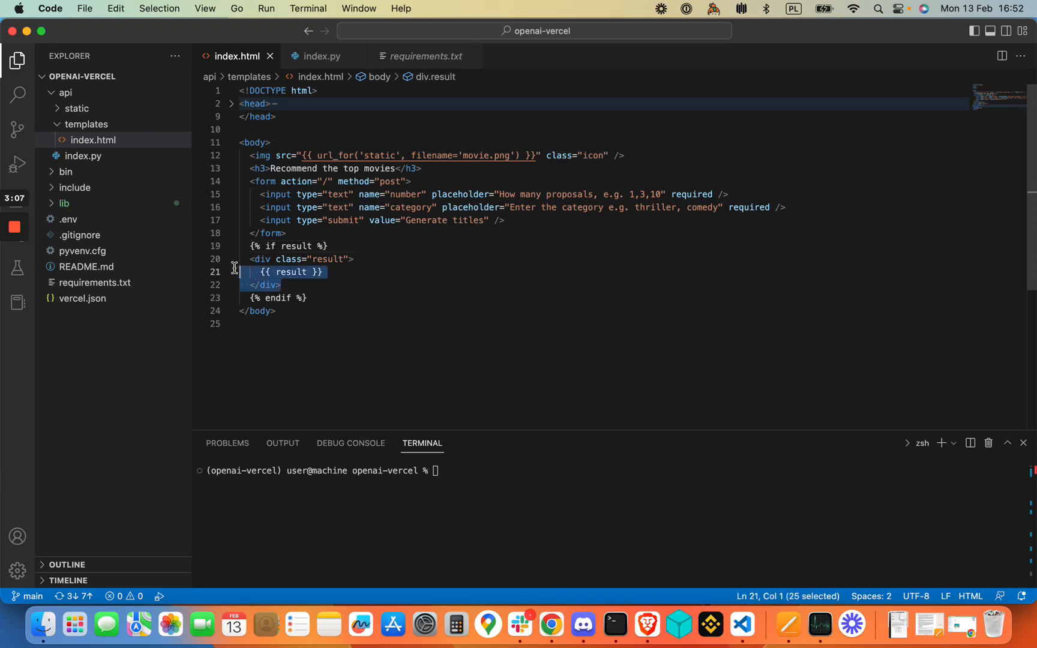
click(282, 284)
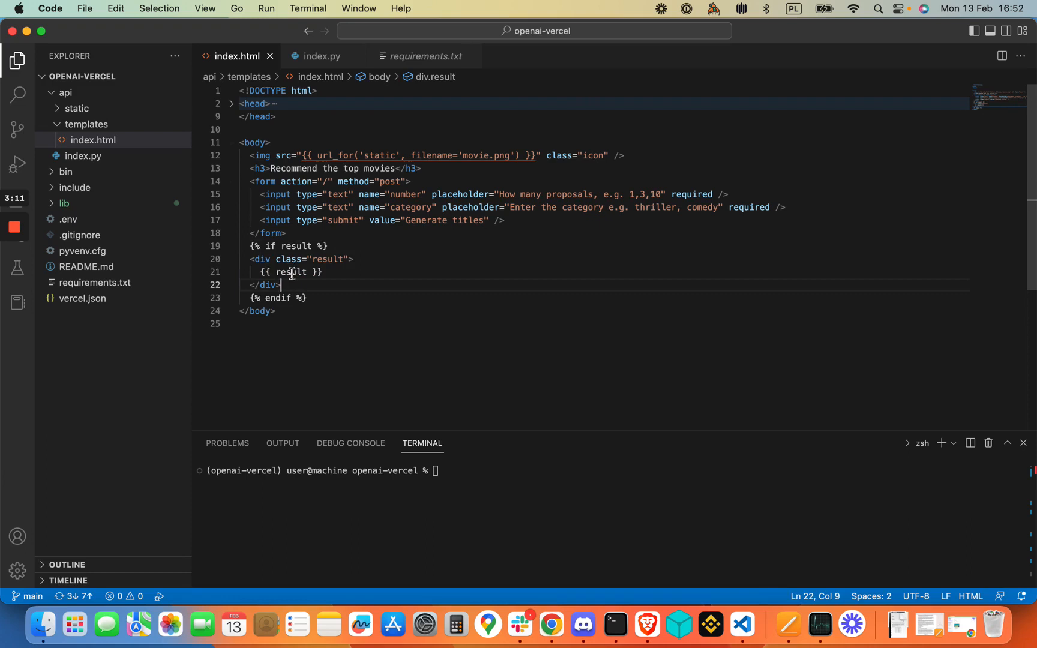
double_click(292, 272)
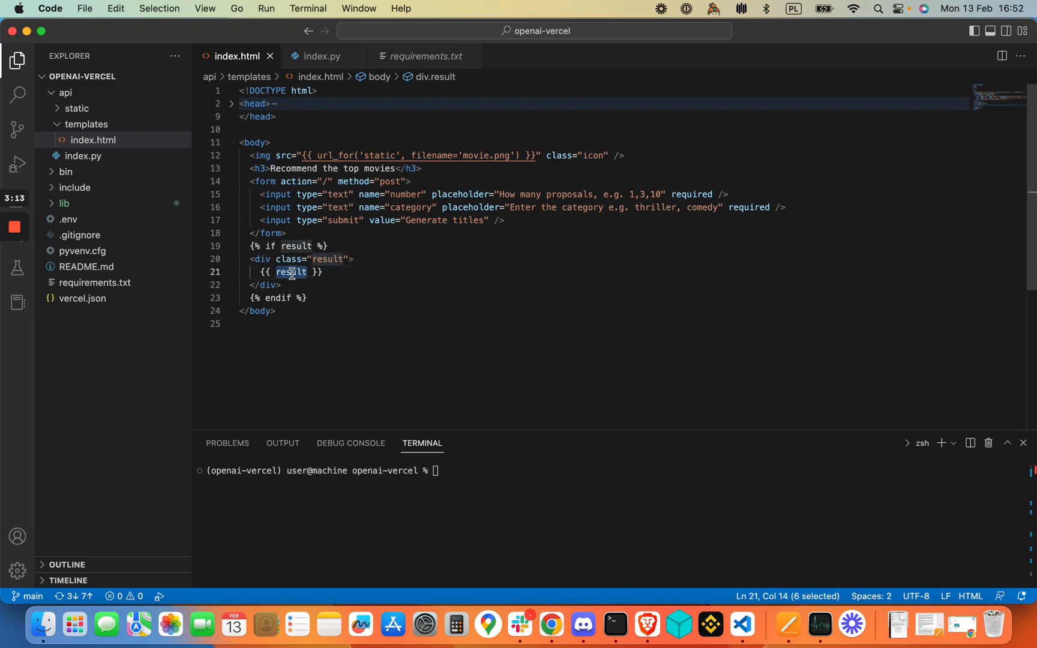
mouse_move(390, 267)
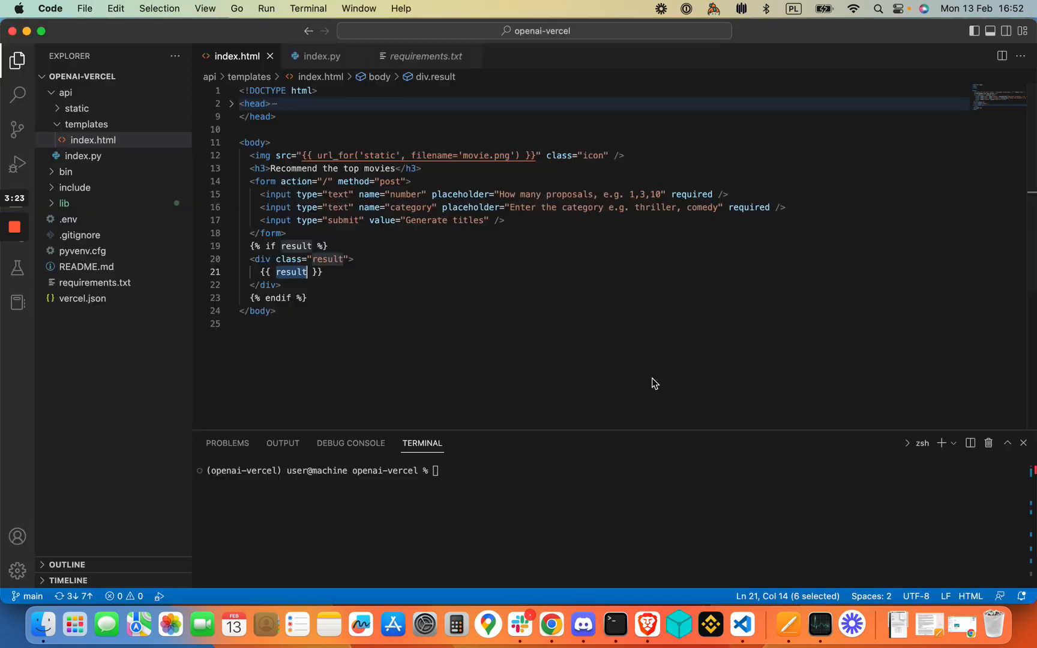
mouse_move(84, 161)
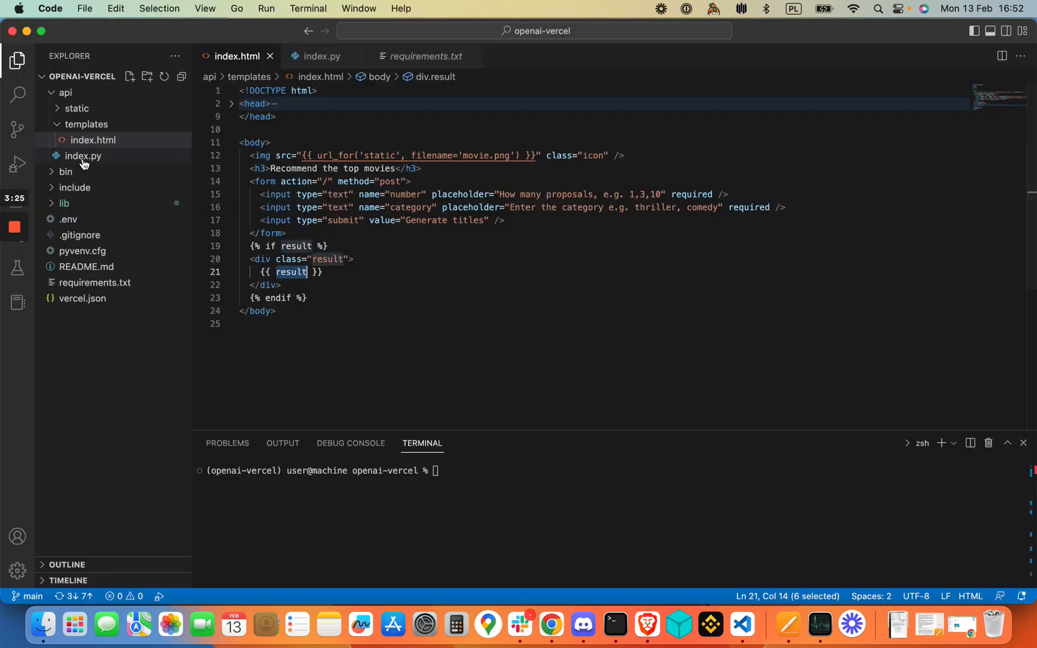
- Open index.py and highlight the OPENAI_API_KEY environment variable name
click(82, 156)
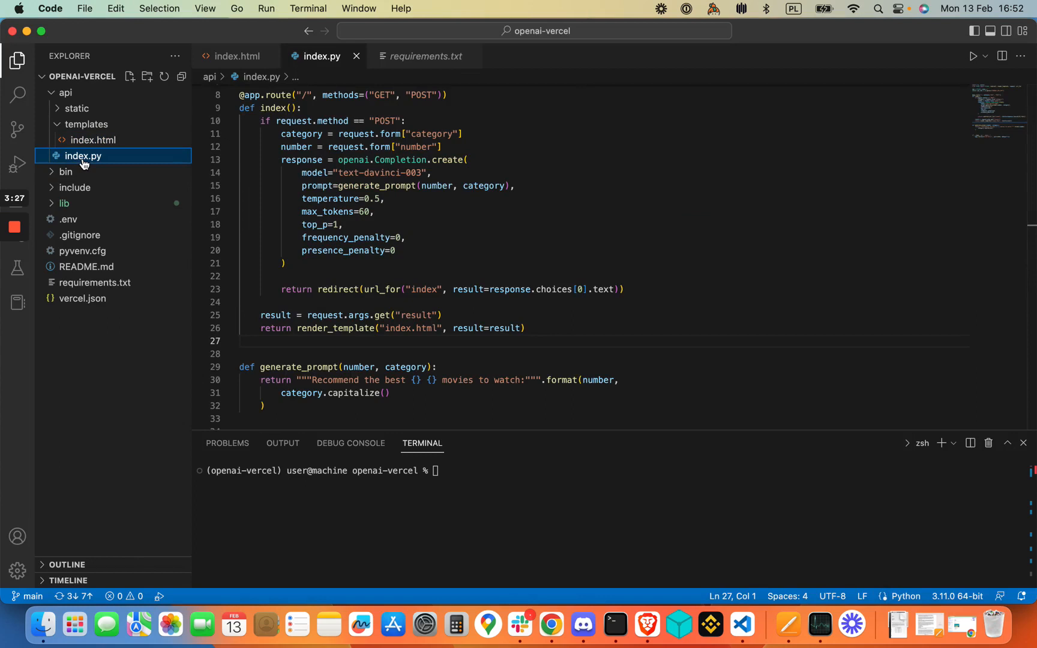
mouse_move(290, 207)
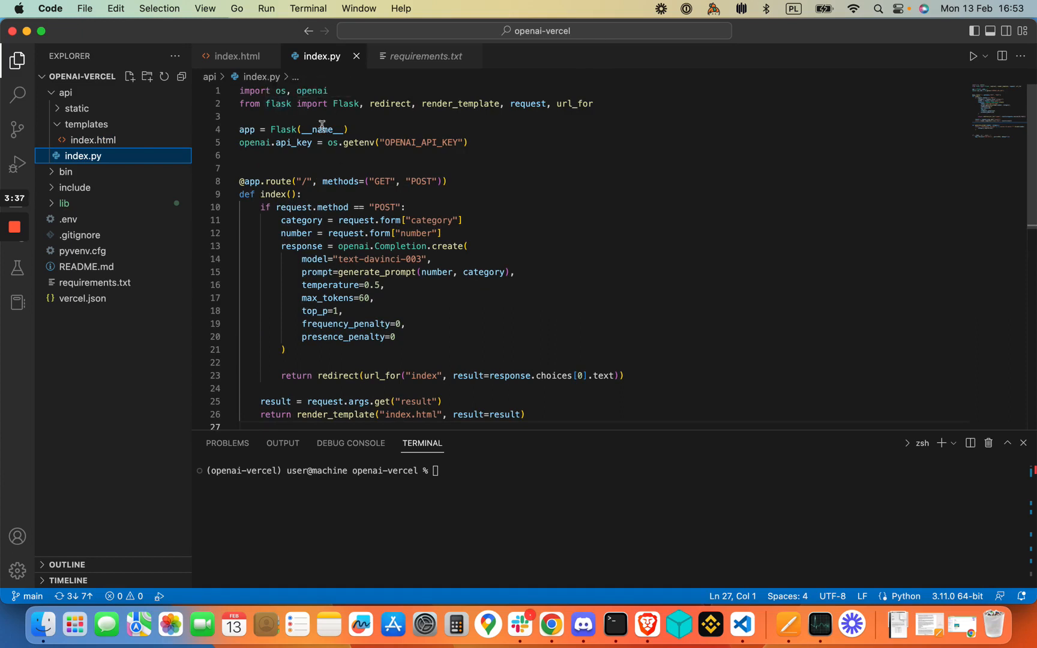
mouse_move(410, 151)
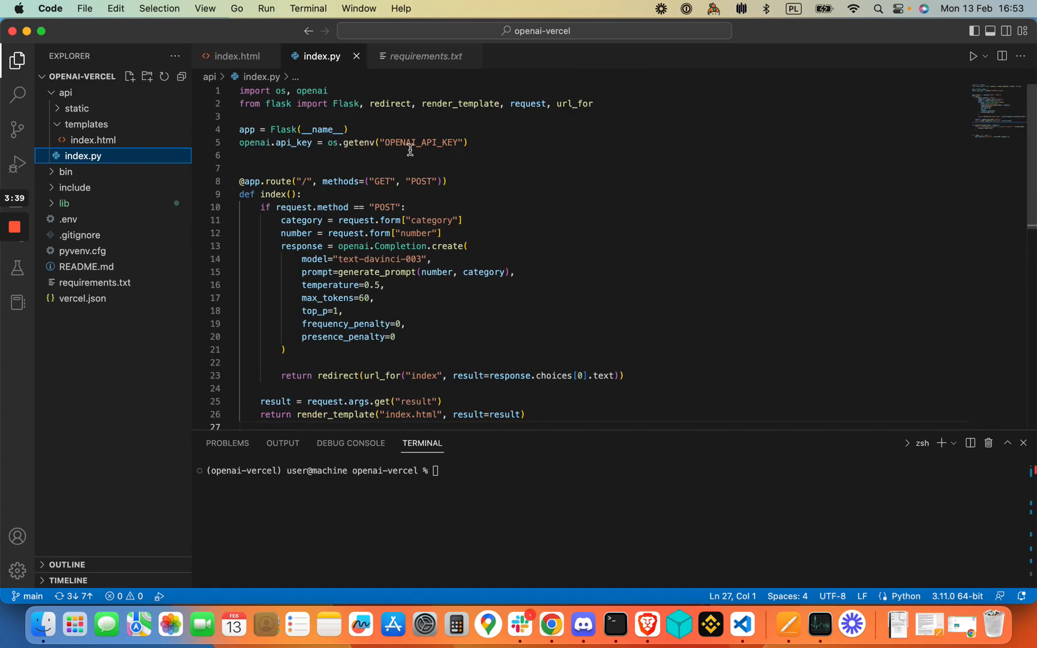
double_click(422, 142)
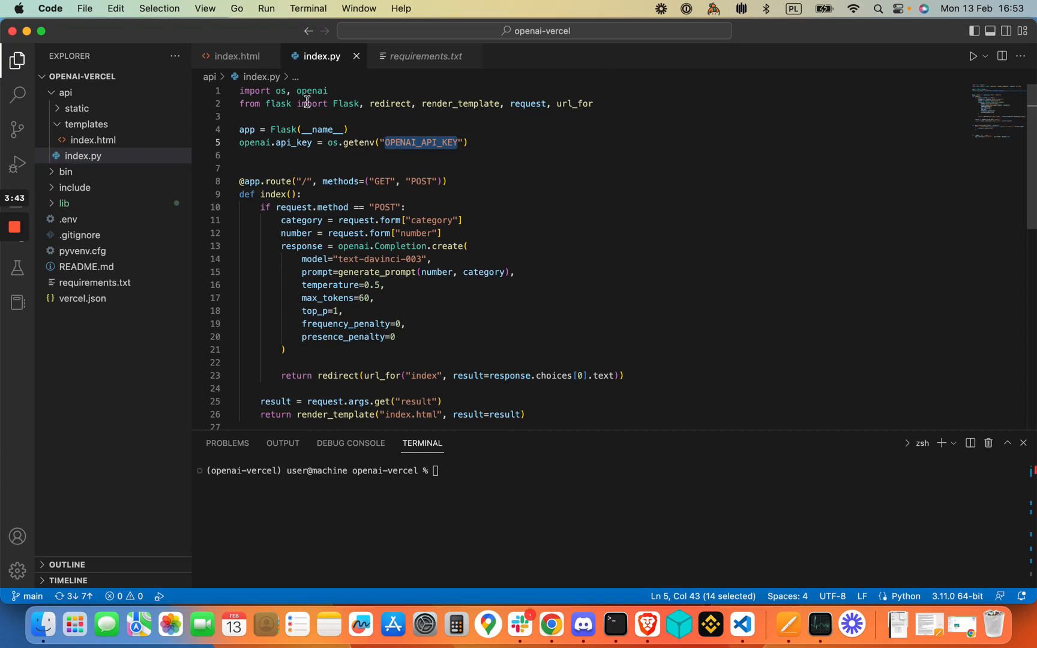
click(311, 91)
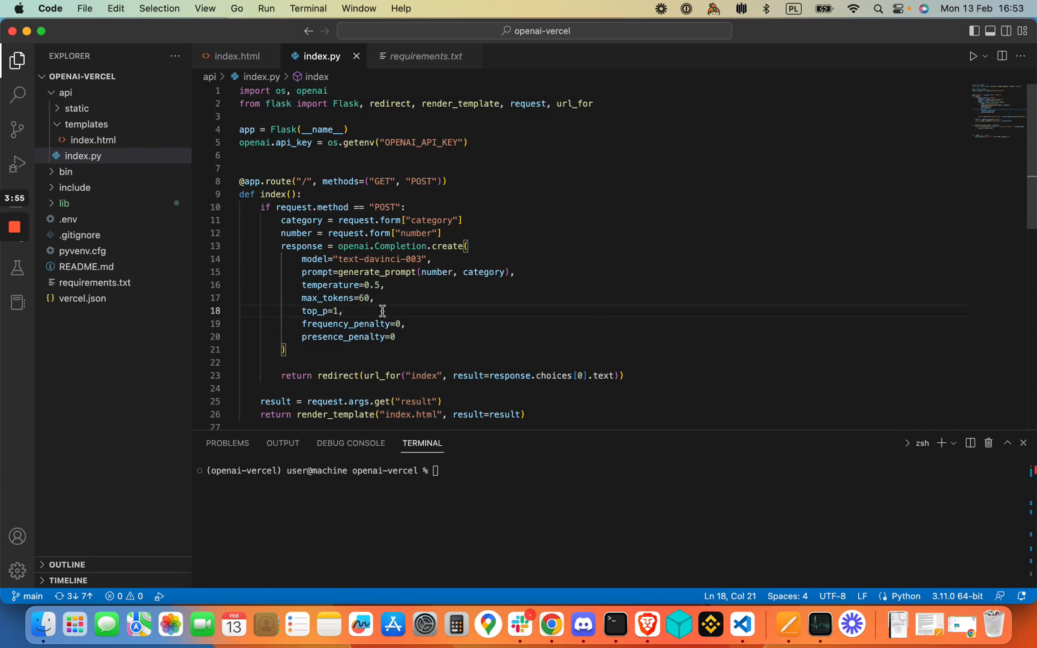
mouse_move(271, 156)
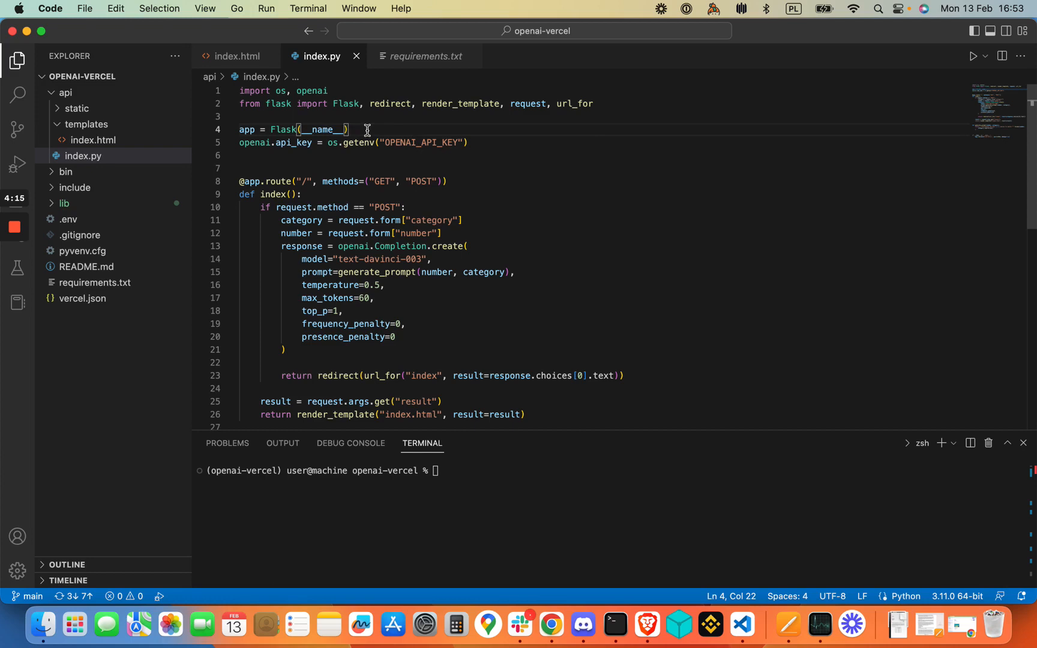
mouse_move(395, 129)
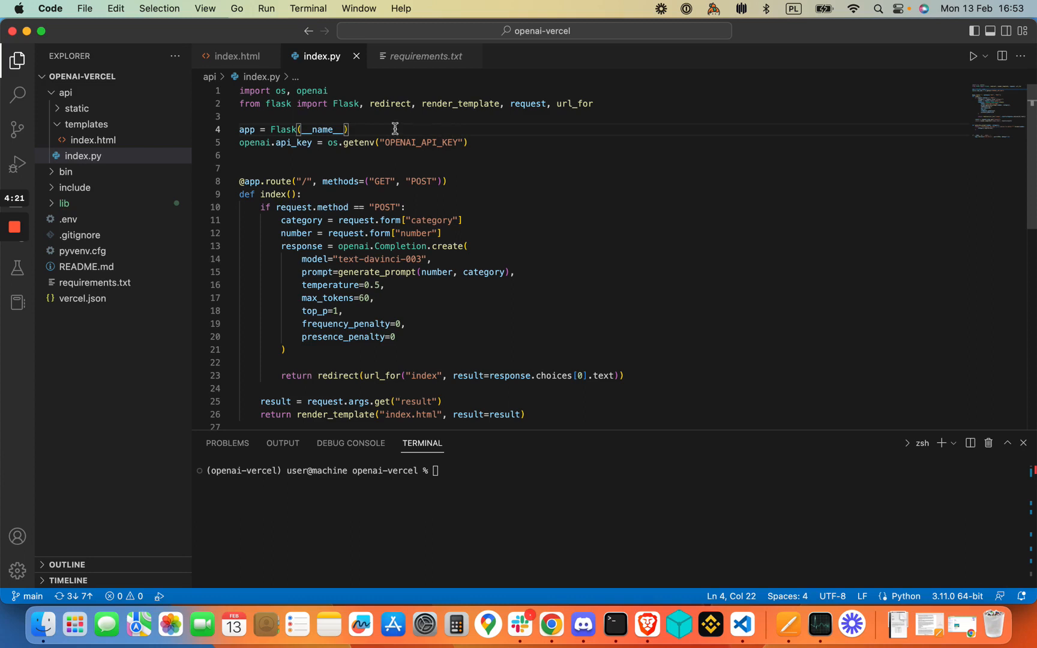
mouse_move(275, 178)
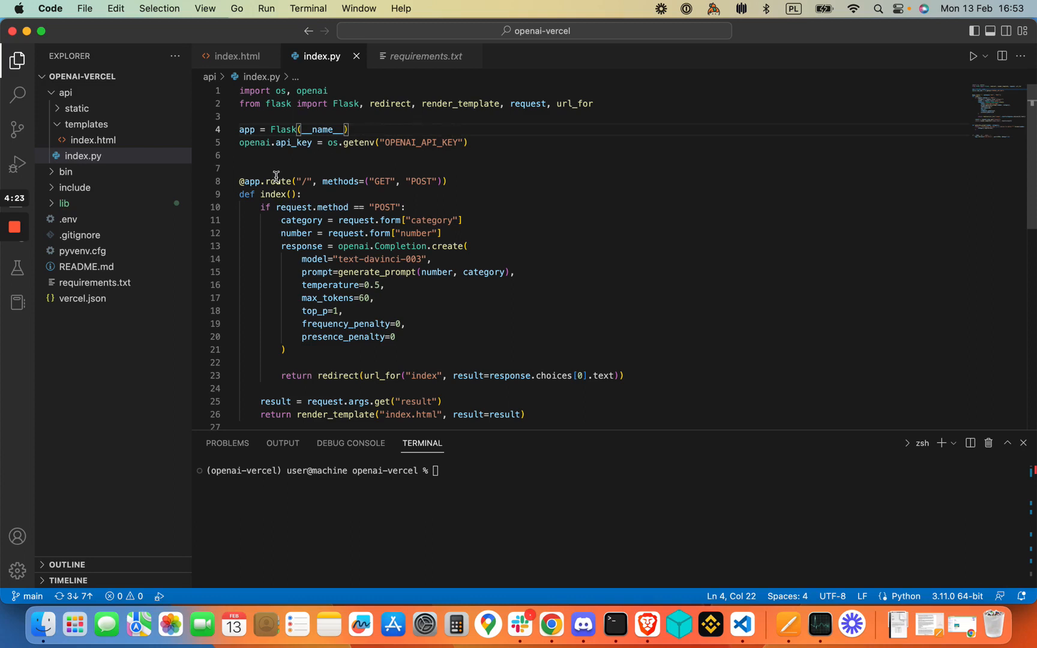
mouse_move(277, 178)
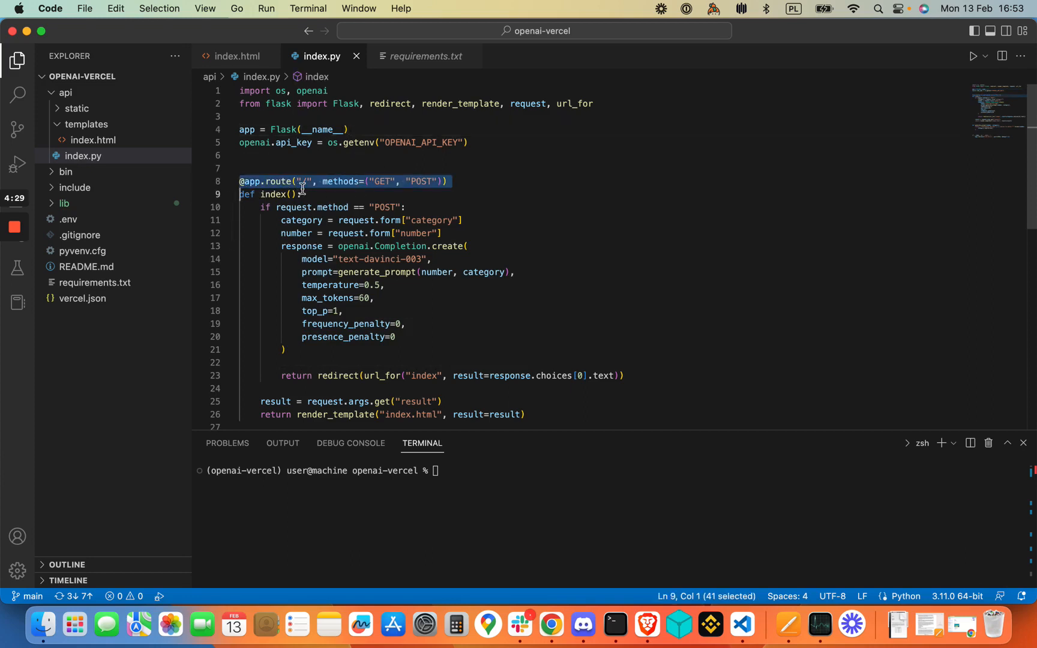
mouse_move(303, 185)
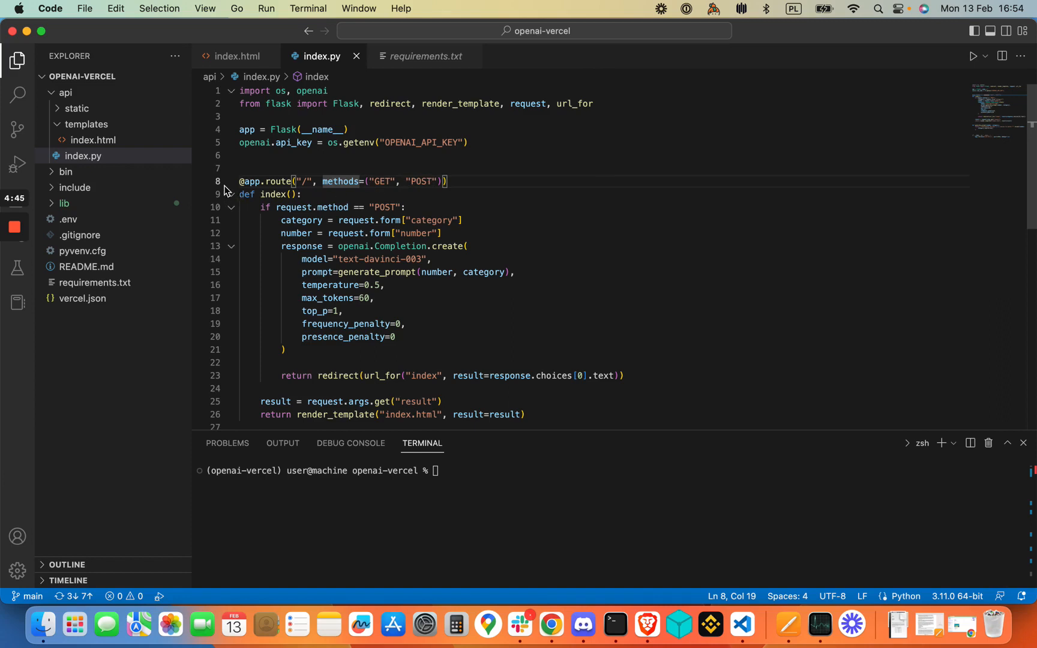
click(275, 181)
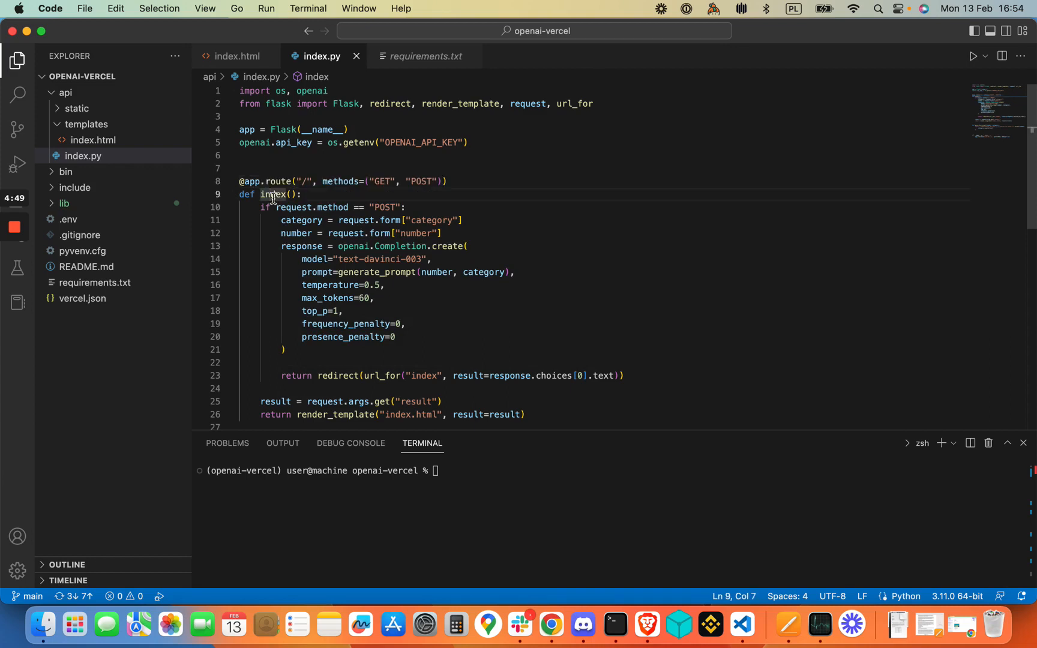
mouse_move(274, 194)
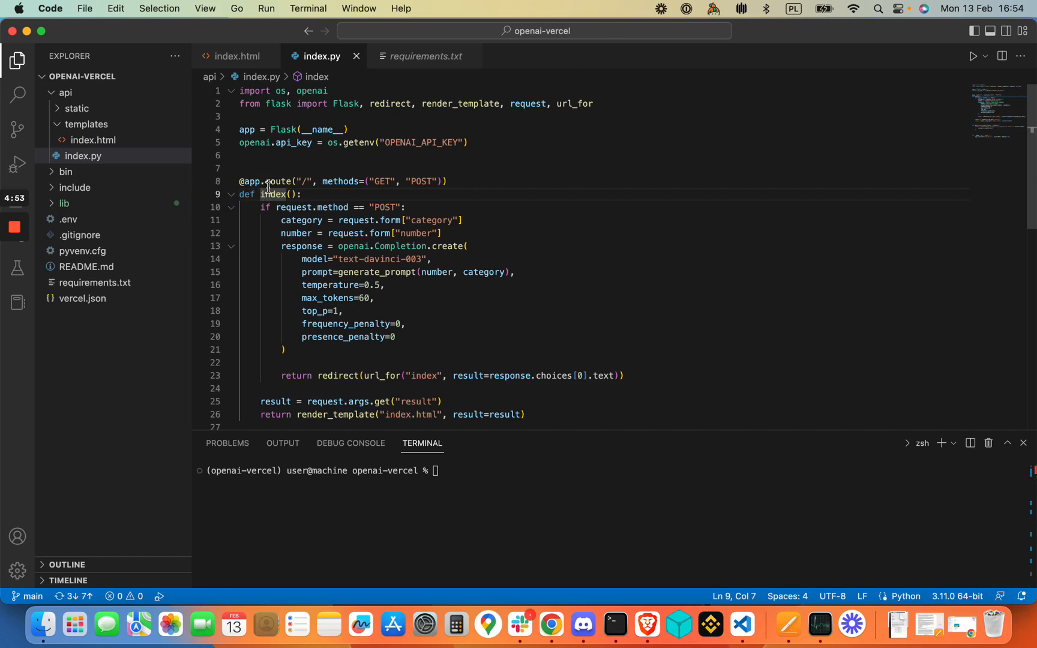
mouse_move(275, 190)
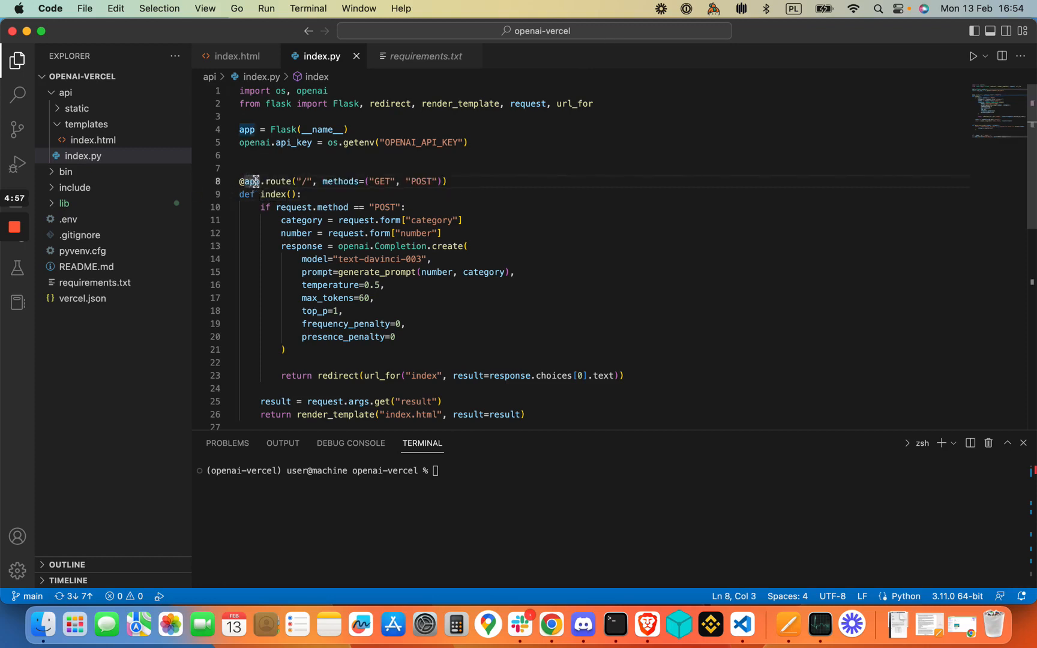
mouse_move(277, 194)
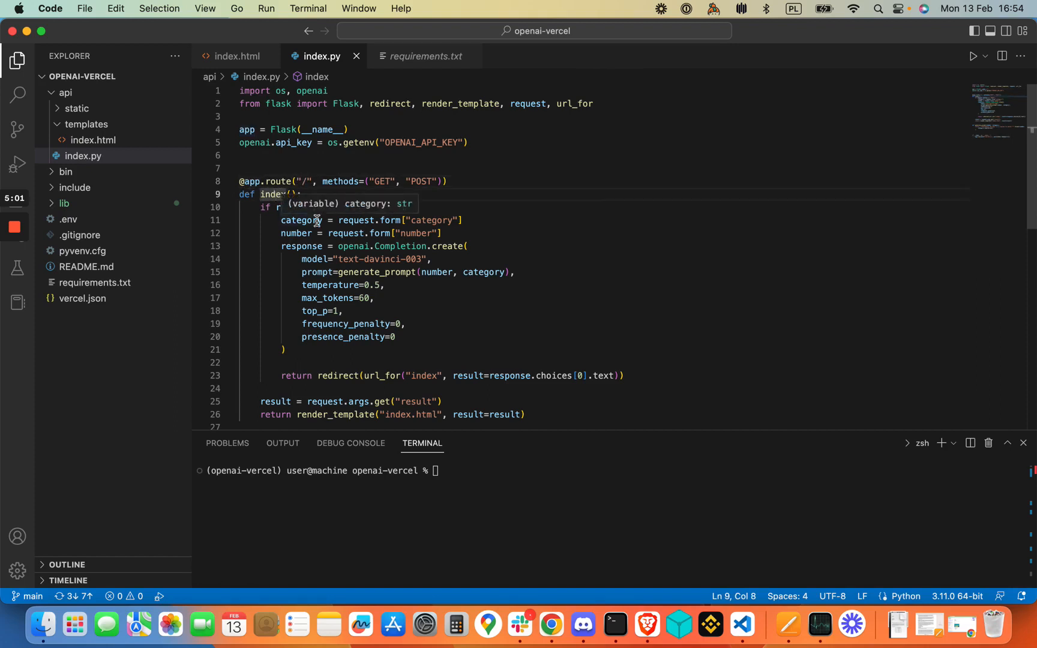
scroll(down, 3)
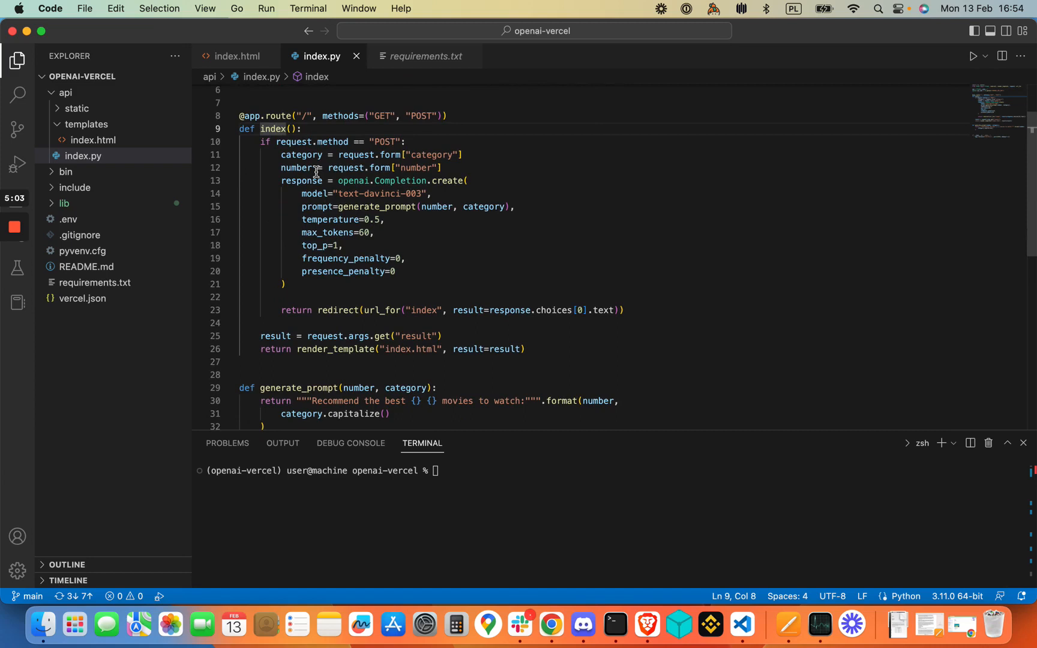
mouse_move(355, 173)
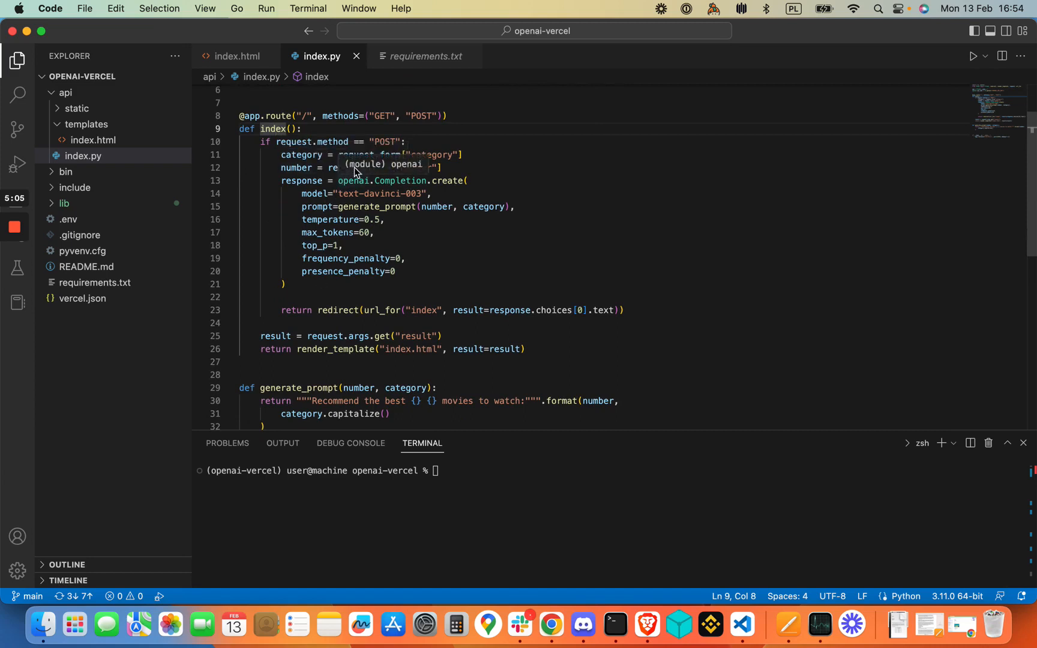
mouse_move(298, 322)
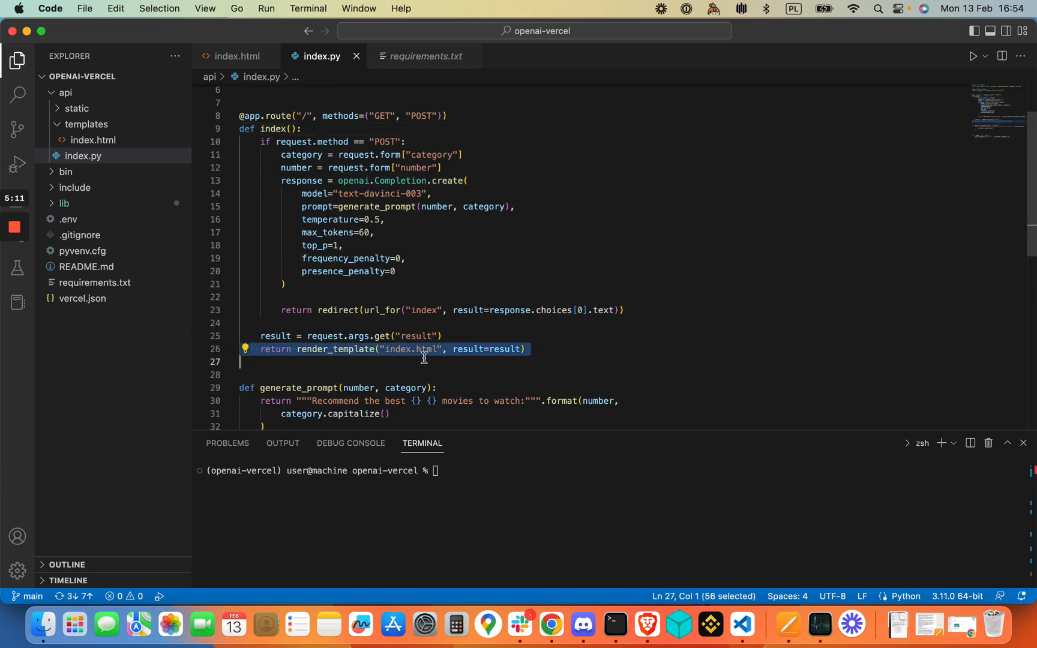
mouse_move(499, 350)
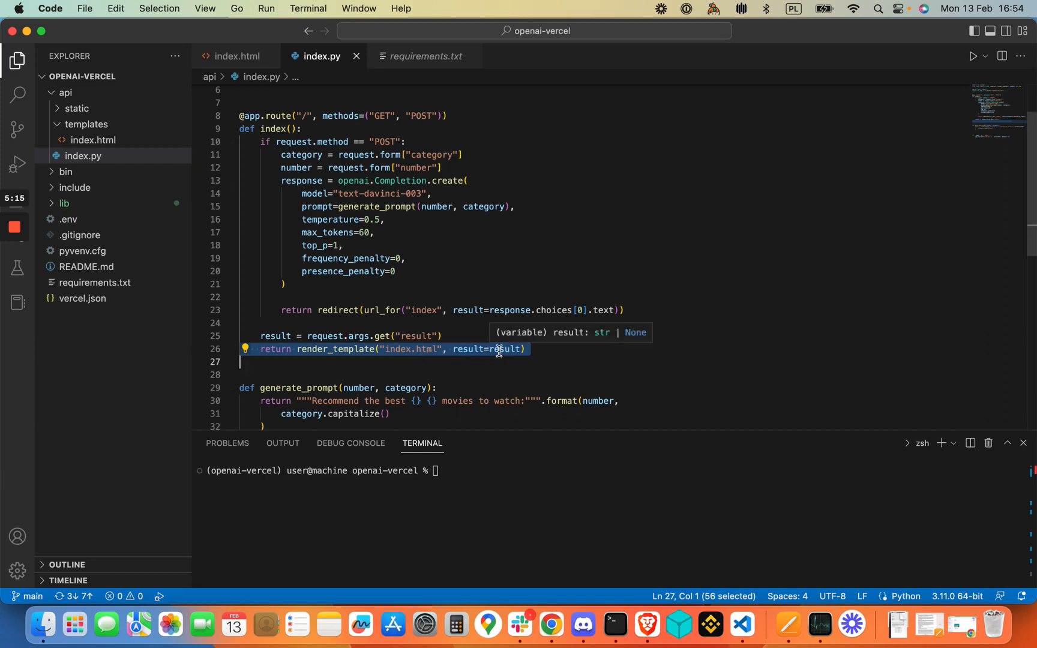
mouse_move(439, 337)
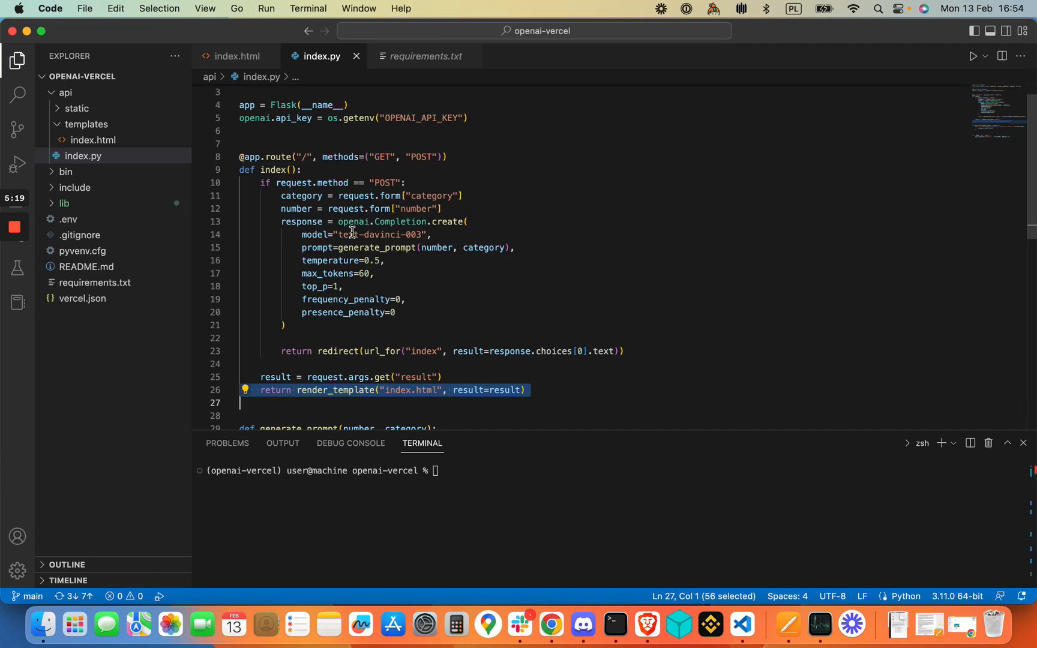
mouse_move(399, 221)
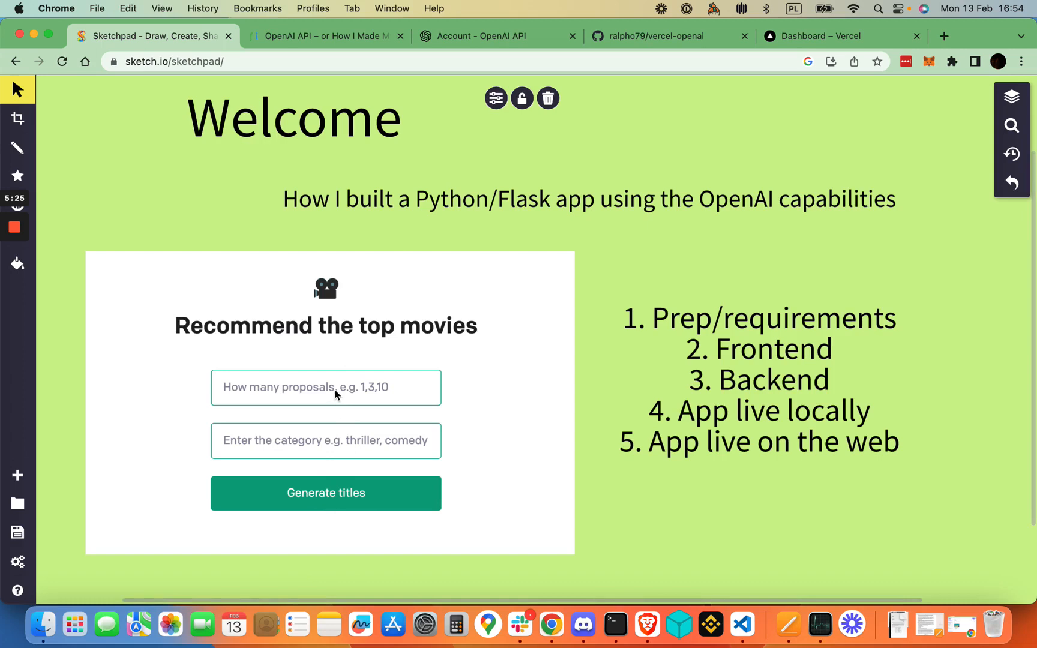
mouse_move(318, 393)
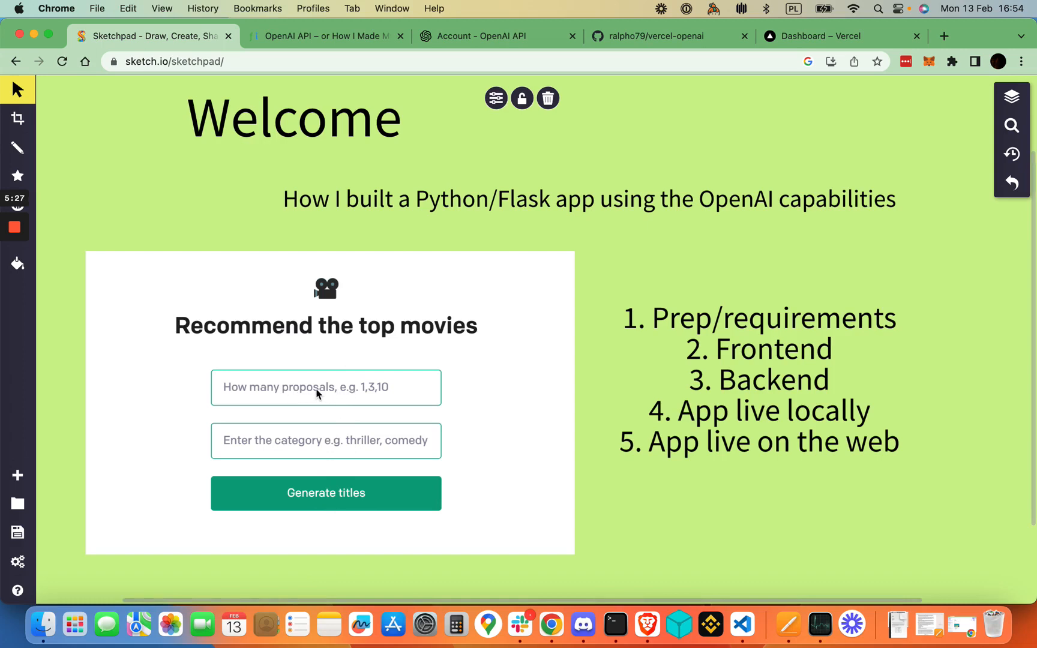
mouse_move(330, 405)
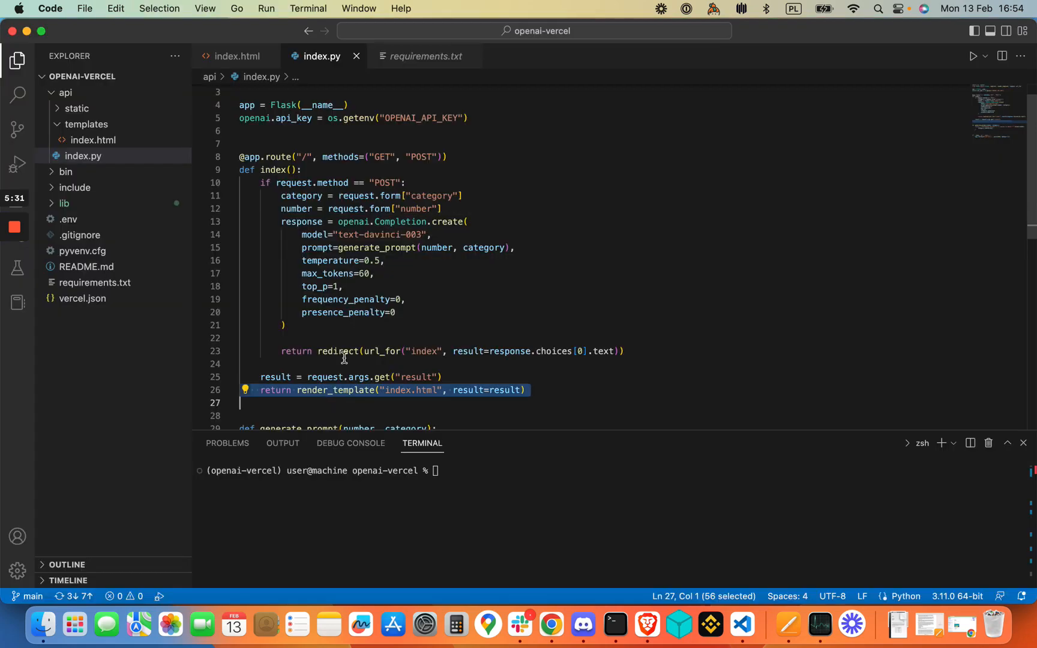
mouse_move(441, 218)
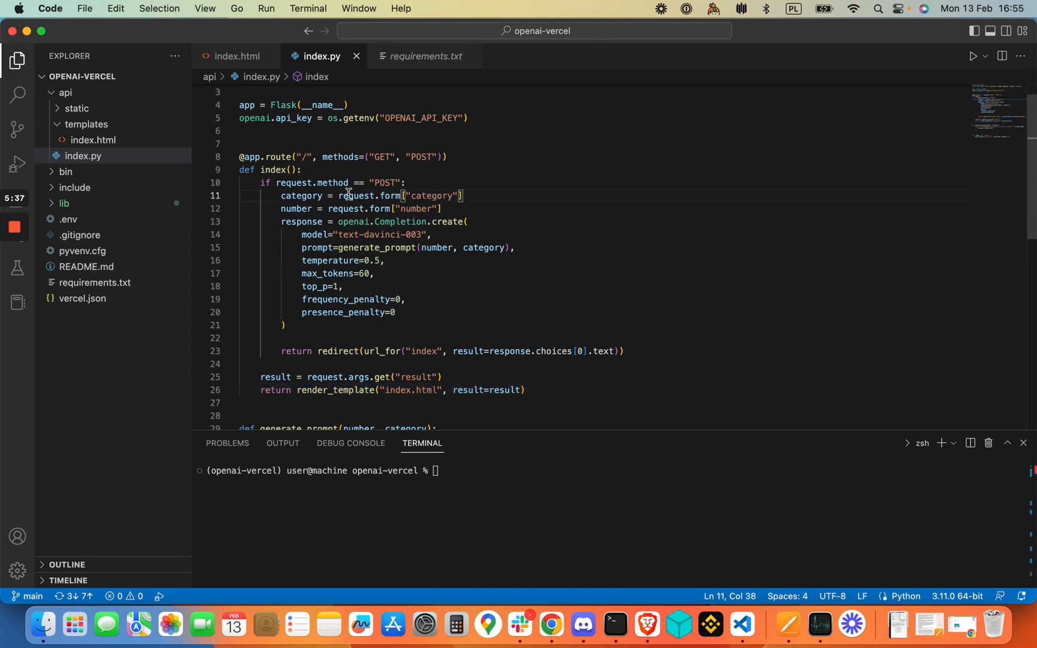
double_click(301, 195)
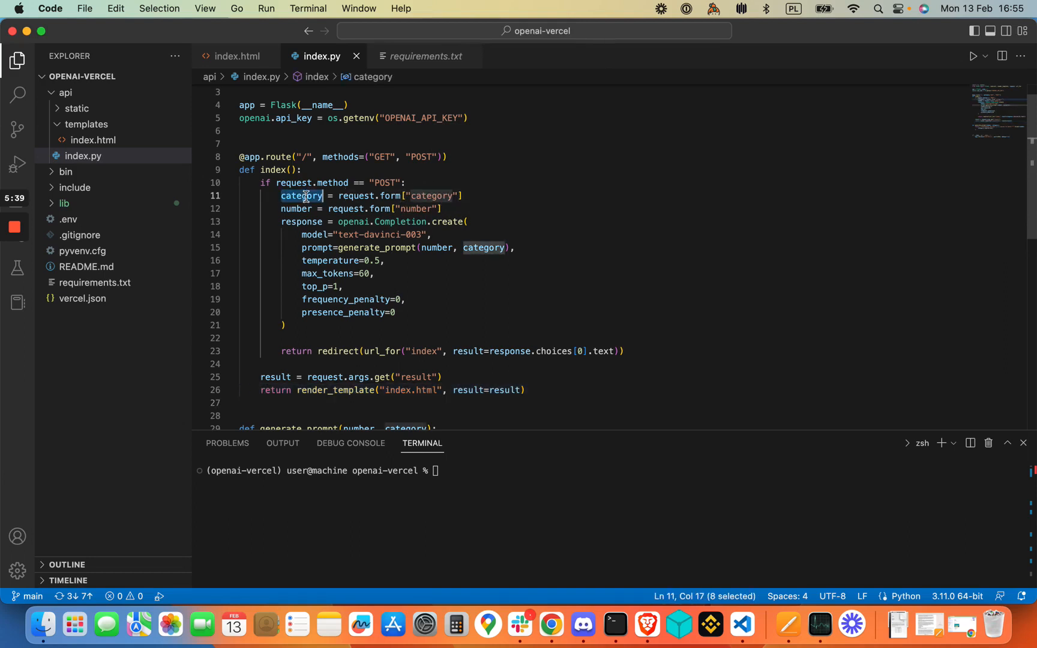
double_click(417, 209)
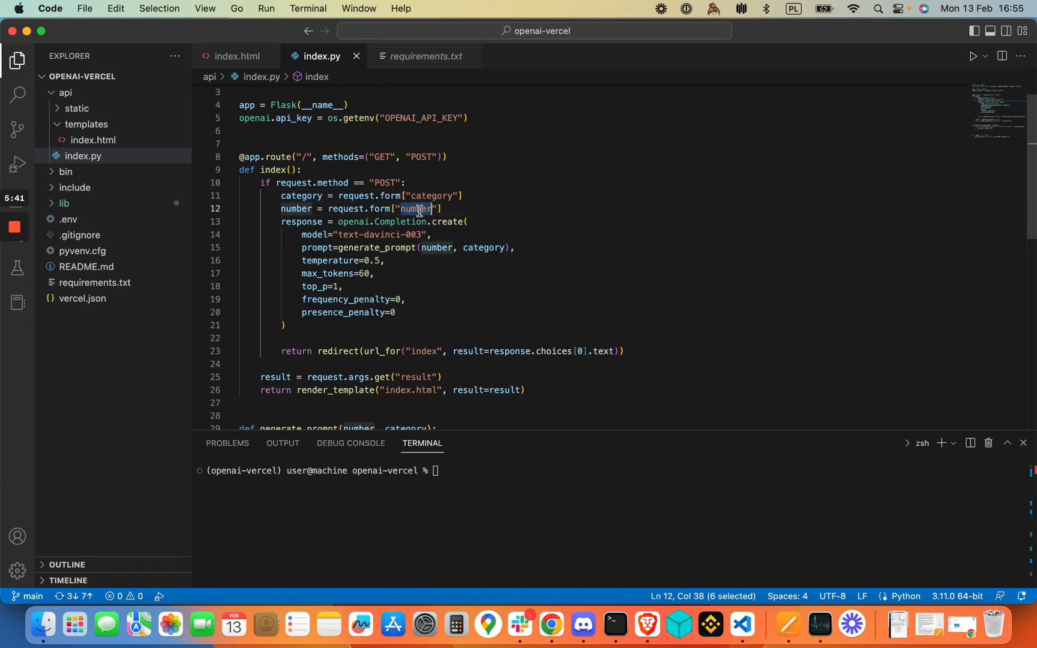
double_click(297, 208)
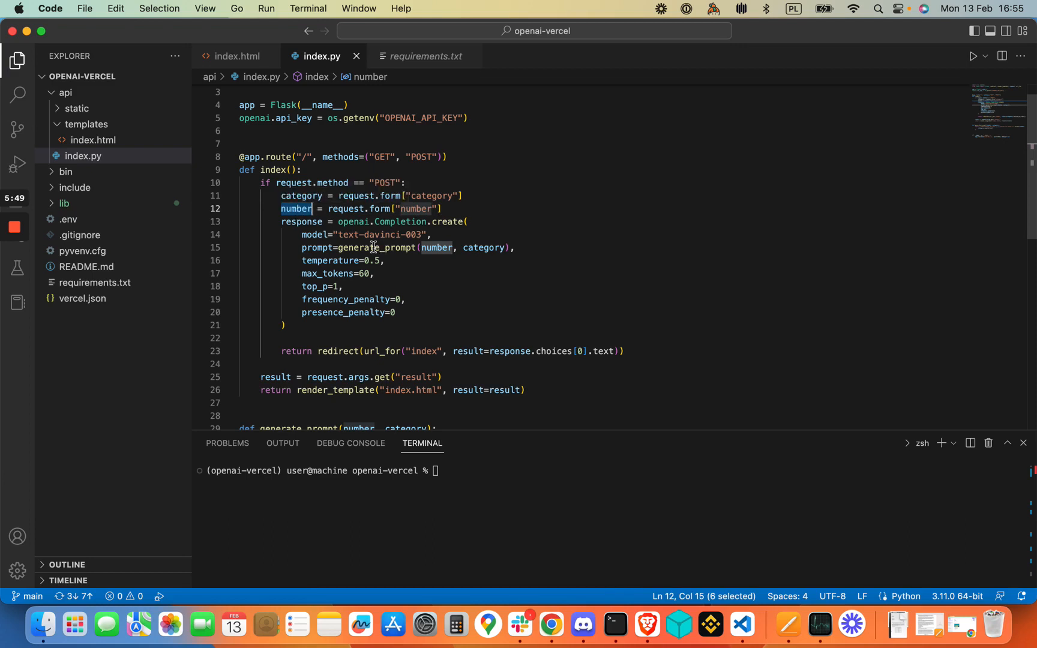
double_click(375, 248)
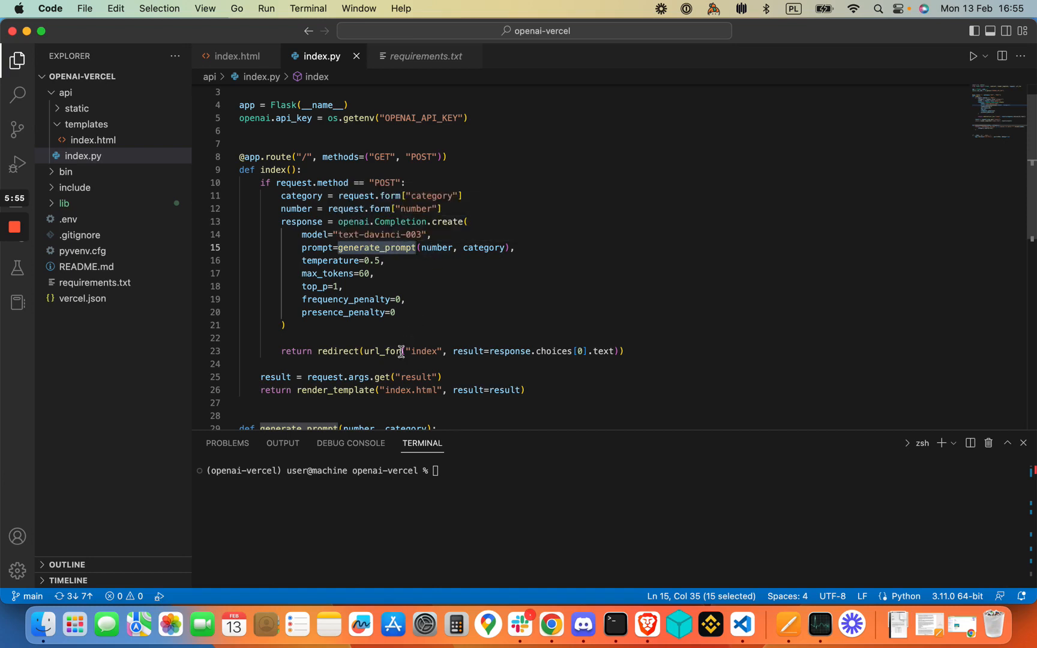
scroll(down, 3)
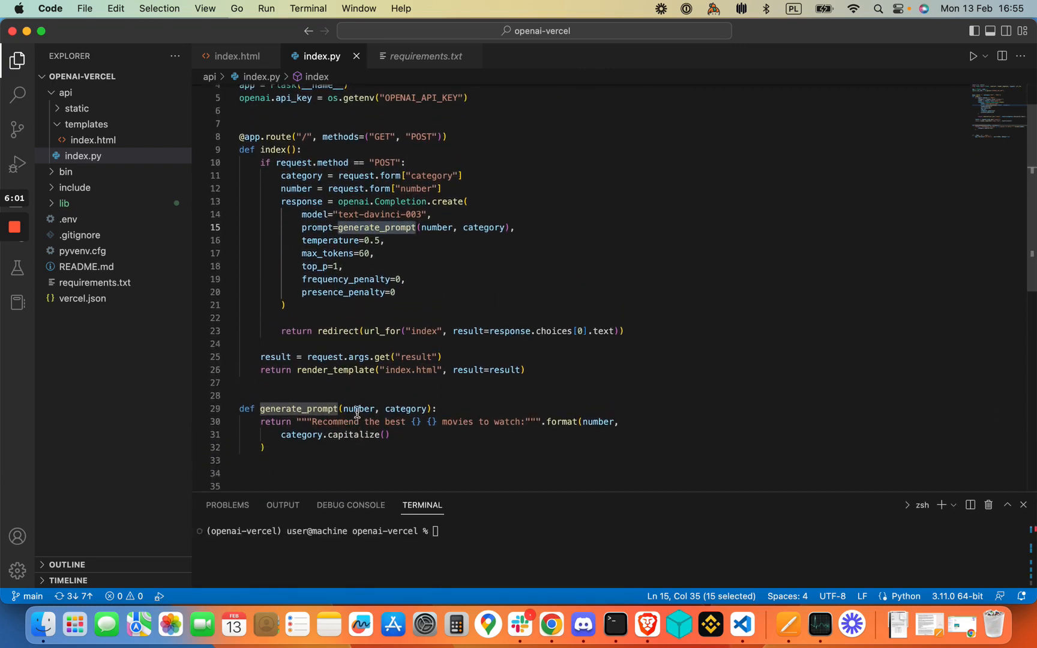
mouse_move(357, 409)
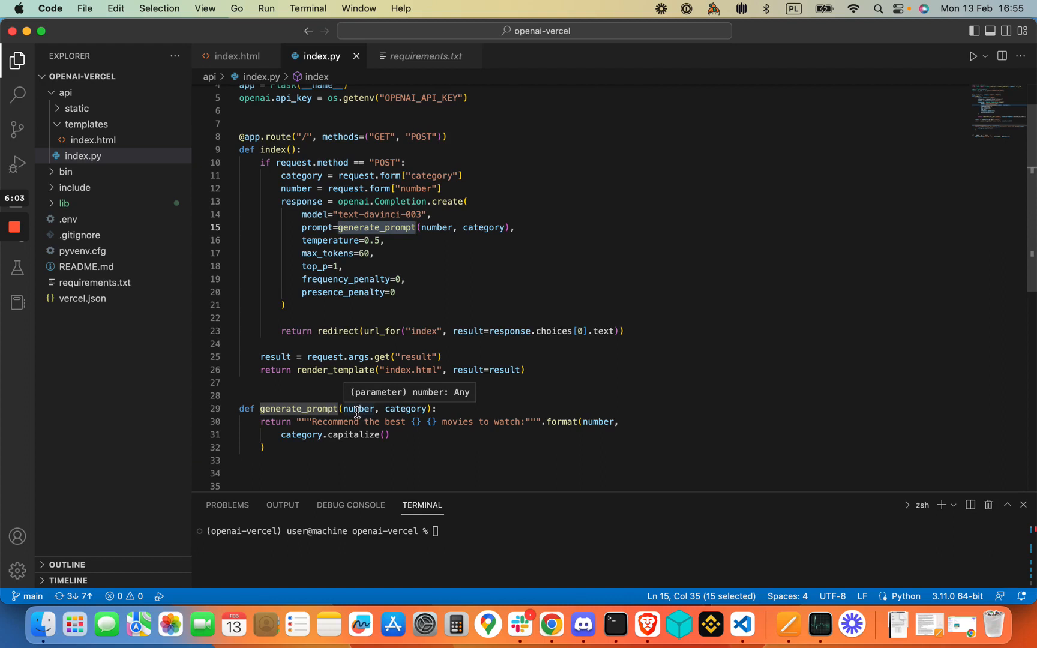
mouse_move(314, 421)
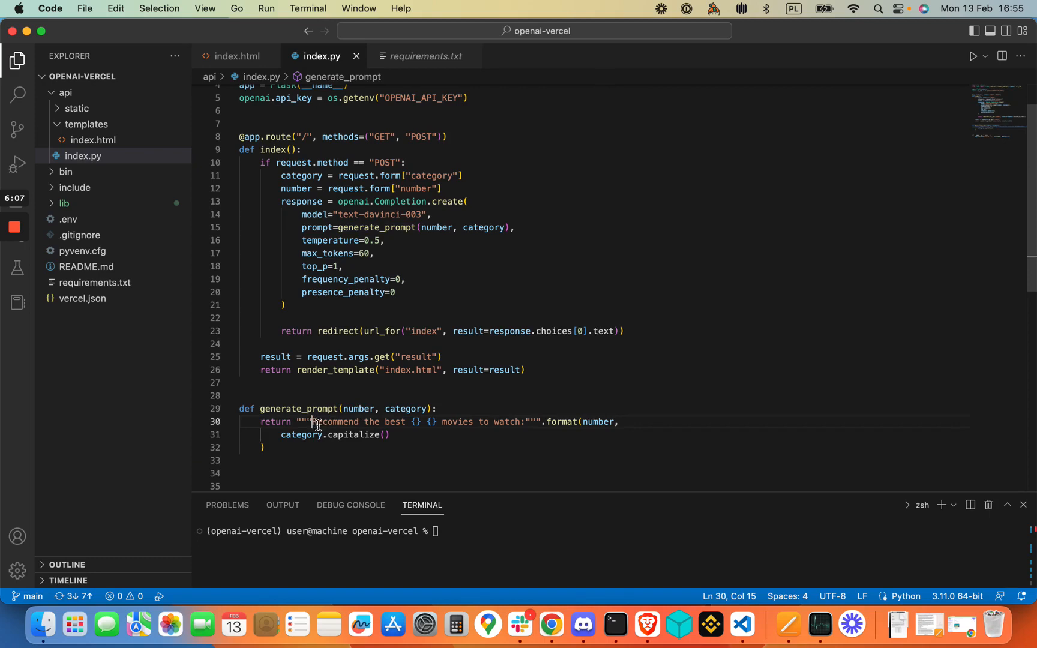
drag(314, 422, 541, 421)
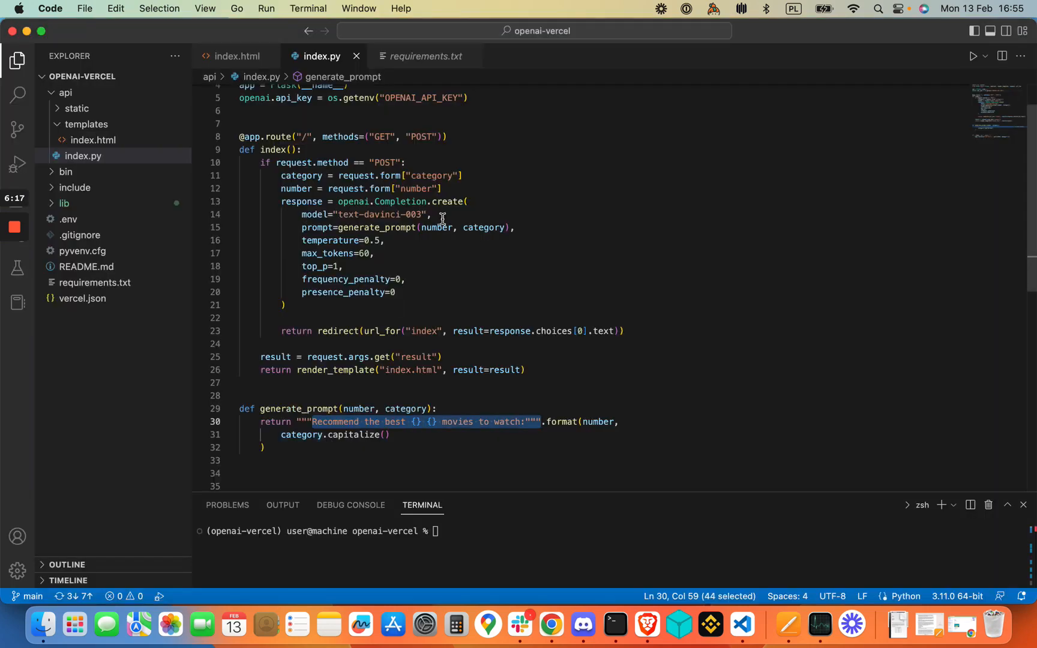
double_click(415, 189)
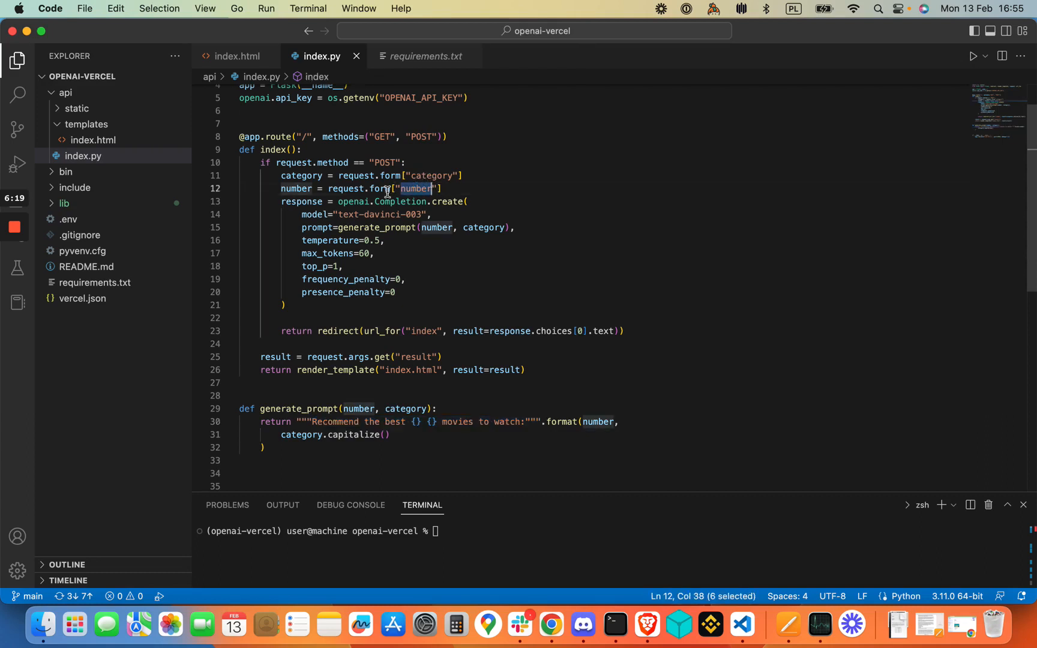
mouse_move(343, 176)
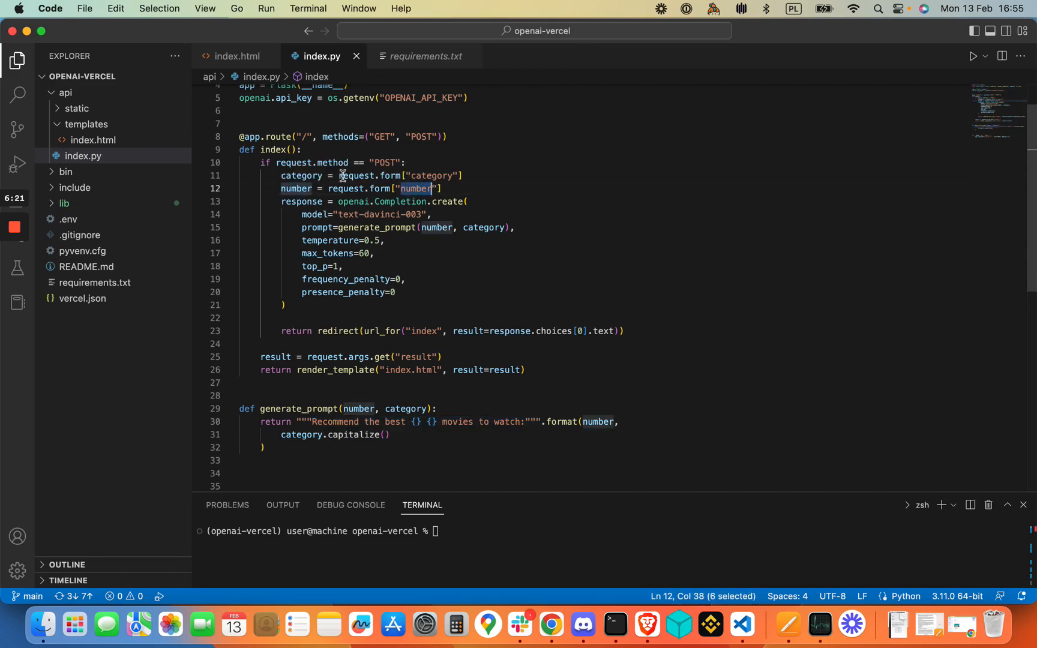
mouse_move(318, 422)
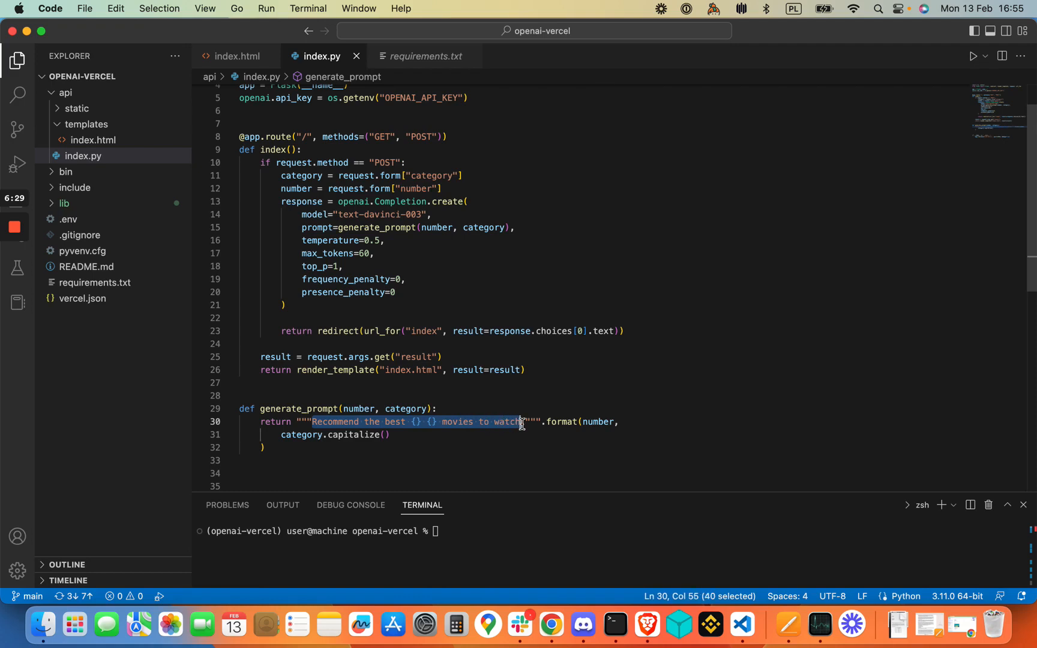
mouse_move(383, 268)
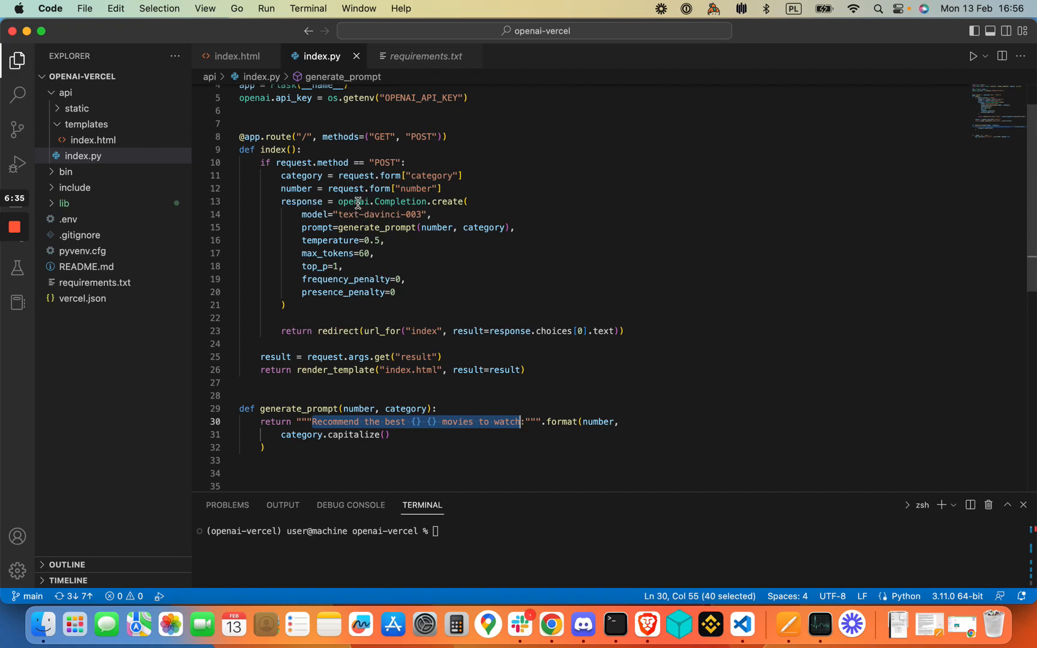
click(348, 201)
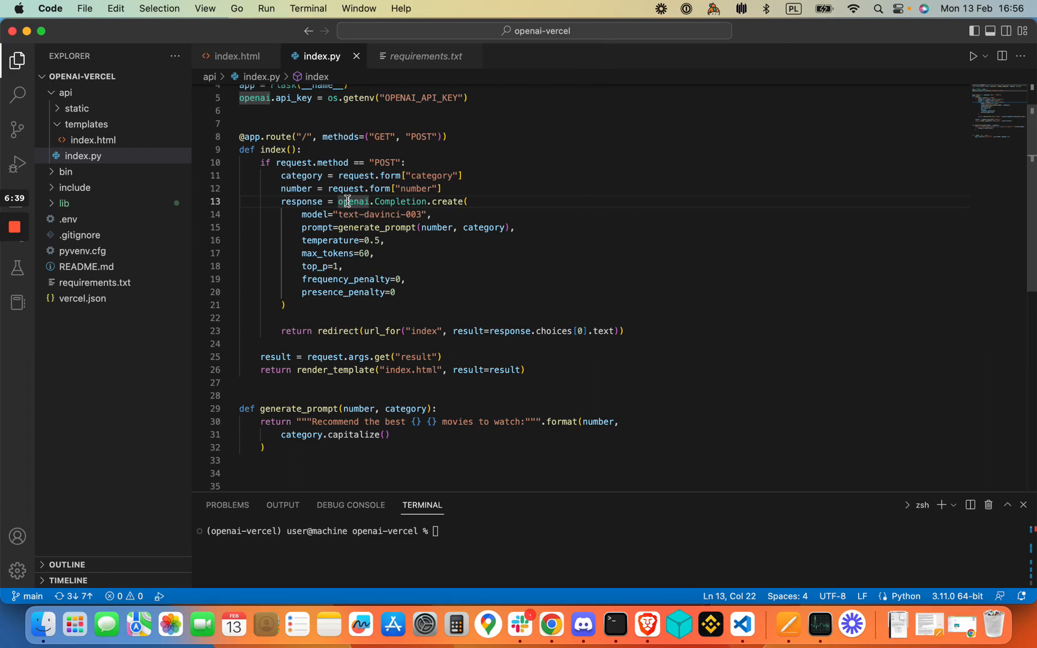
double_click(302, 202)
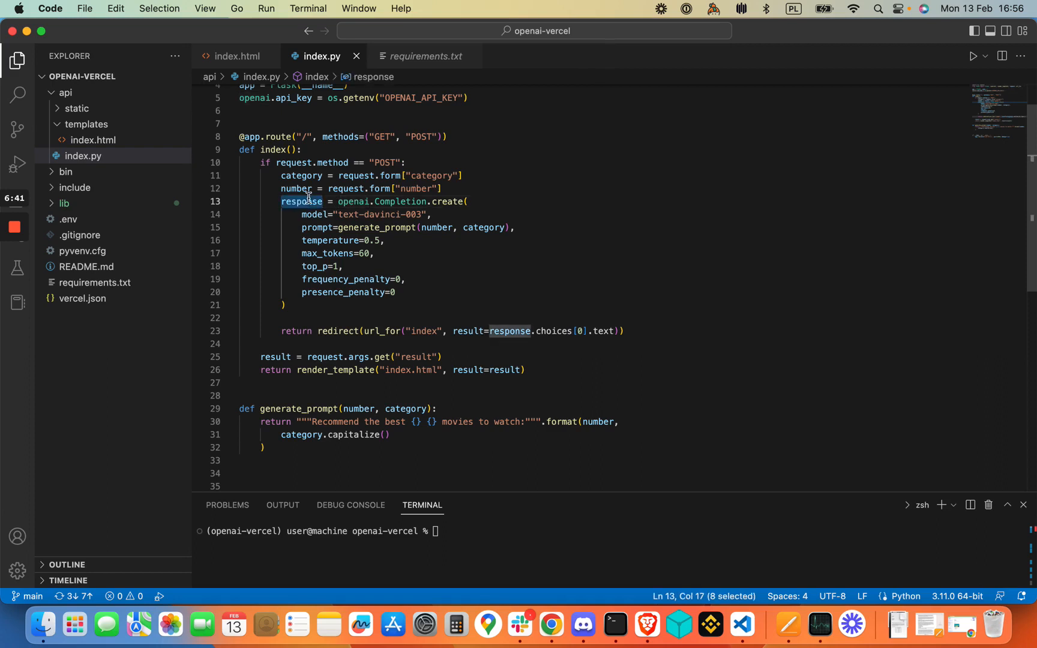
mouse_move(330, 253)
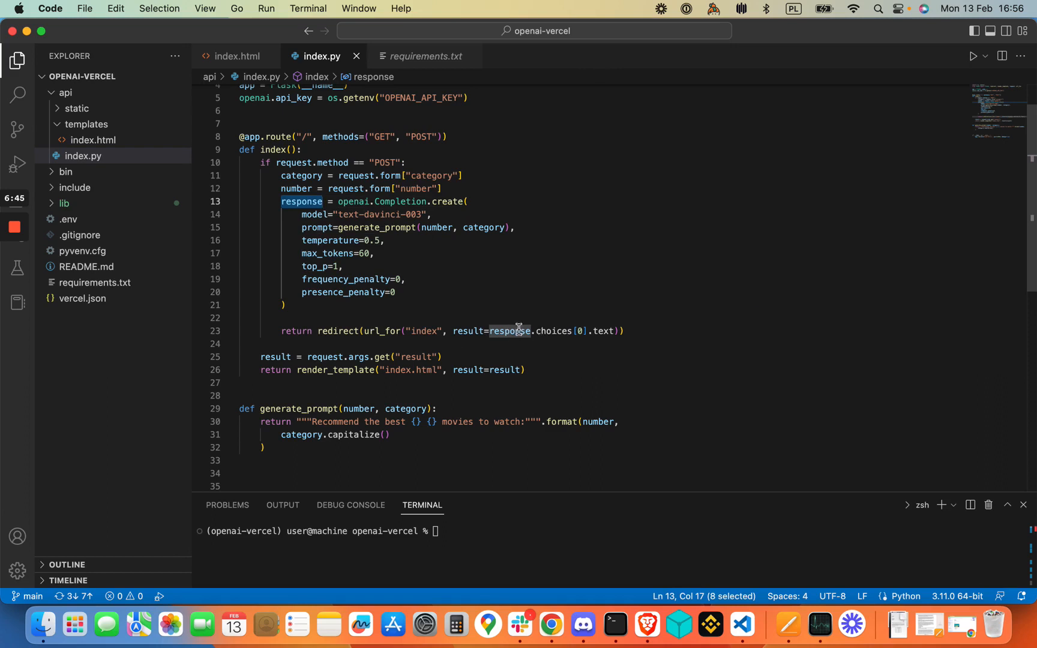
double_click(468, 331)
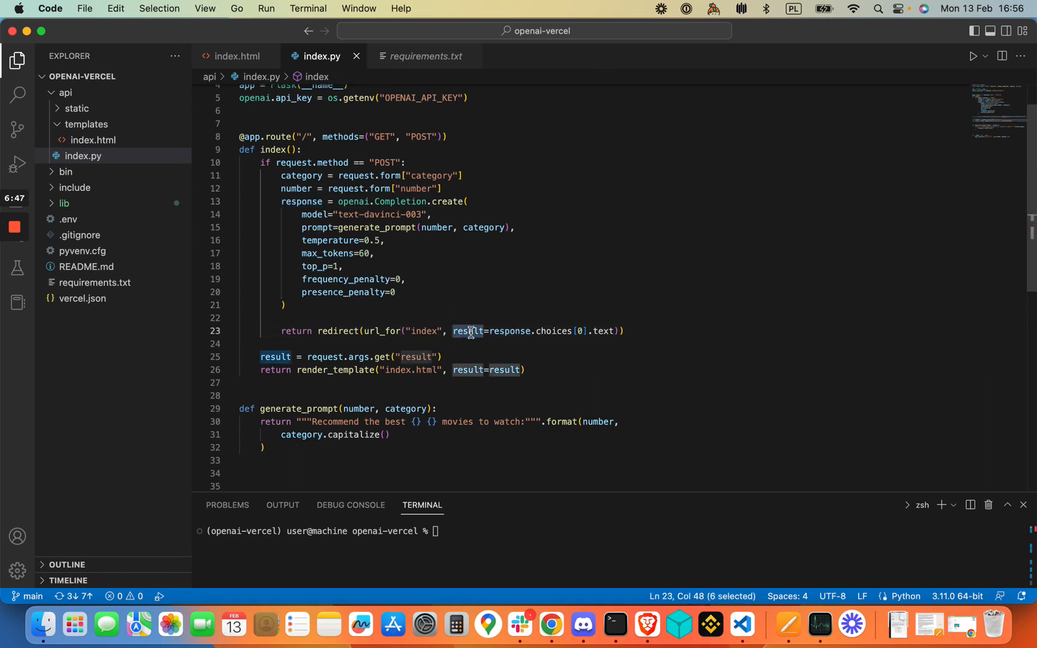
mouse_move(337, 279)
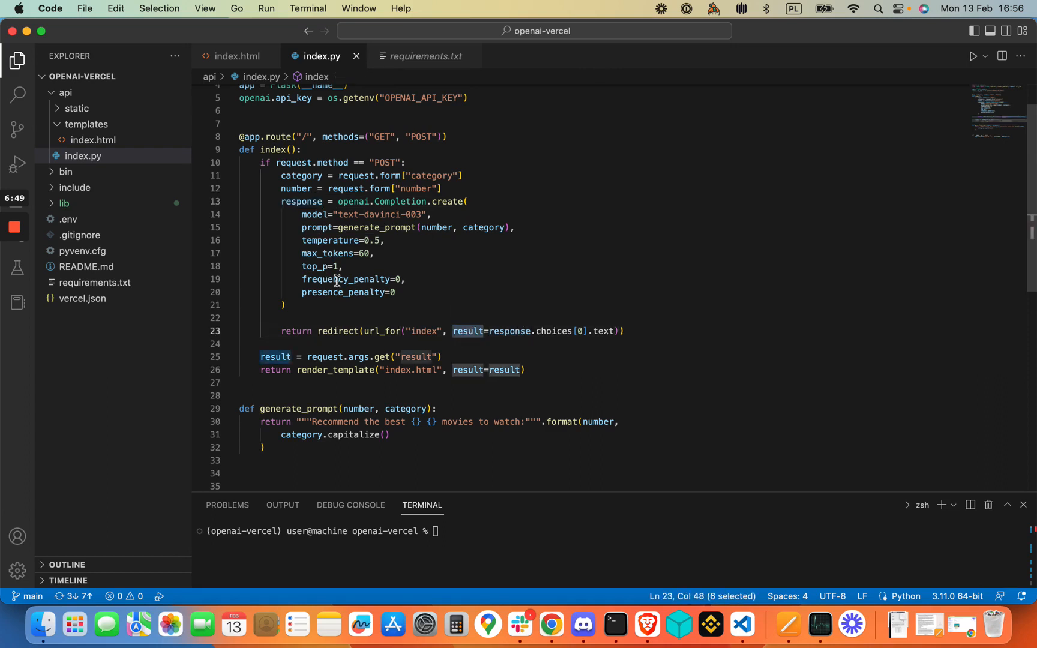
mouse_move(577, 338)
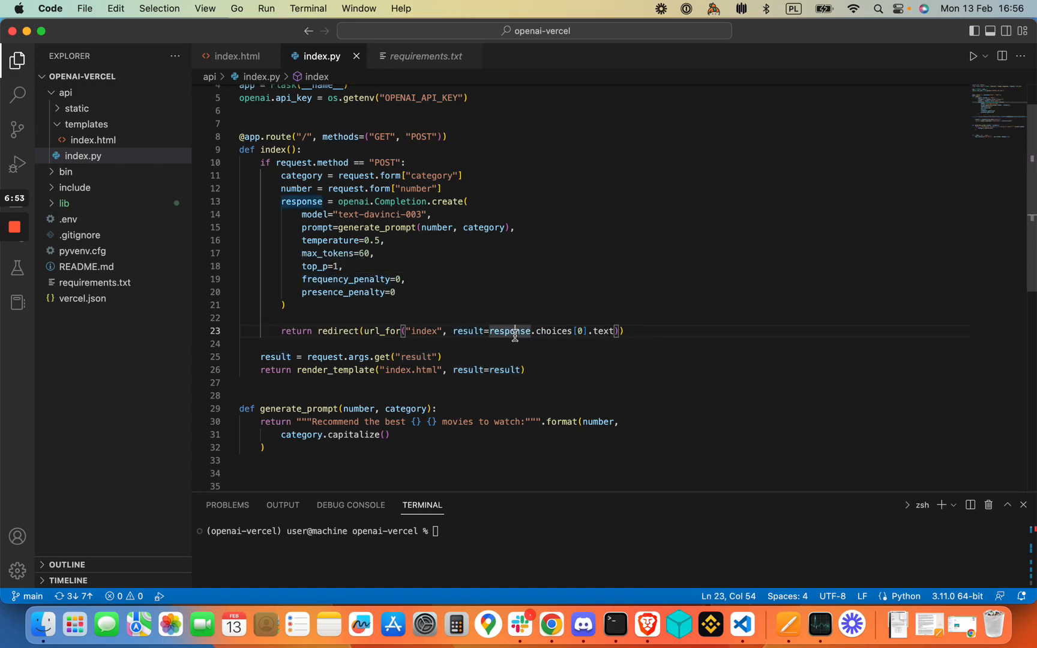
mouse_move(509, 331)
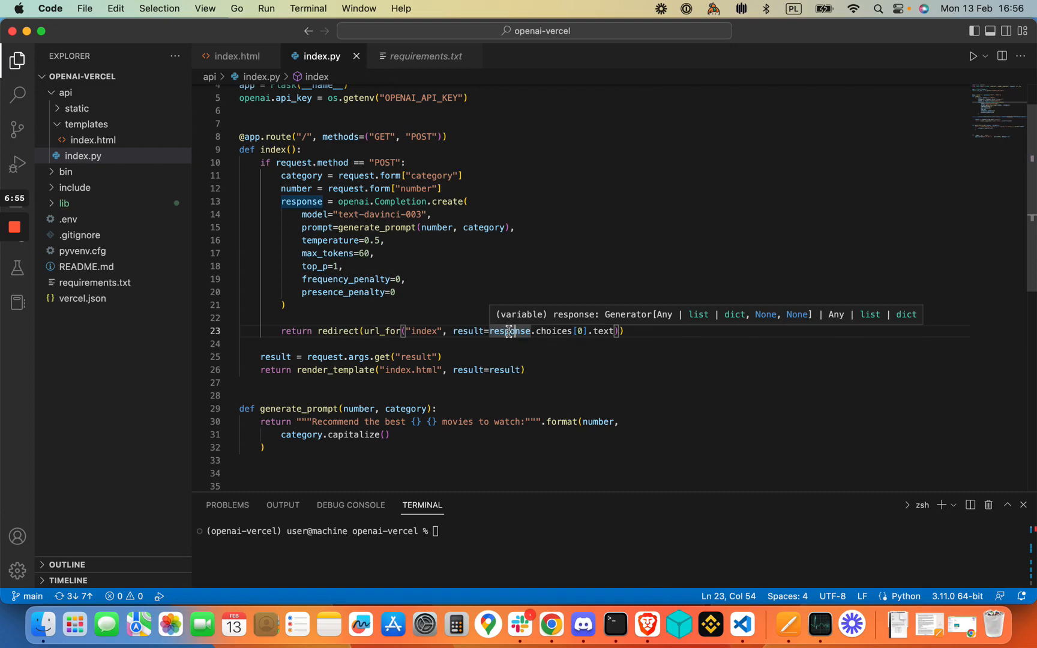
key(cmd+tab)
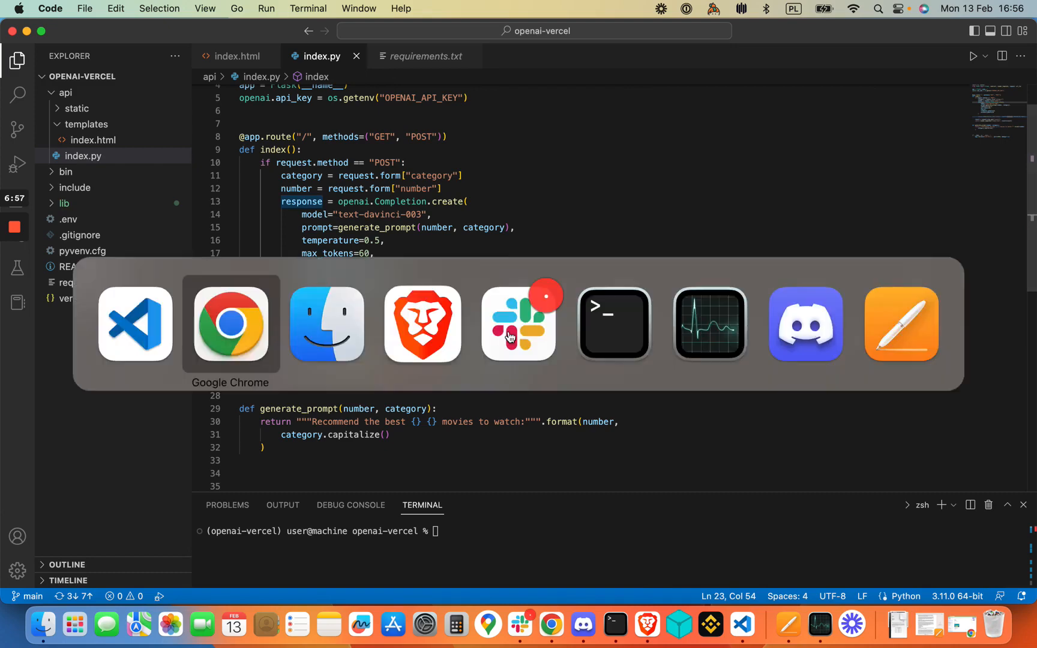
- Show the Finxter article's sample OpenAI response JSON with choices text and token usage
click(231, 324)
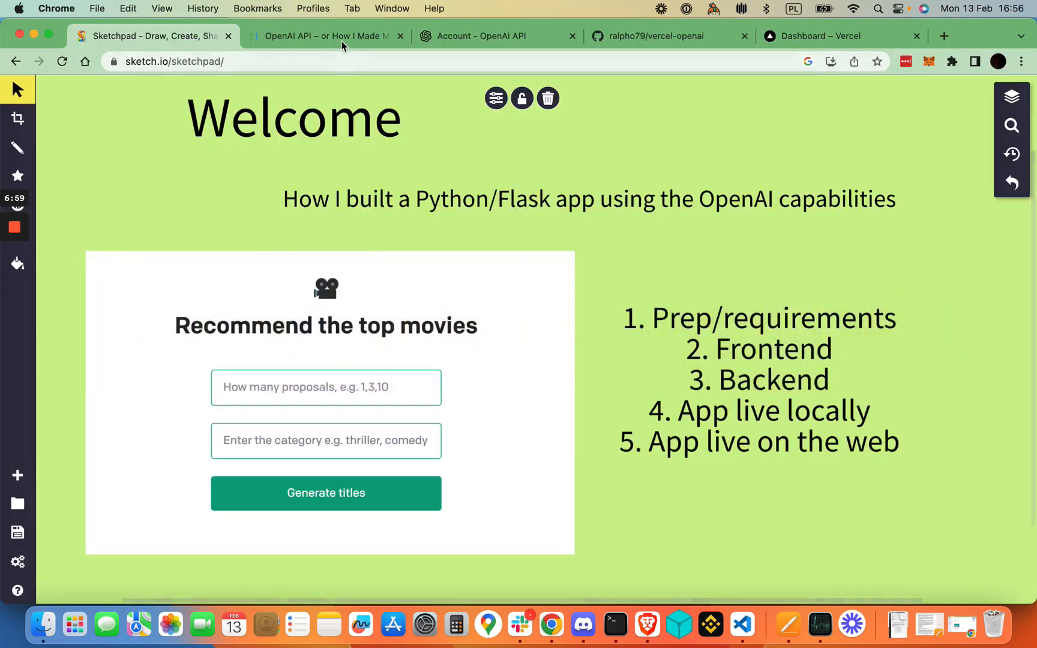
click(324, 36)
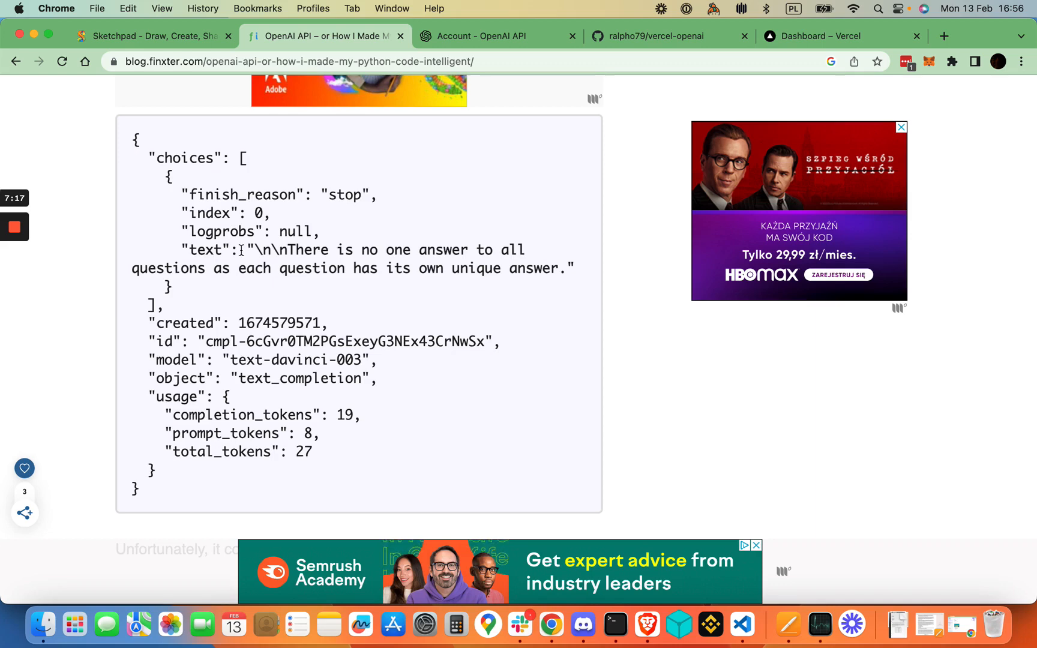
mouse_move(455, 285)
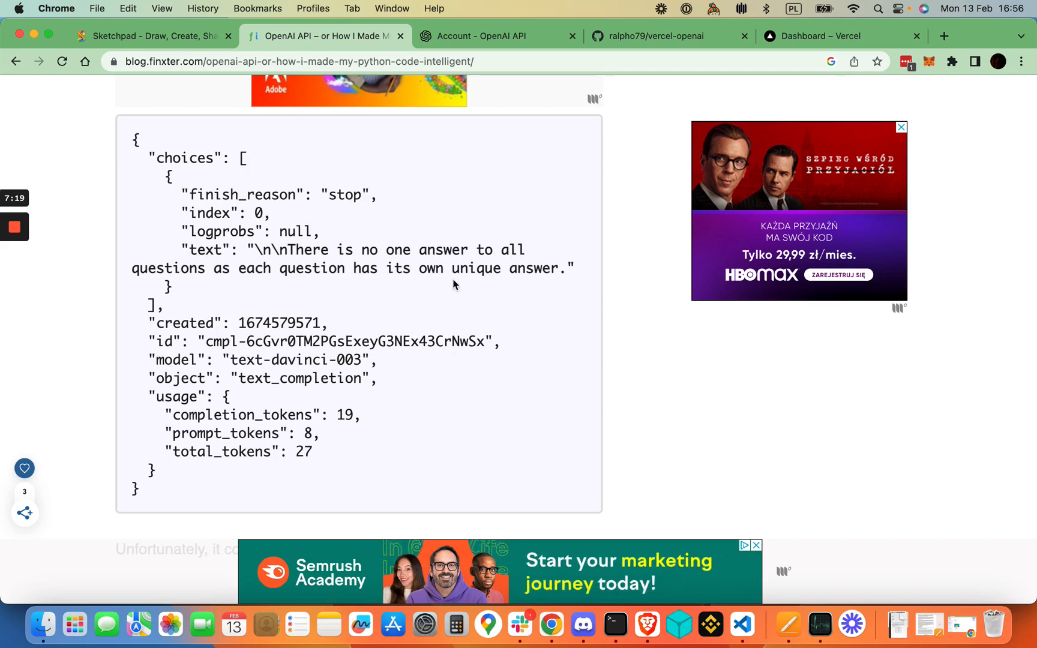
drag(251, 249, 565, 268)
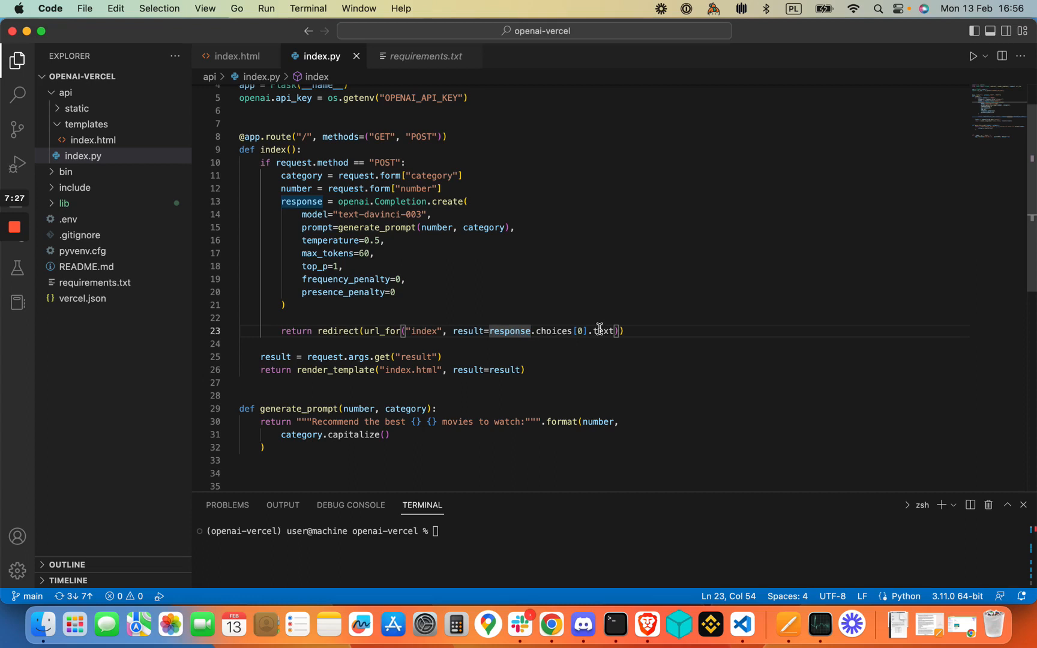
- Highlight the result variable in index.py, then view it in the index.html template
drag(491, 331, 601, 330)
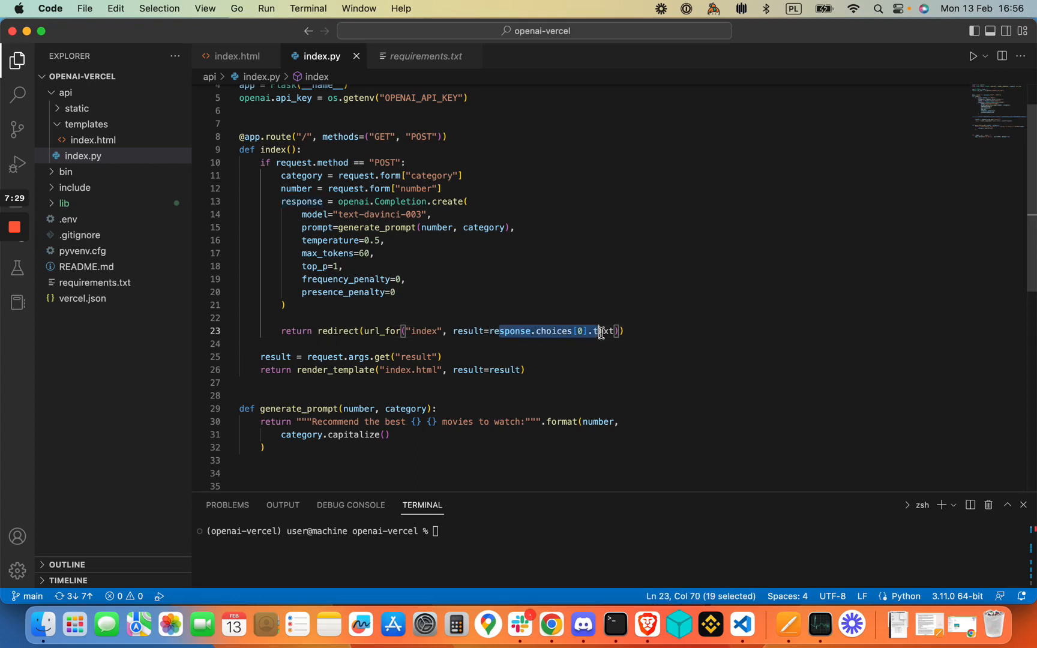
mouse_move(560, 332)
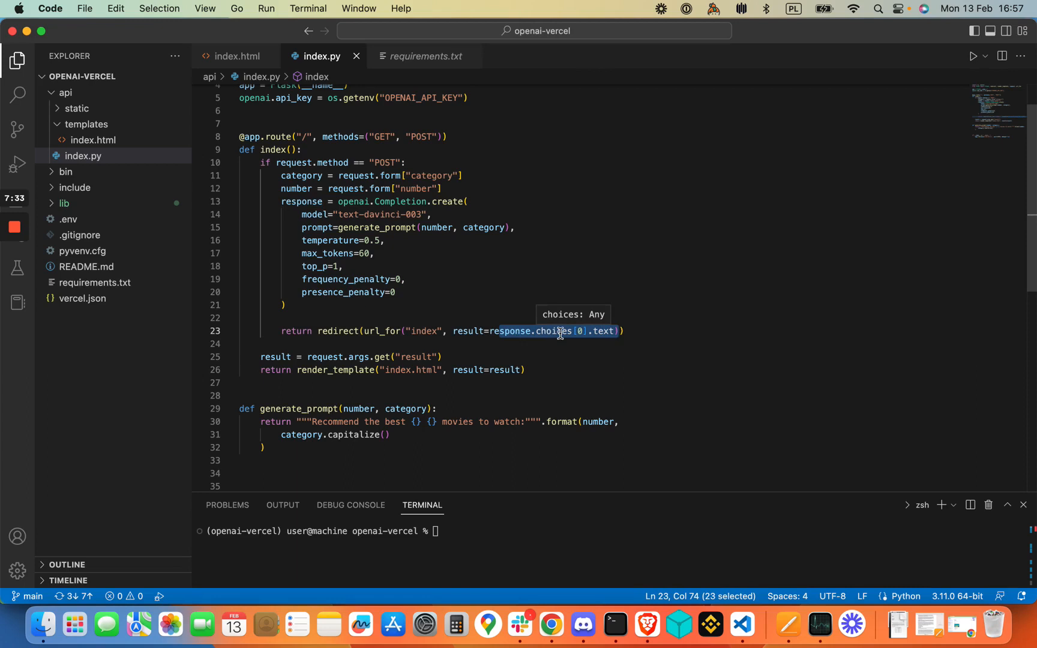
double_click(468, 330)
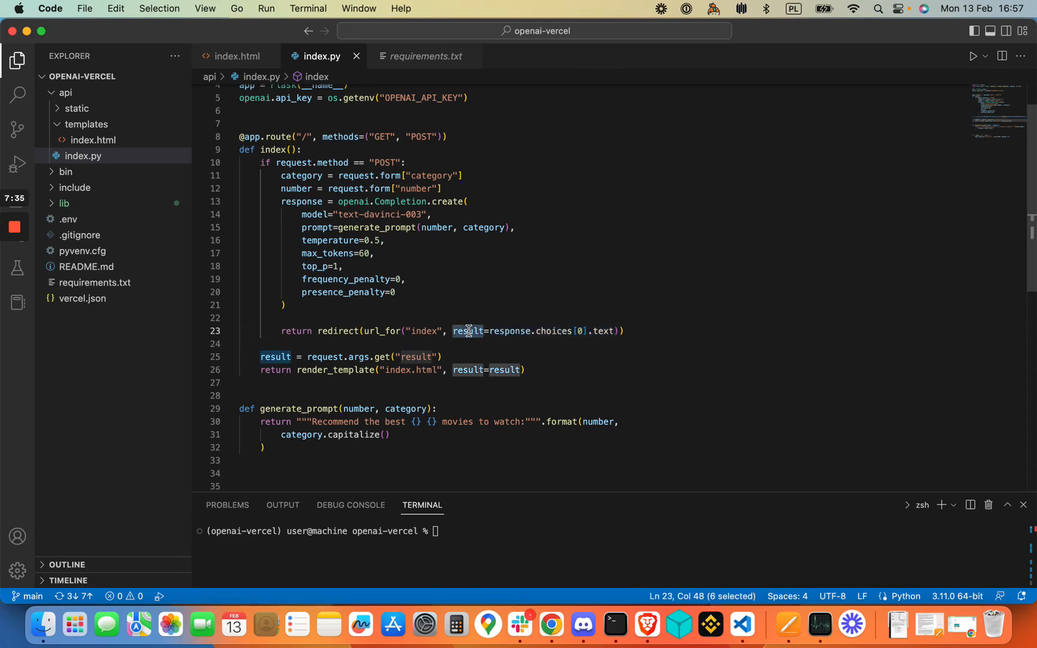
click(239, 56)
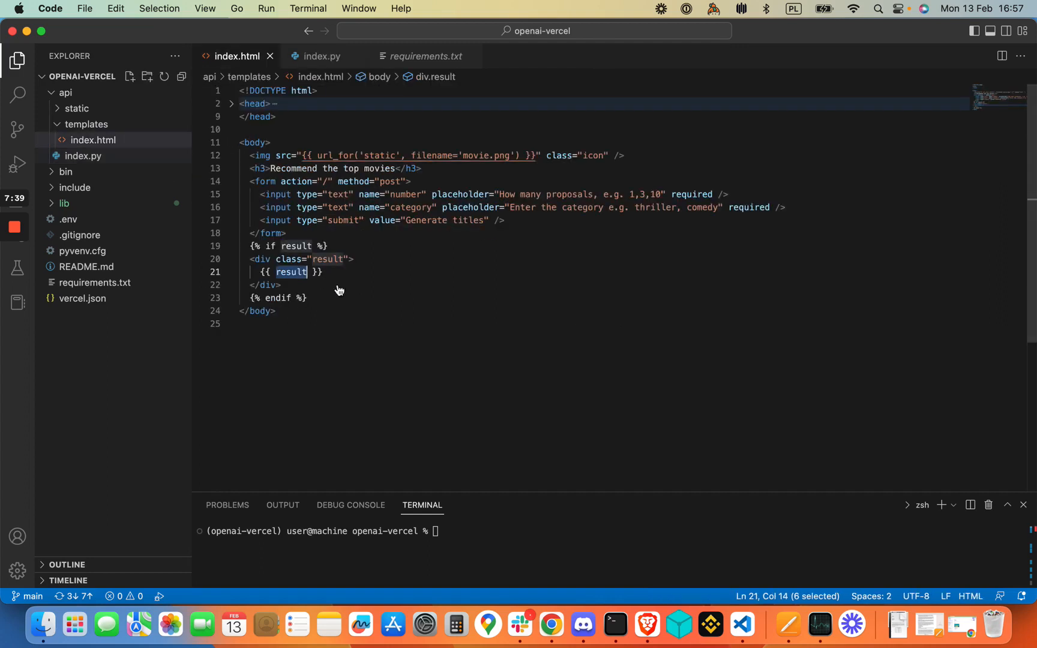
mouse_move(286, 271)
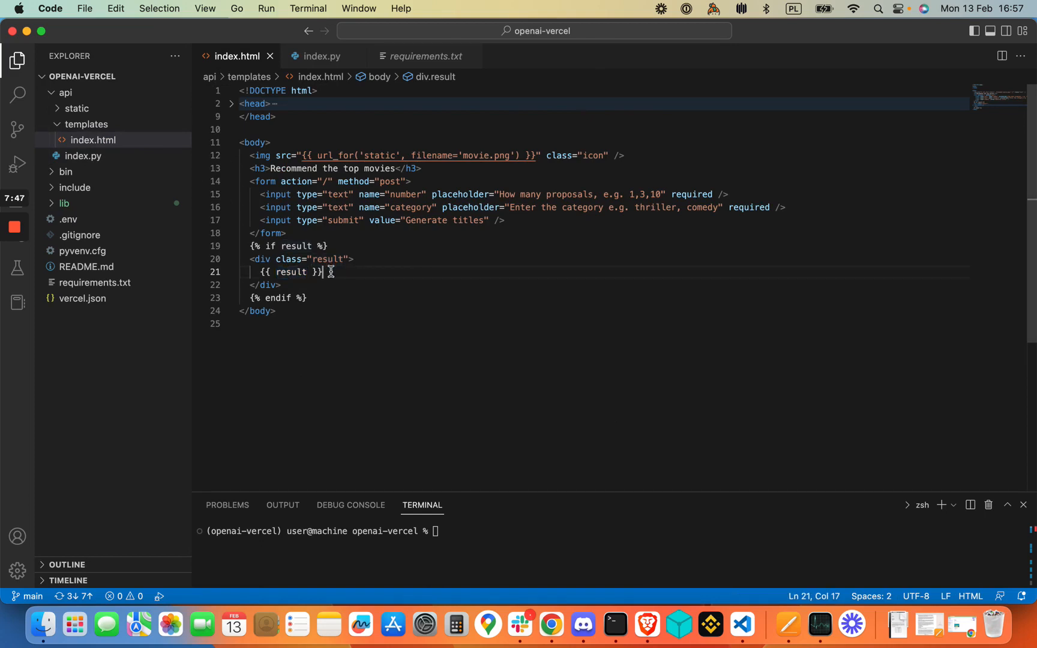
mouse_move(334, 259)
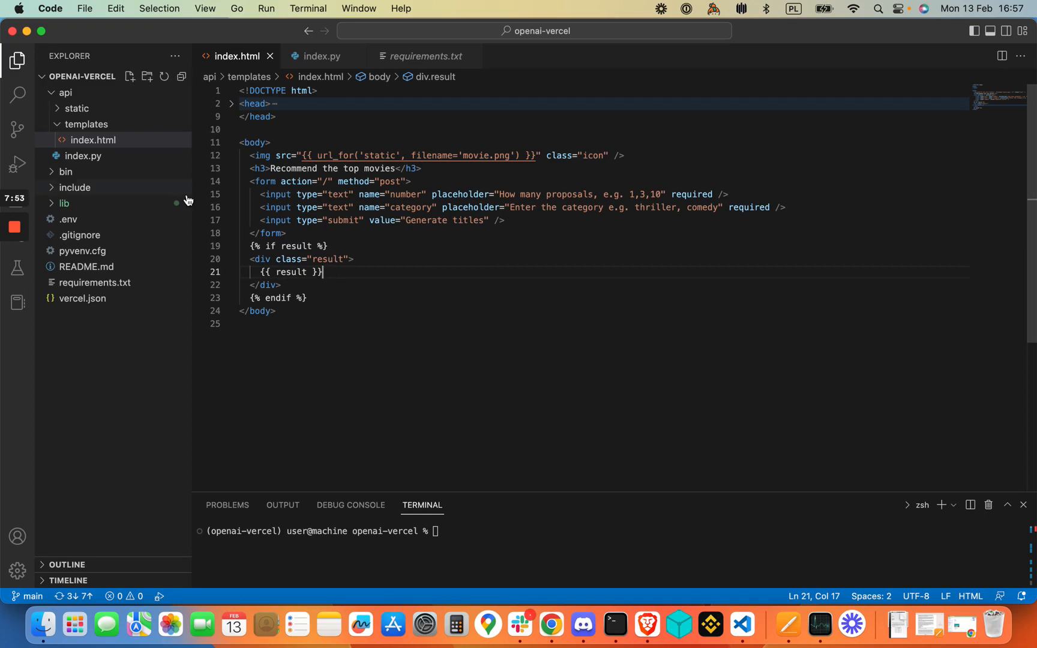
mouse_move(333, 103)
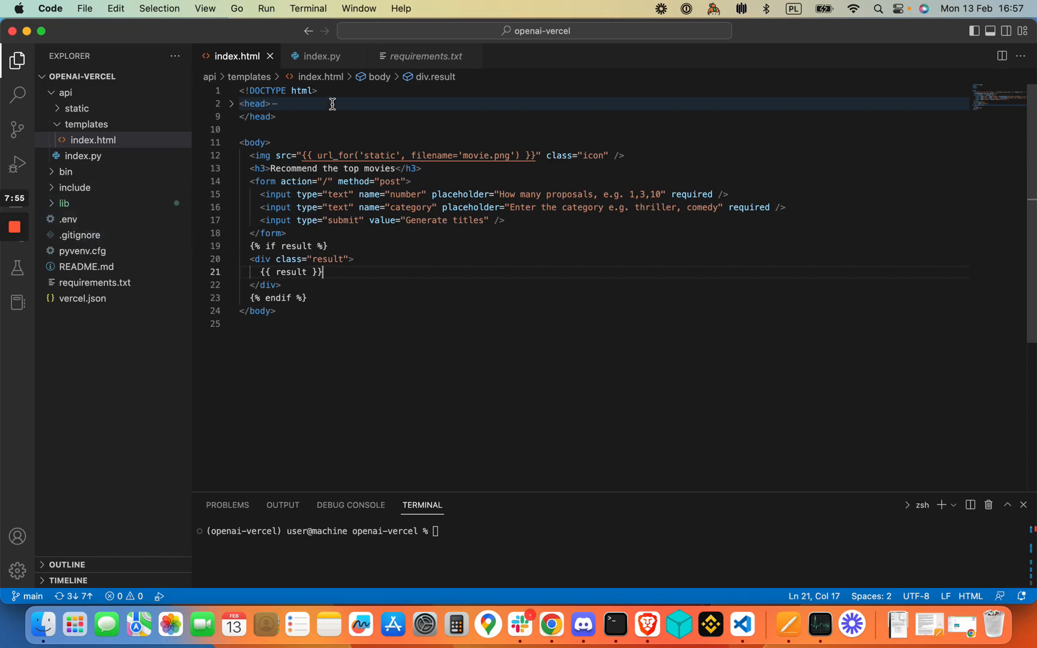
- Switch to the Finxter blog tab showing the sample response's choices text
click(323, 56)
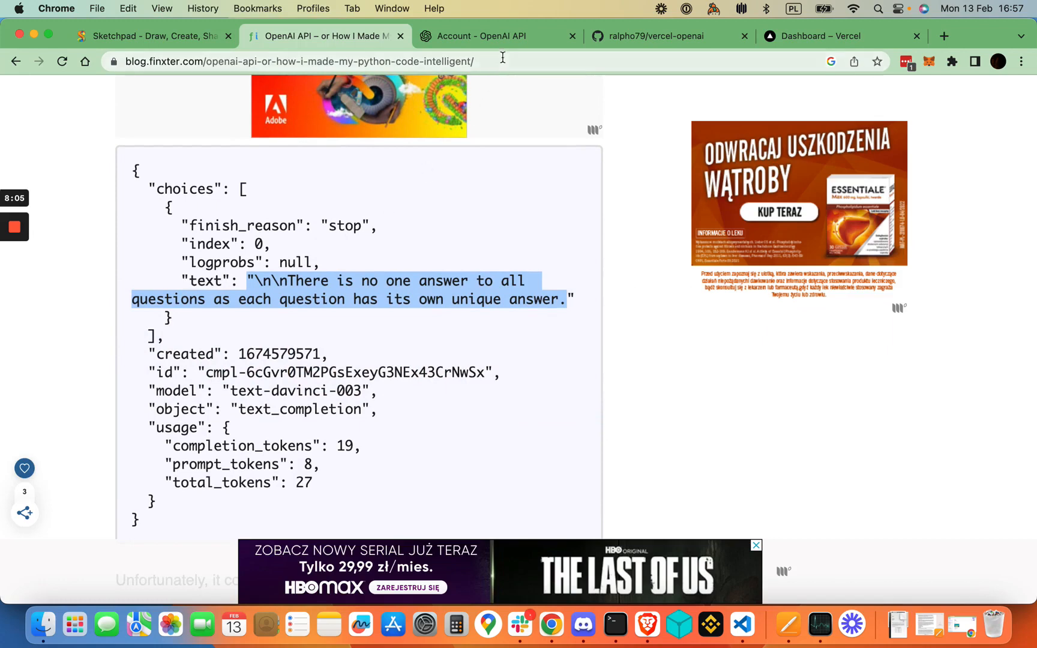
- Check OpenAI usage ($0.12 of $18 free trial), then return to index.py
click(484, 36)
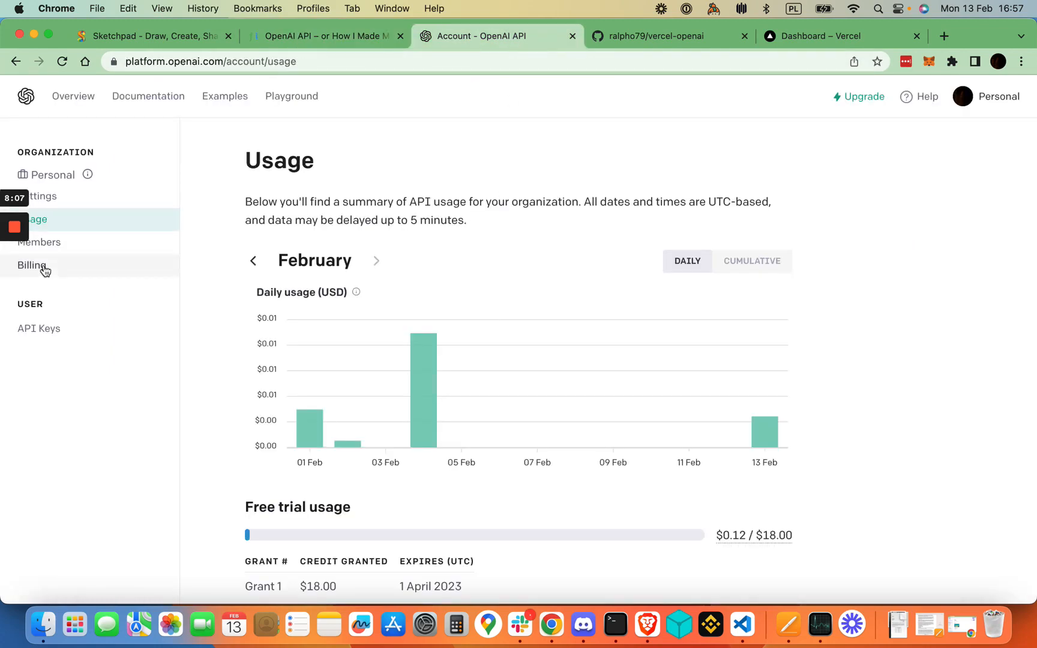
click(38, 328)
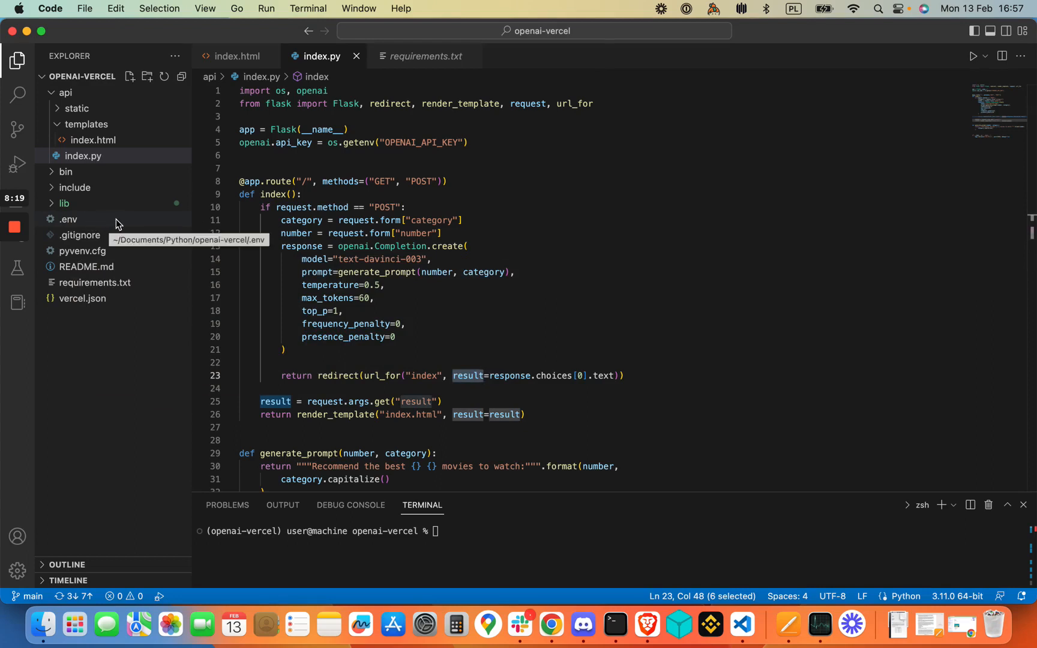
mouse_move(101, 225)
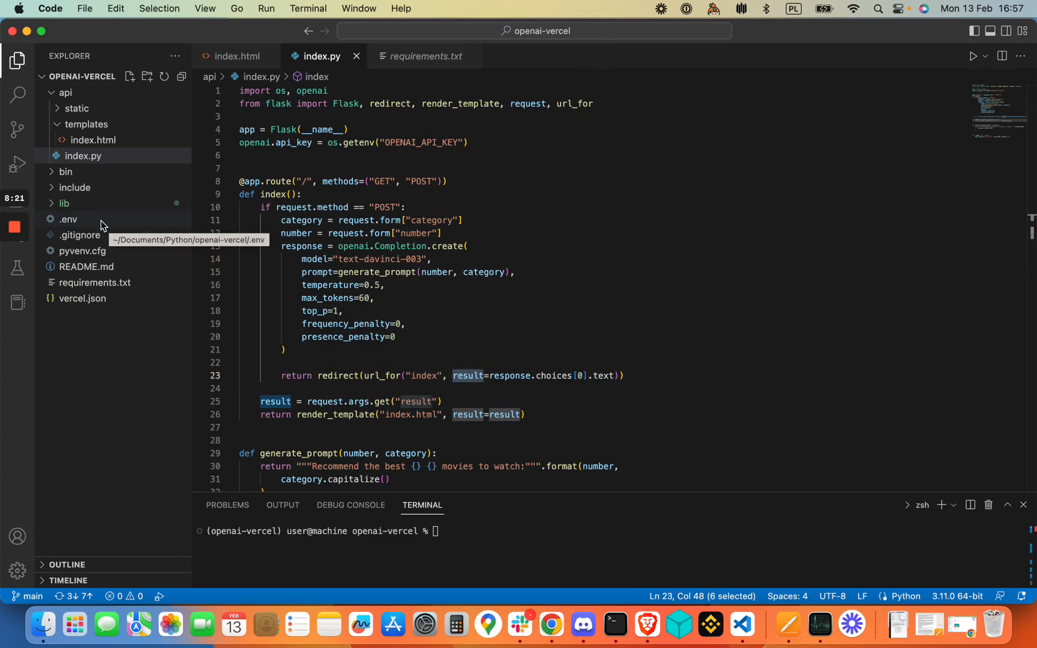
mouse_move(108, 225)
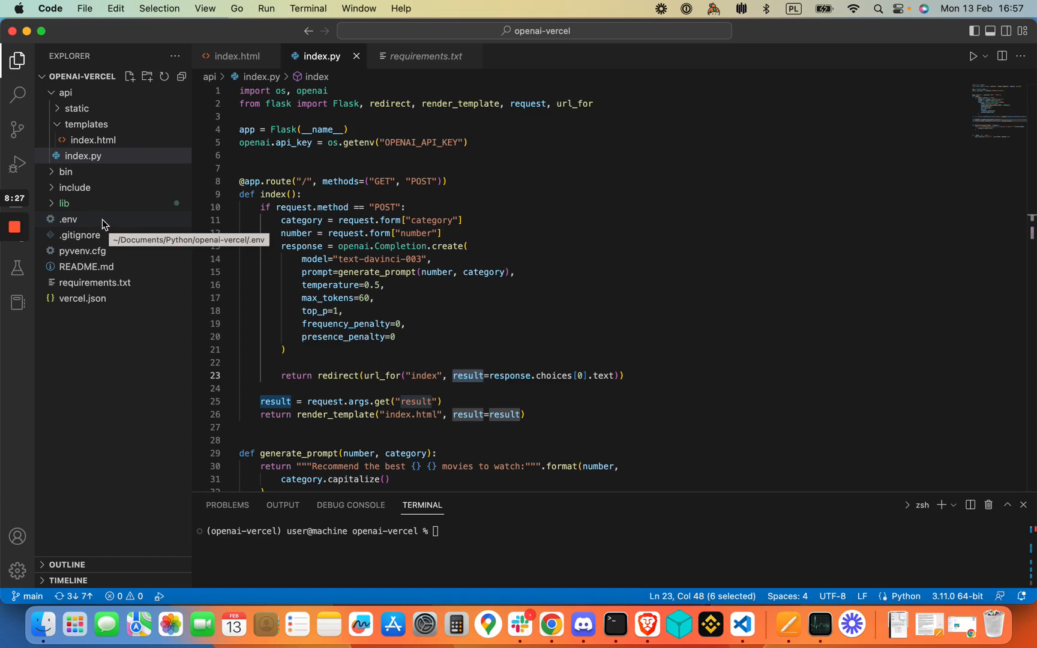
mouse_move(83, 222)
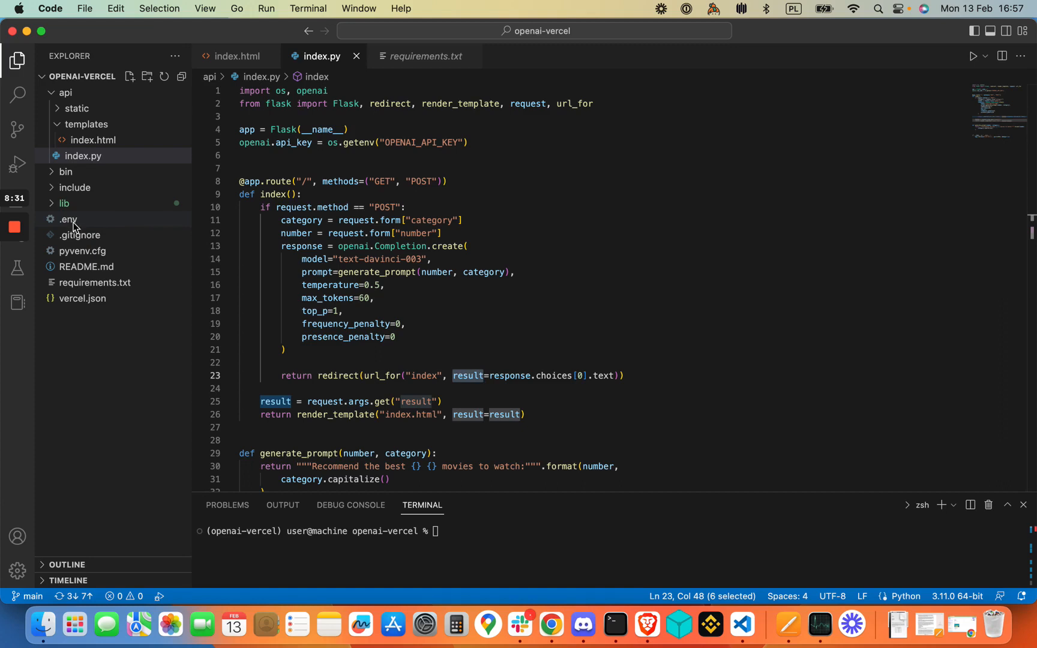
mouse_move(92, 229)
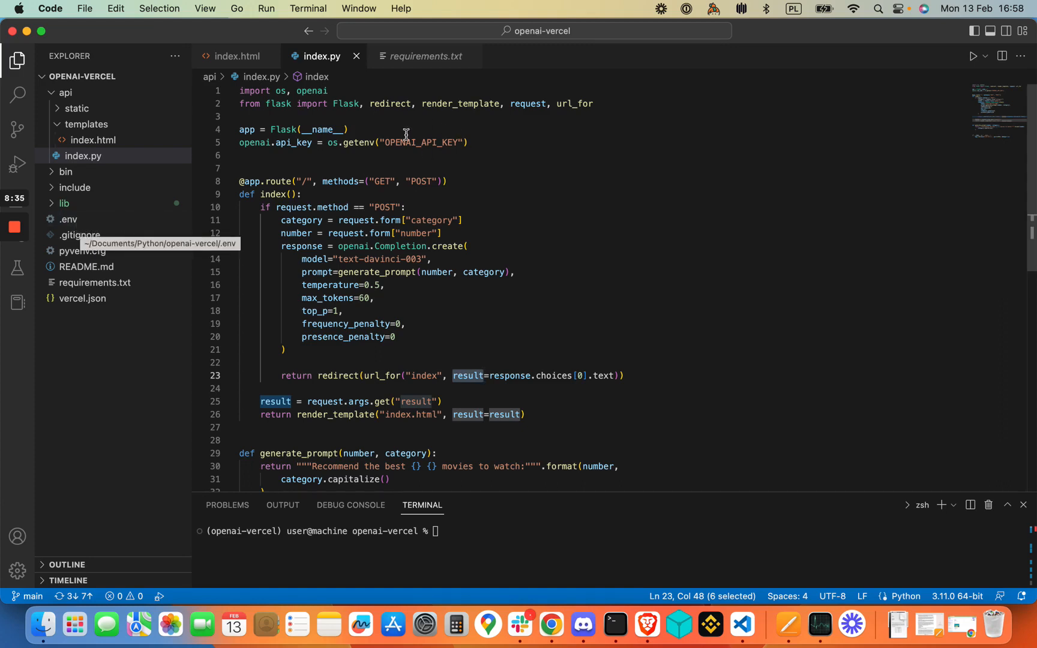
double_click(421, 142)
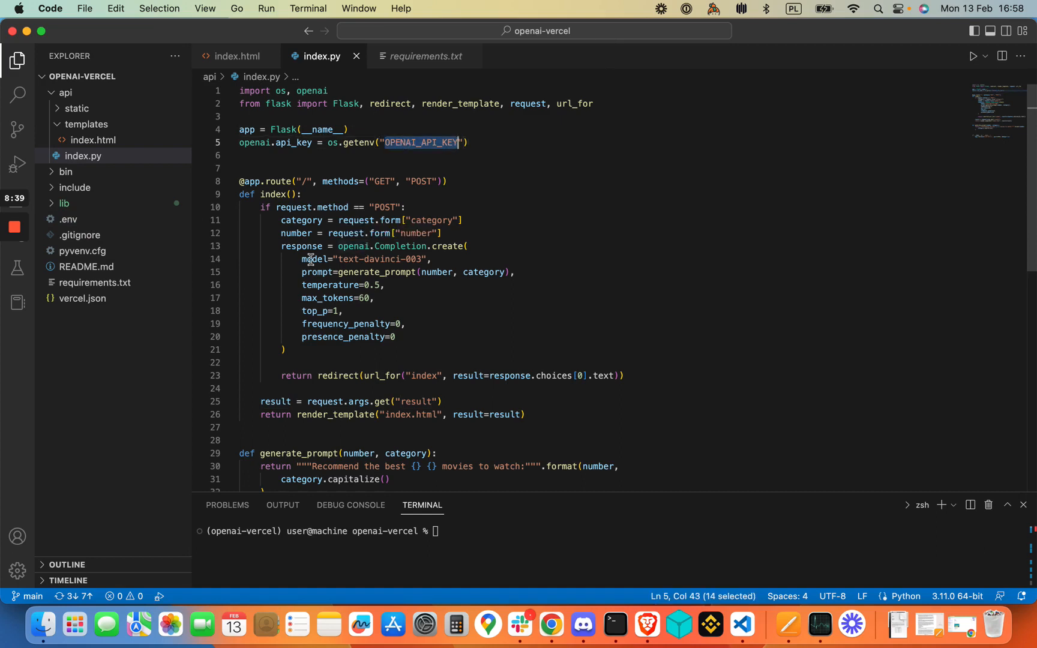
mouse_move(312, 259)
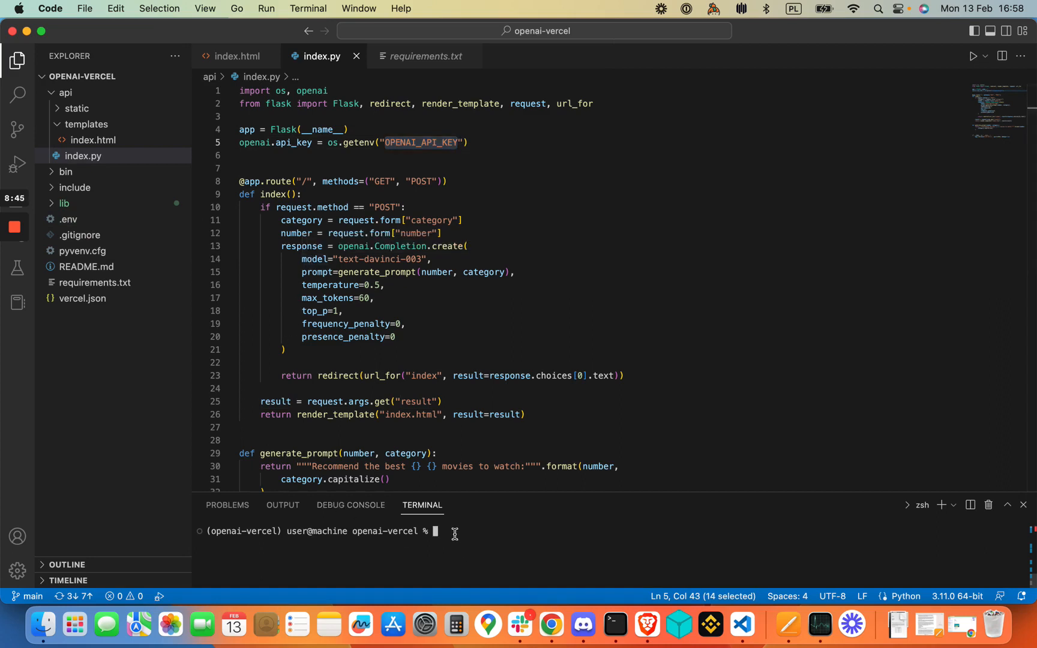
- Start the Flask app with python3 api/index.py and load the recommender at 127.0.0.1:5050
text(python3)
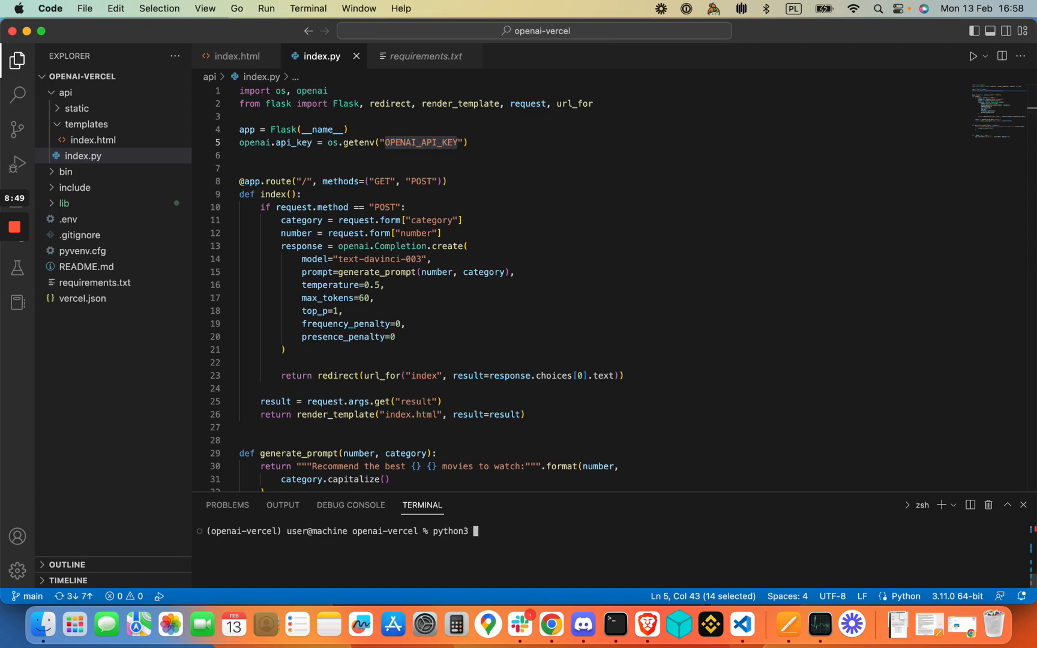
text(pi/)
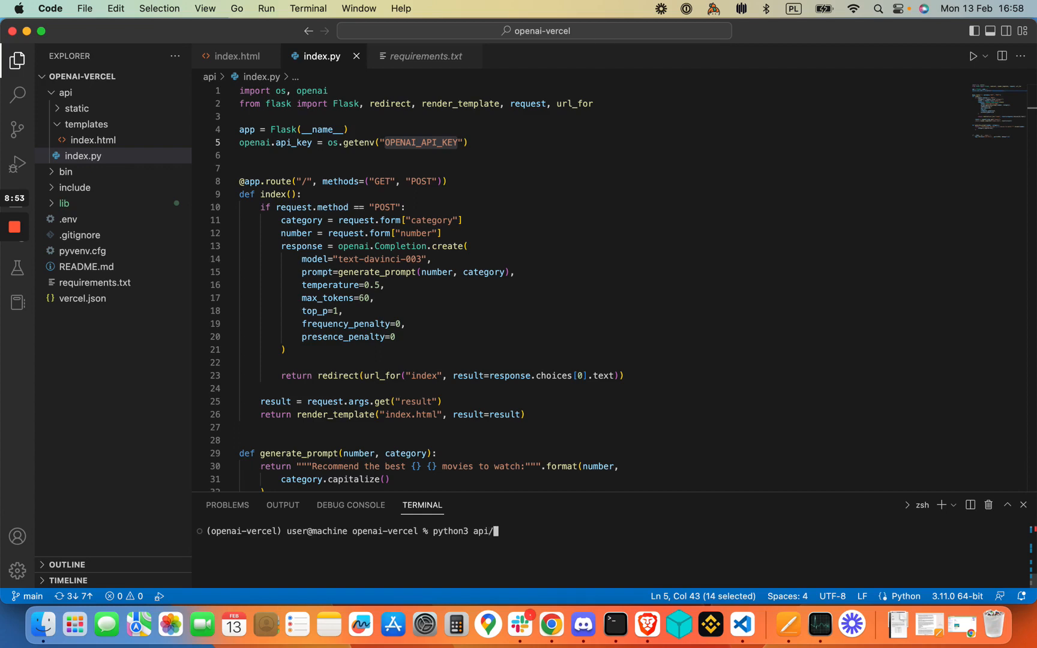
text(index.py)
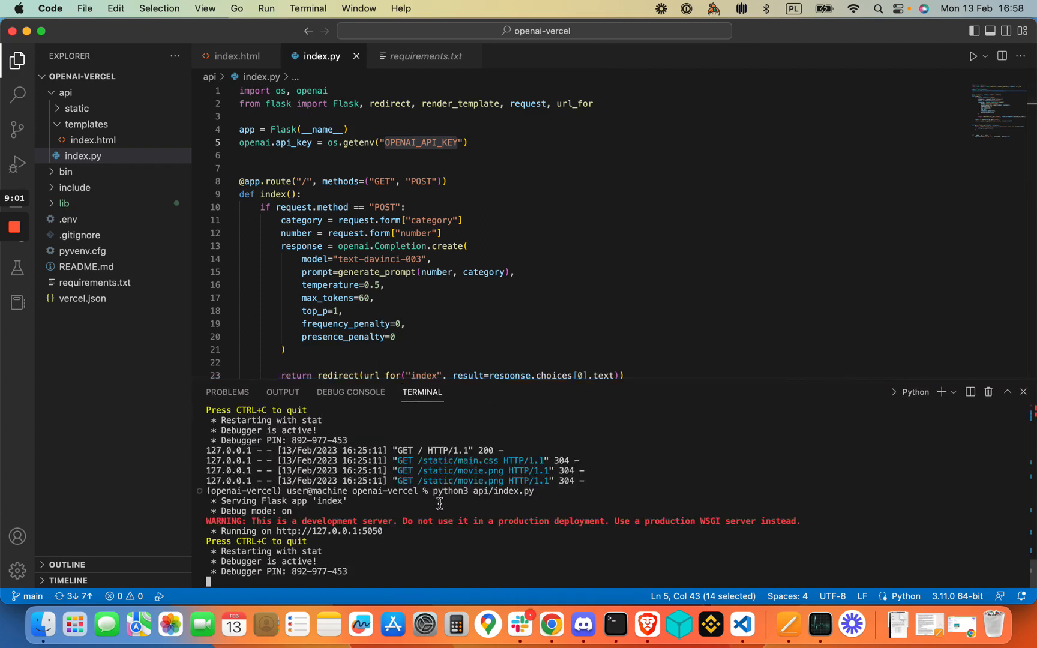
mouse_move(425, 536)
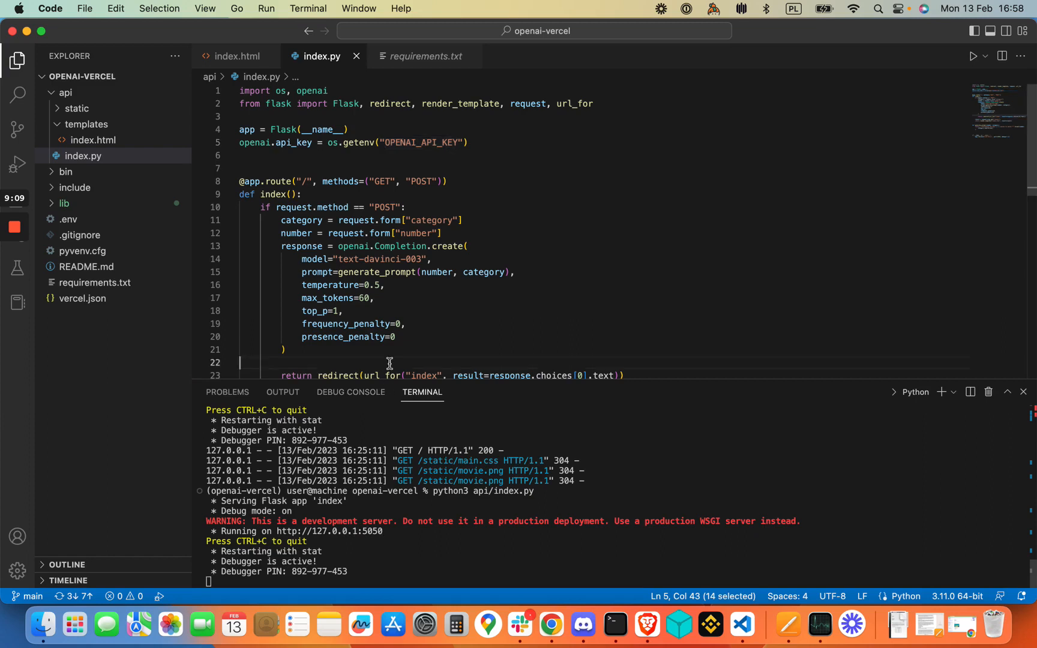
scroll(down, 3)
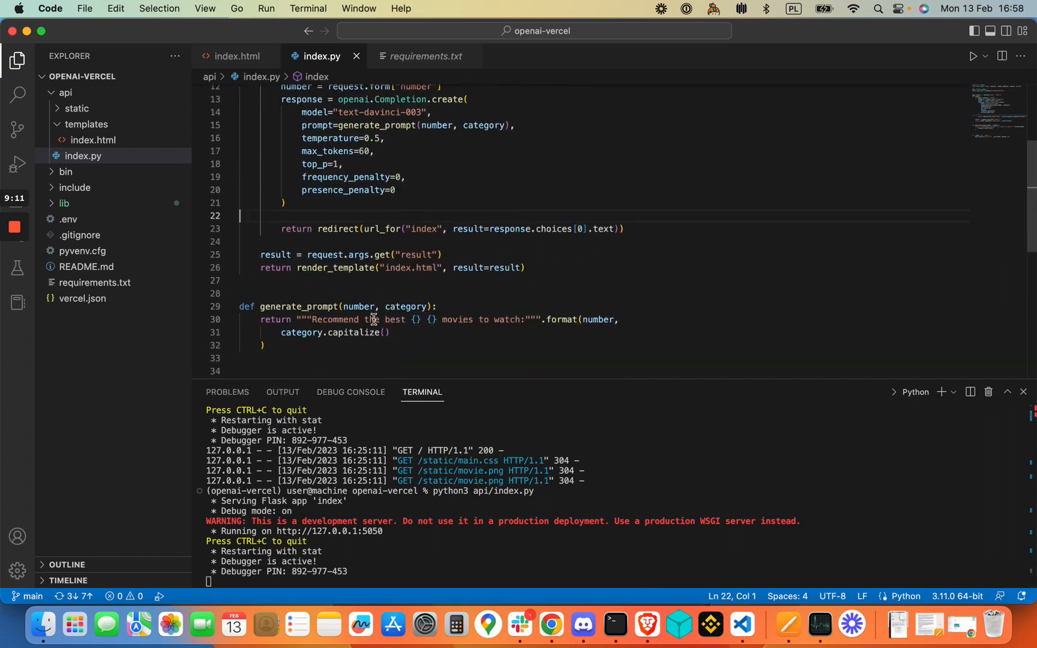
scroll(down, 3)
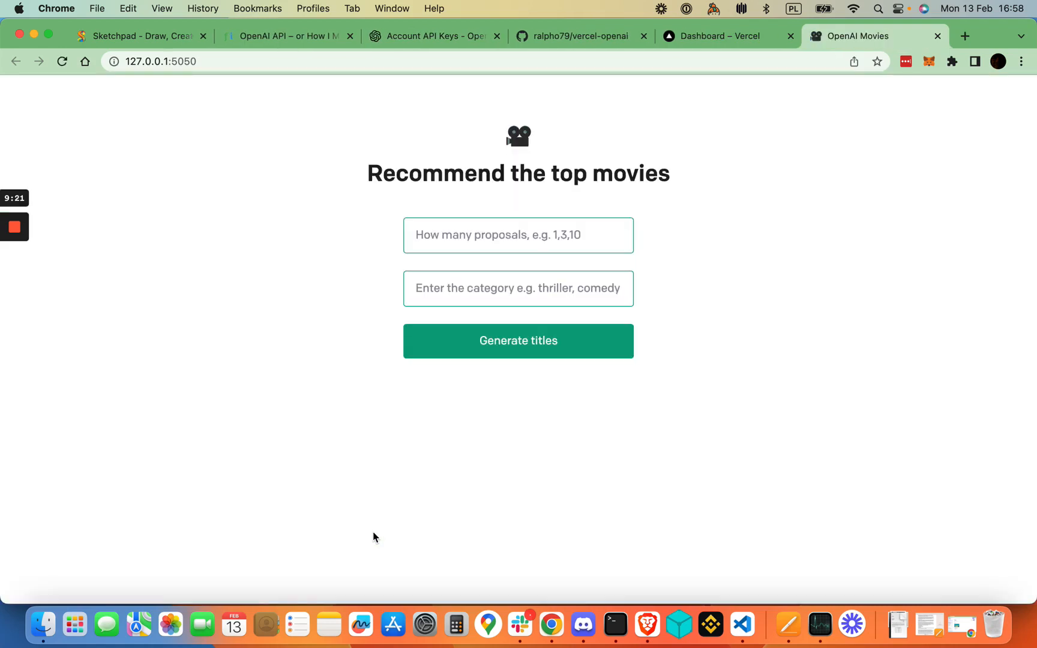
mouse_move(304, 263)
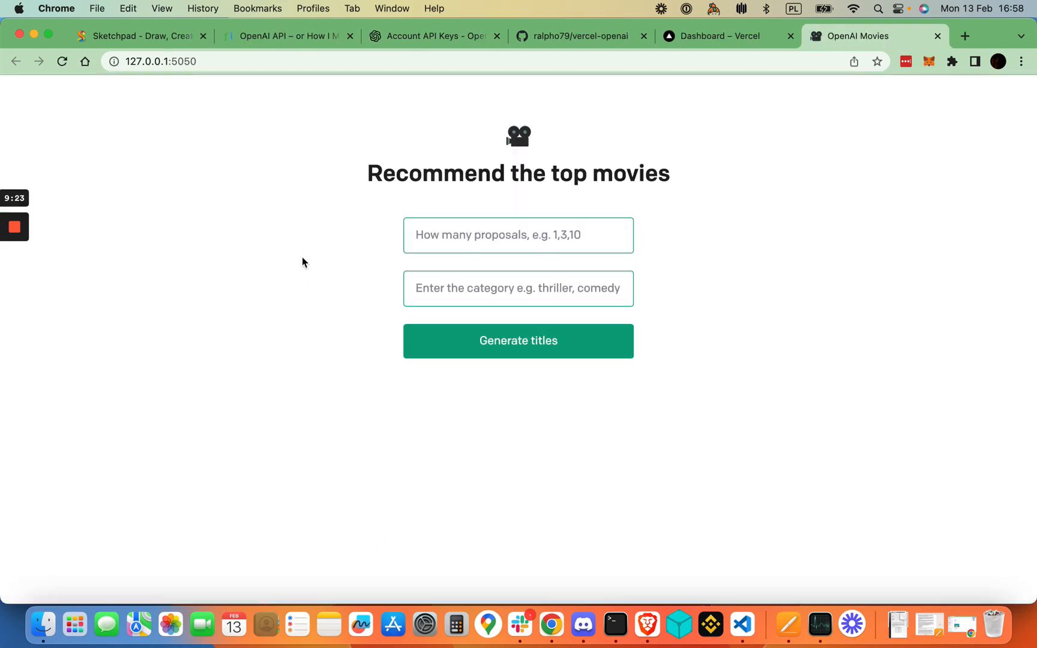
mouse_move(284, 187)
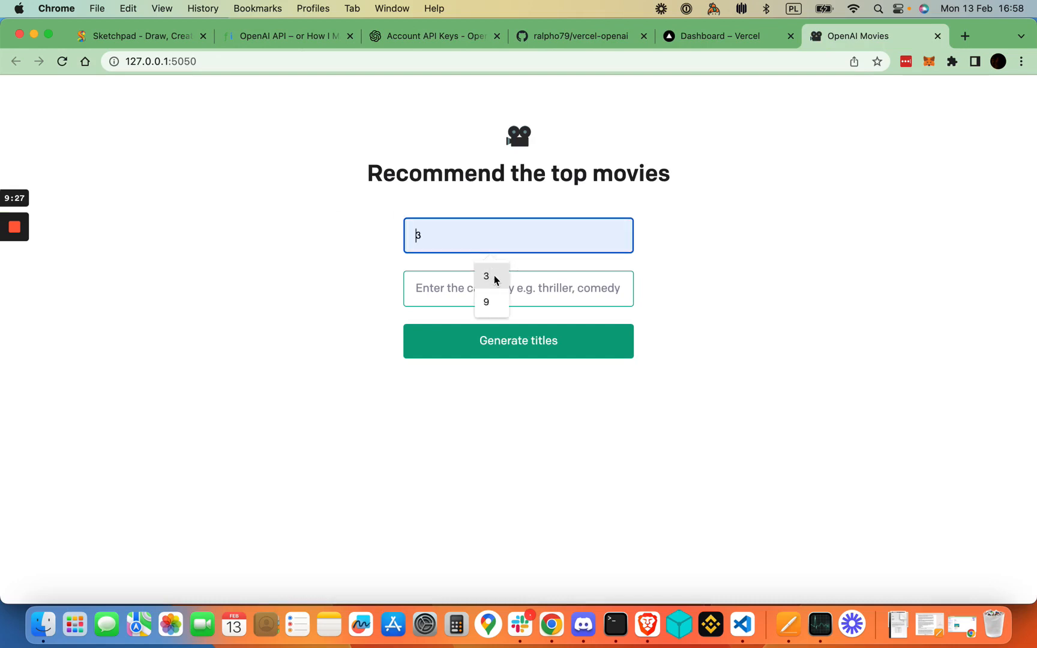
- Request 3 thriller titles, getting The Silence of the Lambs, Seven and The Sixth Sense
text(thriller)
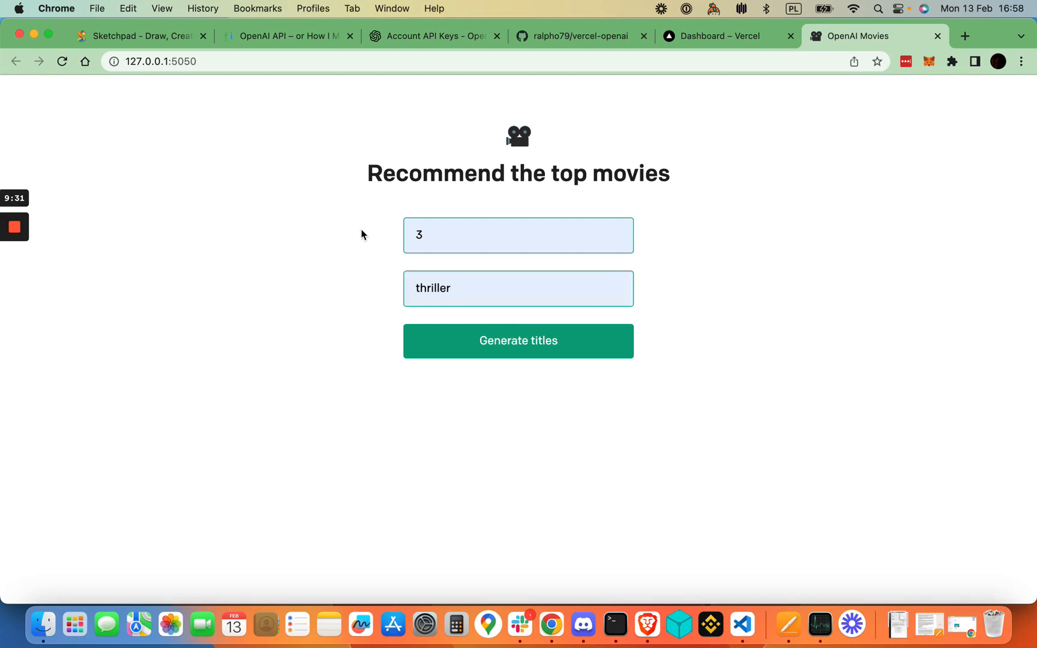
mouse_move(490, 334)
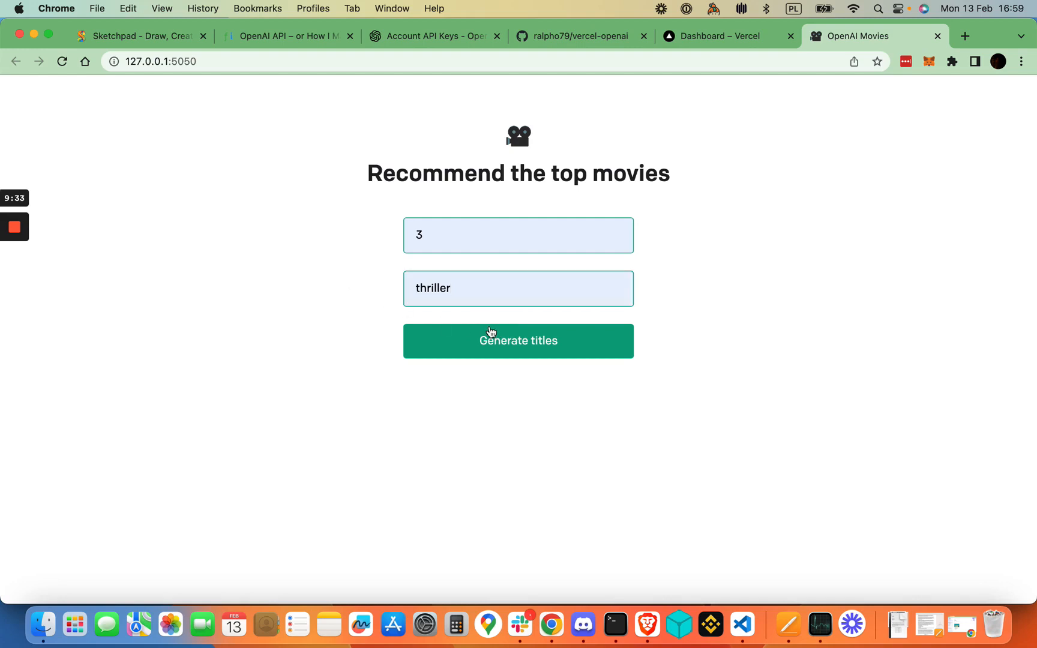
click(518, 341)
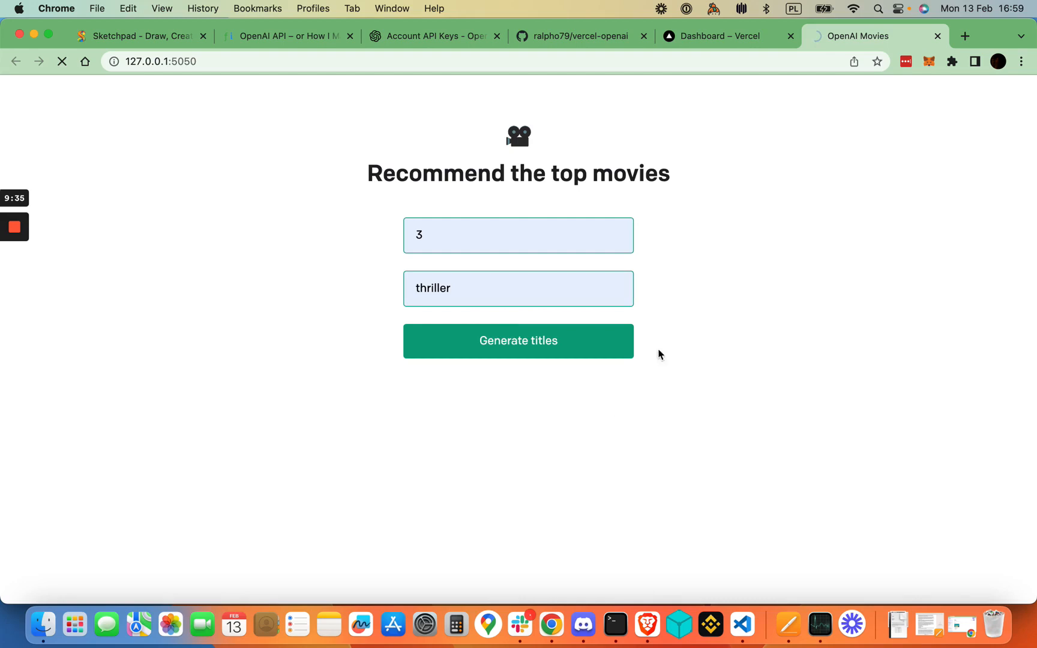
click(518, 341)
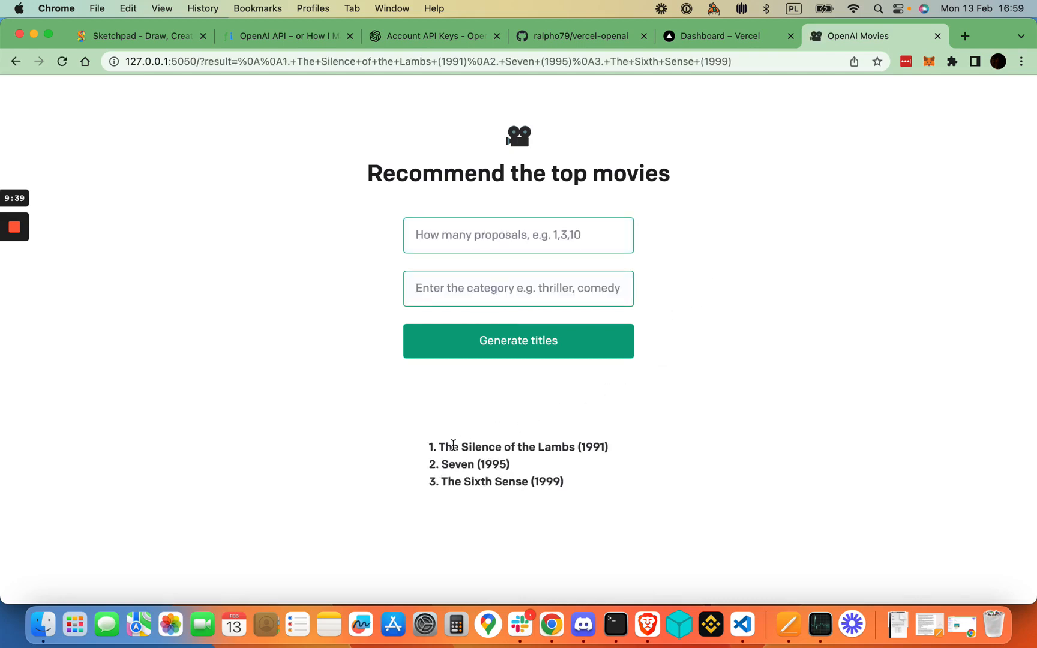
mouse_move(493, 405)
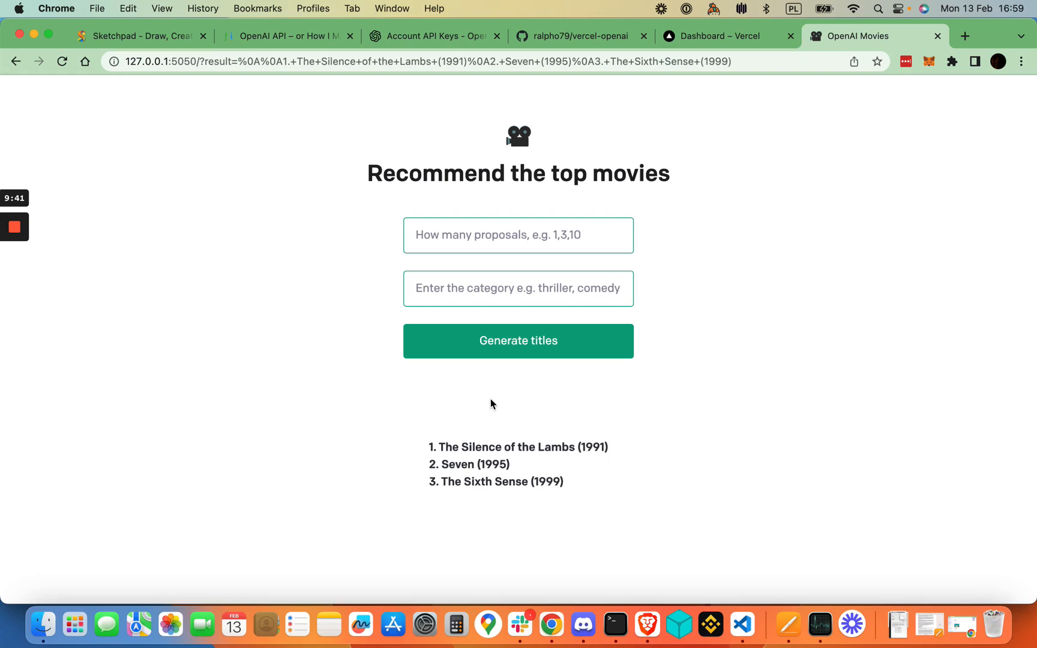
mouse_move(509, 410)
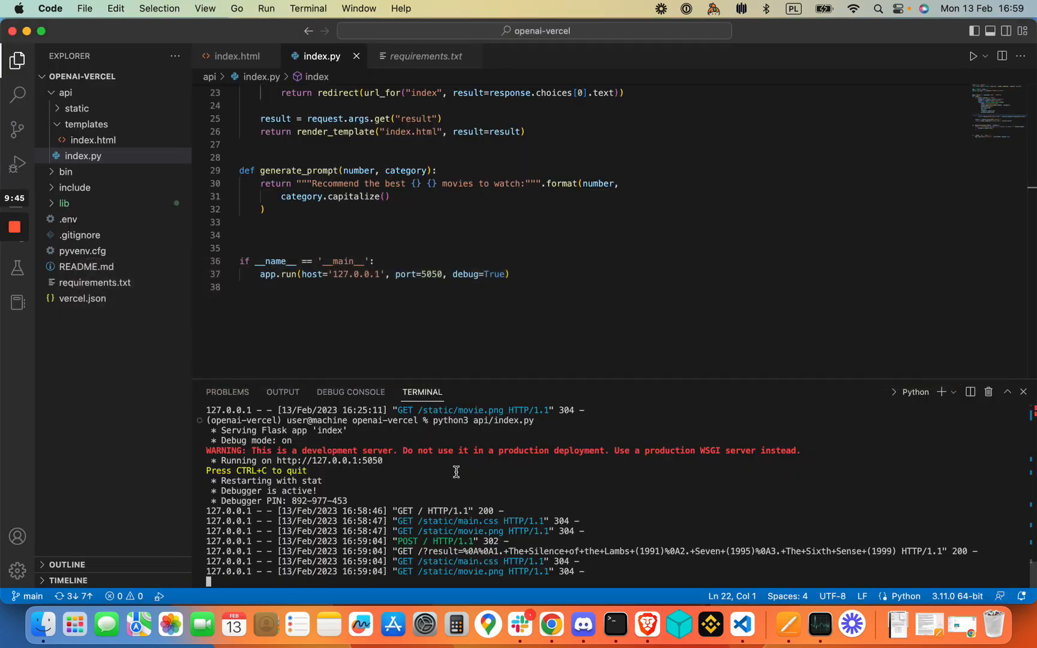
mouse_move(408, 524)
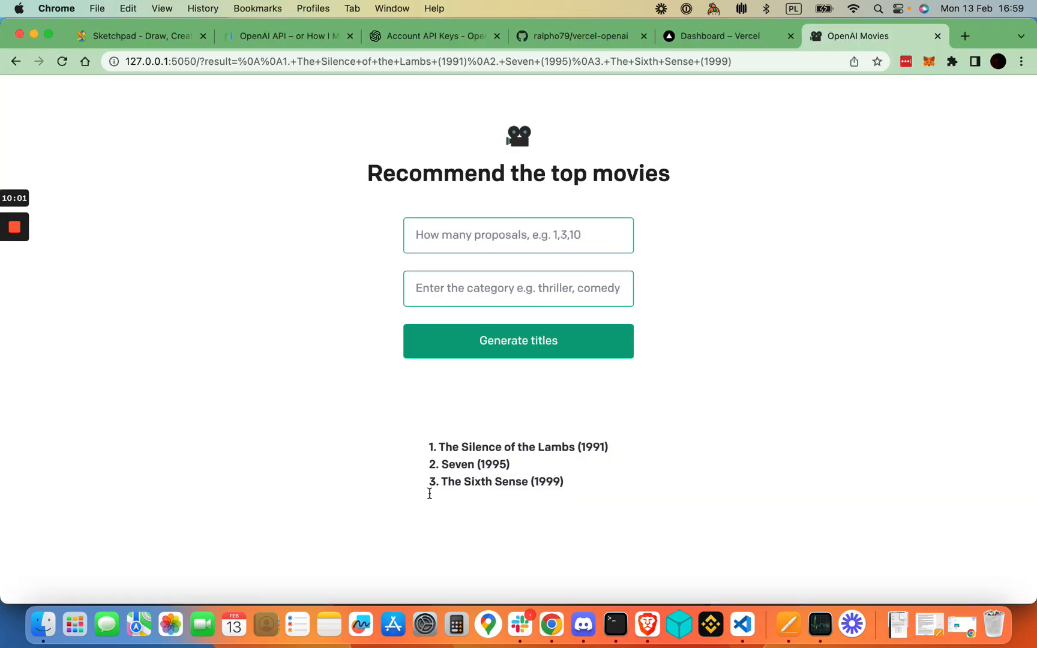
mouse_move(414, 120)
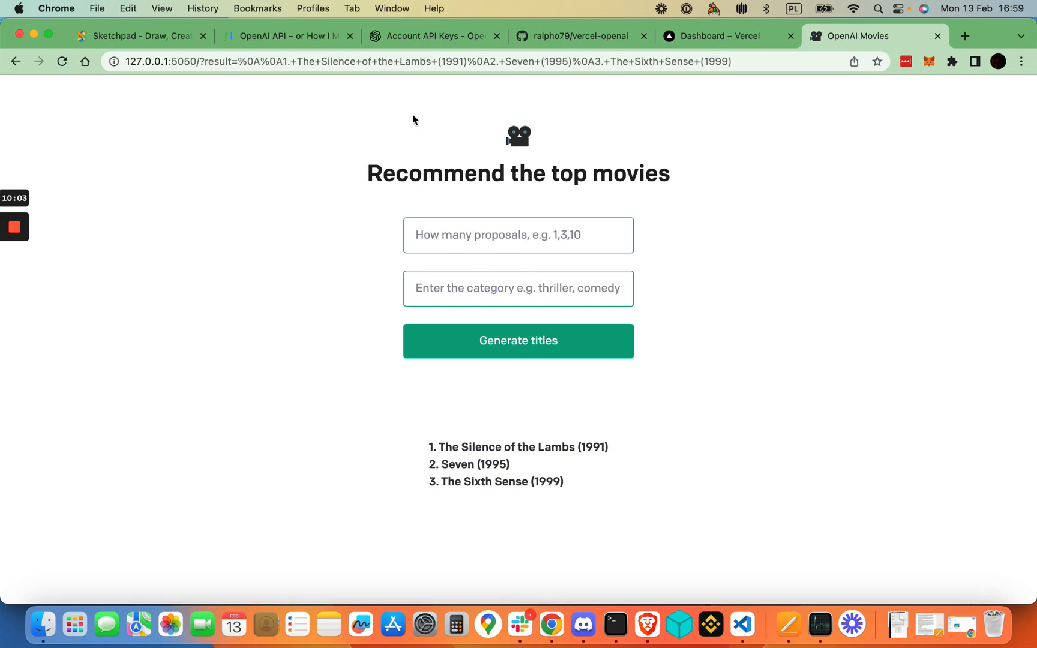
mouse_move(290, 104)
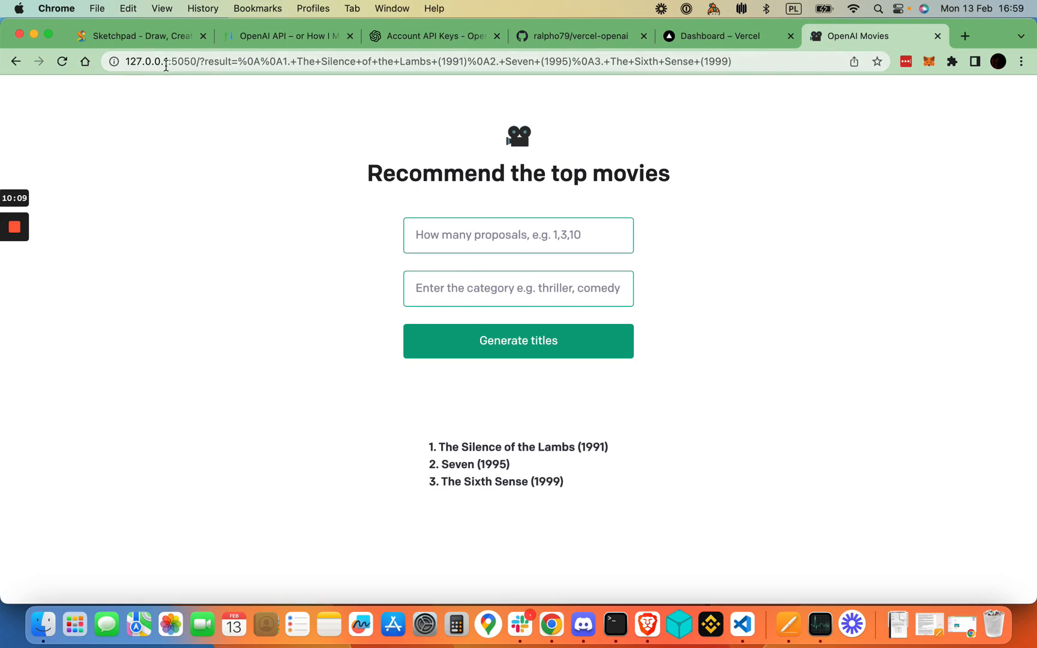
mouse_move(192, 88)
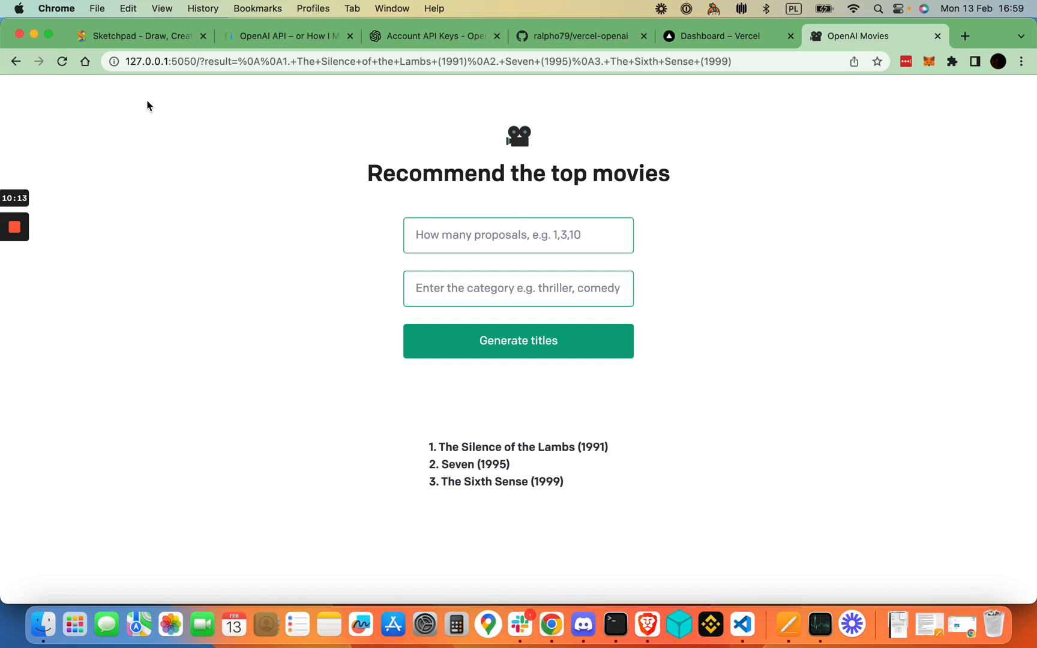
mouse_move(216, 101)
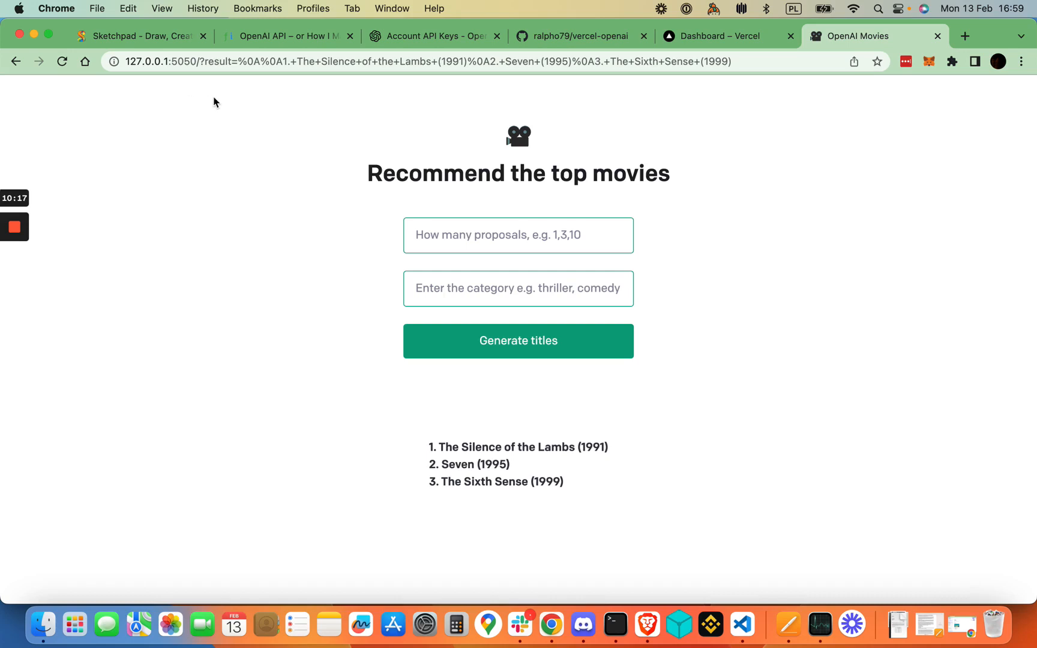
mouse_move(490, 124)
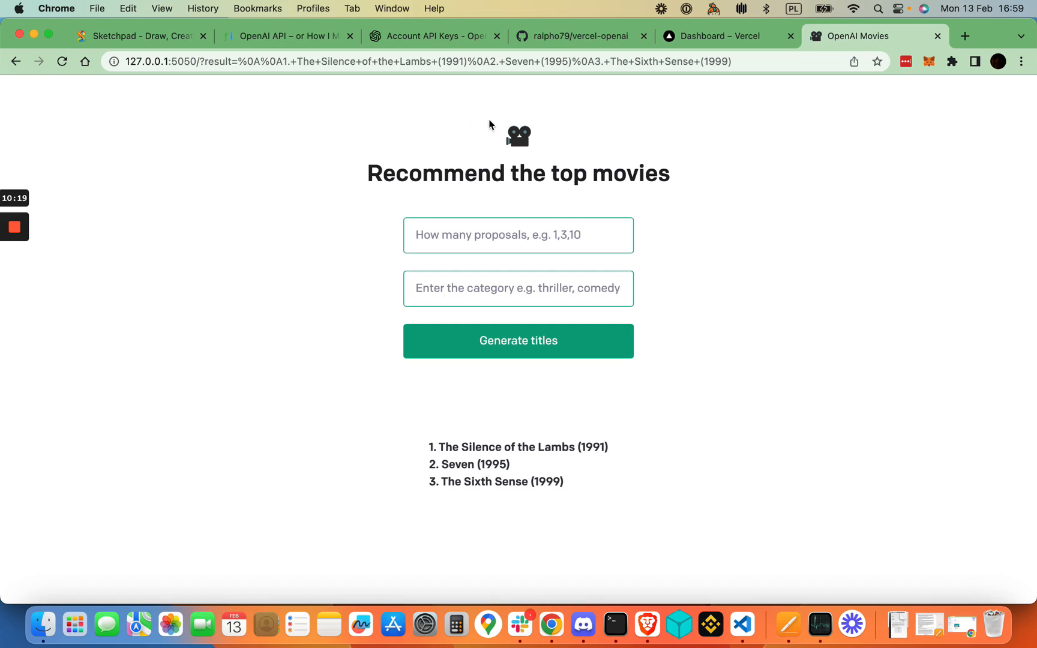
mouse_move(578, 120)
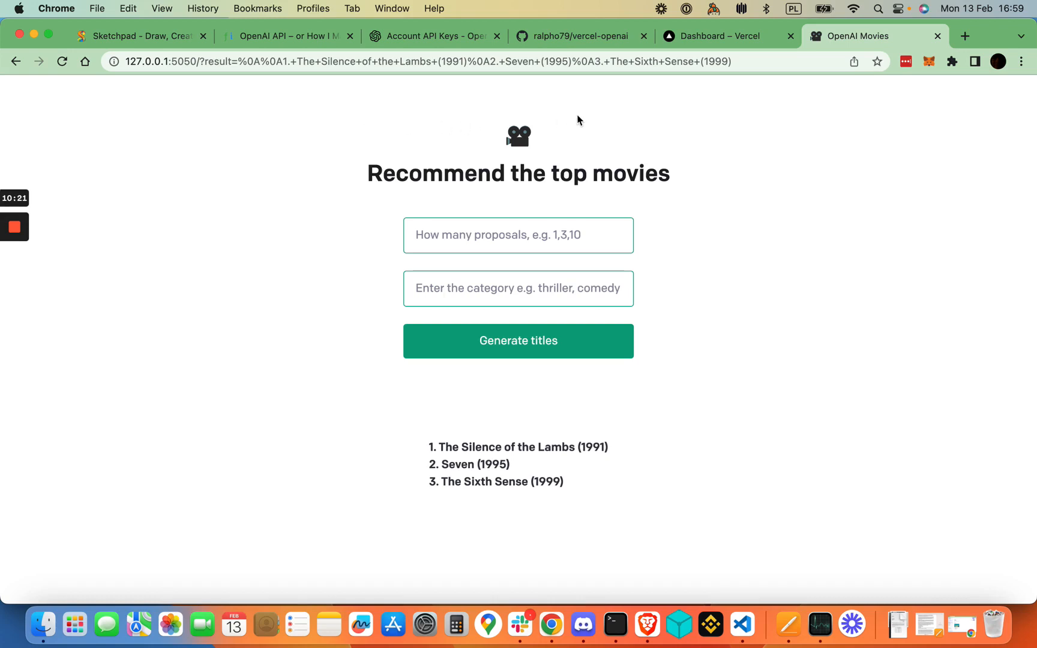
mouse_move(713, 109)
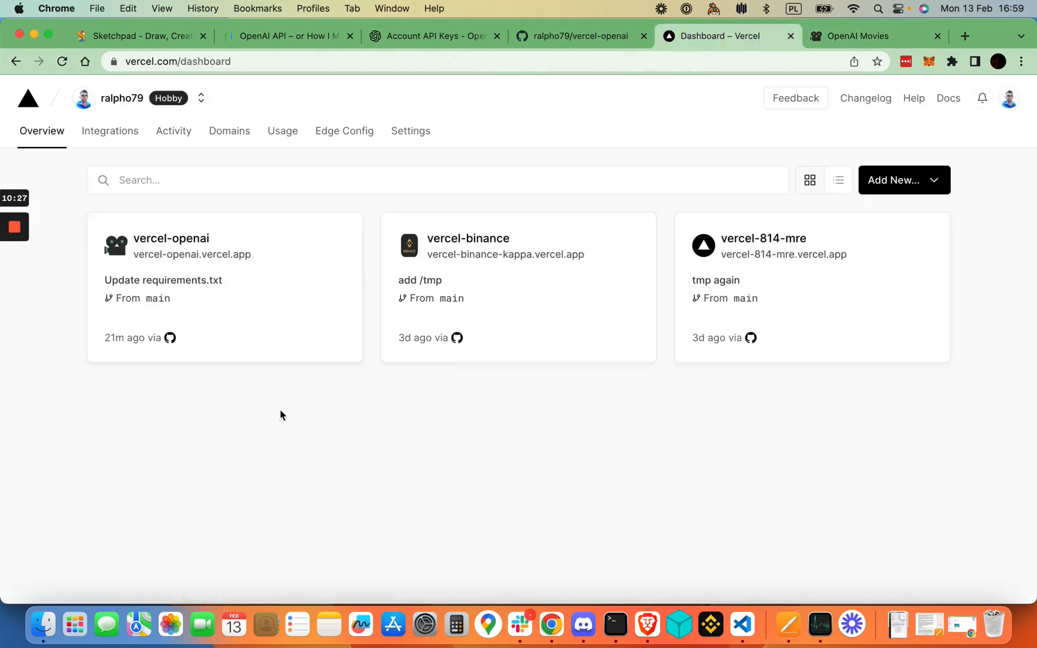
mouse_move(320, 403)
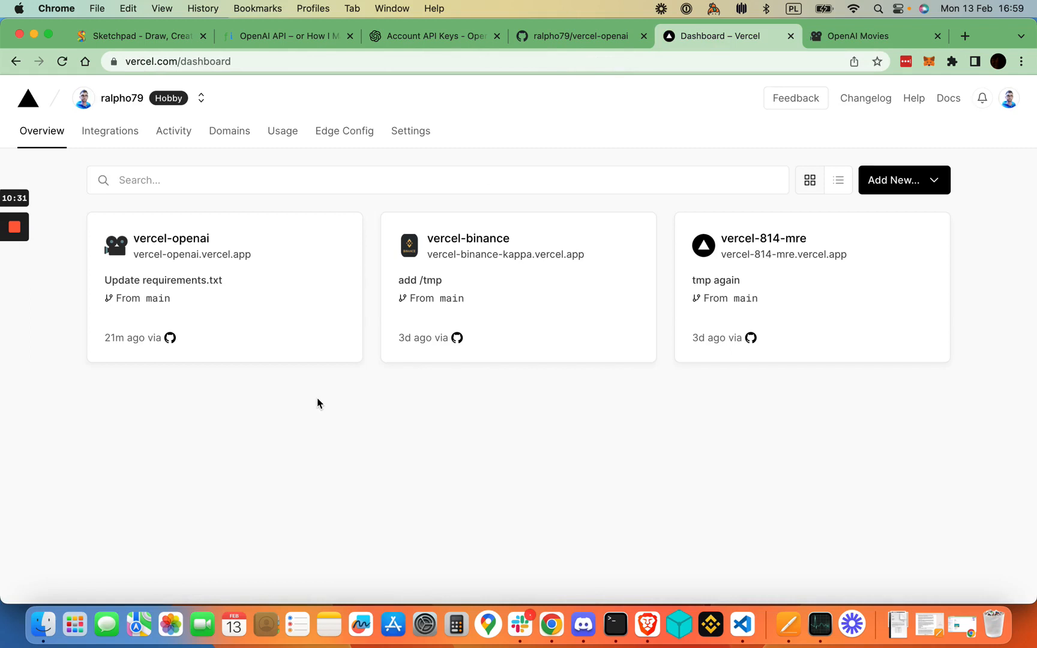
mouse_move(590, 335)
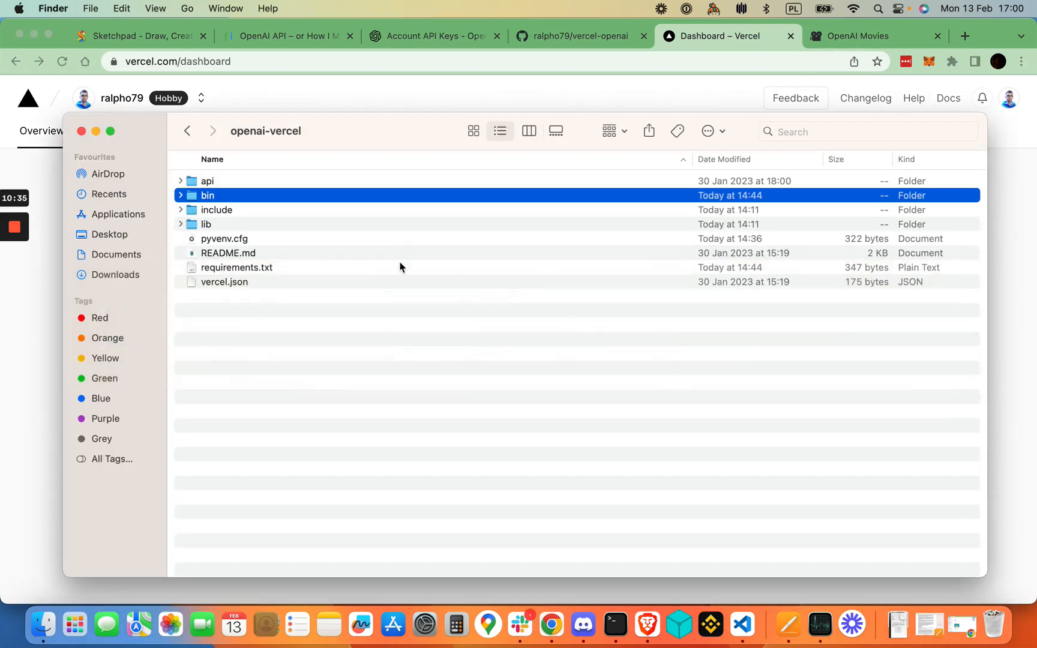
mouse_move(235, 222)
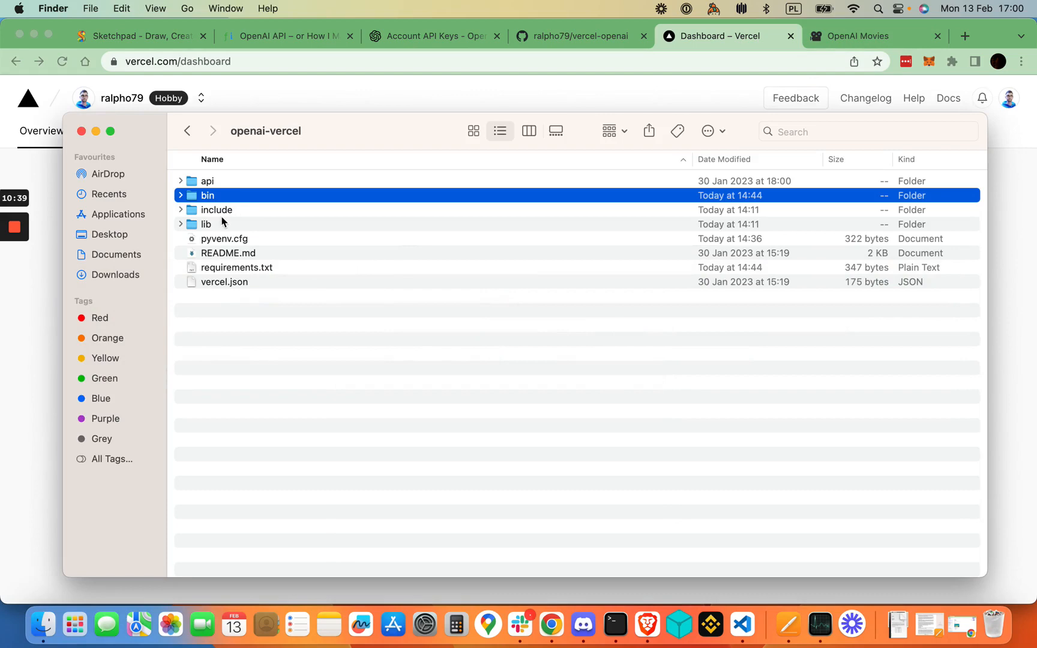
mouse_move(244, 262)
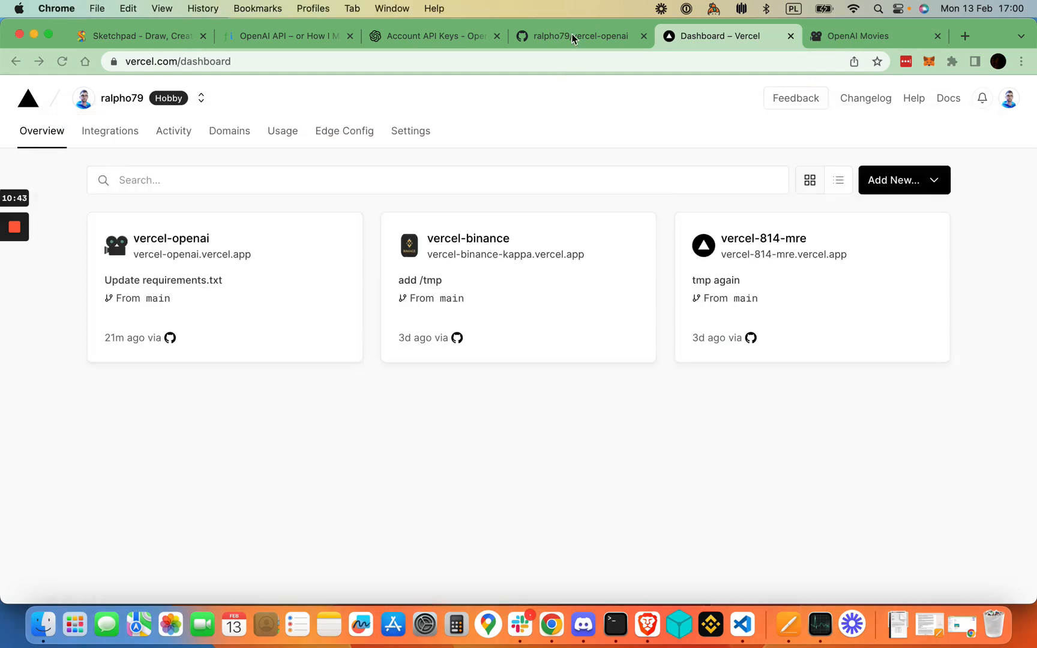
- Show the ralpho79/vercel-openai GitHub repository's Code page with its files
click(577, 36)
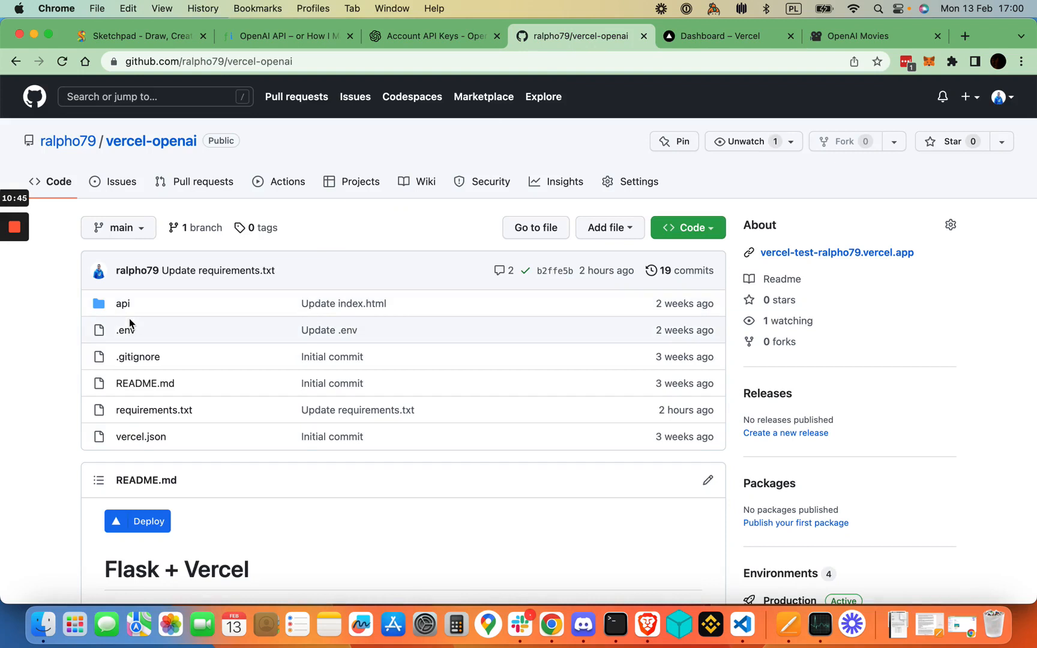
mouse_move(676, 180)
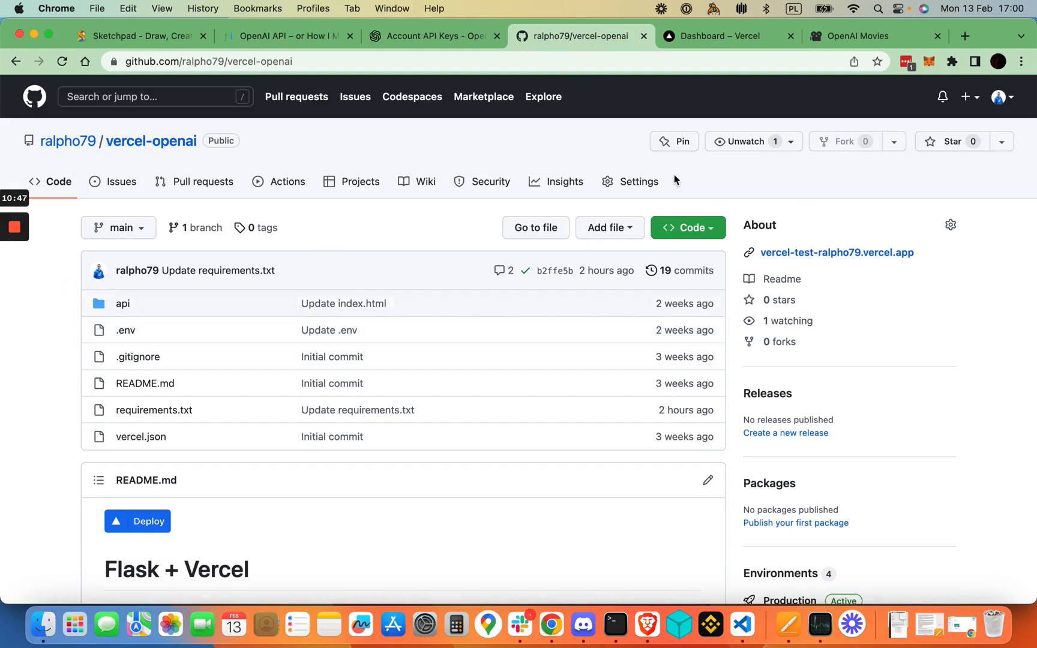
mouse_move(55, 250)
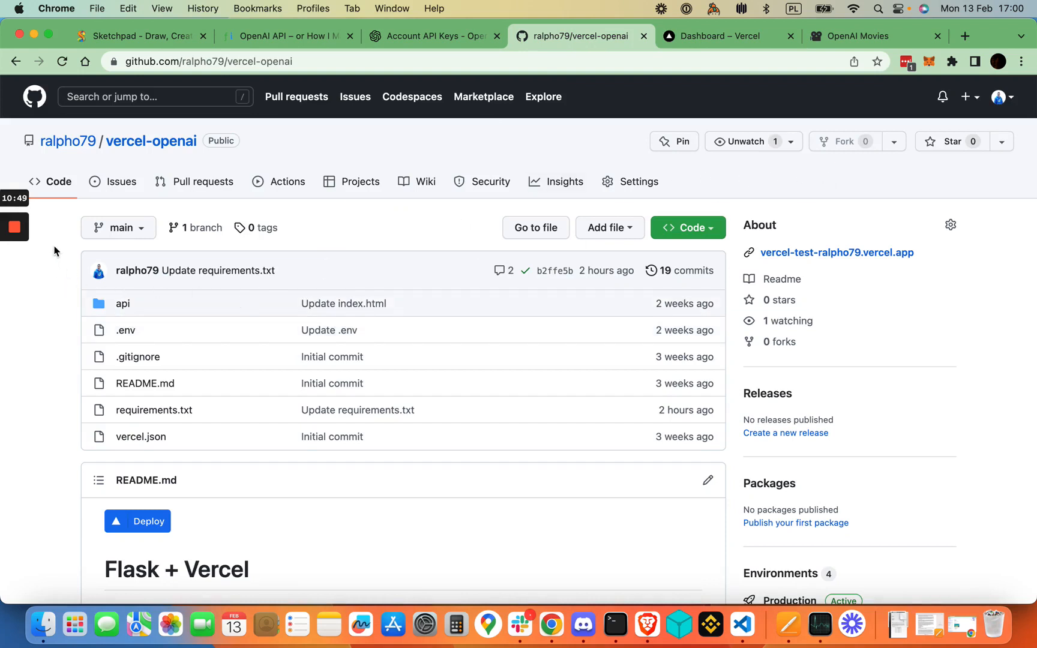
mouse_move(198, 425)
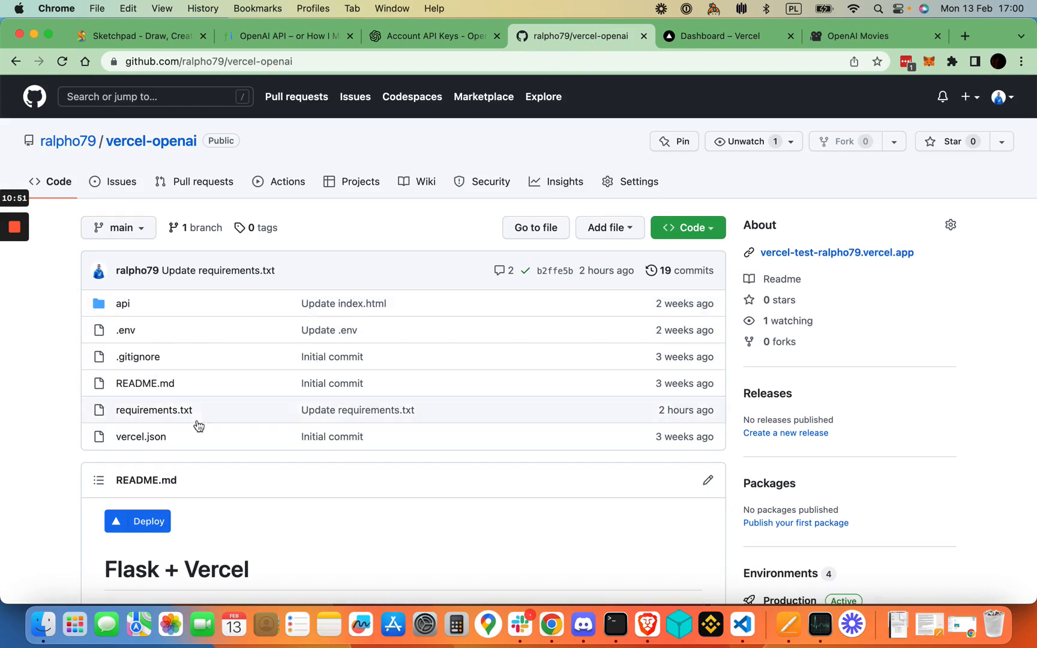
mouse_move(419, 350)
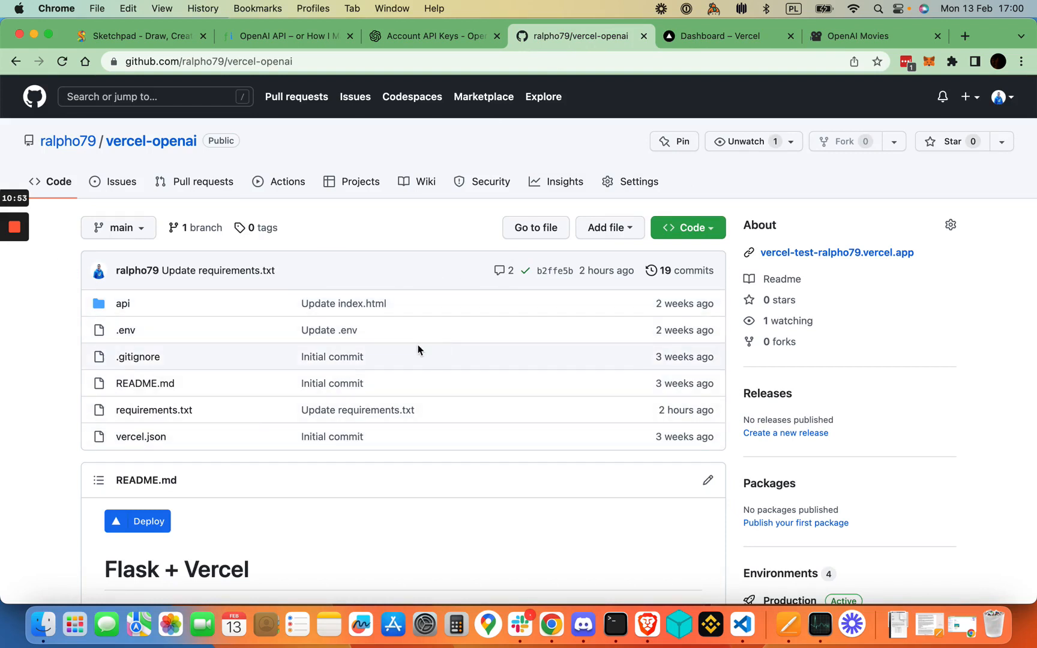
mouse_move(430, 225)
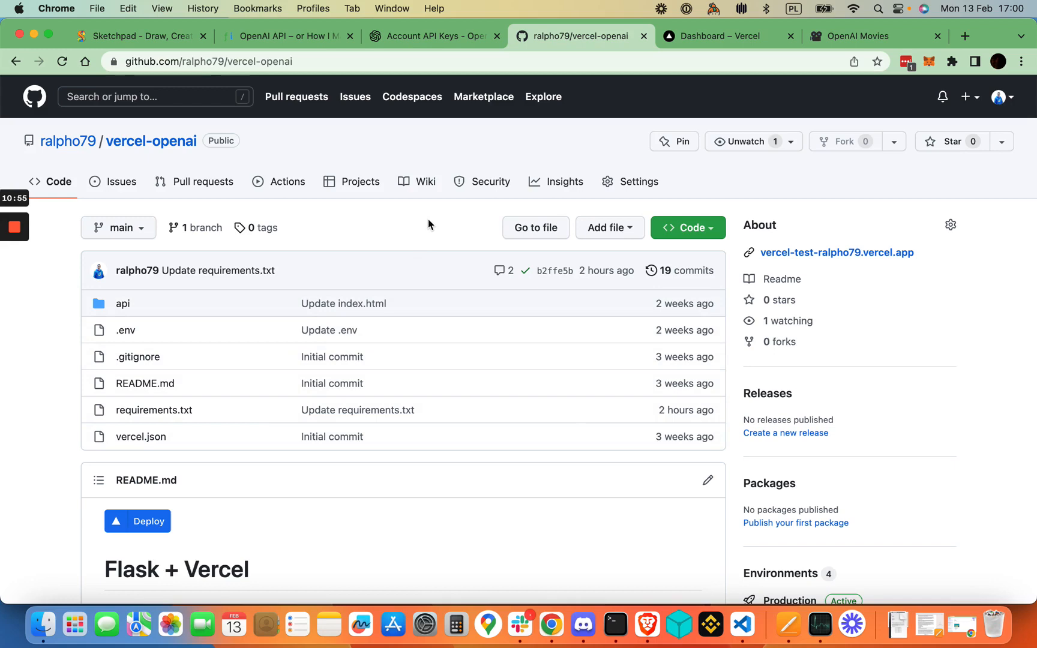
mouse_move(355, 232)
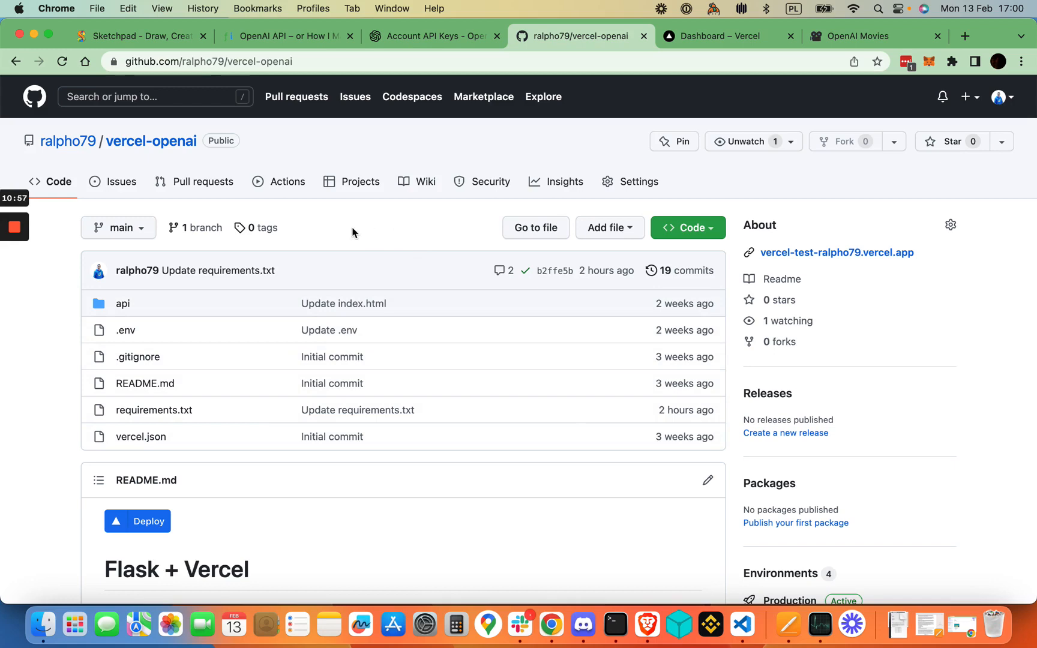
mouse_move(717, 28)
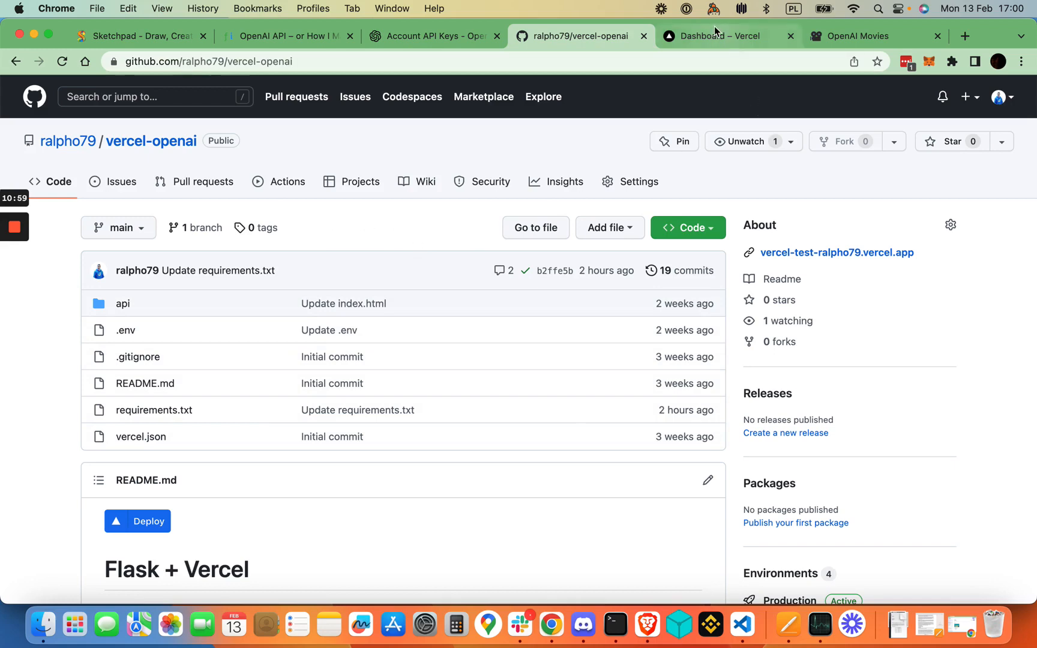
- Start a new project from the Vercel dashboard via Add New > Project
click(721, 36)
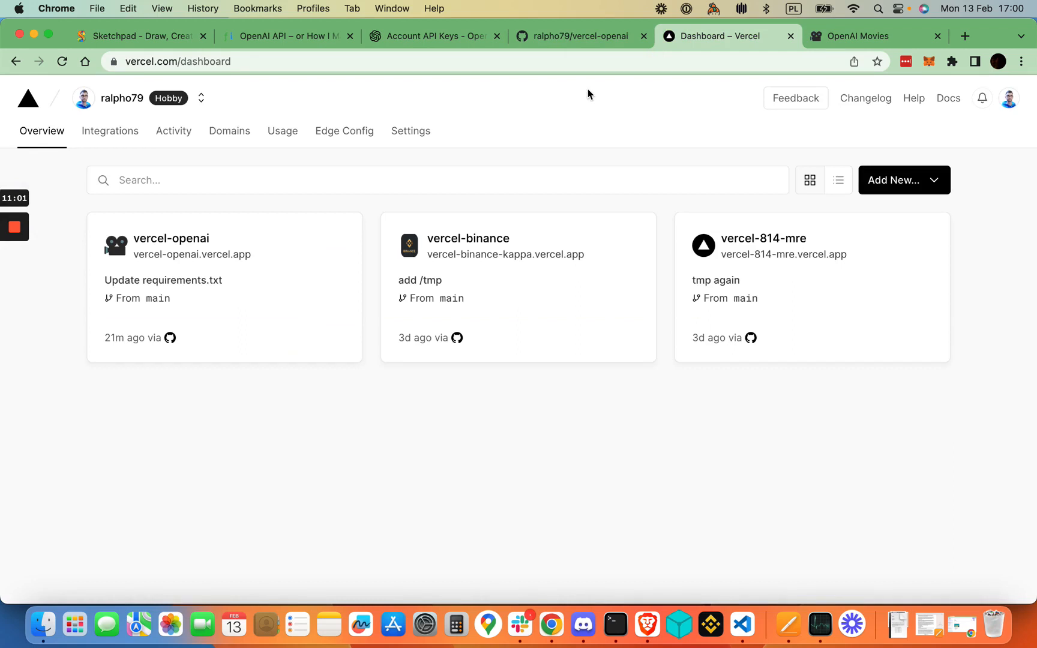
click(904, 180)
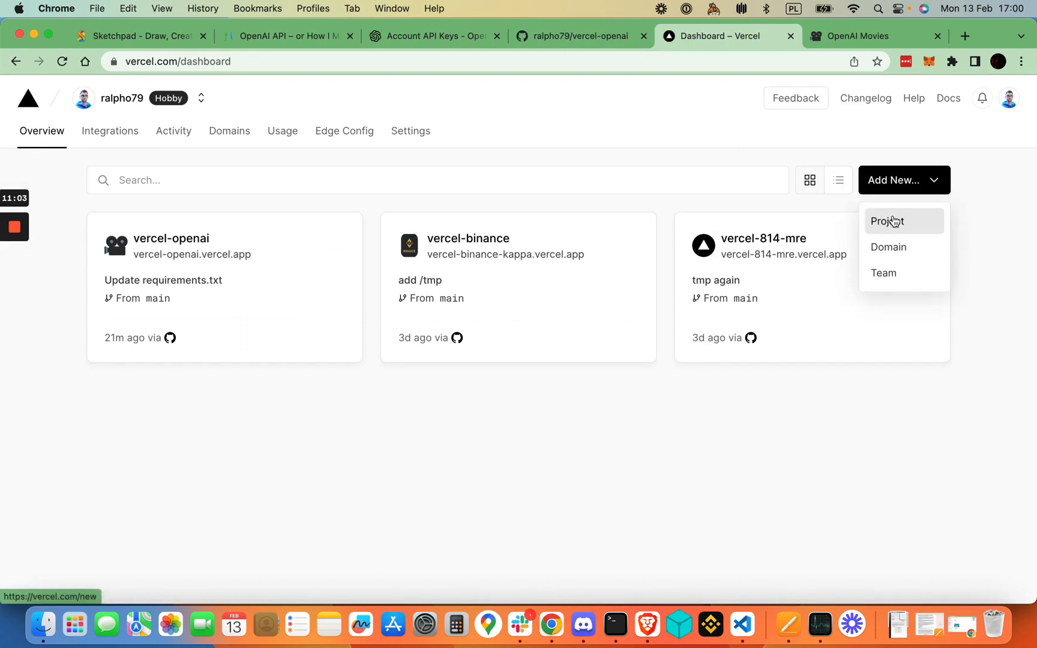
click(887, 221)
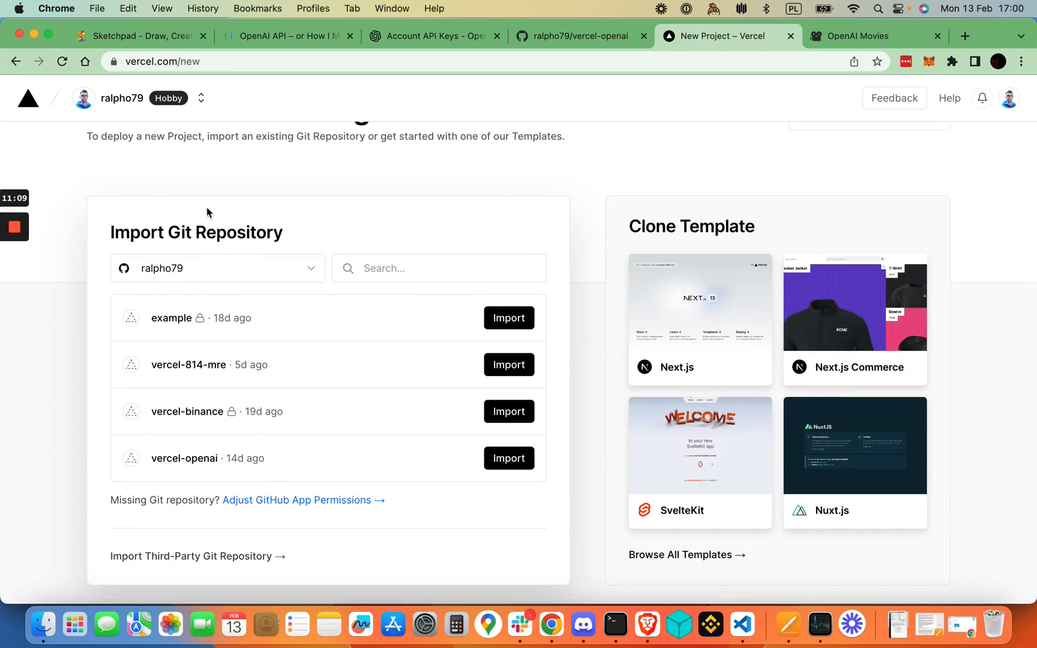
- Import the vercel-openai repository and review the vercel-openai-qygx project configuration
scroll(down, 3)
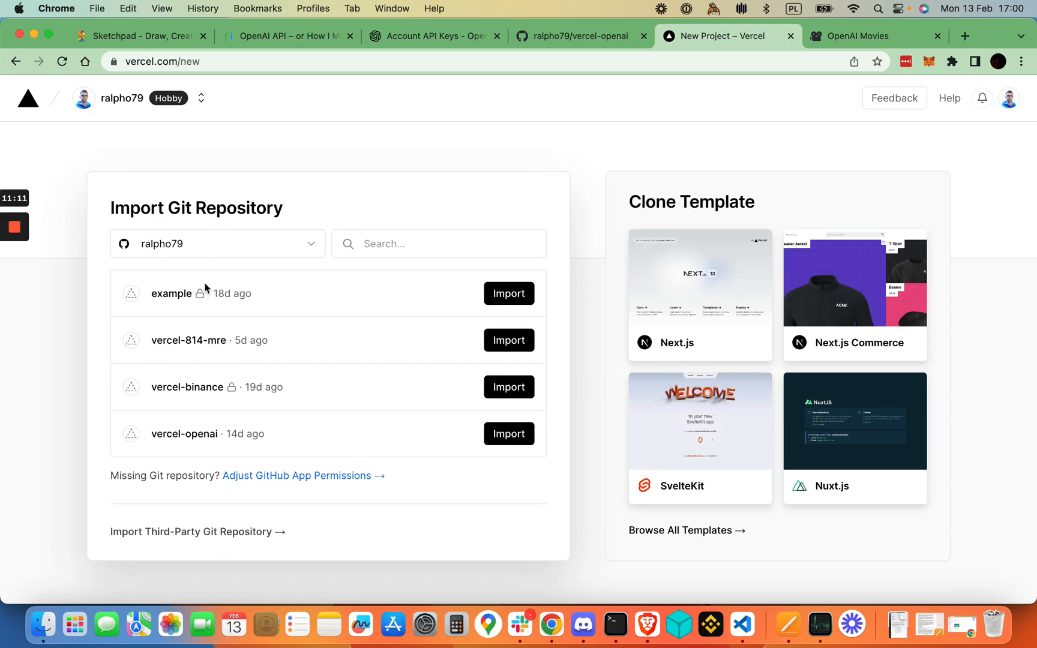
mouse_move(183, 434)
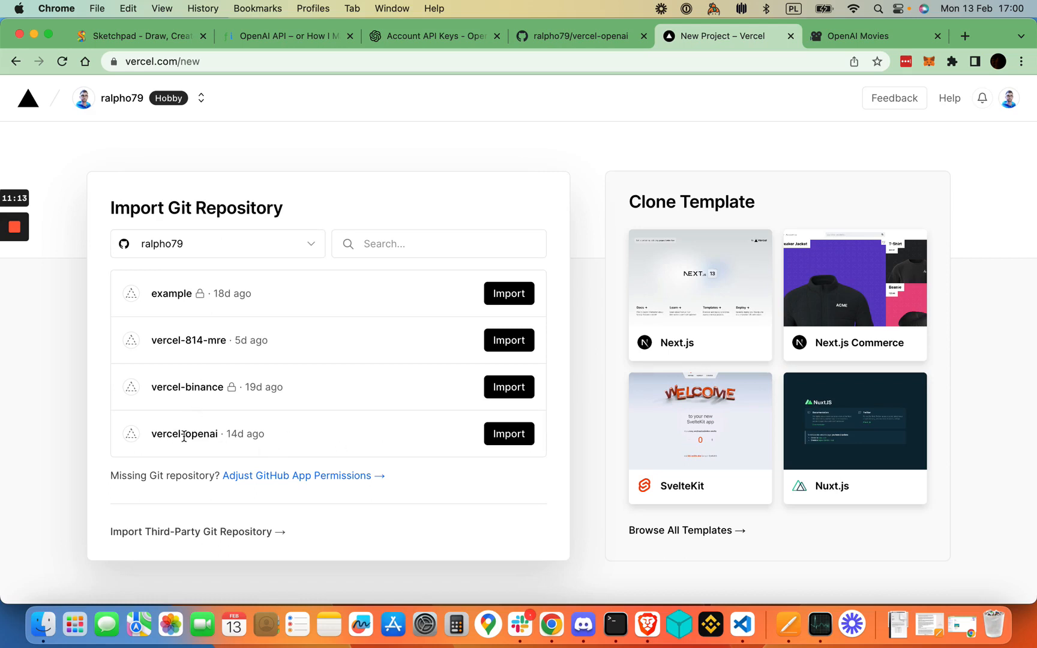
double_click(203, 434)
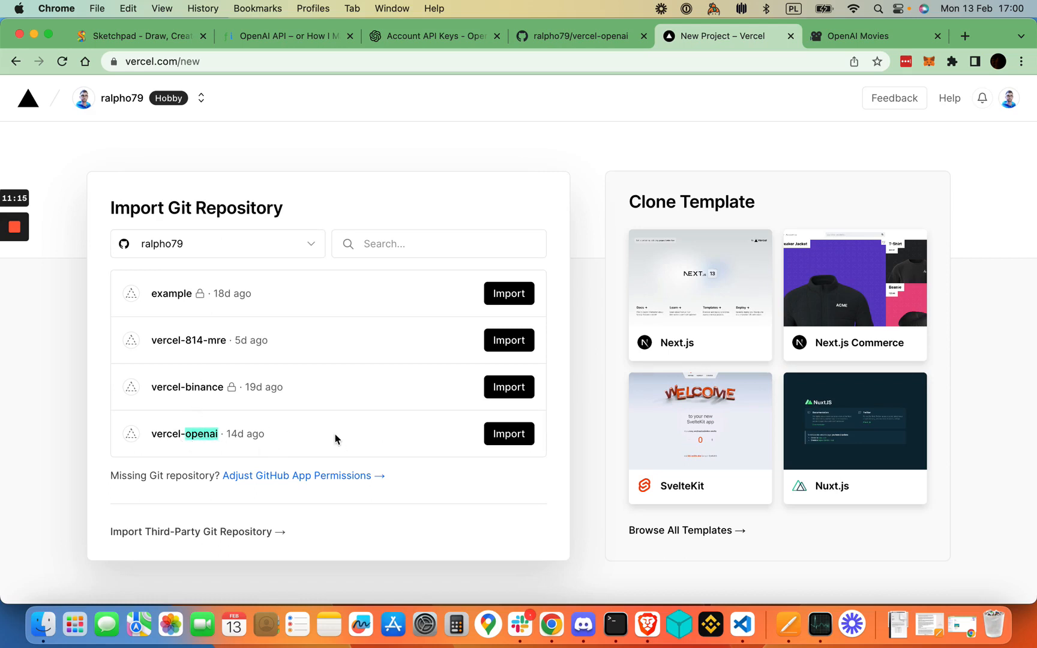
mouse_move(164, 439)
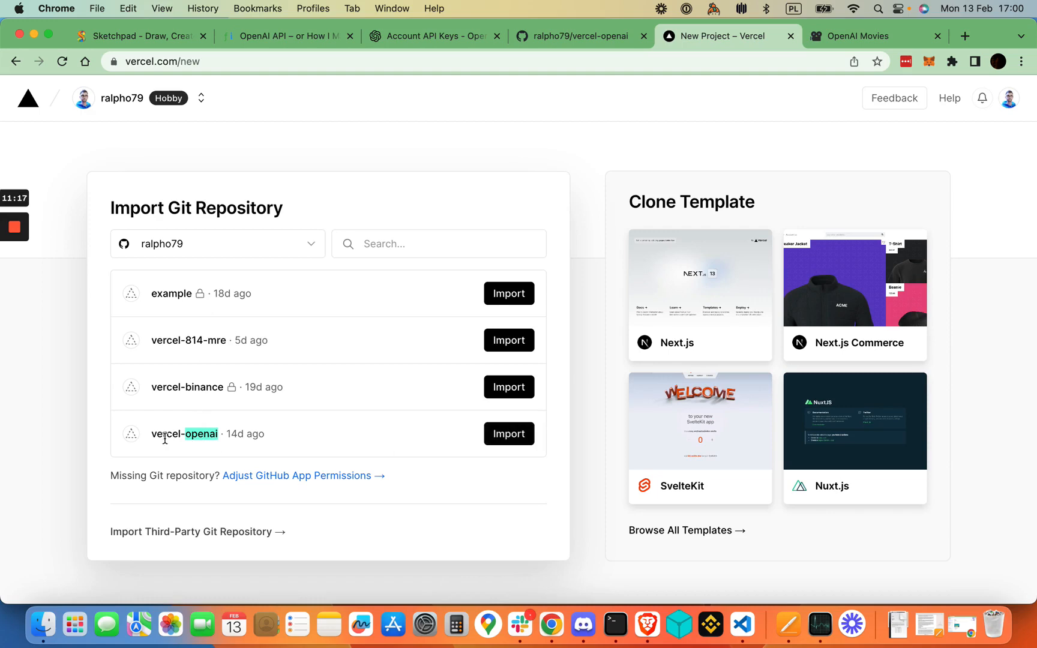
click(508, 433)
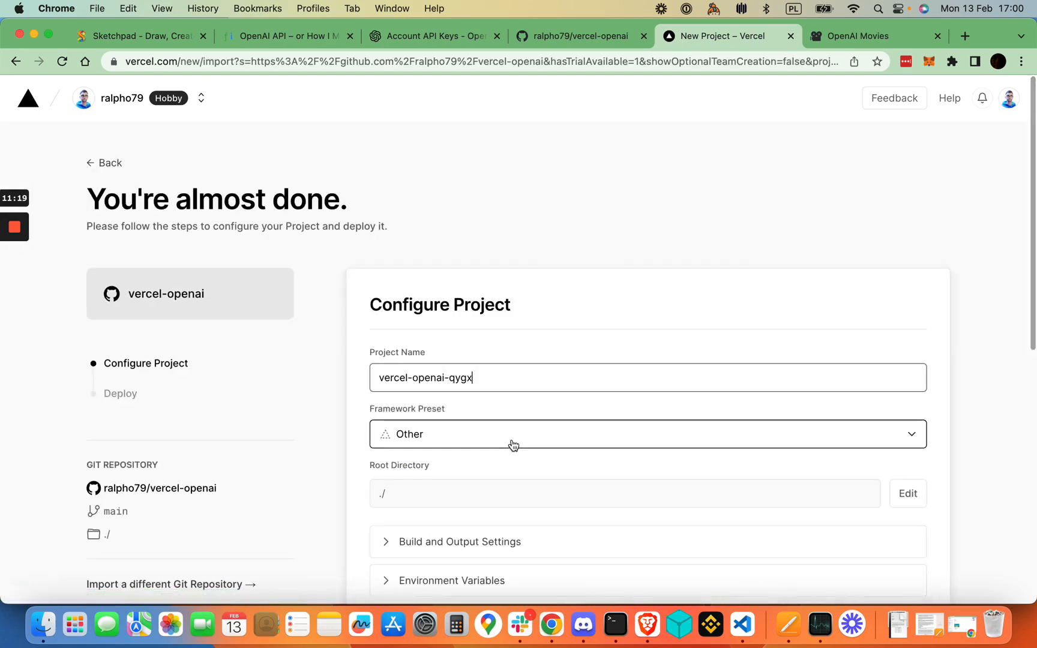
scroll(down, 3)
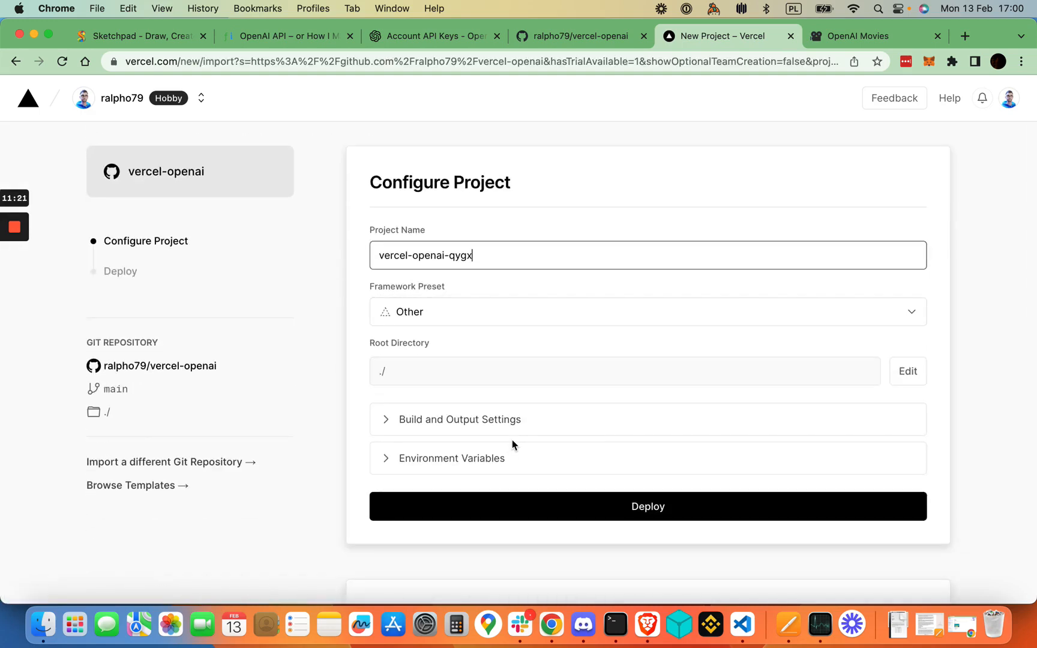
scroll(down, 3)
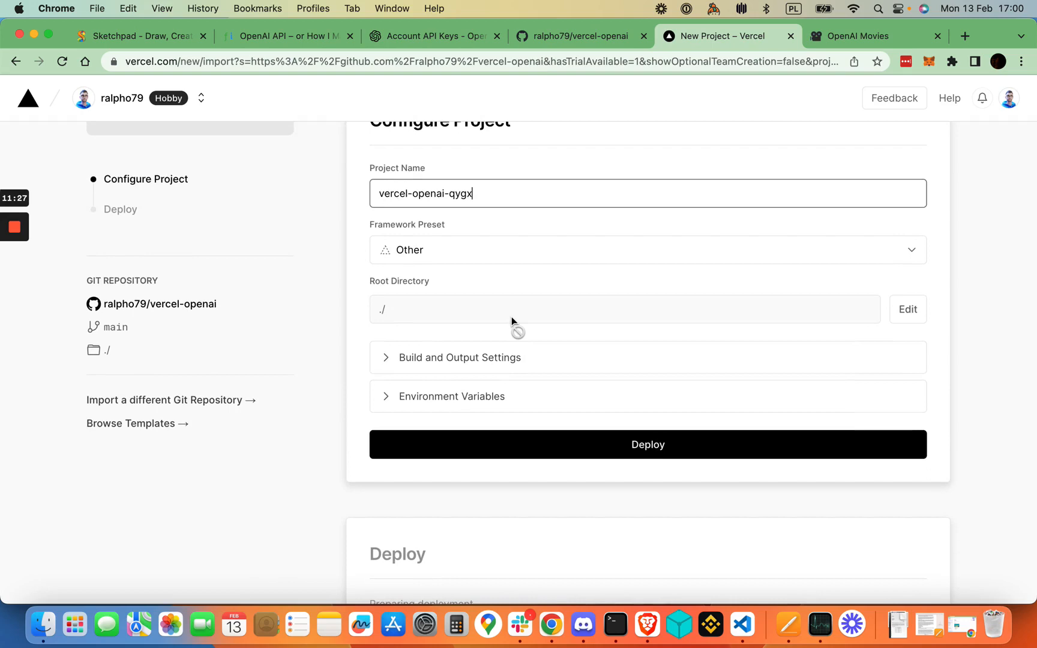
- Expand Vercel's environment variable fields, then select OPENAI_API_KEY on line 5 of index.py
click(452, 397)
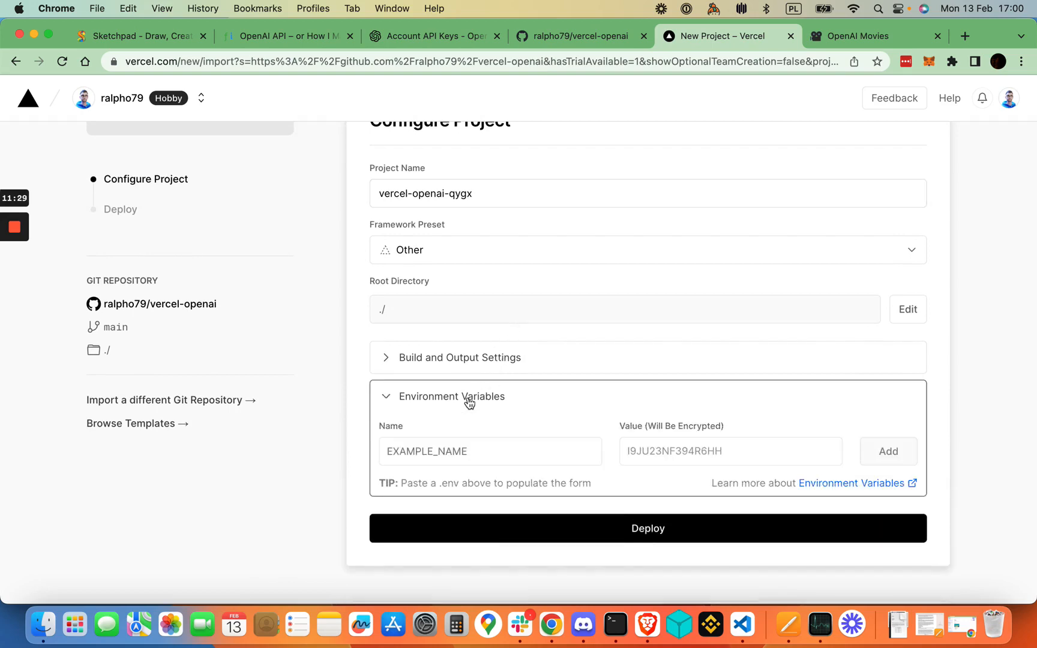
scroll(down, 3)
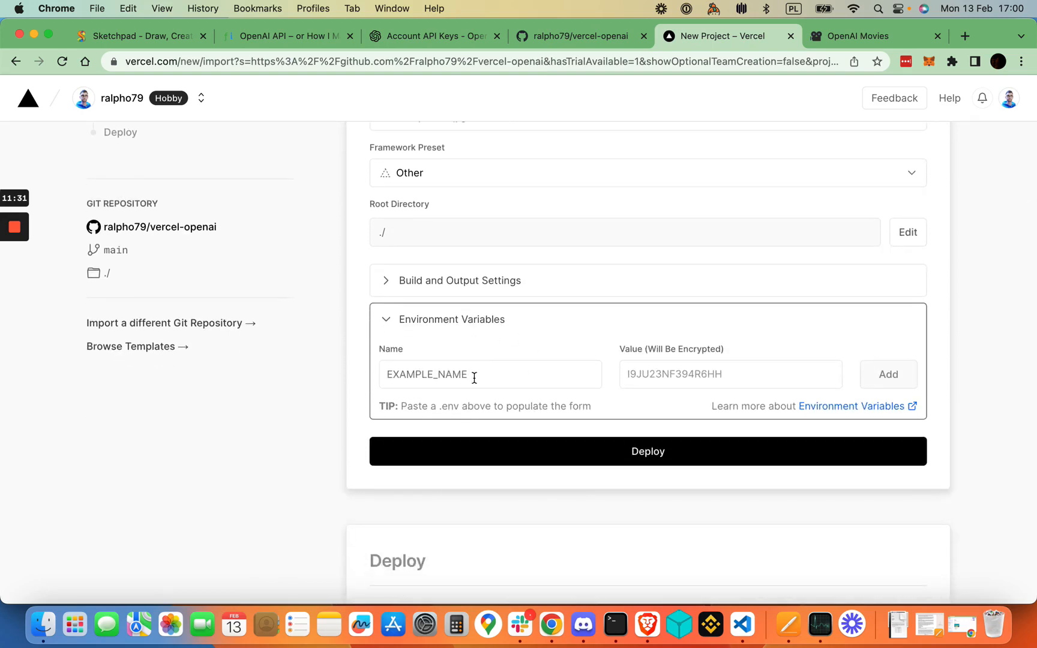
click(42, 624)
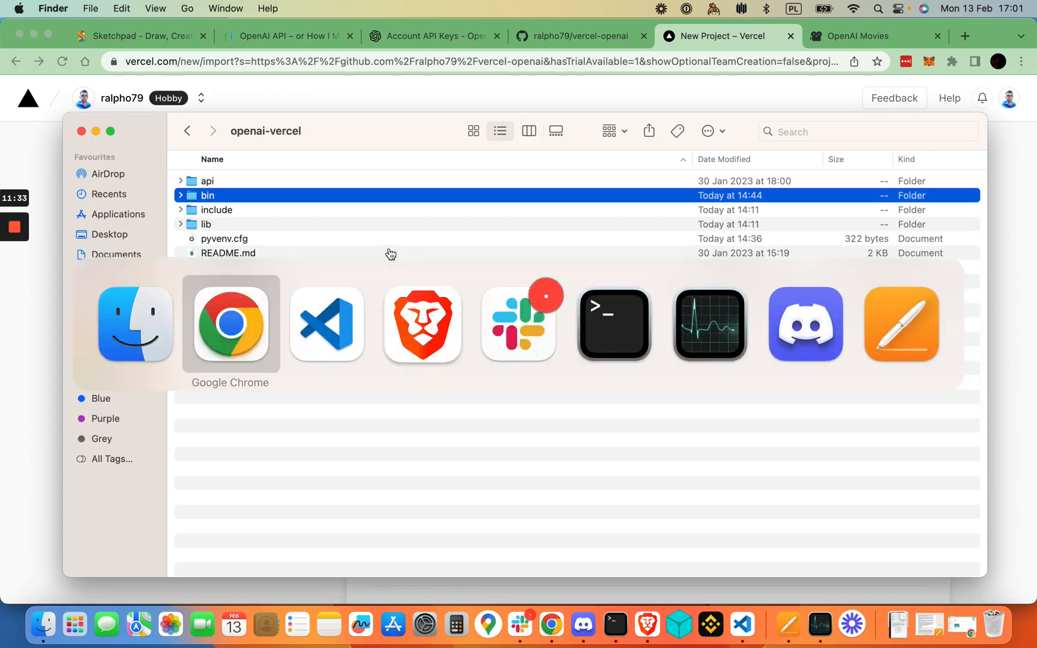
click(327, 324)
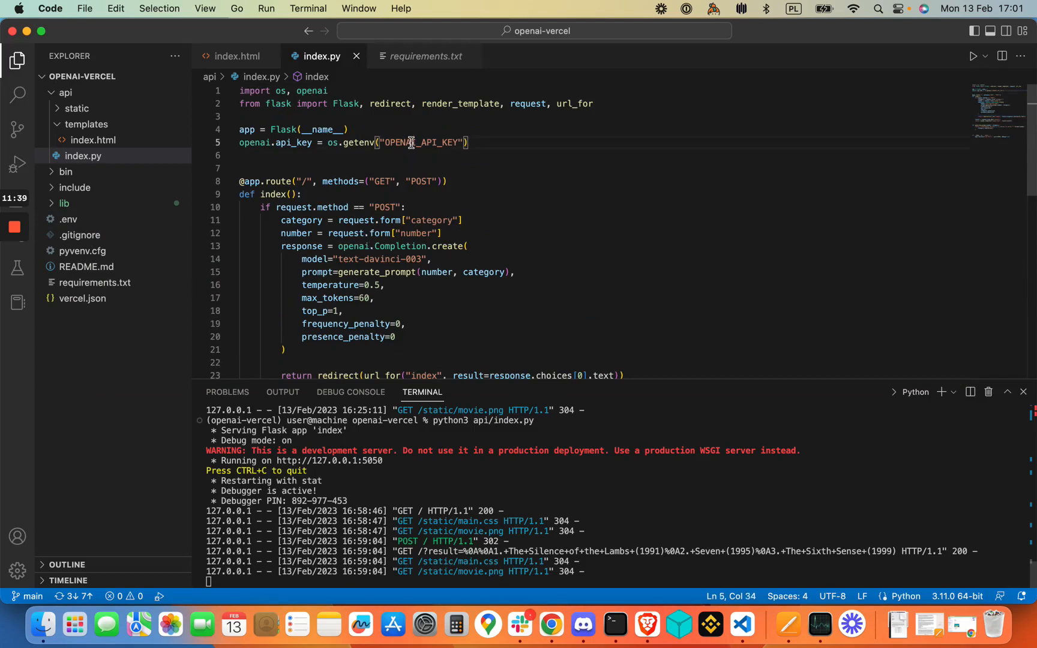
double_click(421, 142)
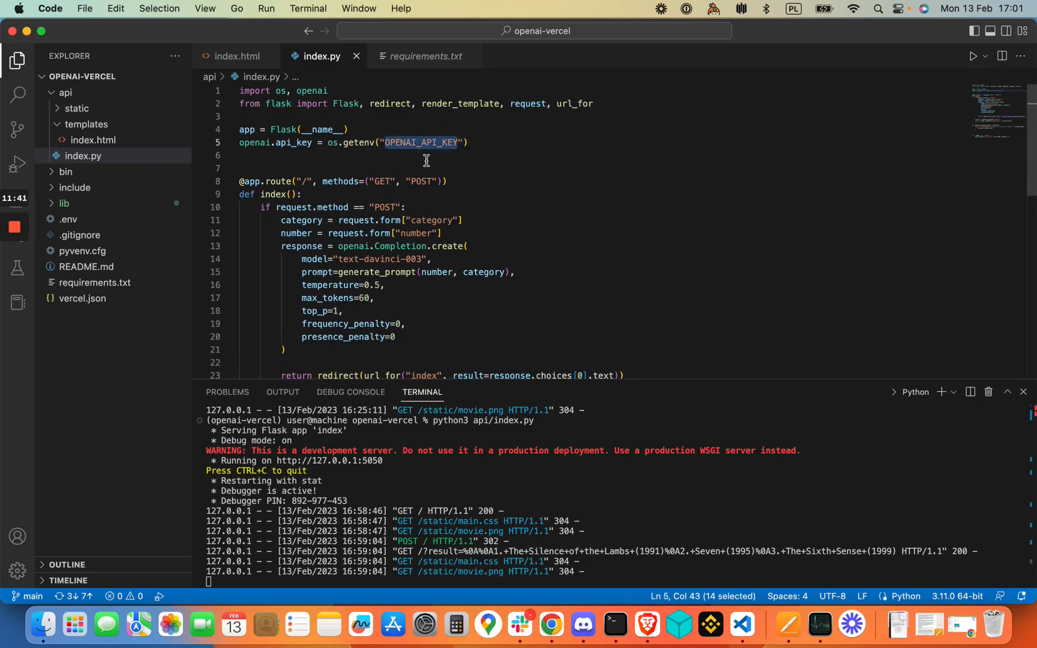
mouse_move(449, 157)
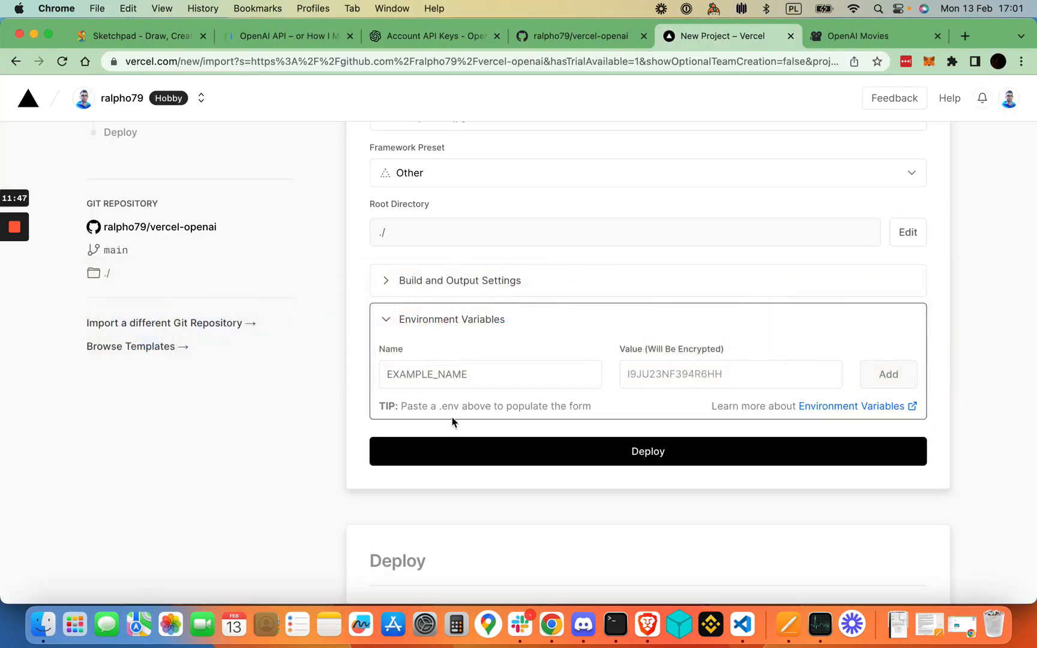
text(OPENAI_API_KEY)
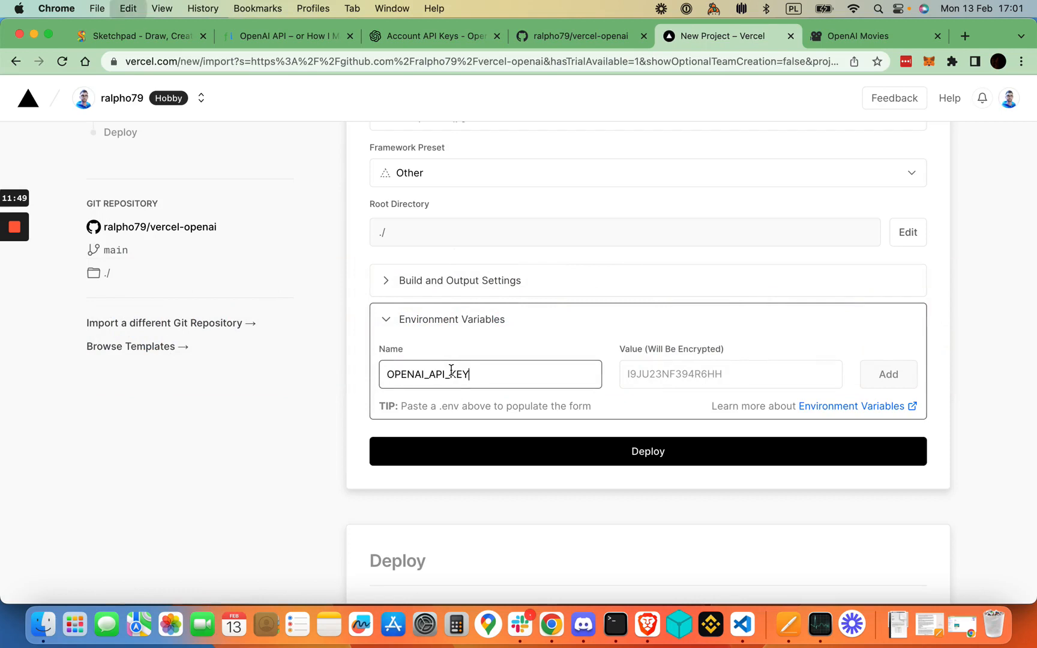
click(731, 375)
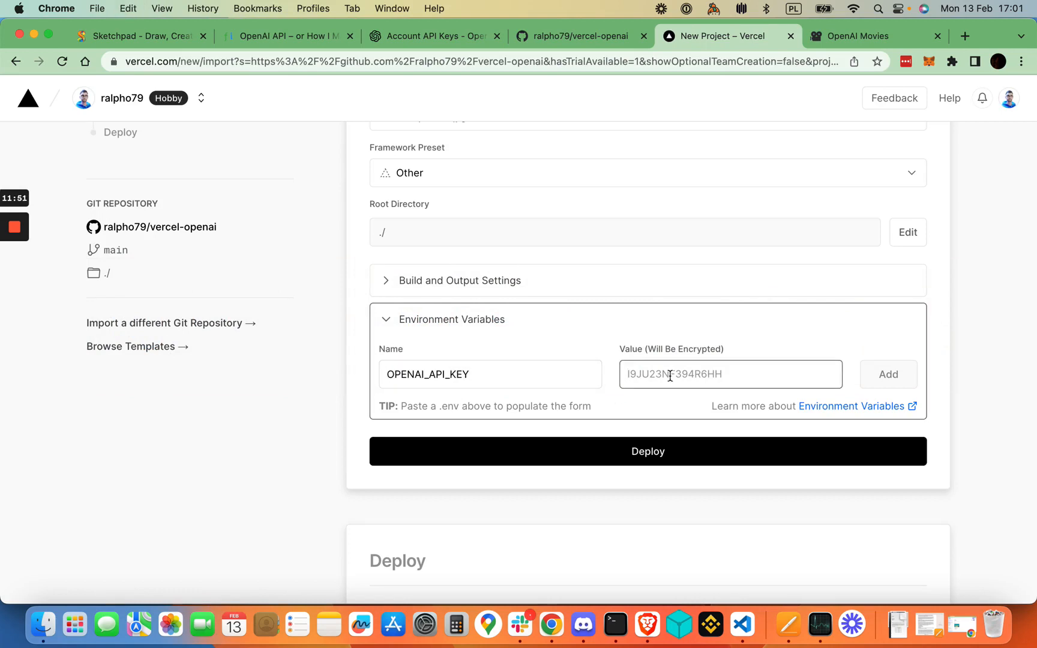
text(sk-)
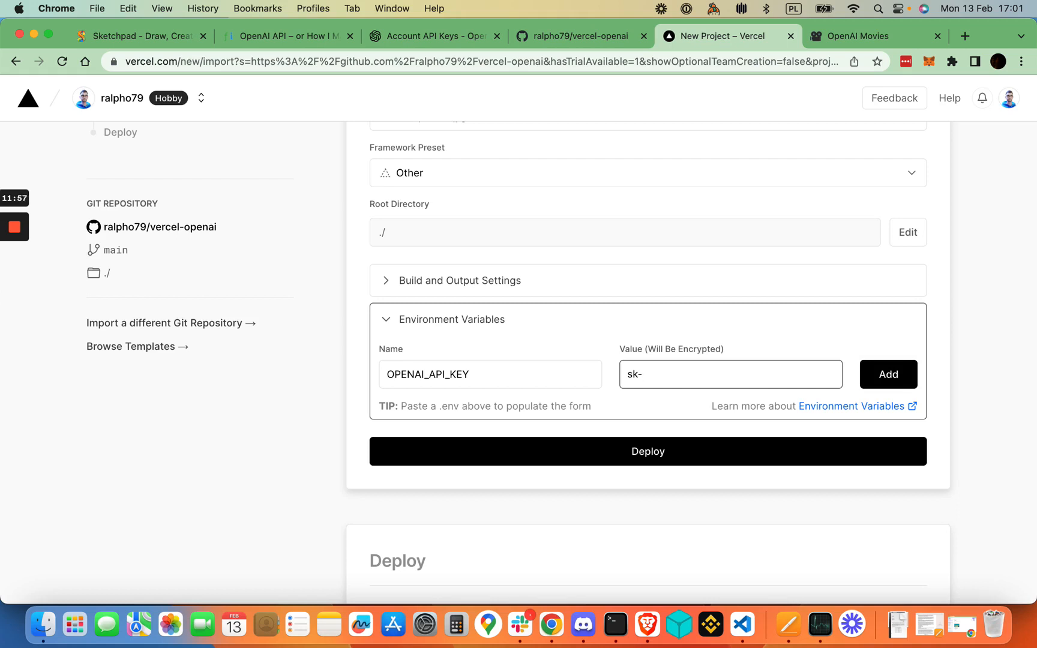
text(ksdhfksdhfskdh)
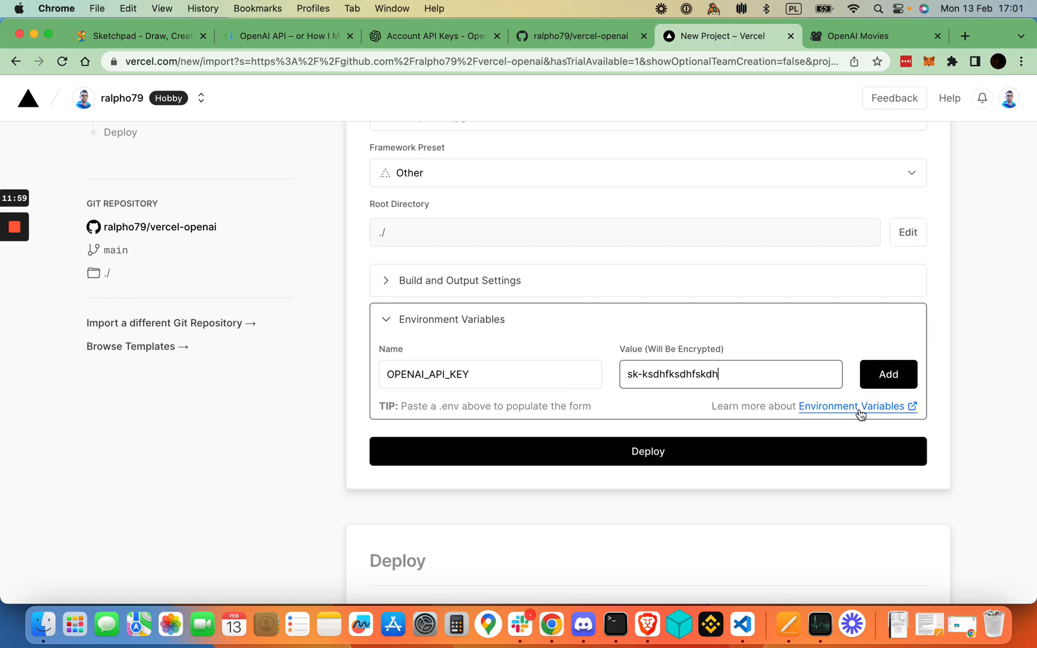
click(889, 375)
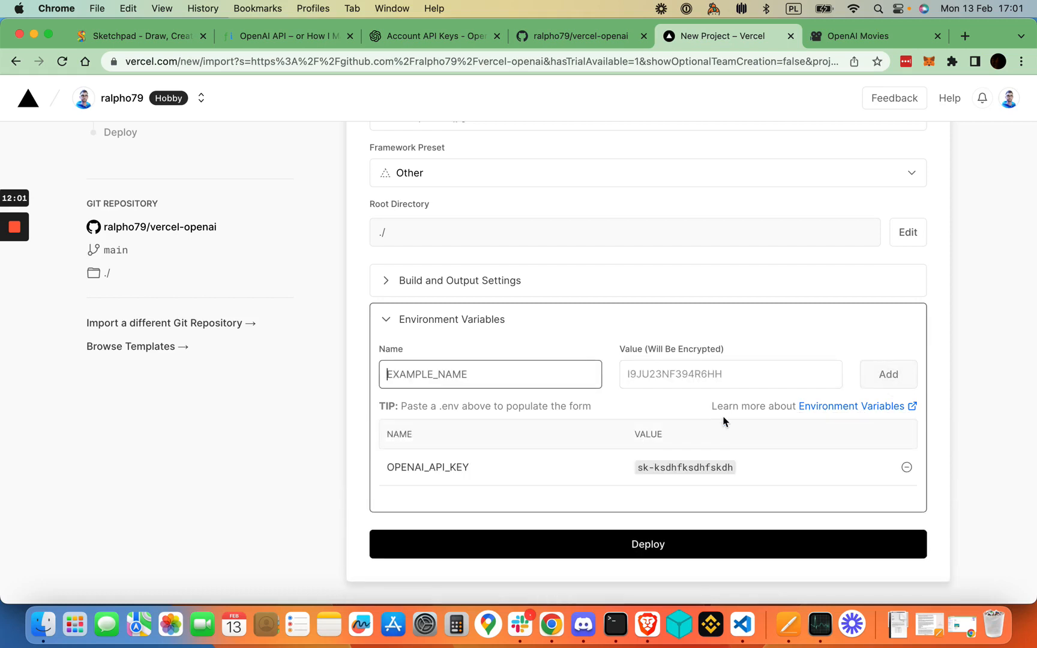
scroll(down, 3)
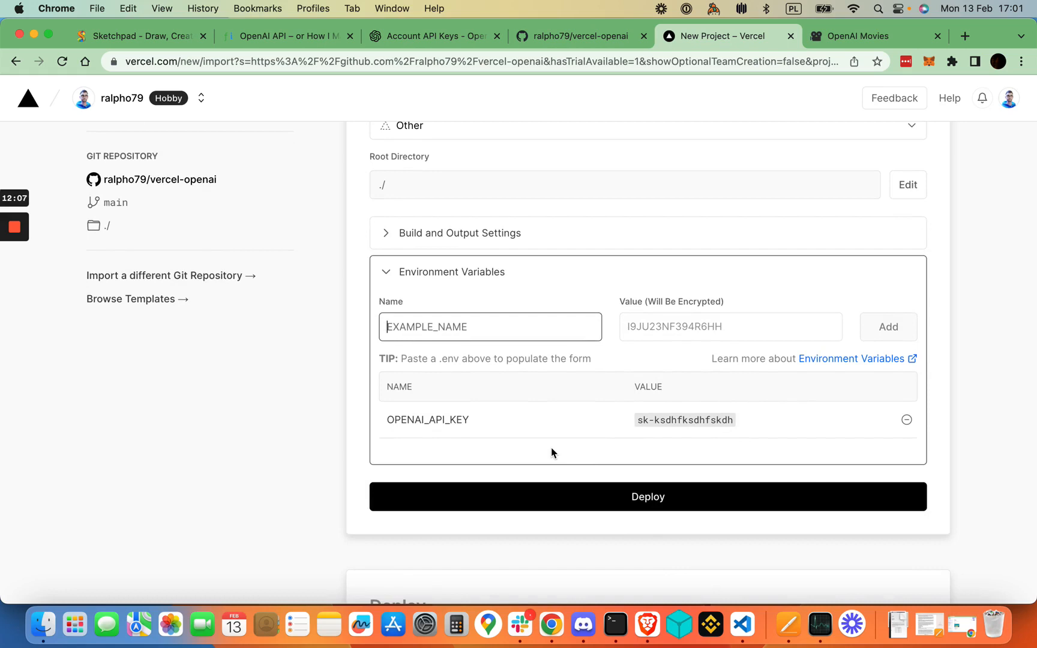
mouse_move(626, 443)
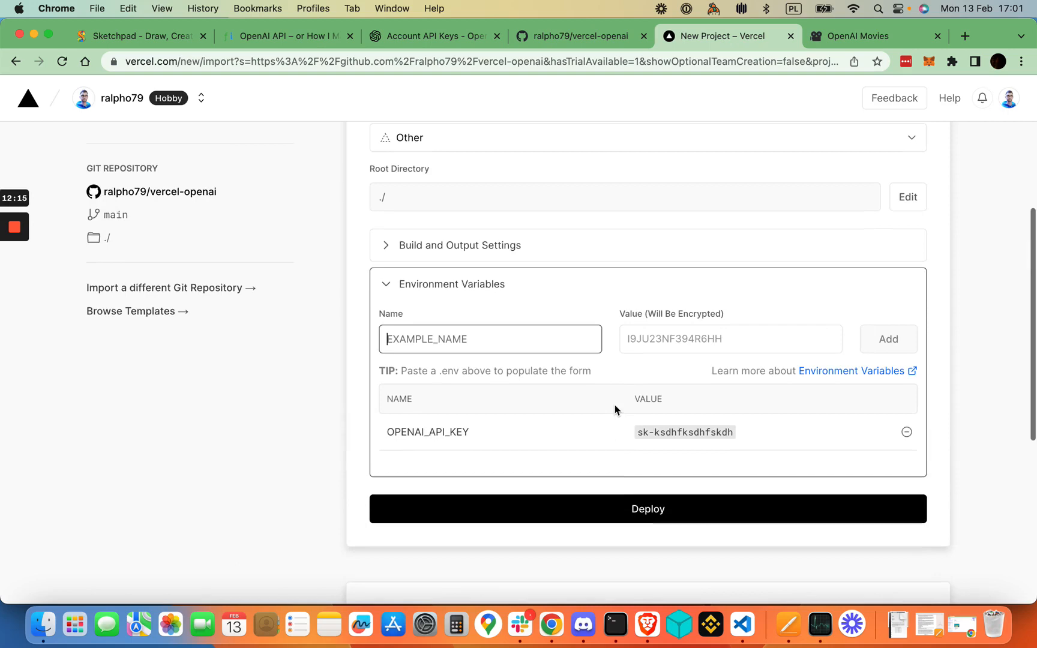
mouse_move(612, 434)
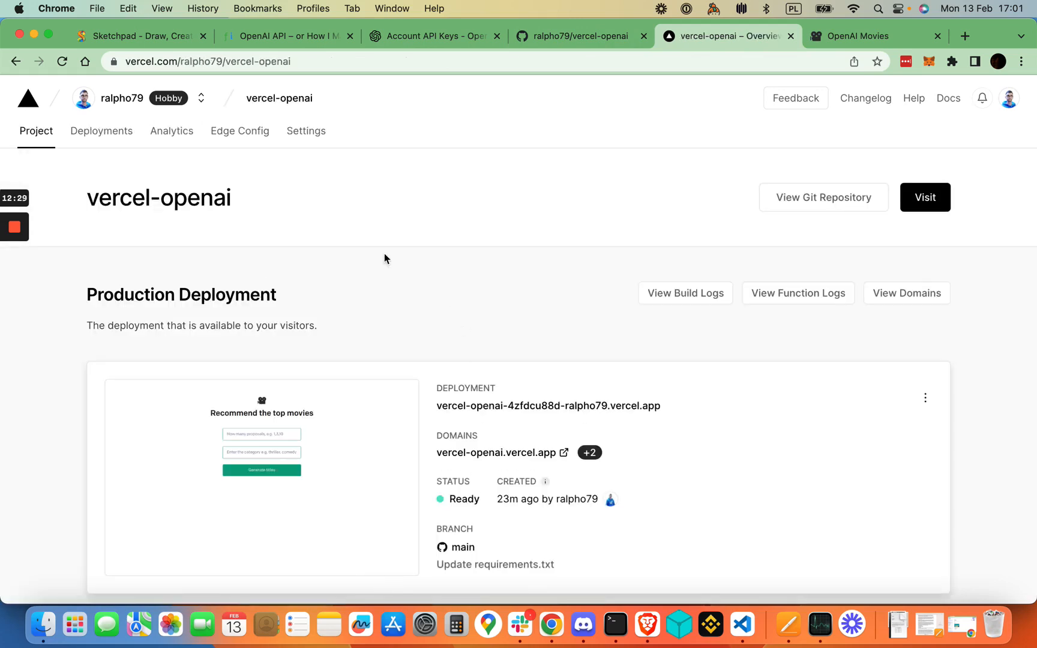
- Open Settings > Environment Variables for the deployed vercel-openai project
click(305, 131)
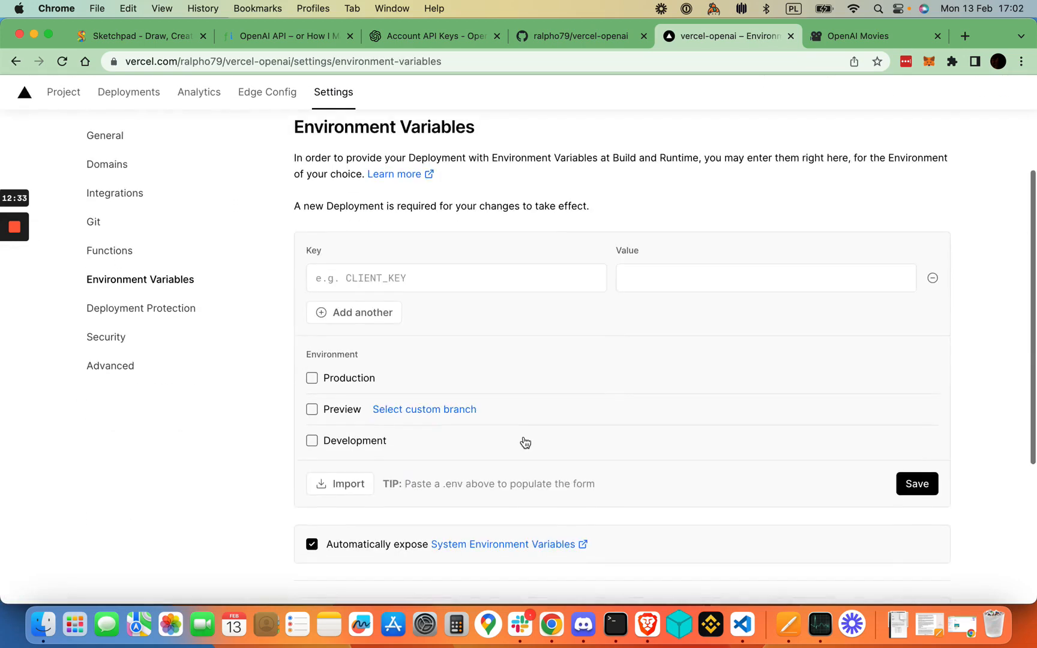
scroll(down, 3)
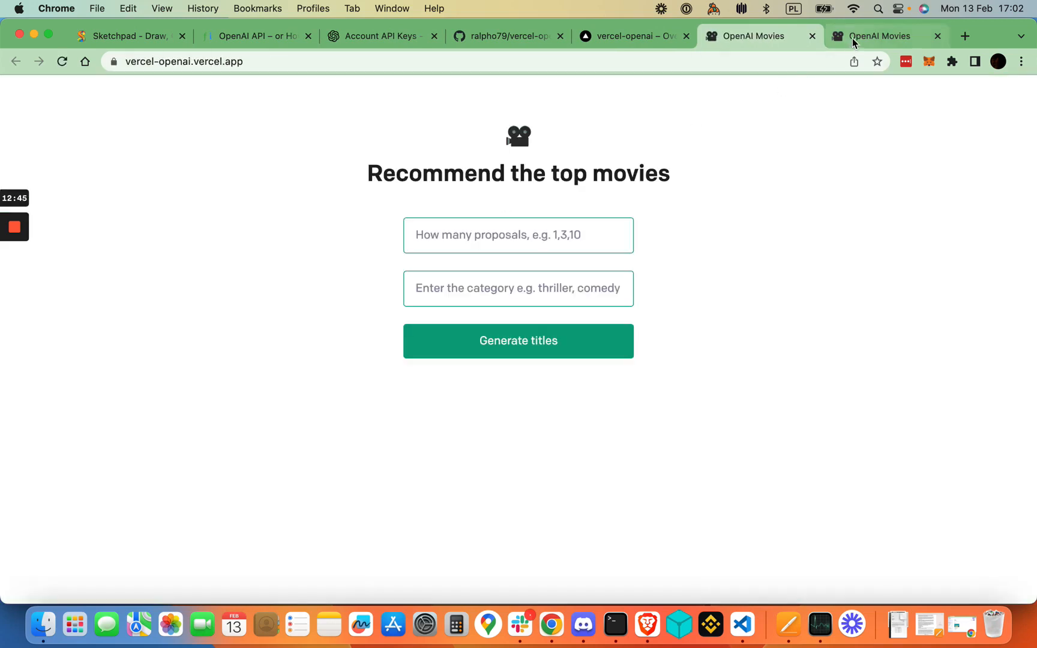
- On the live app, request 3 comedies: Monty Python and the Holy Grail, The Big Lebowski, Airplane!
click(518, 341)
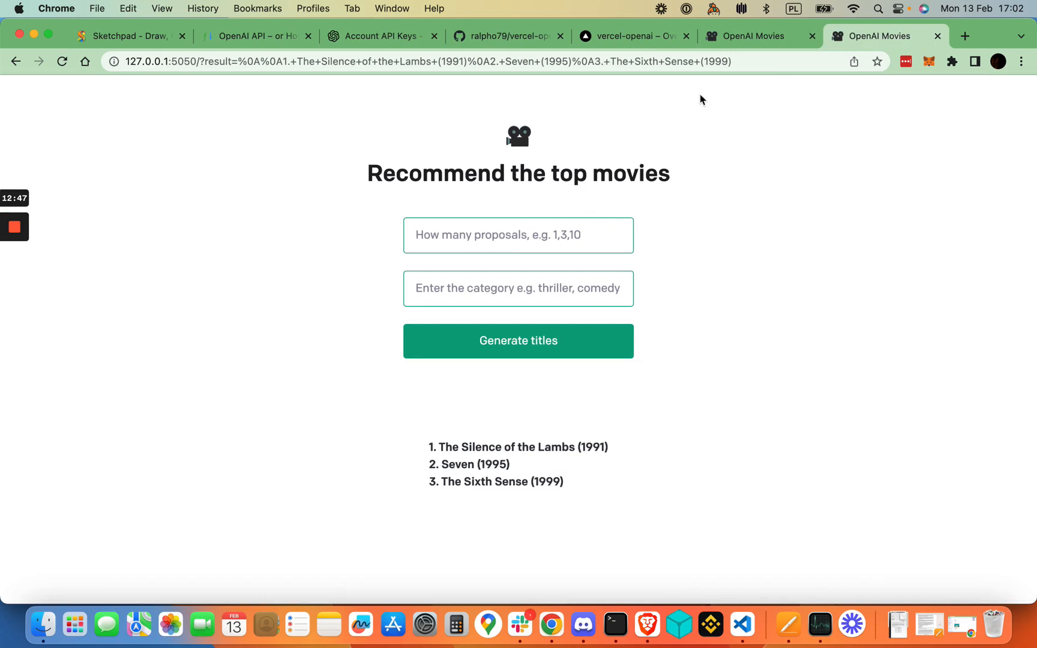
click(519, 236)
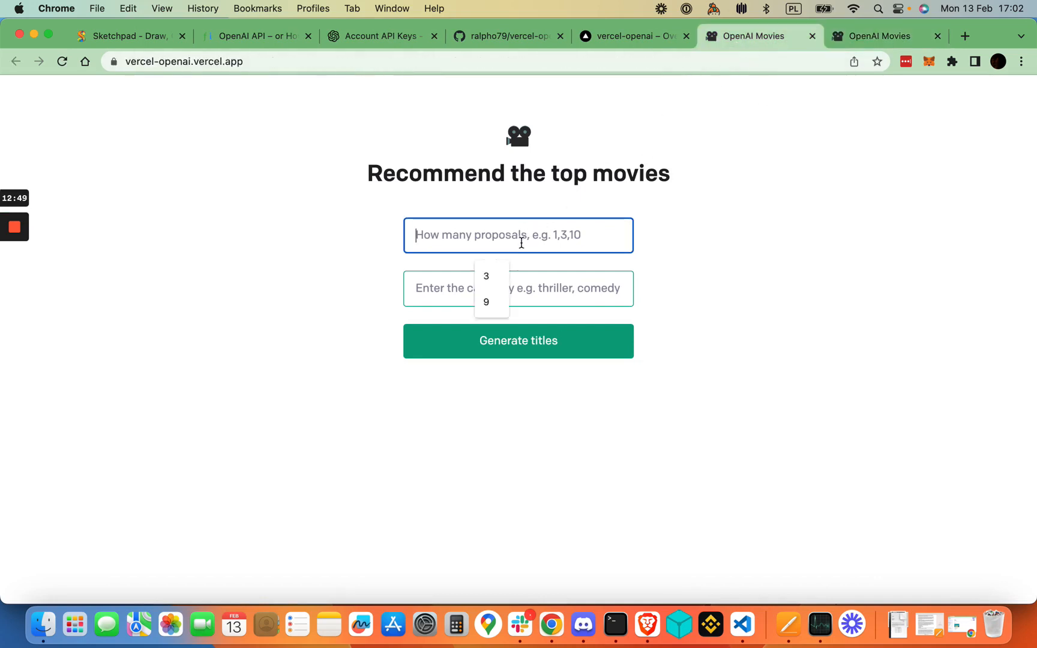
click(486, 276)
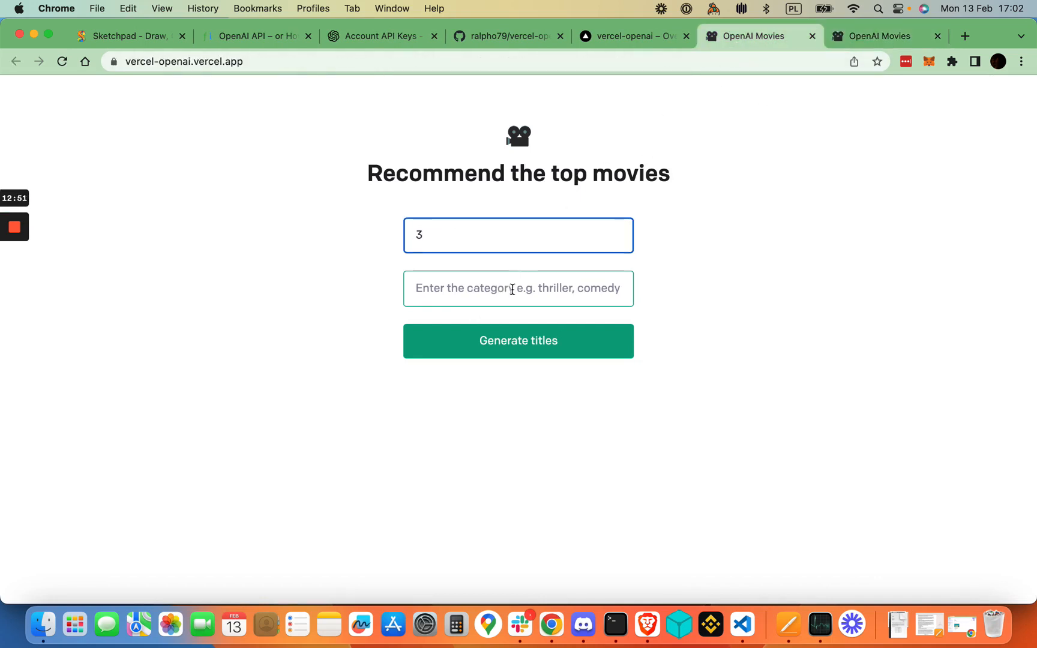
text(thriller)
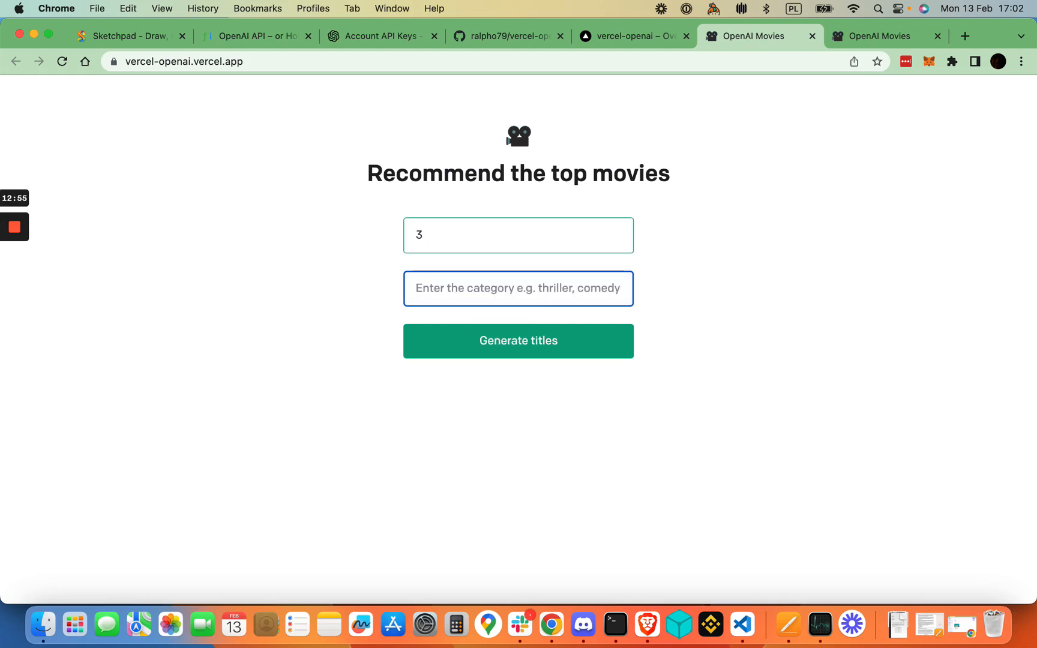
text(comedy)
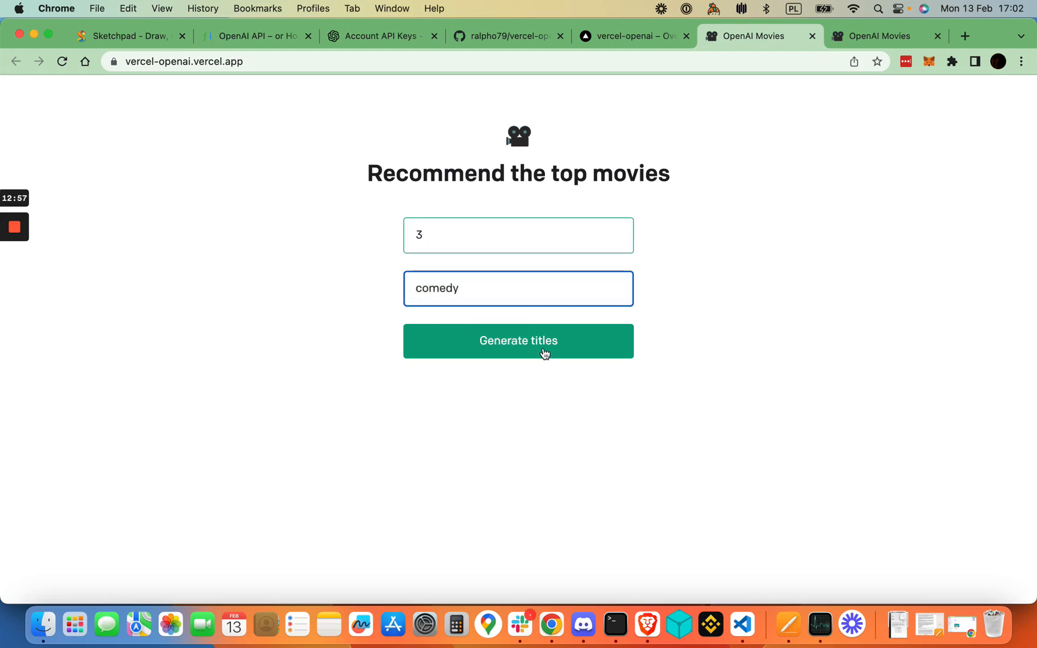
click(518, 341)
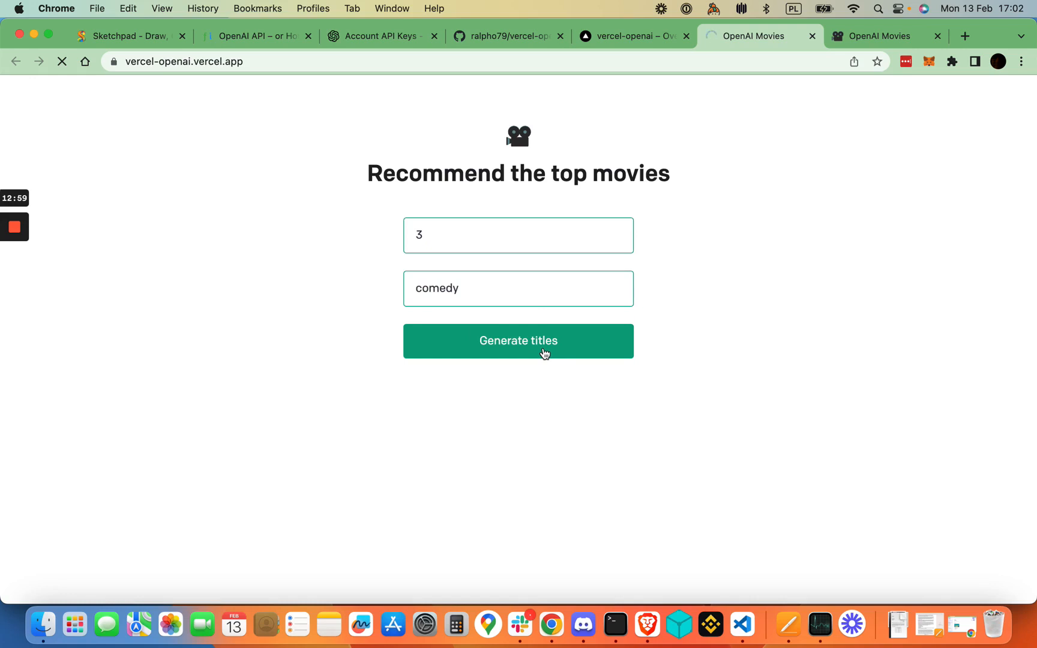
click(519, 341)
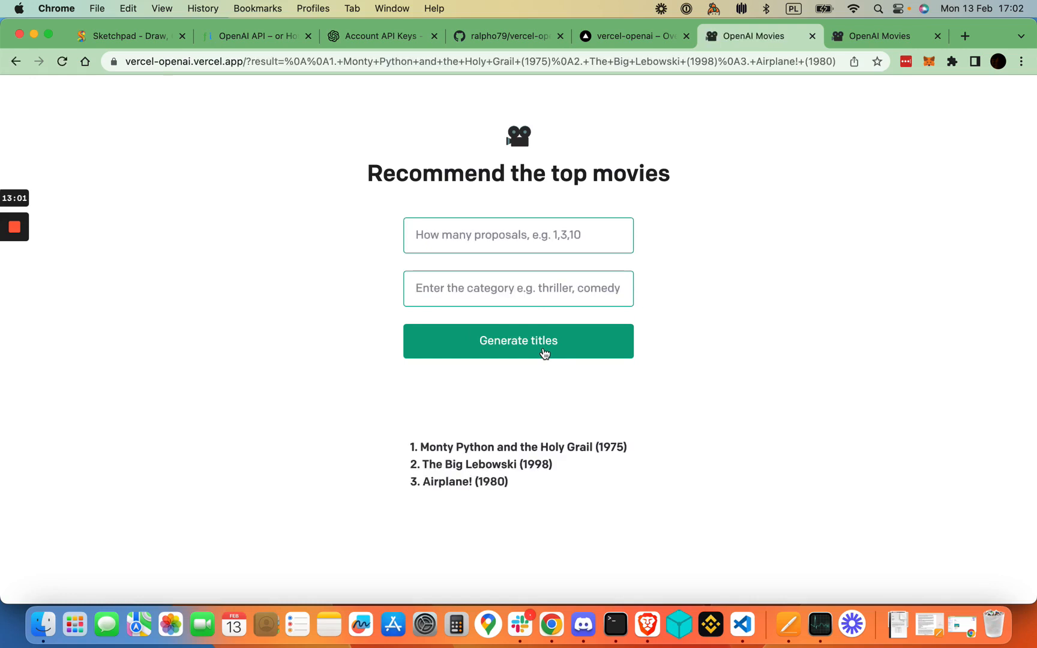
mouse_move(529, 389)
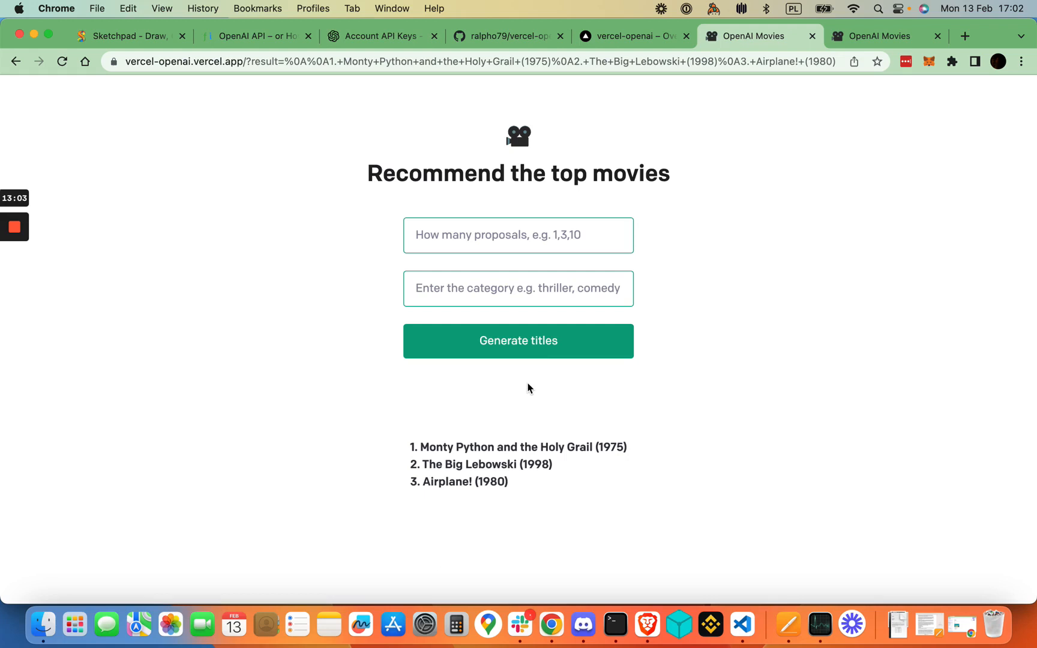
mouse_move(507, 388)
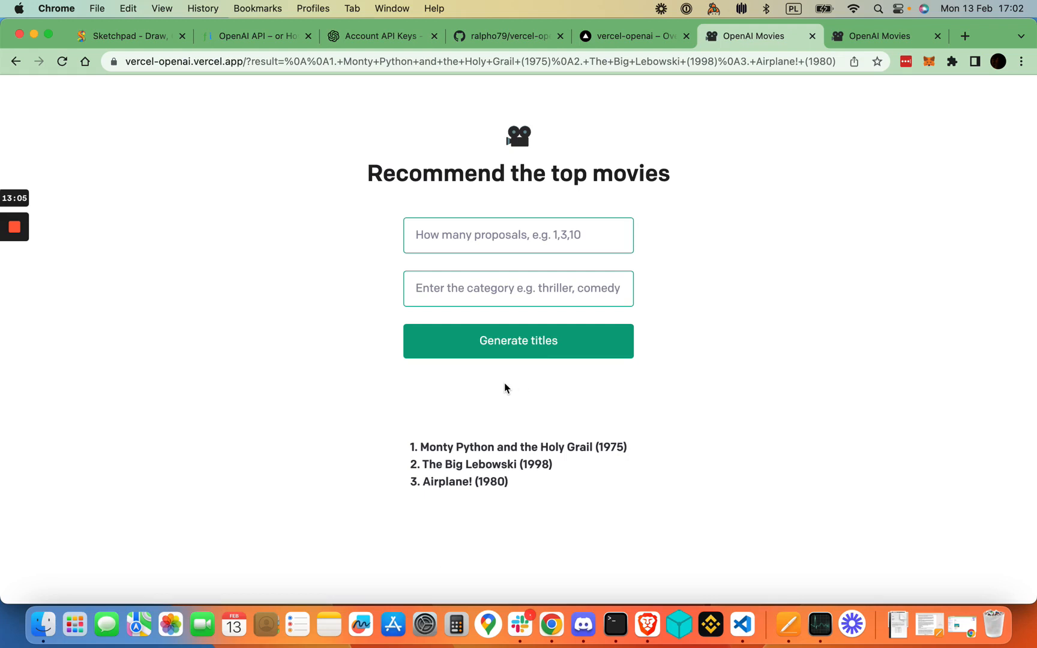
mouse_move(513, 403)
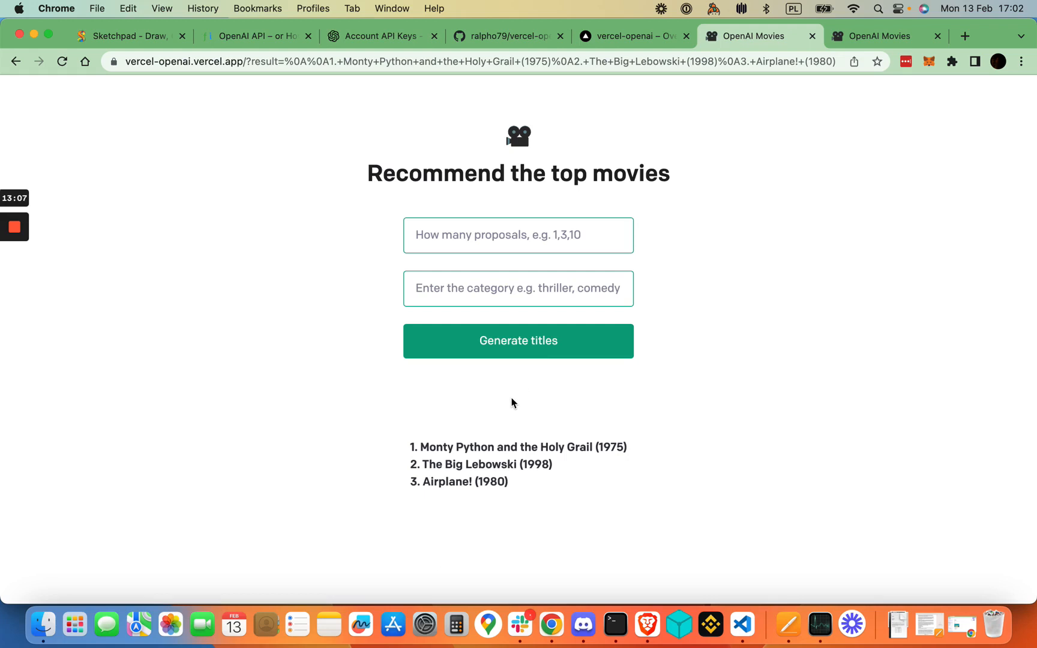
mouse_move(590, 380)
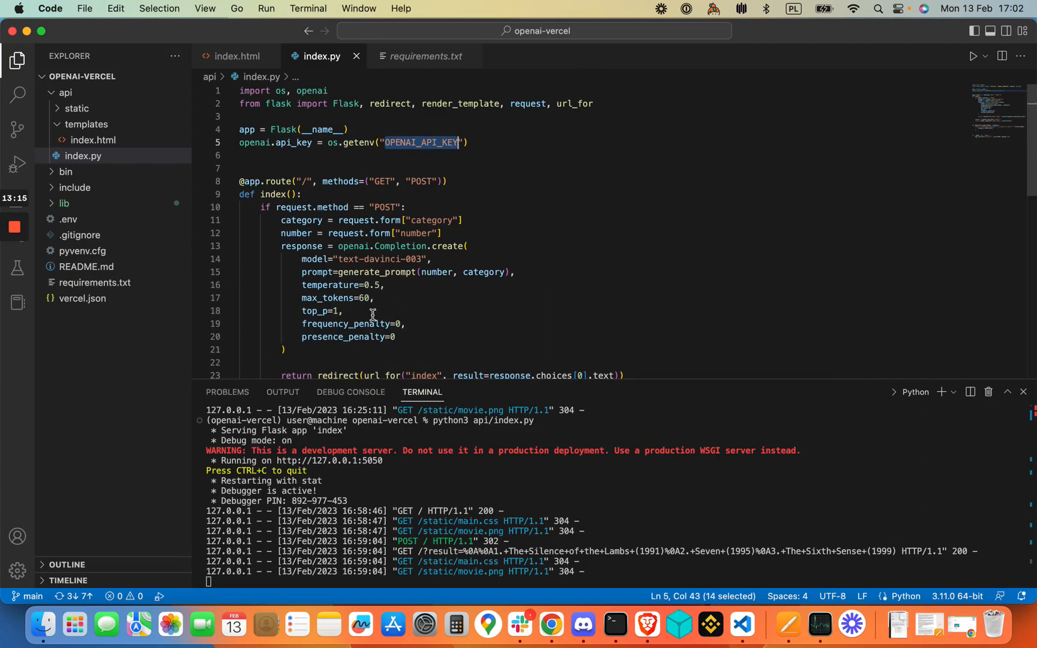
mouse_move(408, 337)
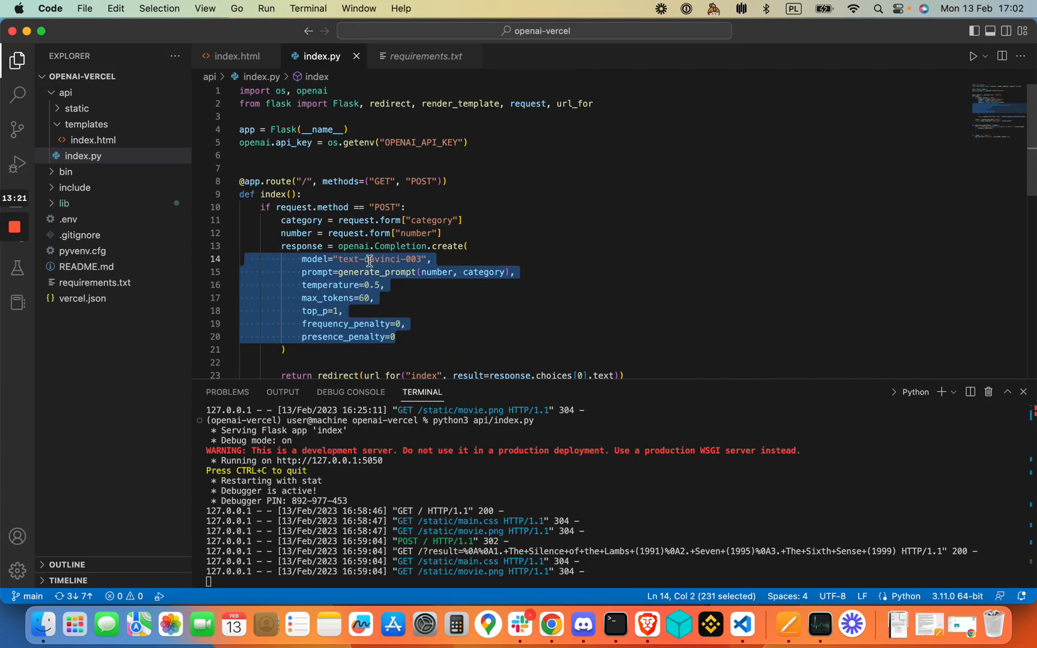
mouse_move(368, 298)
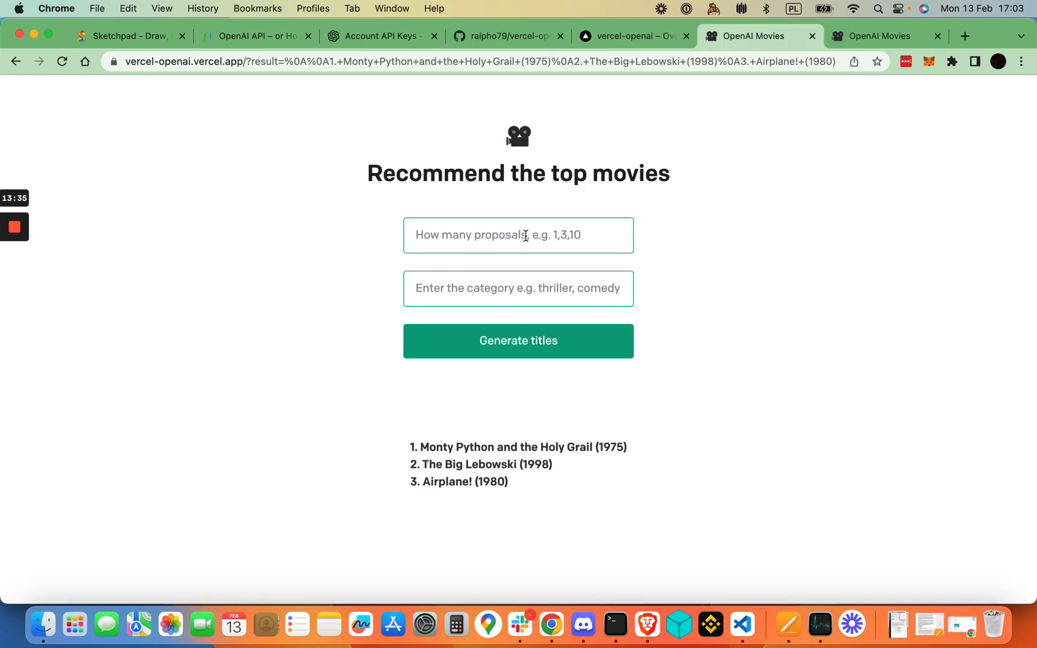
- Set 9 proposals and category adventure on the live app and submit the request
click(519, 235)
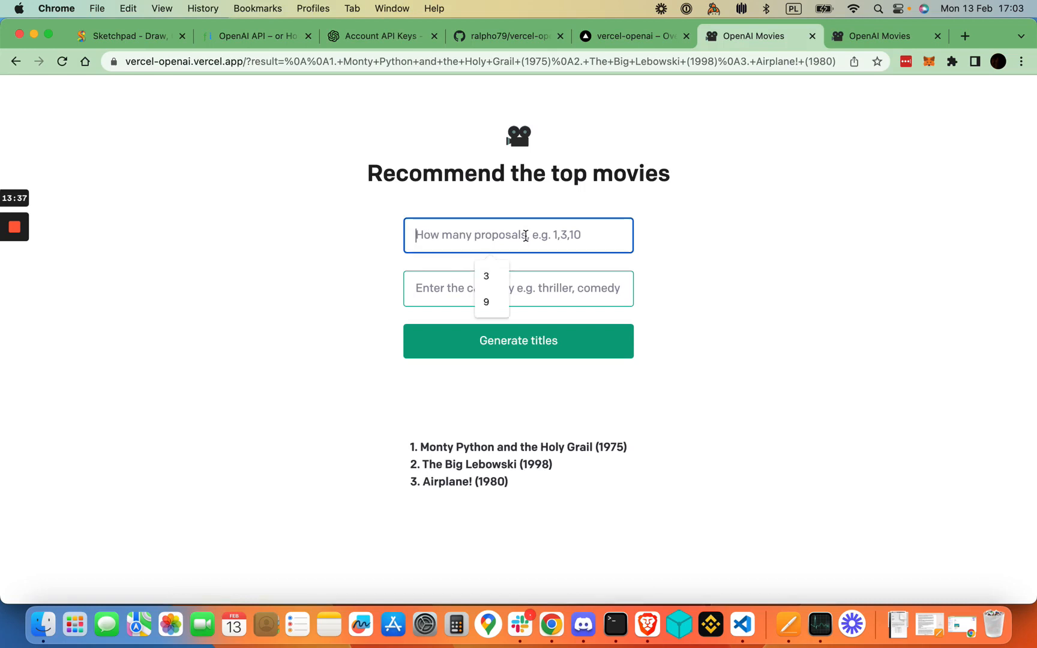
click(487, 302)
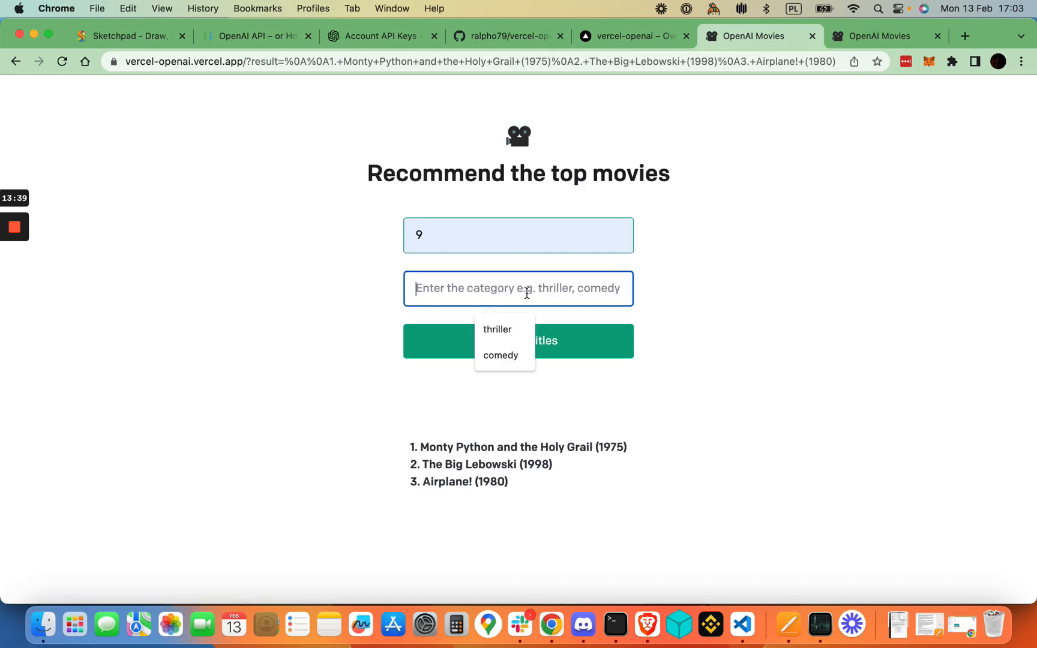
click(497, 330)
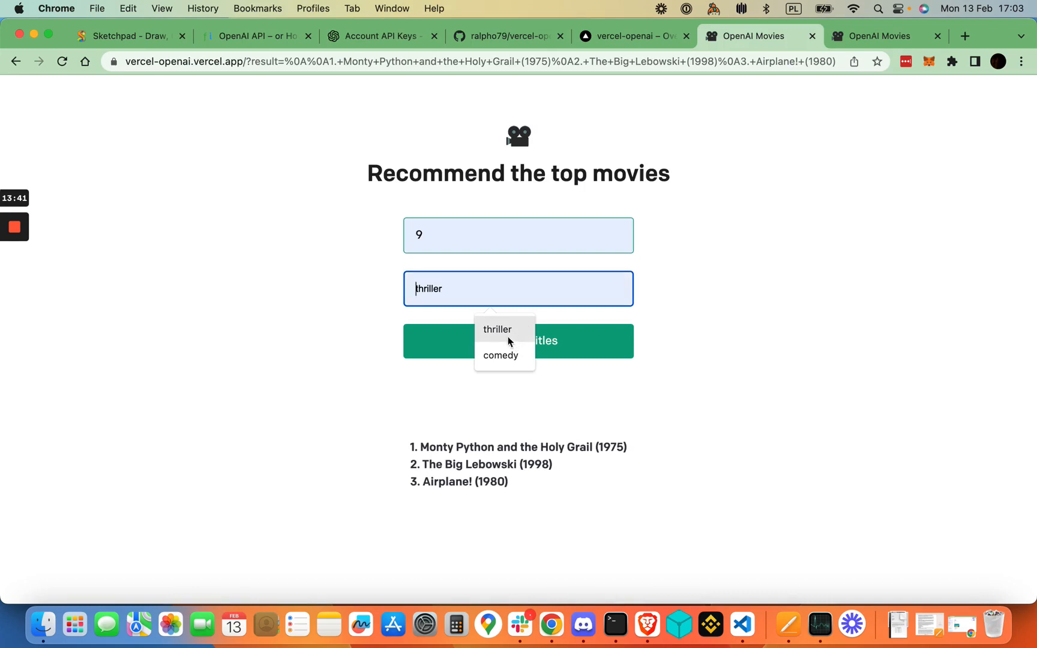
text(adventure)
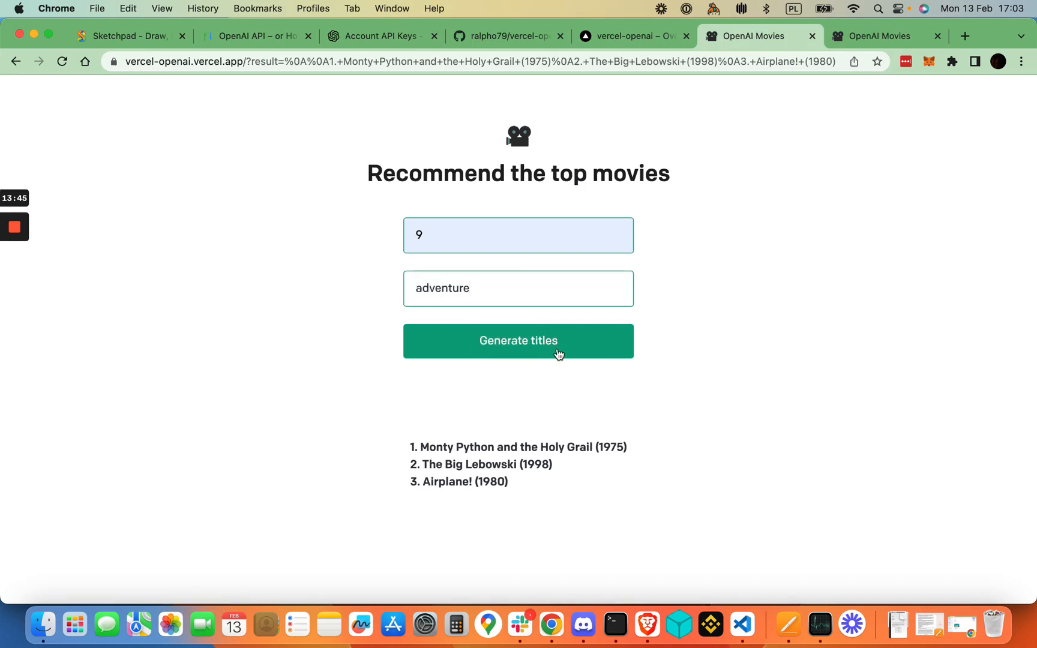
click(518, 341)
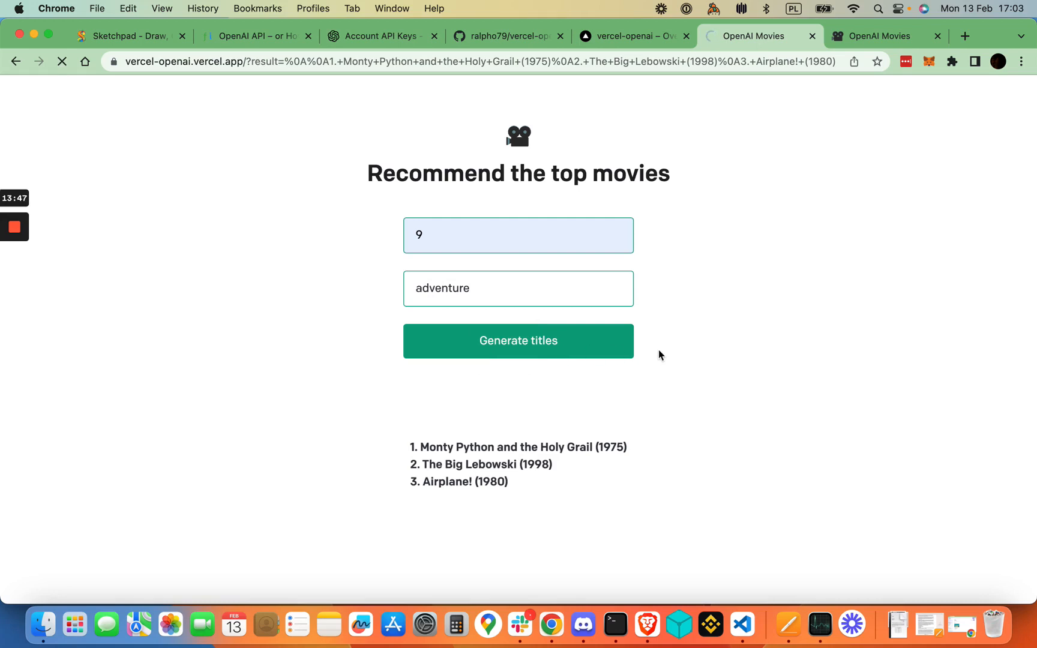
mouse_move(620, 390)
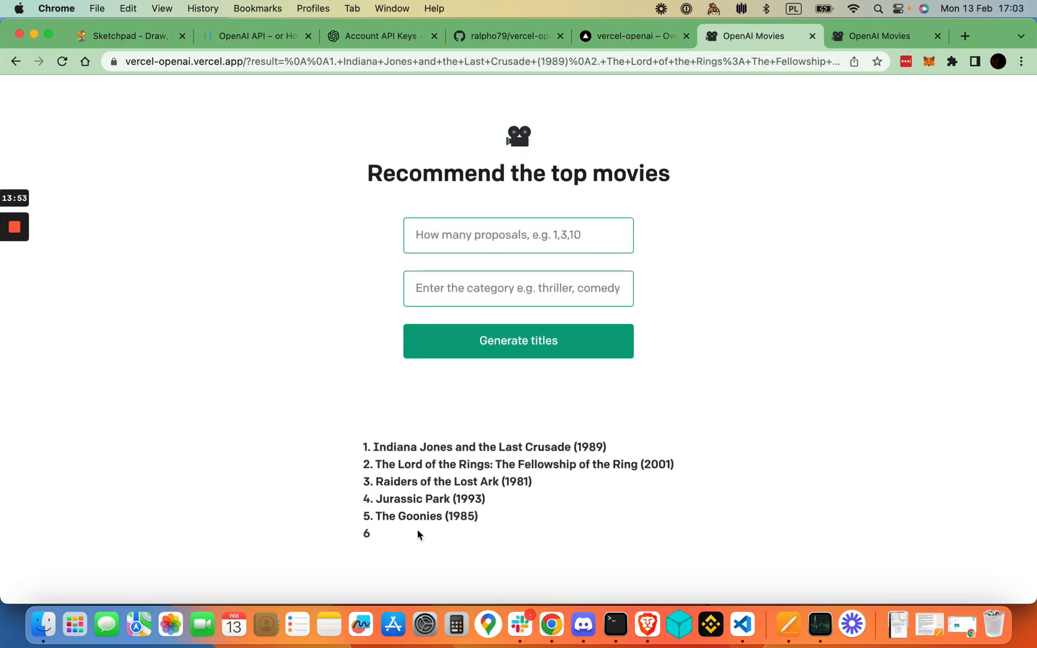
mouse_move(470, 456)
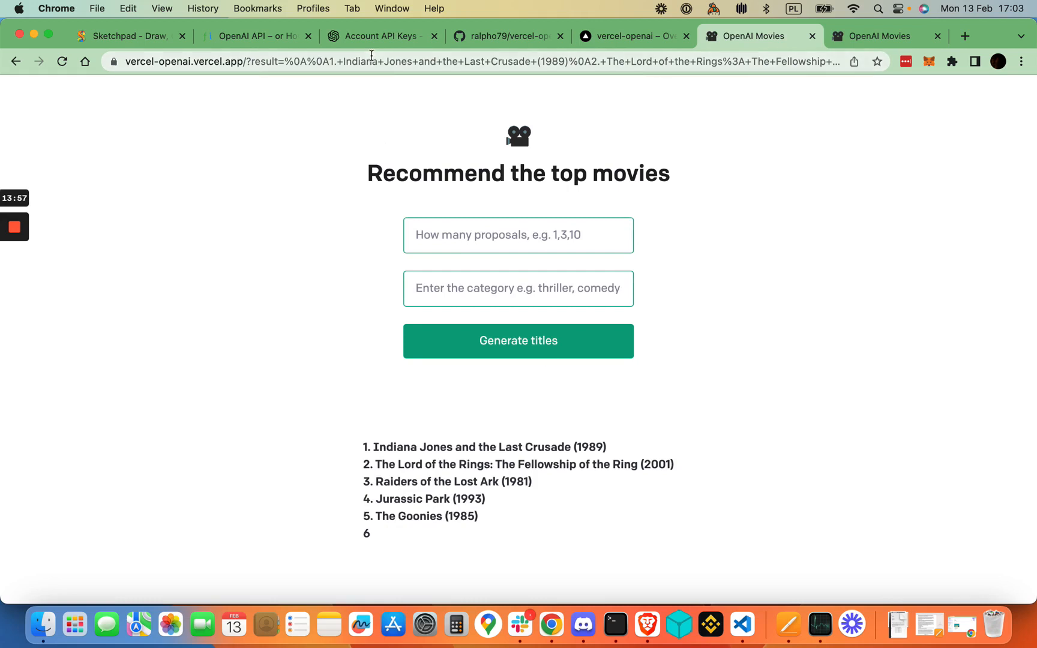
mouse_move(369, 37)
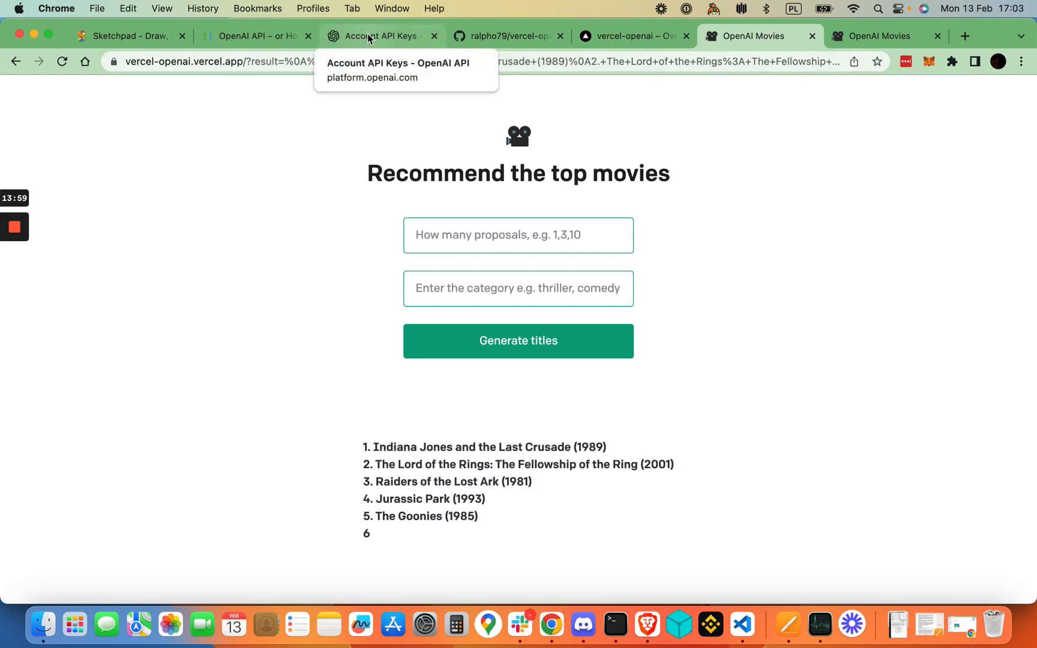
- Open OpenAI Platform Usage and scroll to 13 February's text-davinci request breakdown
click(378, 36)
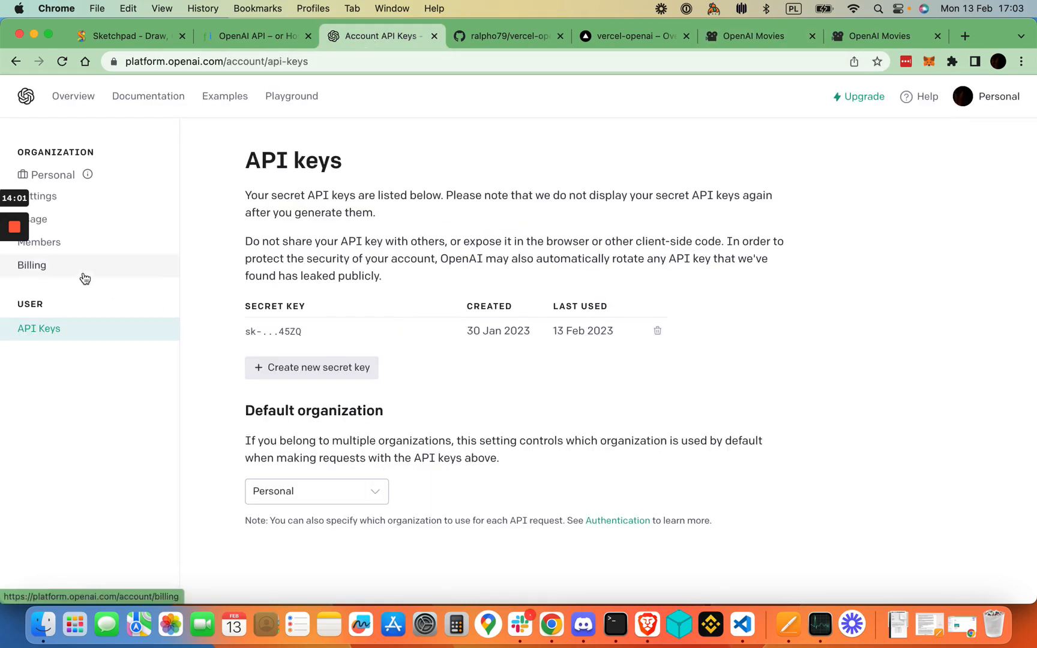
click(38, 219)
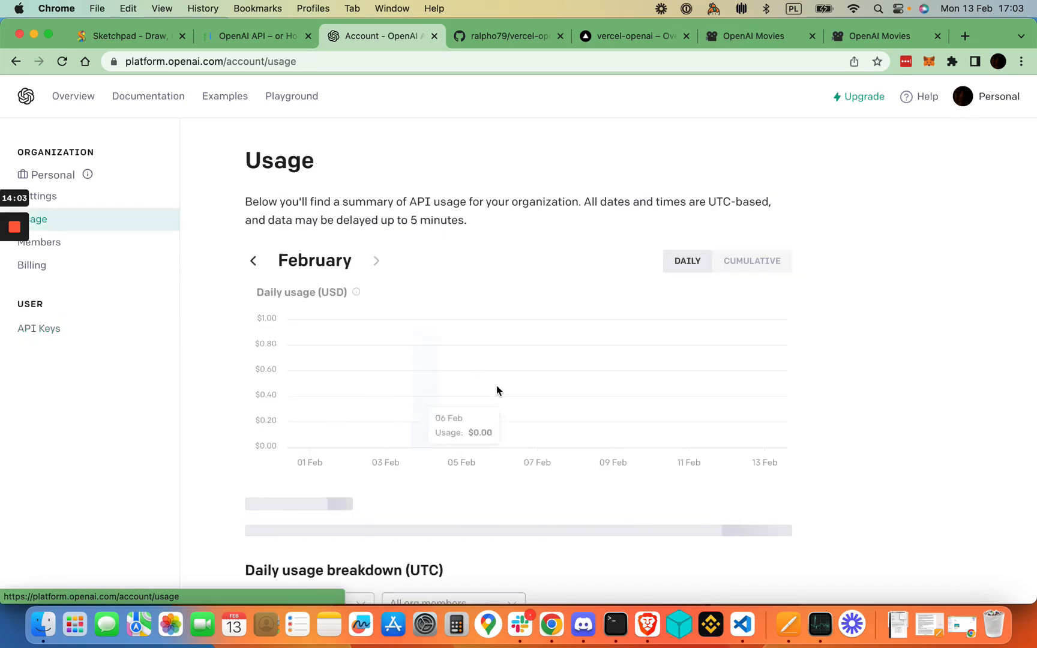
scroll(down, 3)
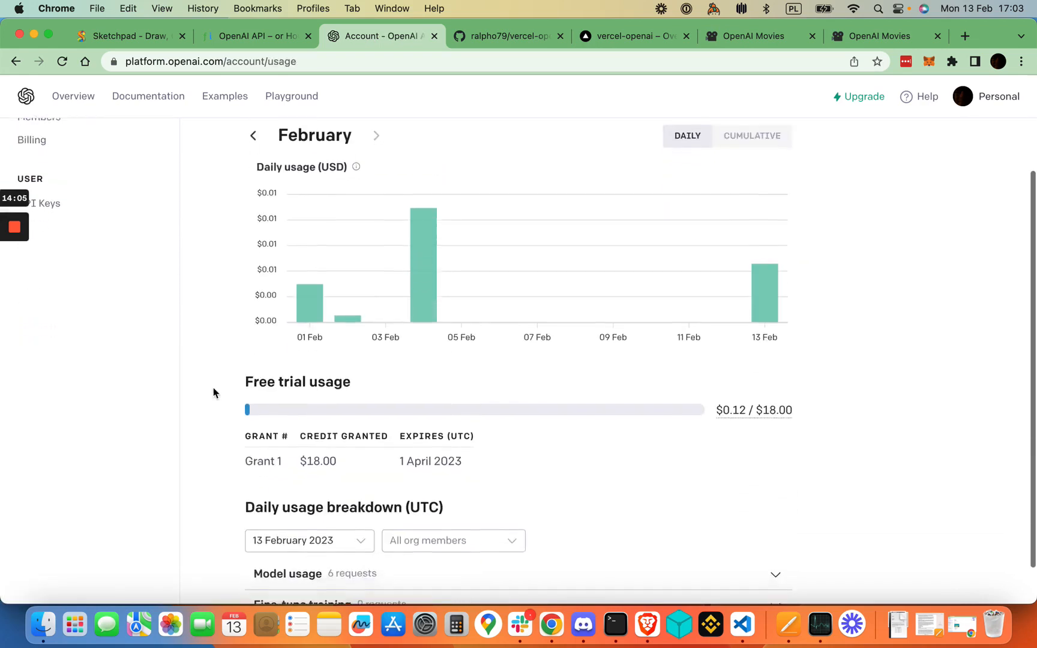
scroll(down, 3)
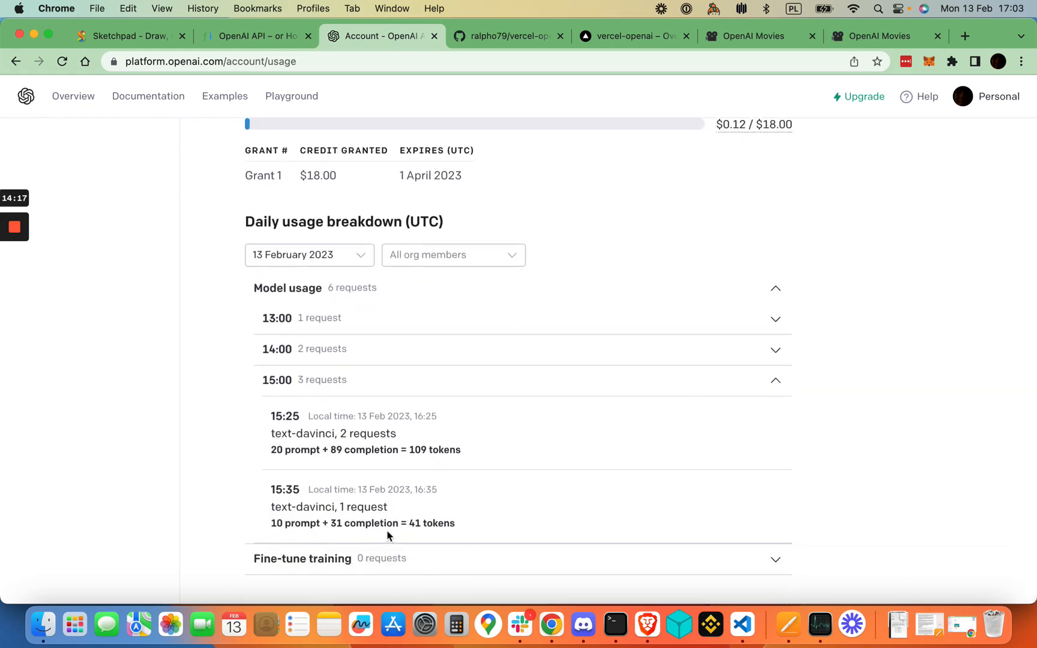
mouse_move(817, 321)
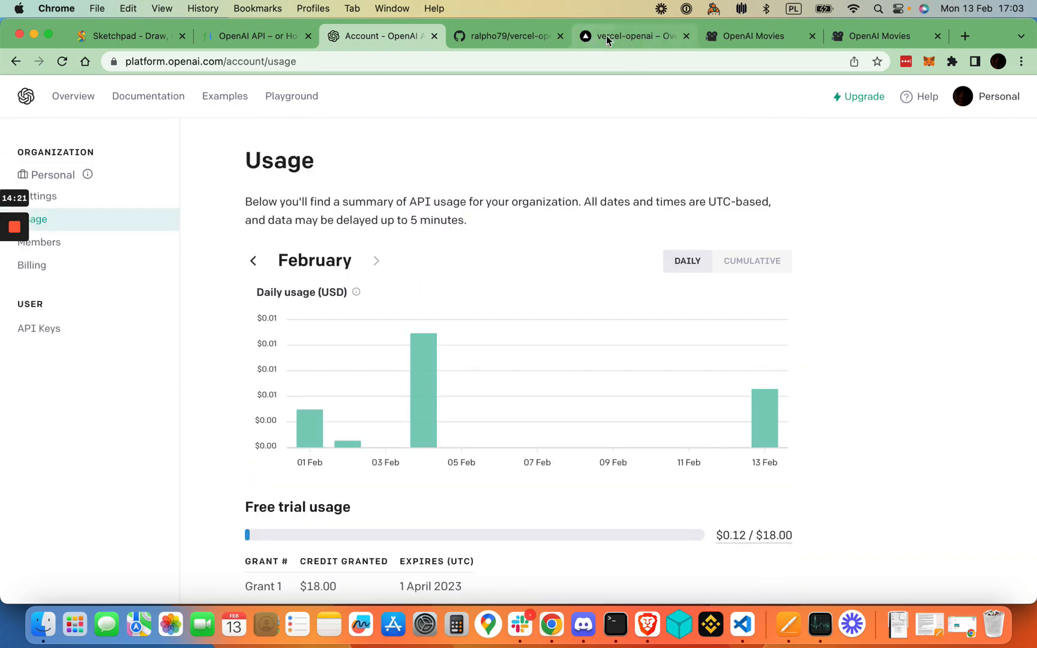
- Glance at the Vercel project overview, then view the ralpho79/vercel-openai GitHub repository files
click(630, 36)
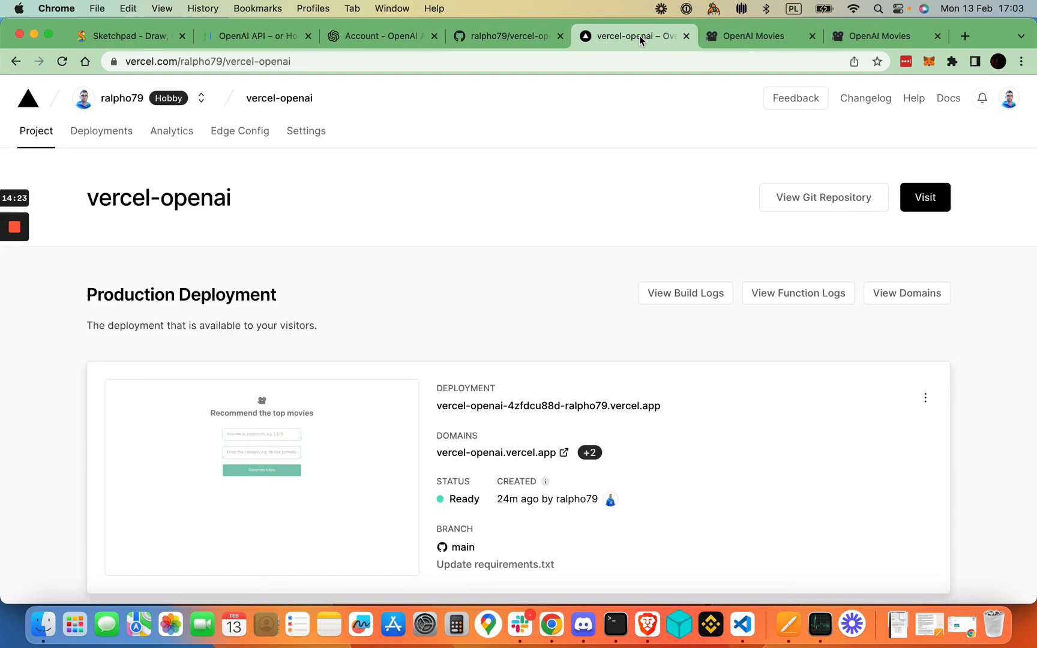
click(506, 36)
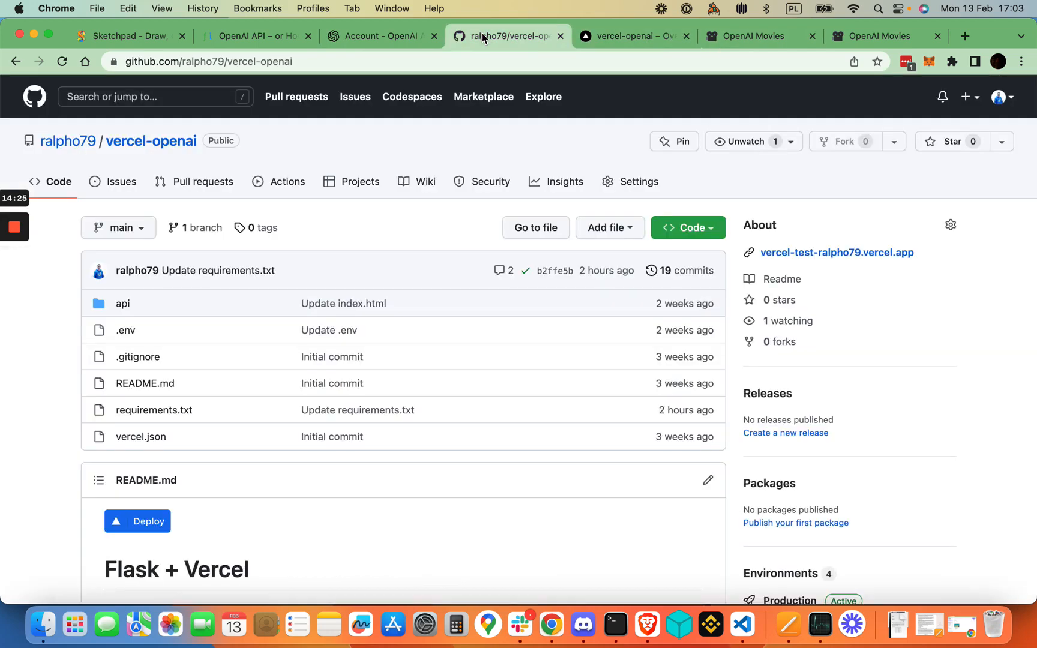
mouse_move(292, 296)
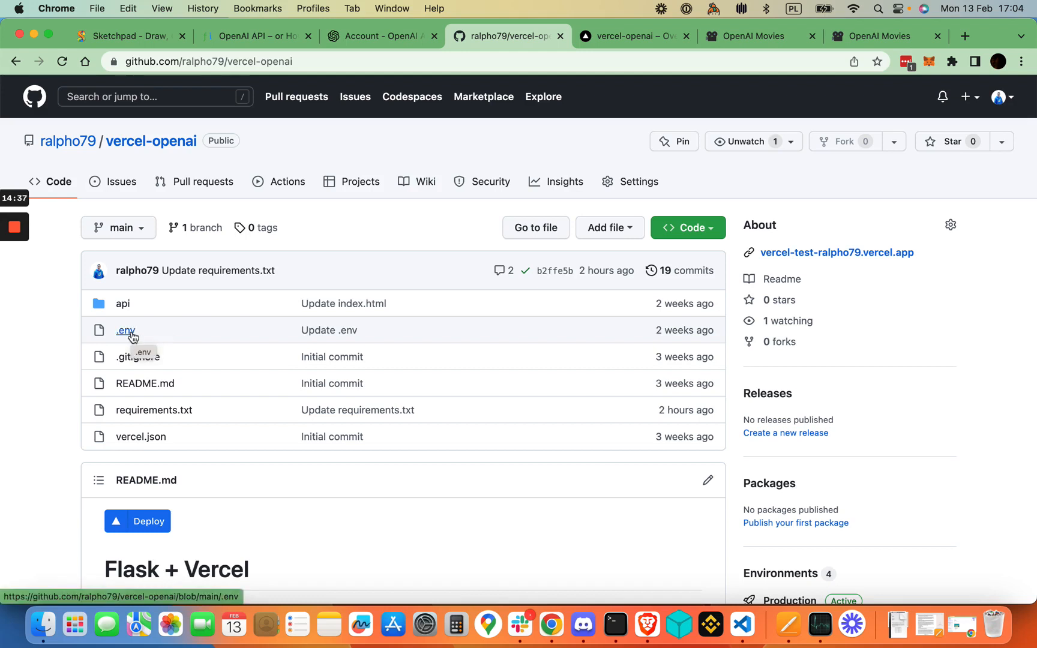
mouse_move(420, 231)
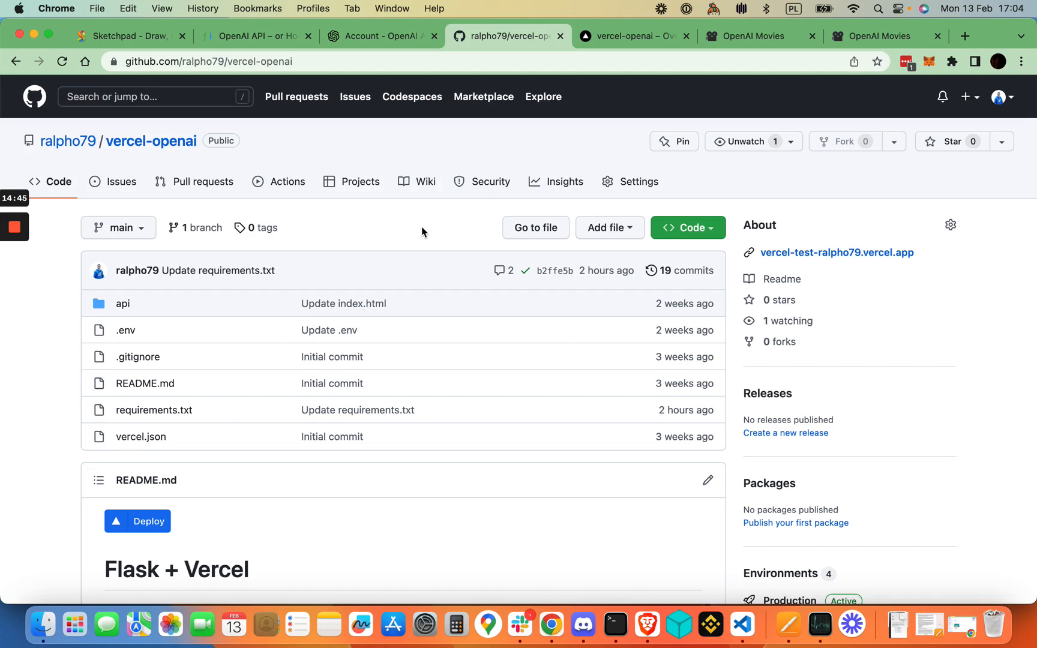
mouse_move(426, 228)
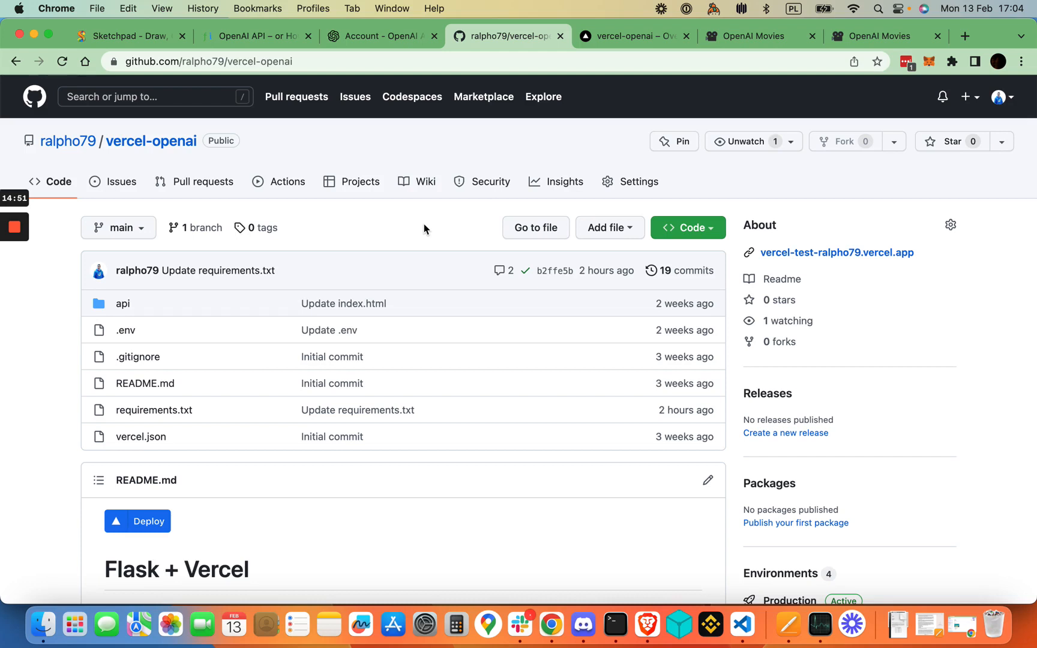
mouse_move(554, 102)
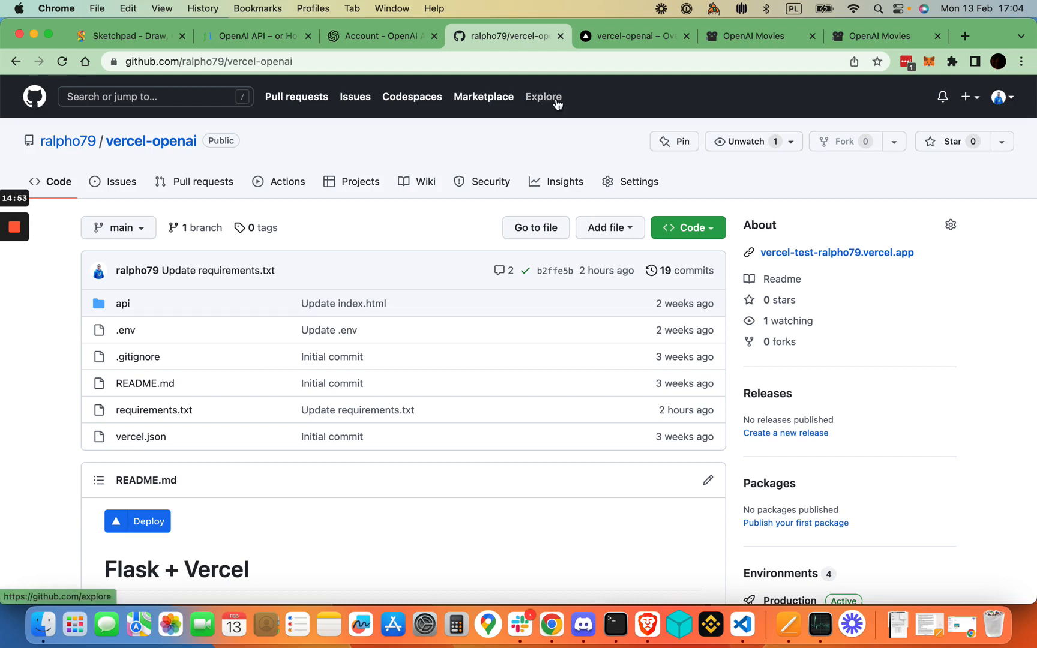
mouse_move(131, 334)
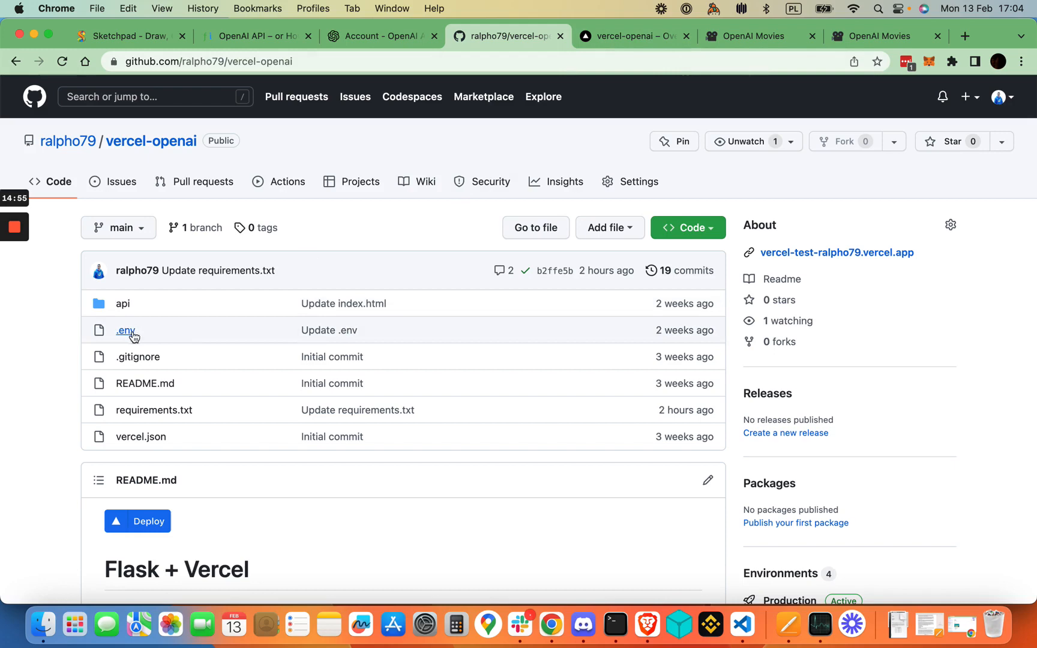
- Return to the vercel-openai Vercel overview and scroll to the Ready production deployment
click(631, 36)
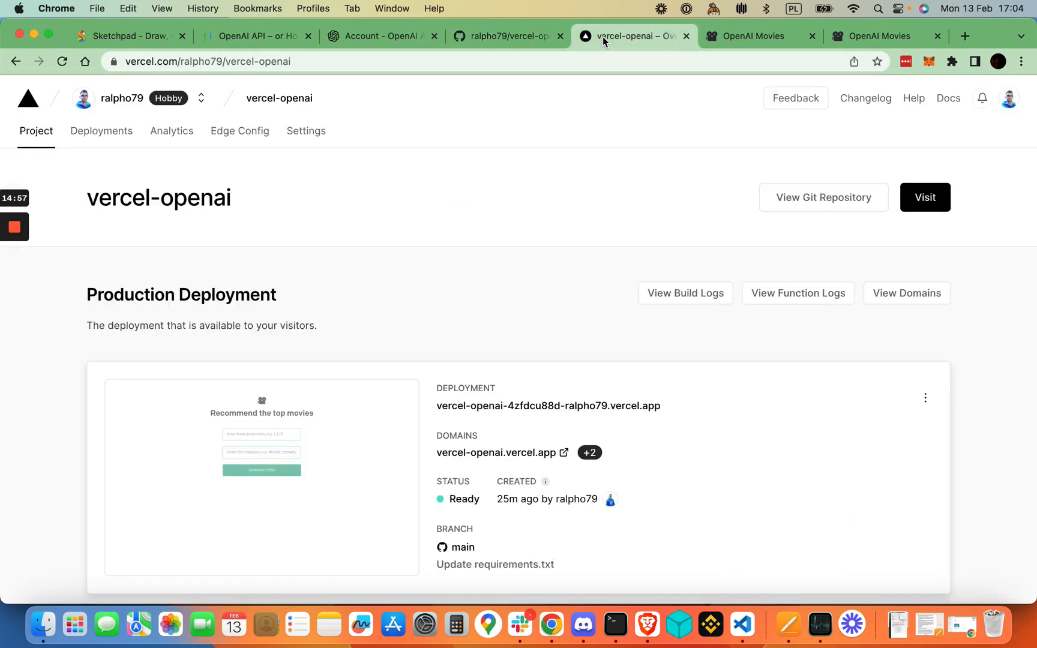
scroll(down, 3)
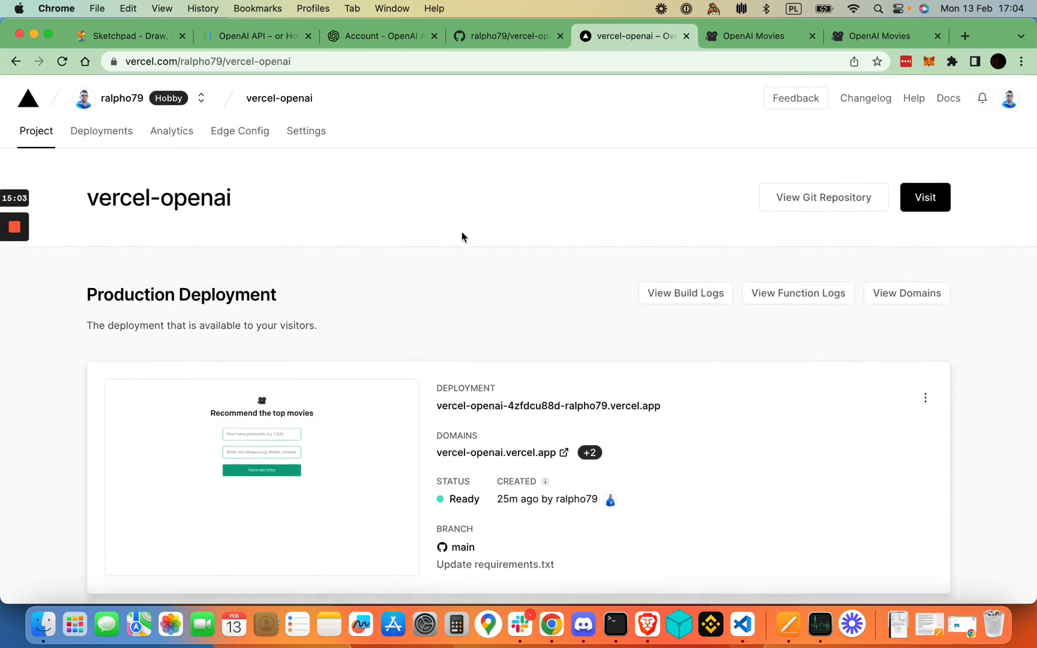
mouse_move(472, 289)
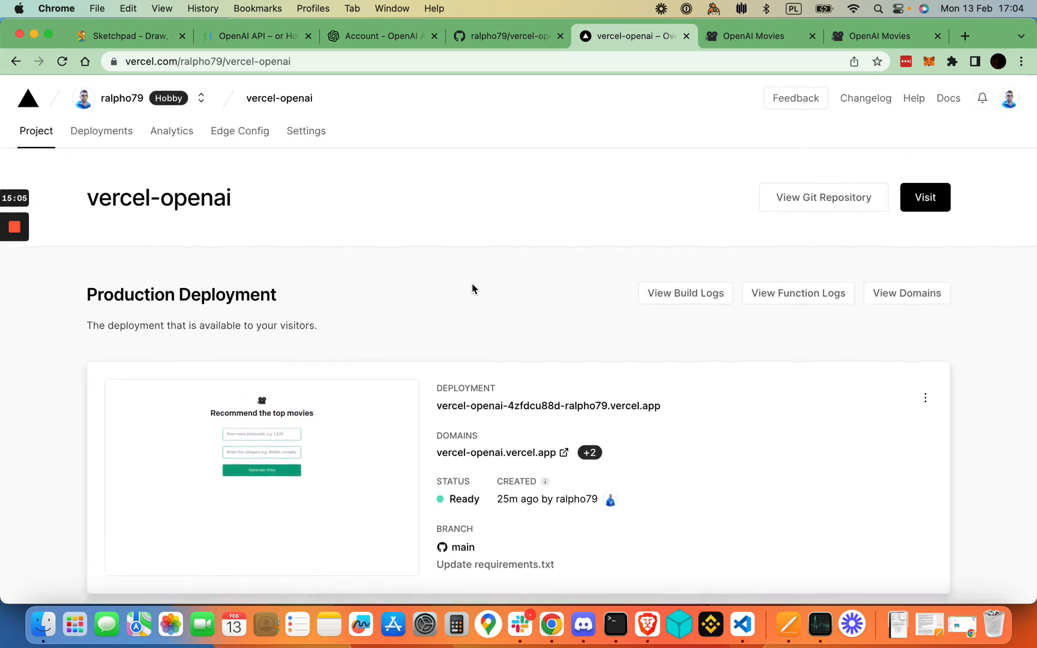
mouse_move(494, 276)
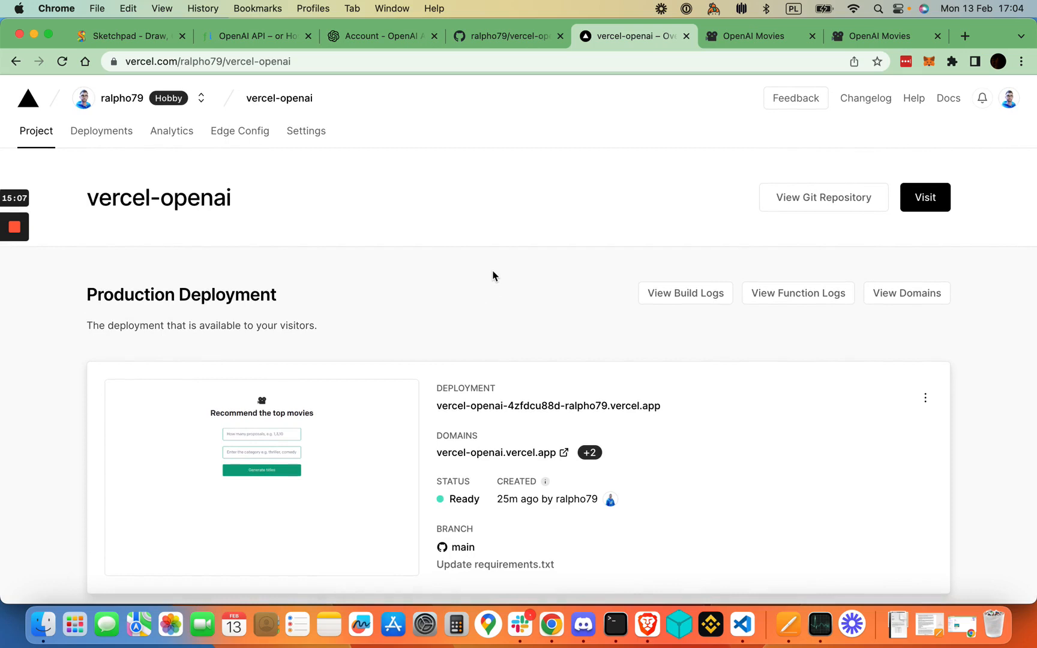
mouse_move(491, 270)
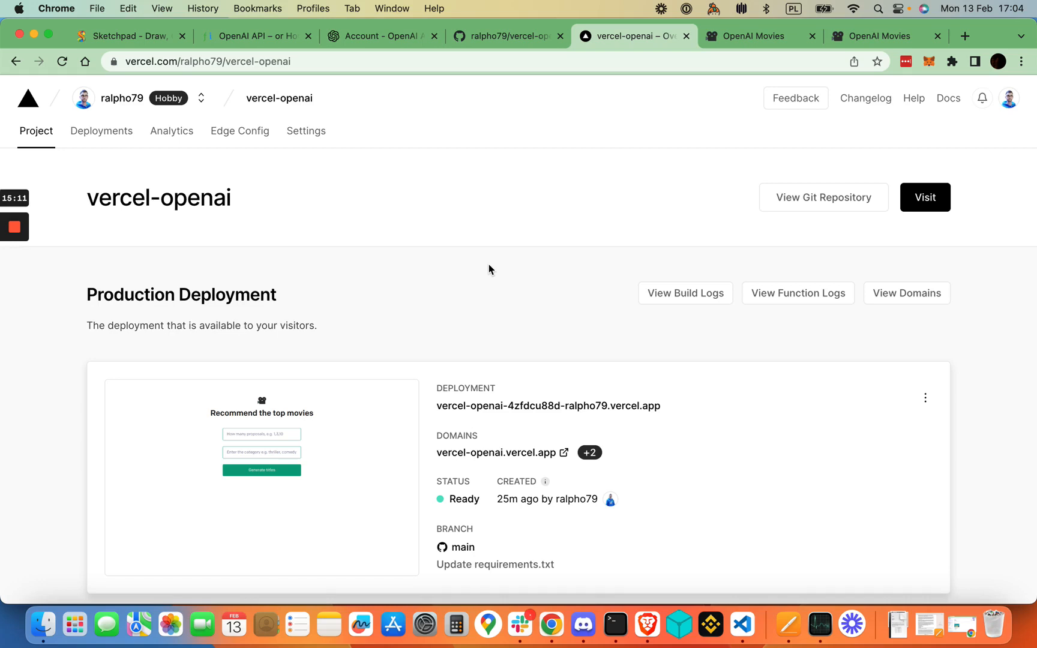
mouse_move(495, 269)
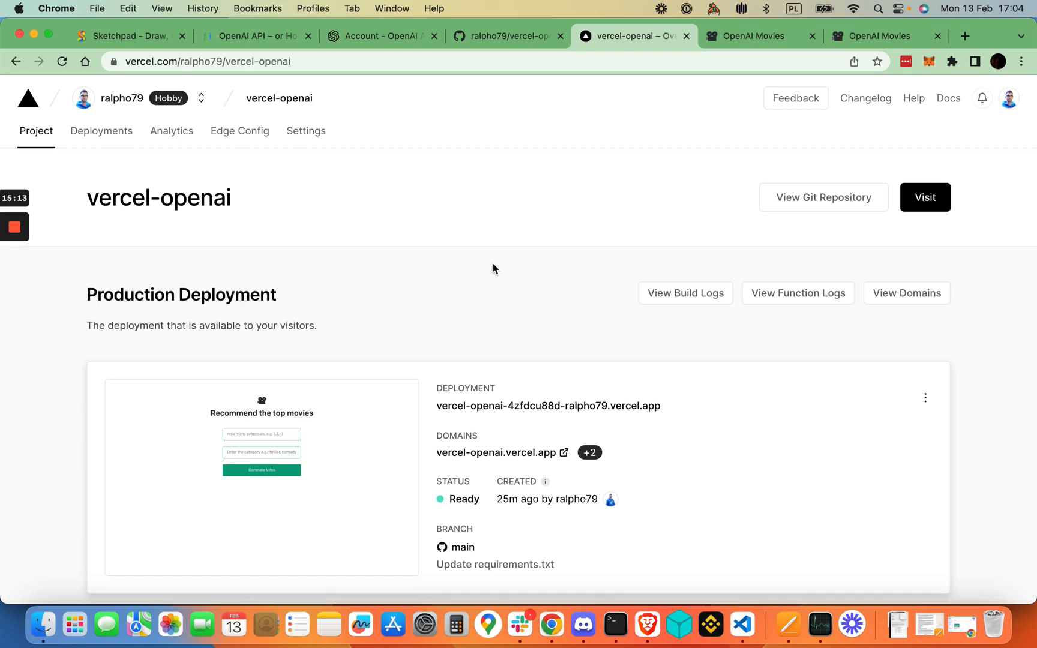